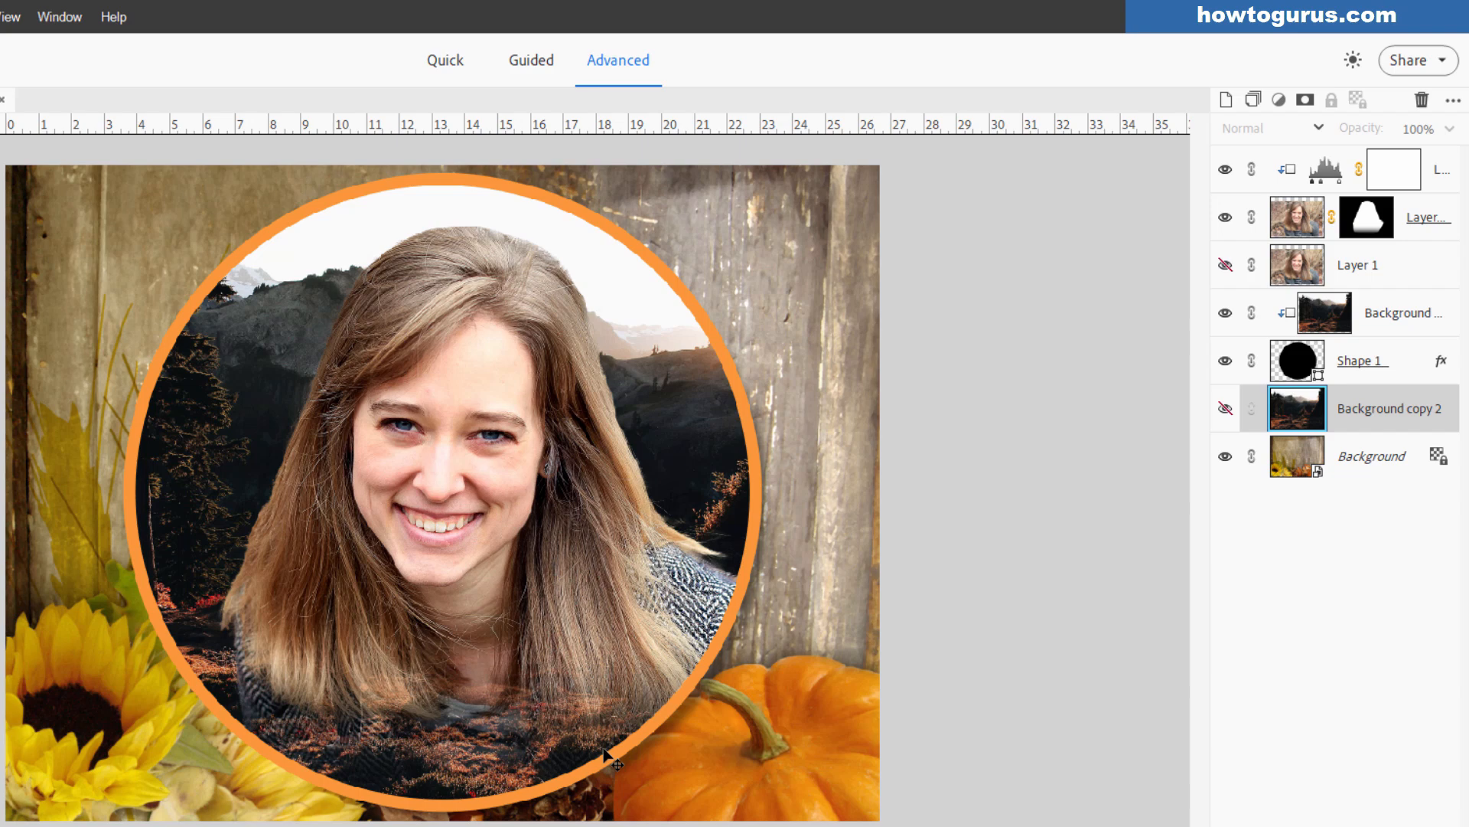
pyautogui.moveTo(1287, 300)
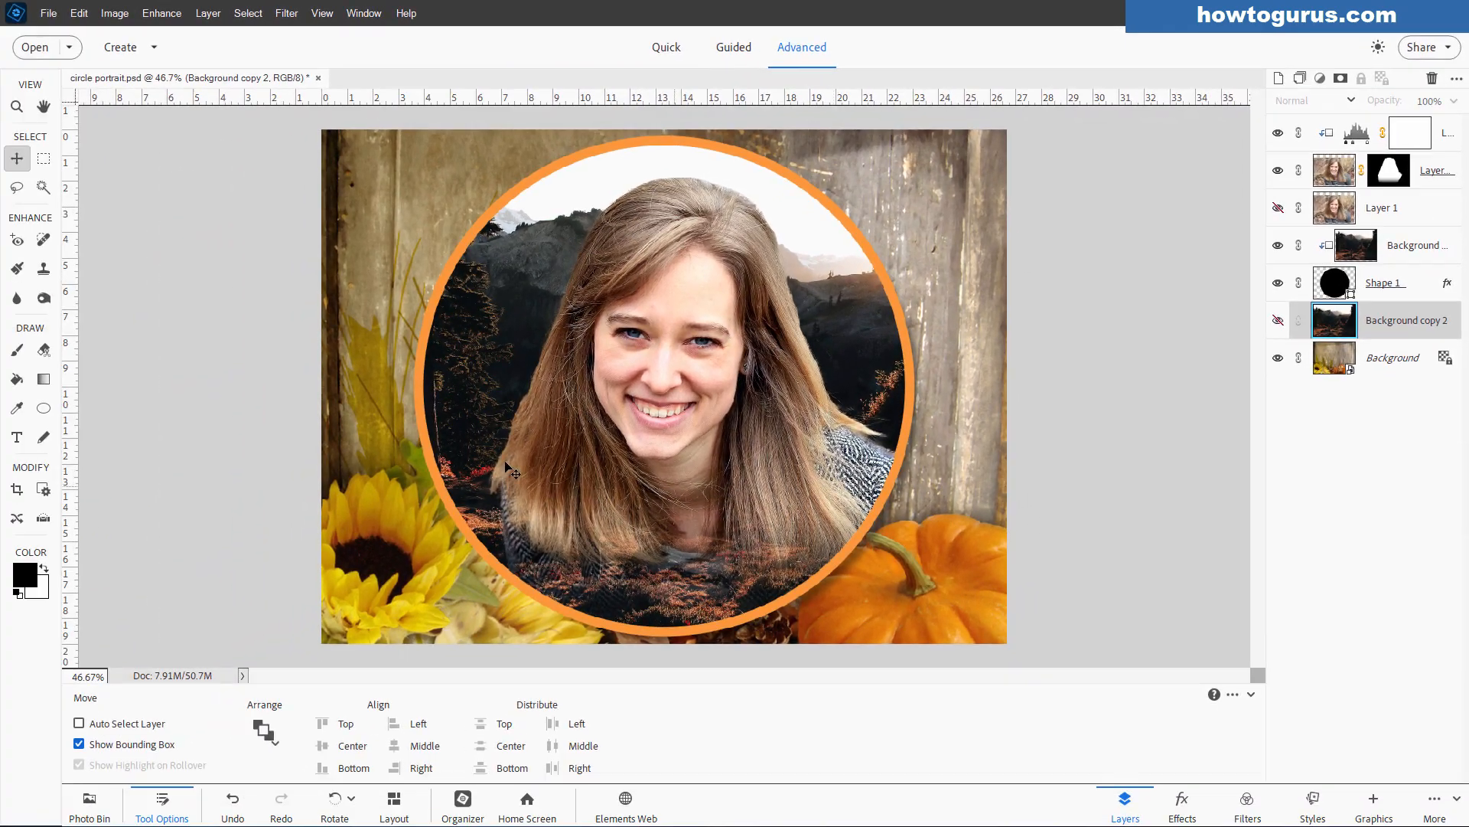
pyautogui.moveTo(103, 113)
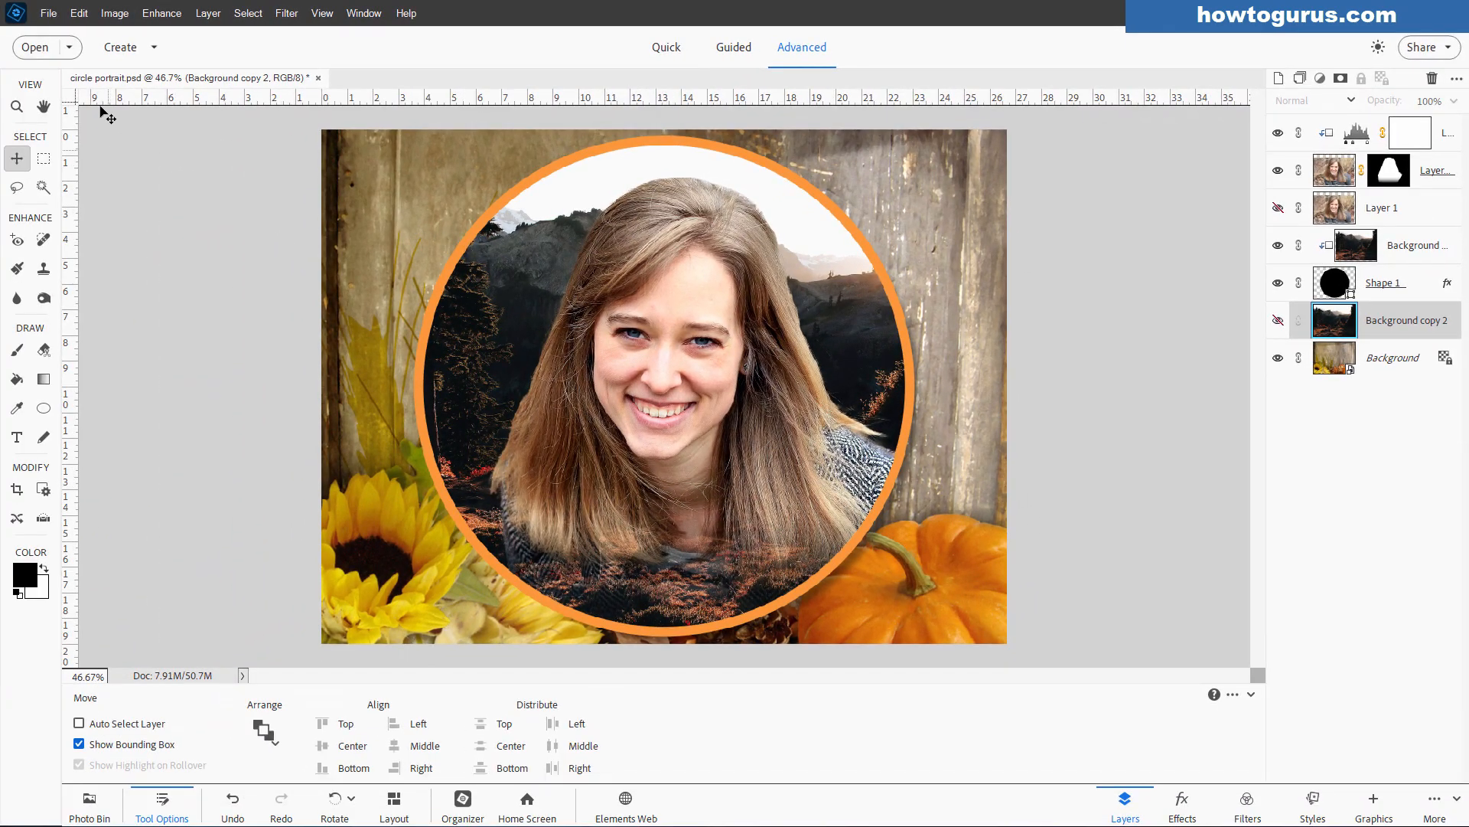
# Open the recent mountain hiking photo woman-984173_1920.jpg and bring in the woman portrait as Layer 1.
pyautogui.click(47, 13)
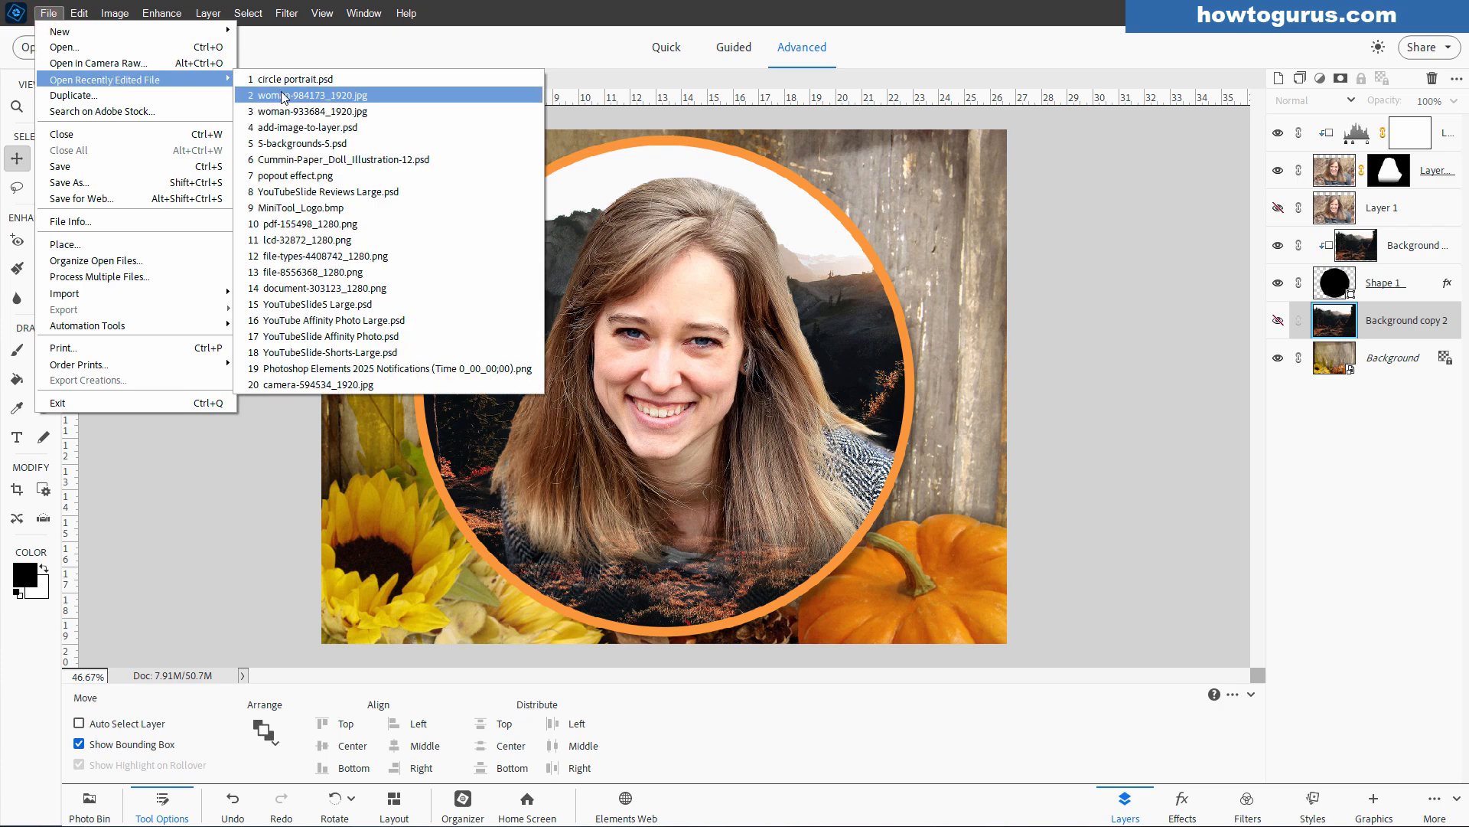
pyautogui.click(309, 95)
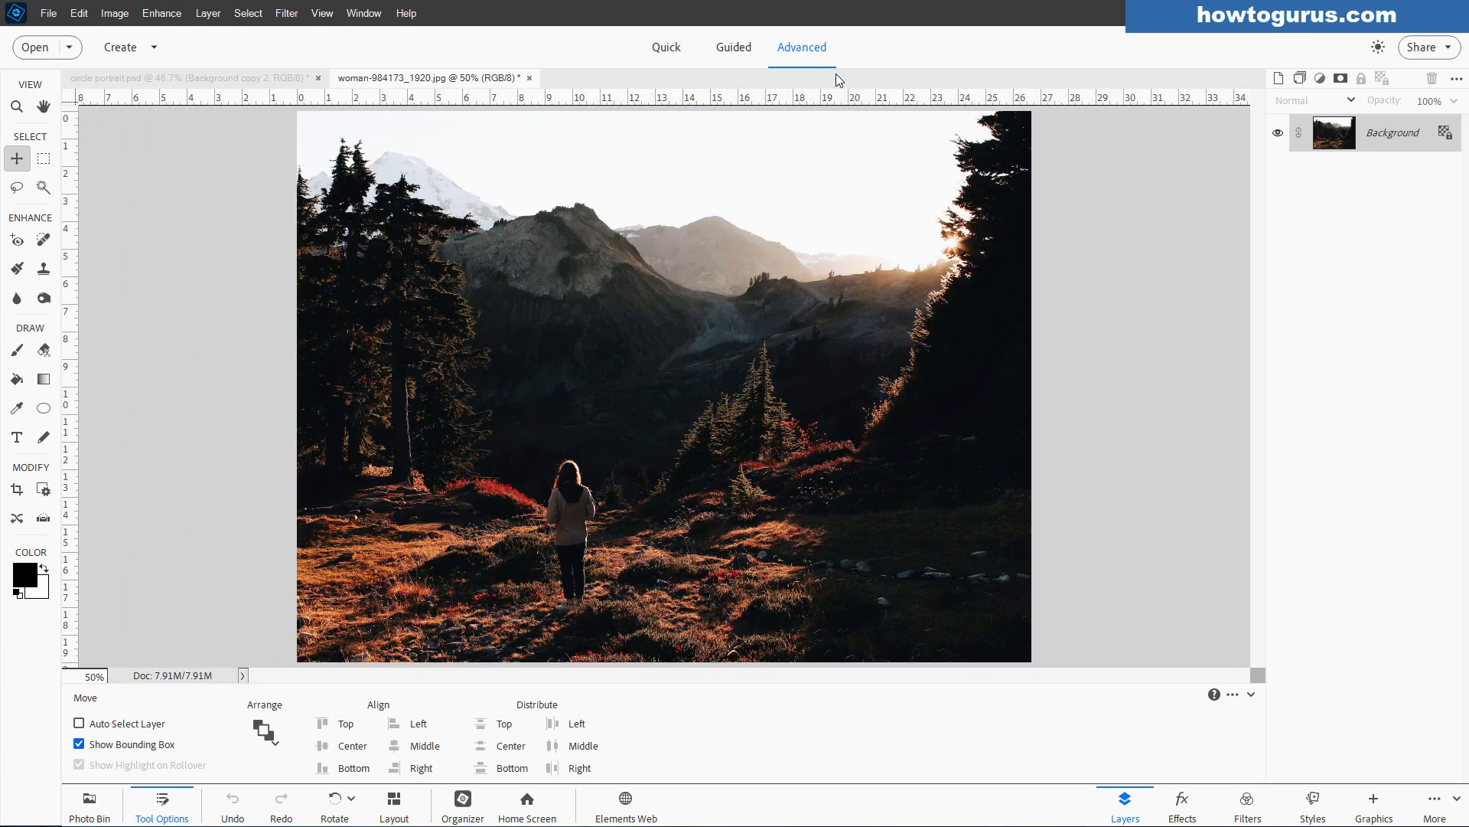
pyautogui.click(47, 13)
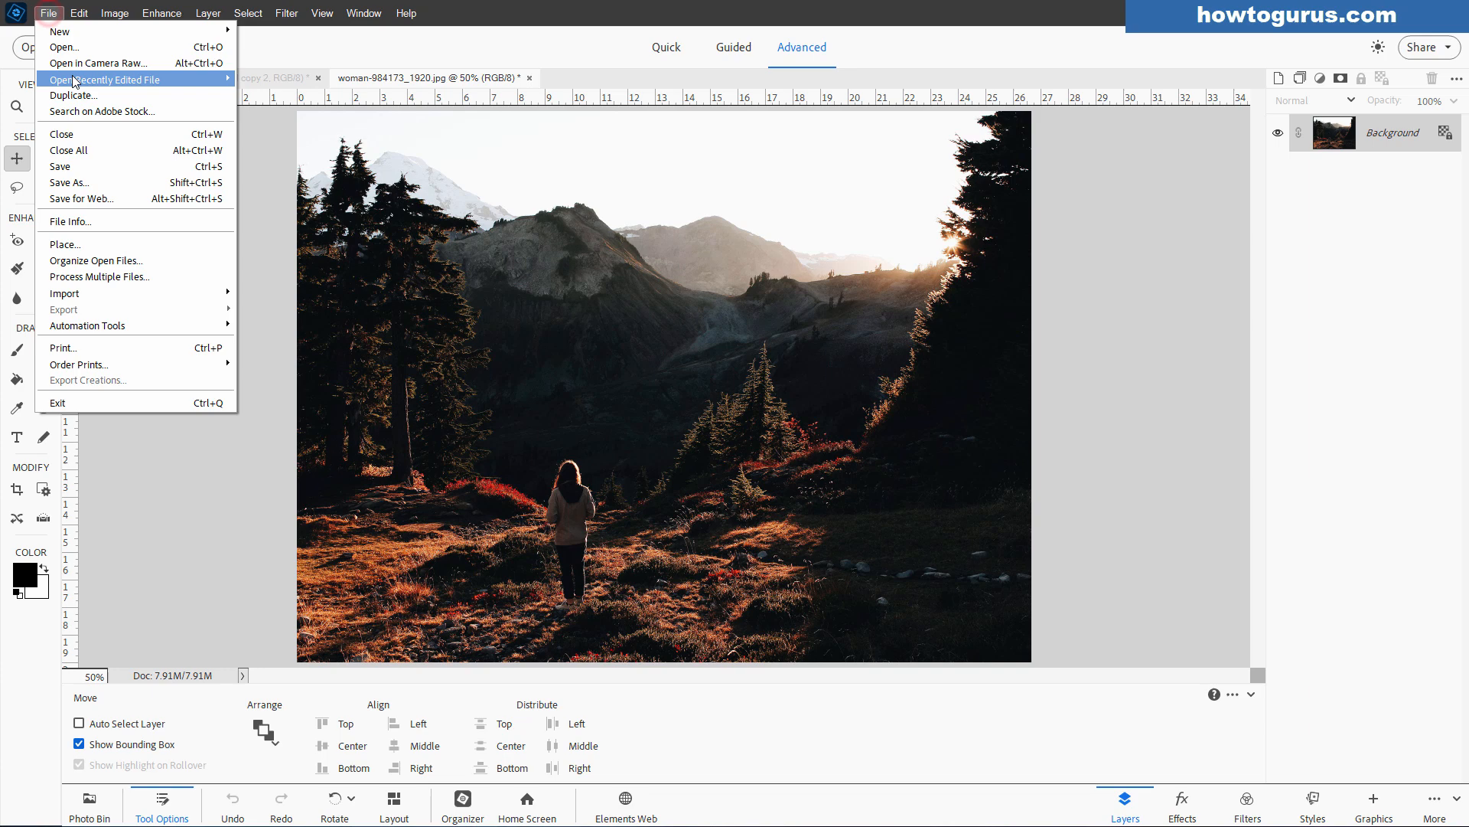
pyautogui.click(112, 79)
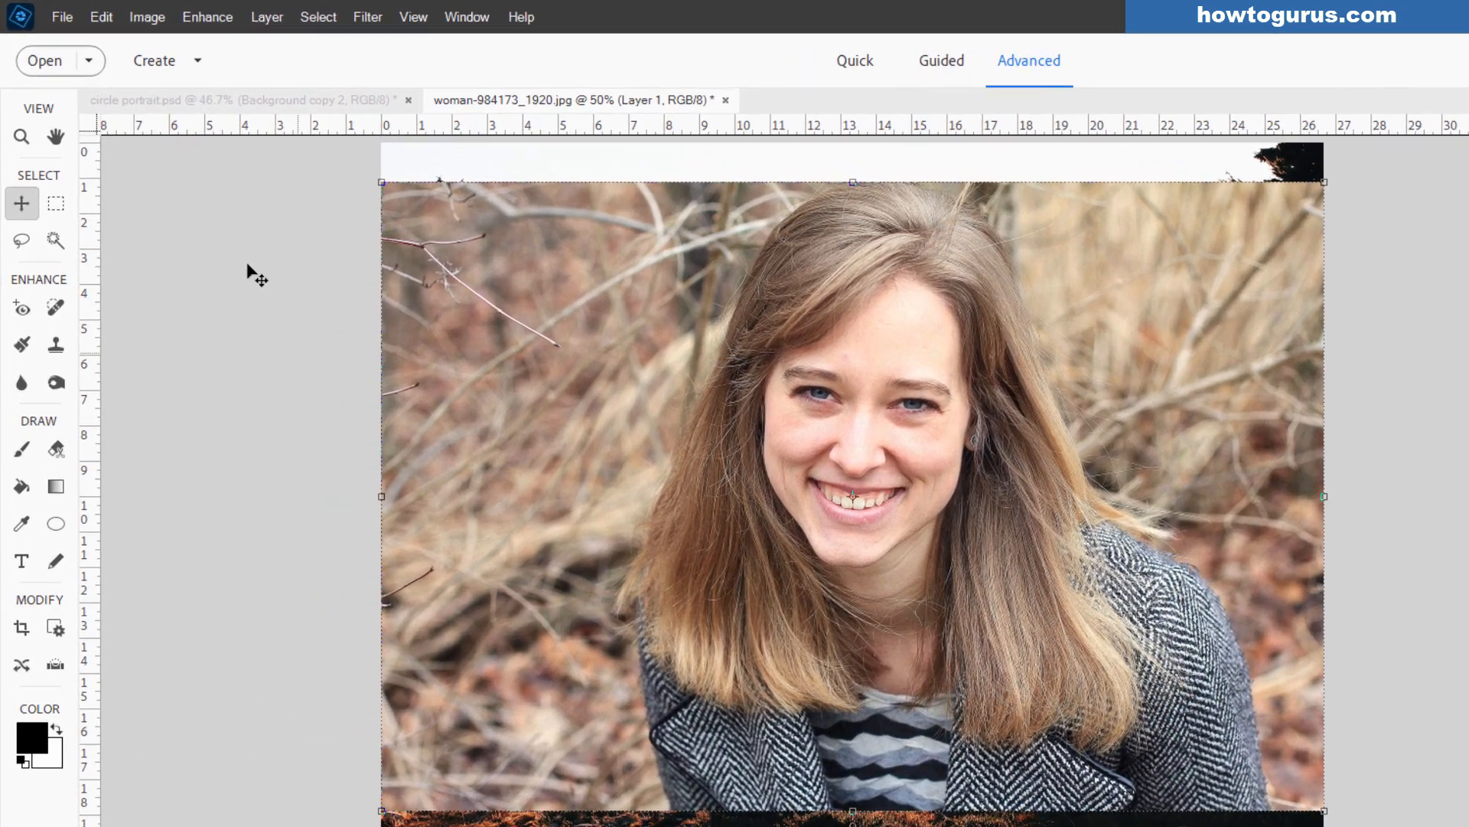
pyautogui.click(99, 17)
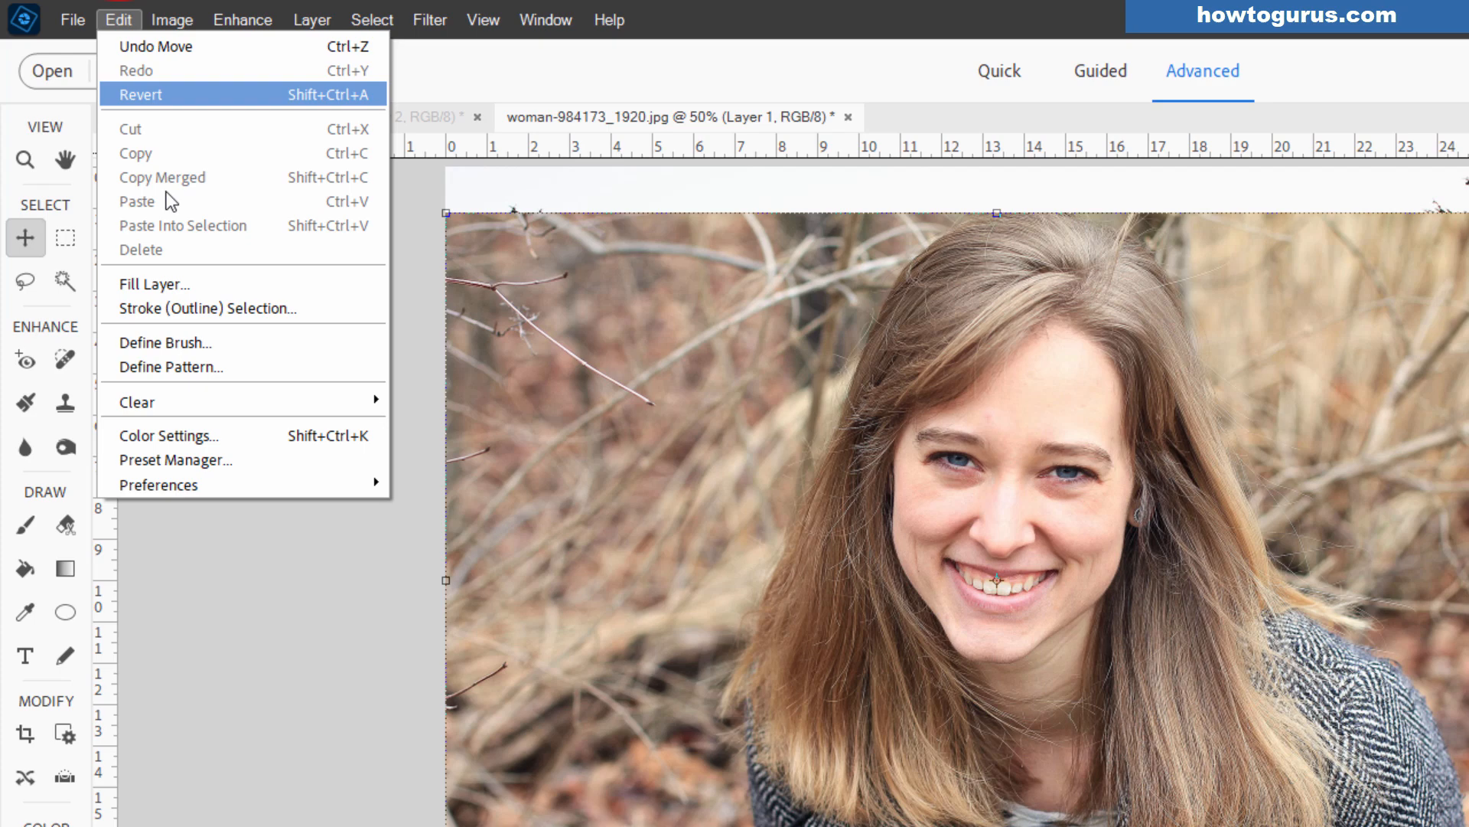
pyautogui.moveTo(158, 485)
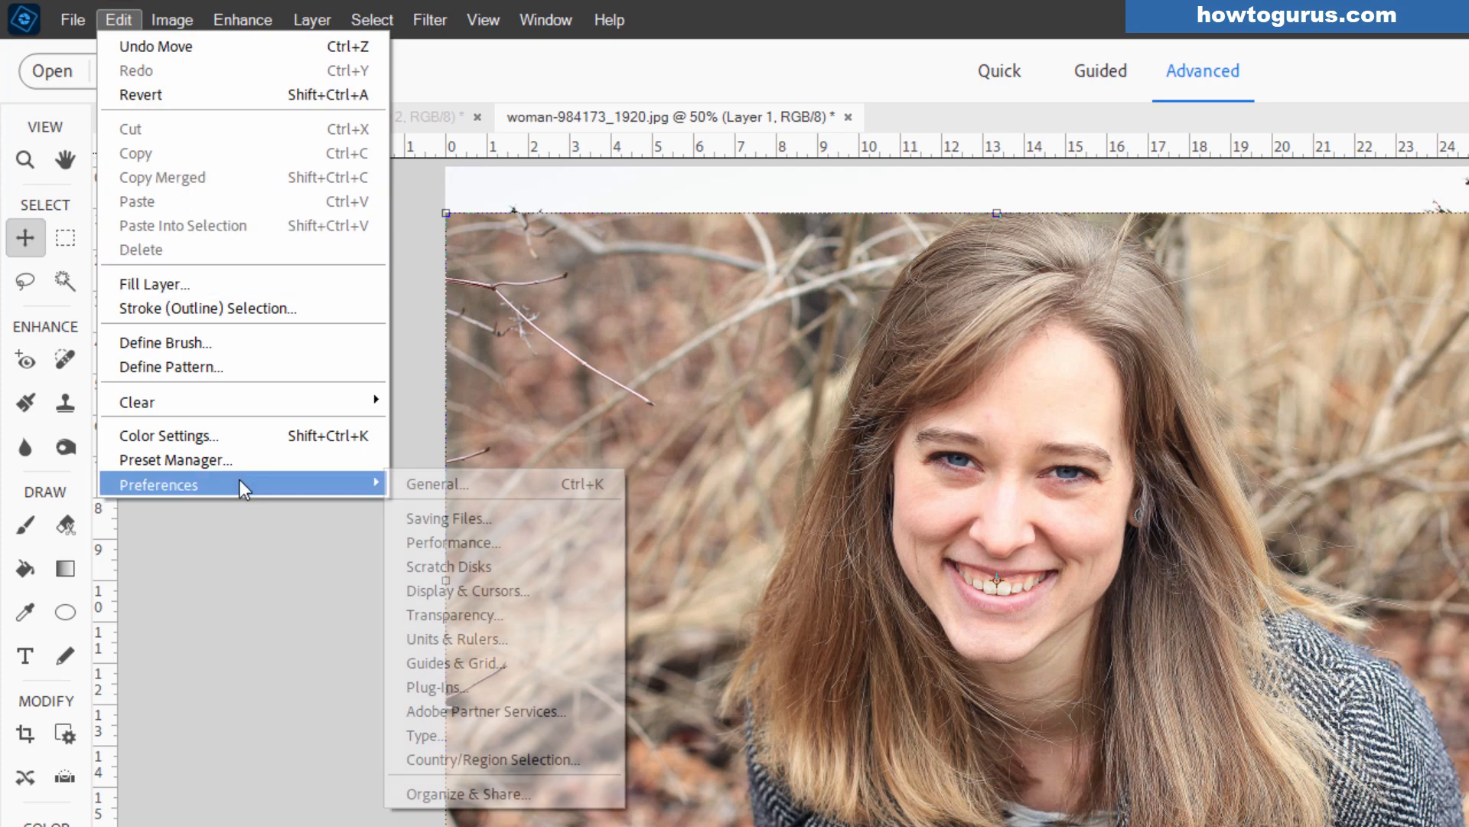
pyautogui.click(434, 483)
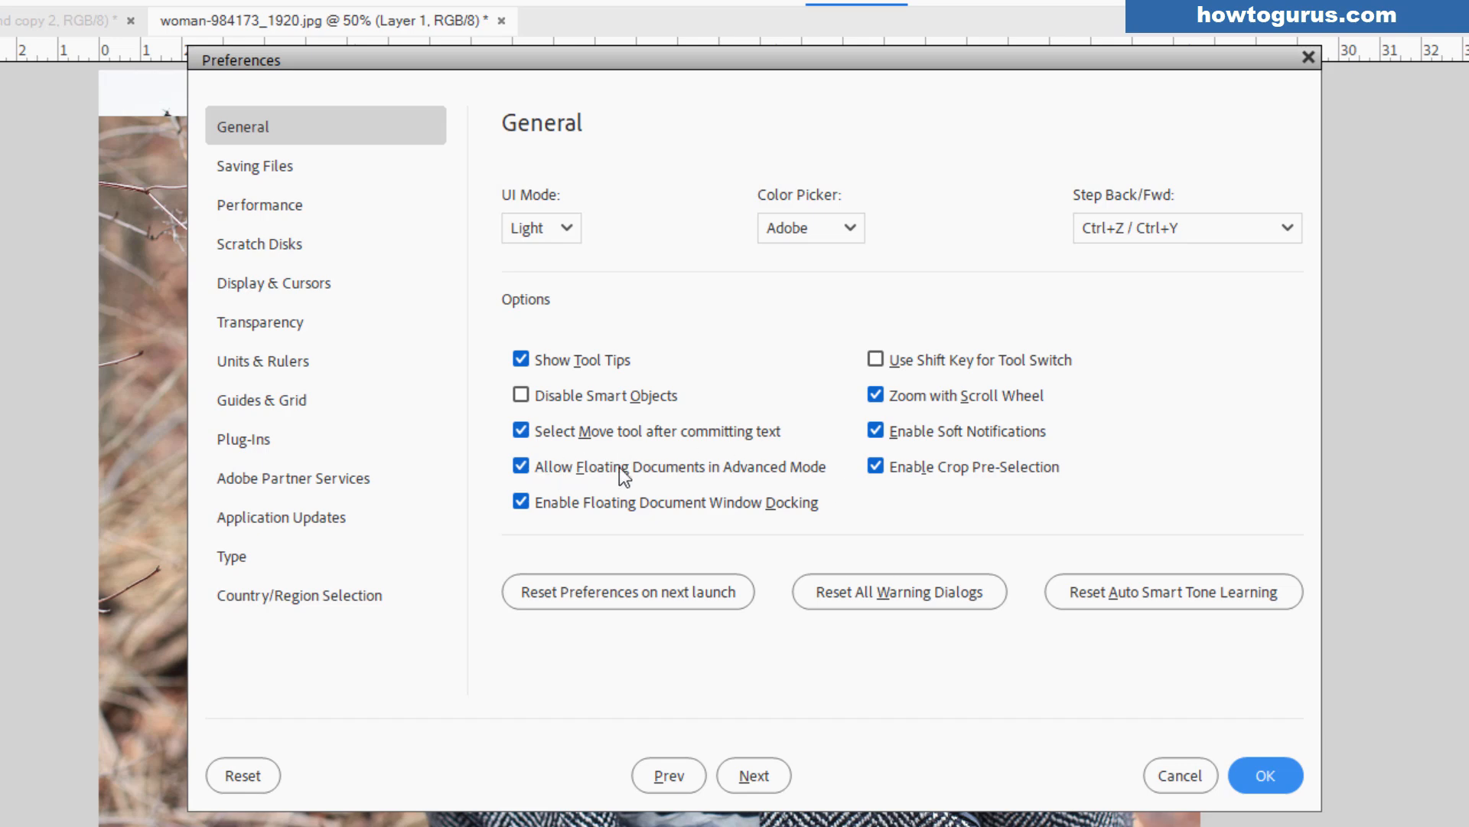
pyautogui.moveTo(609, 492)
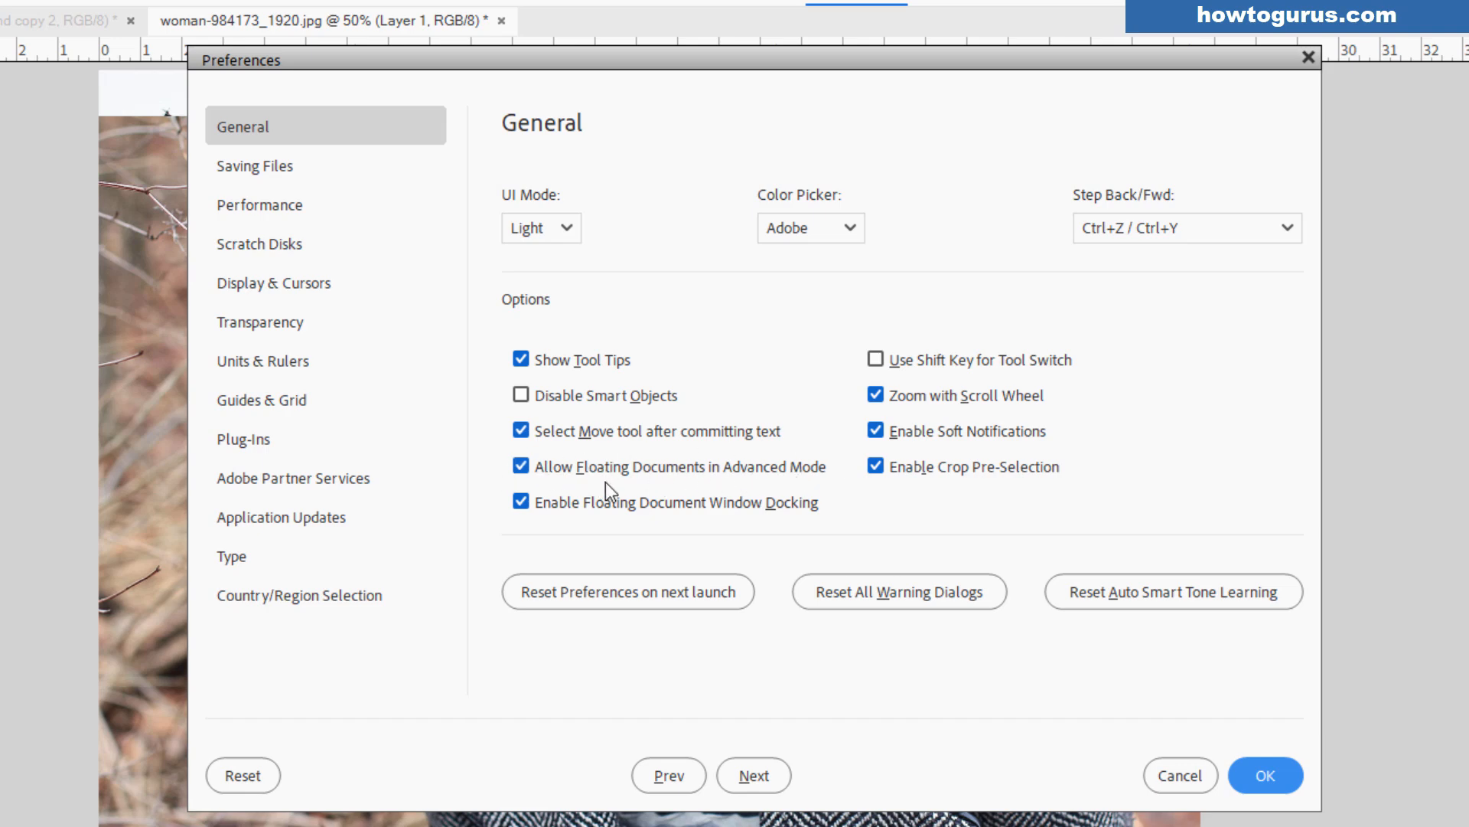
pyautogui.moveTo(838, 361)
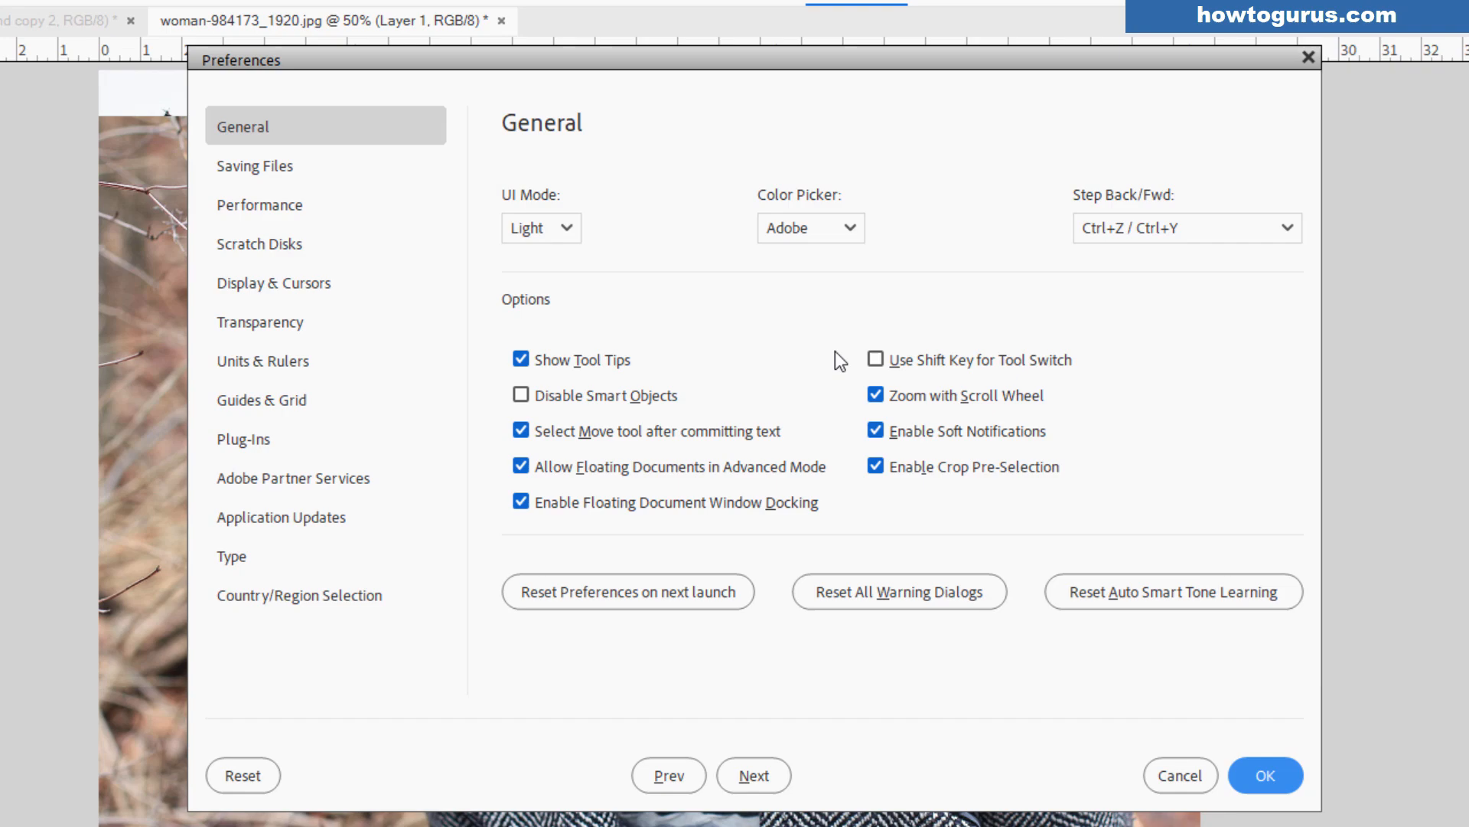
pyautogui.click(1265, 775)
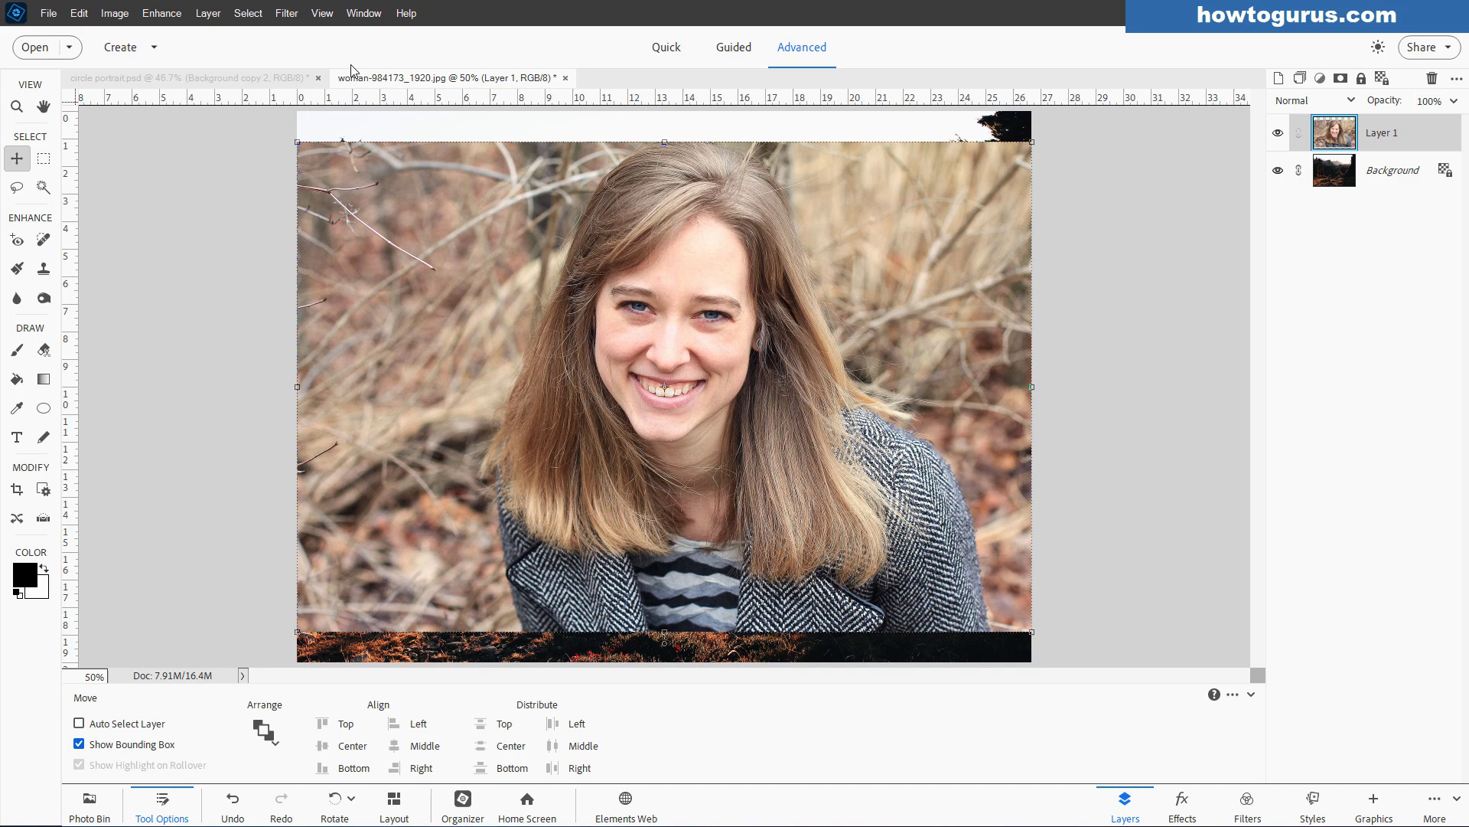
pyautogui.click(187, 76)
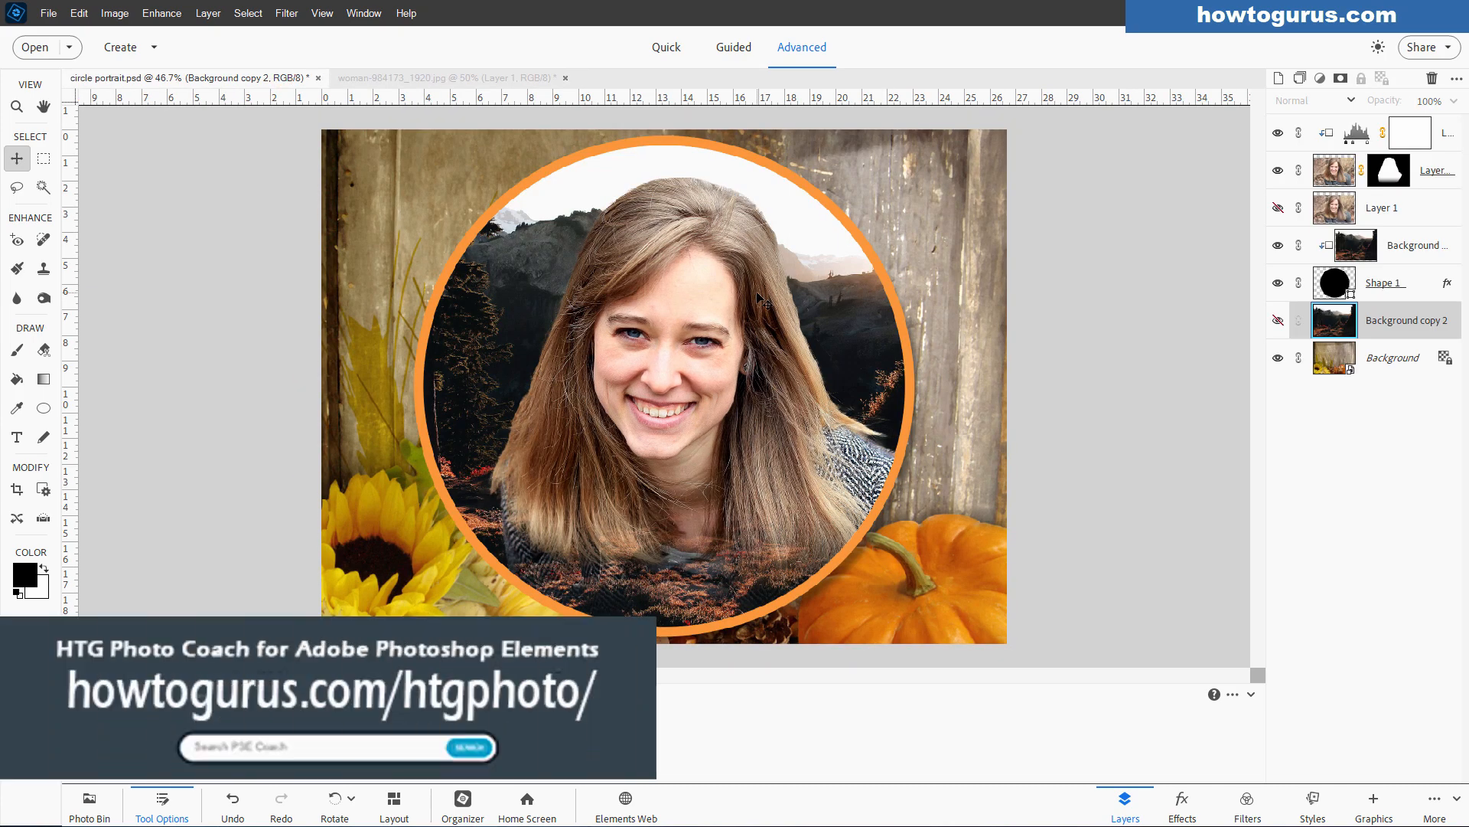
pyautogui.moveTo(609, 279)
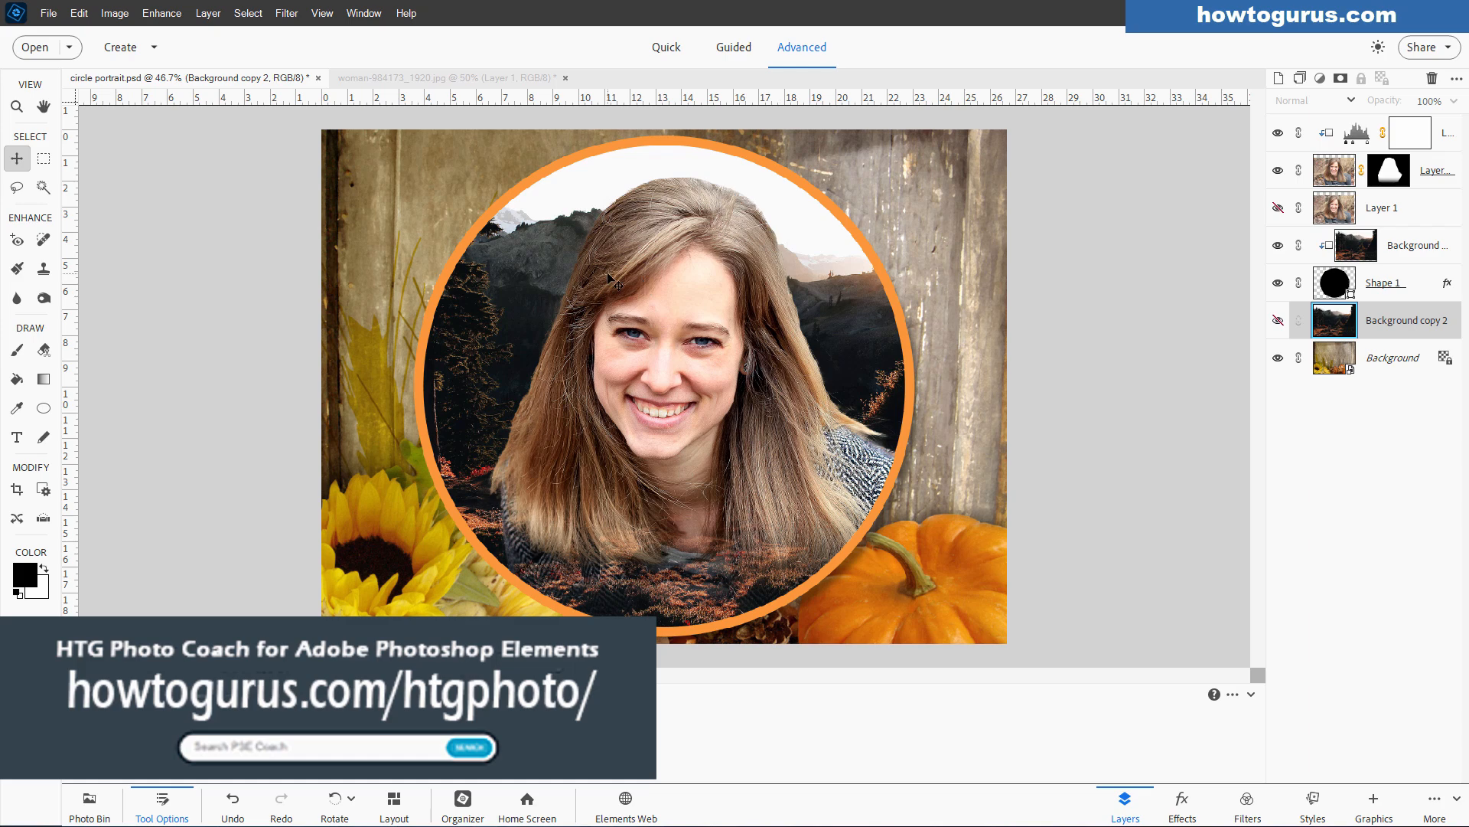
pyautogui.moveTo(804, 300)
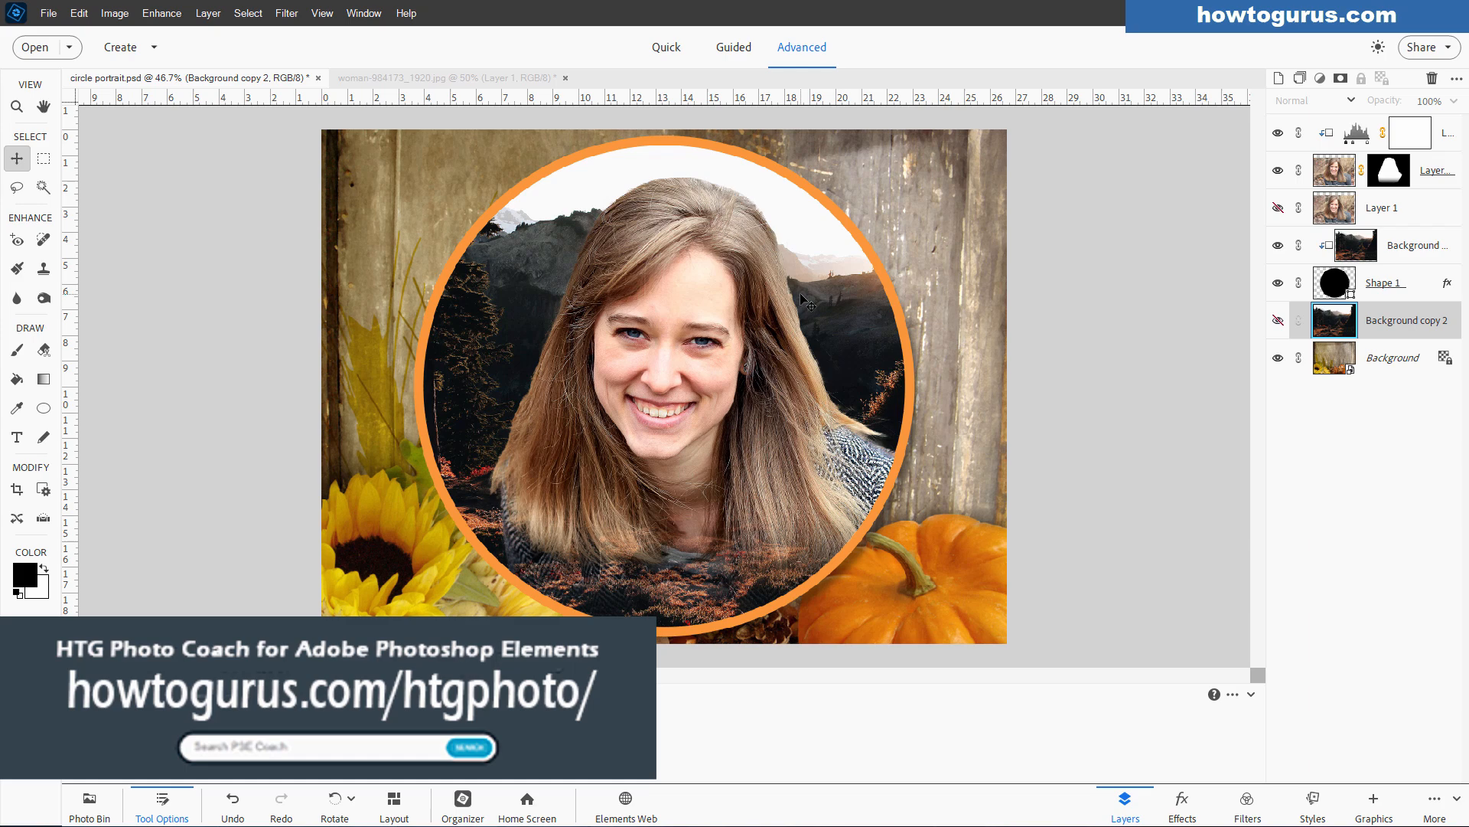
pyautogui.click(440, 76)
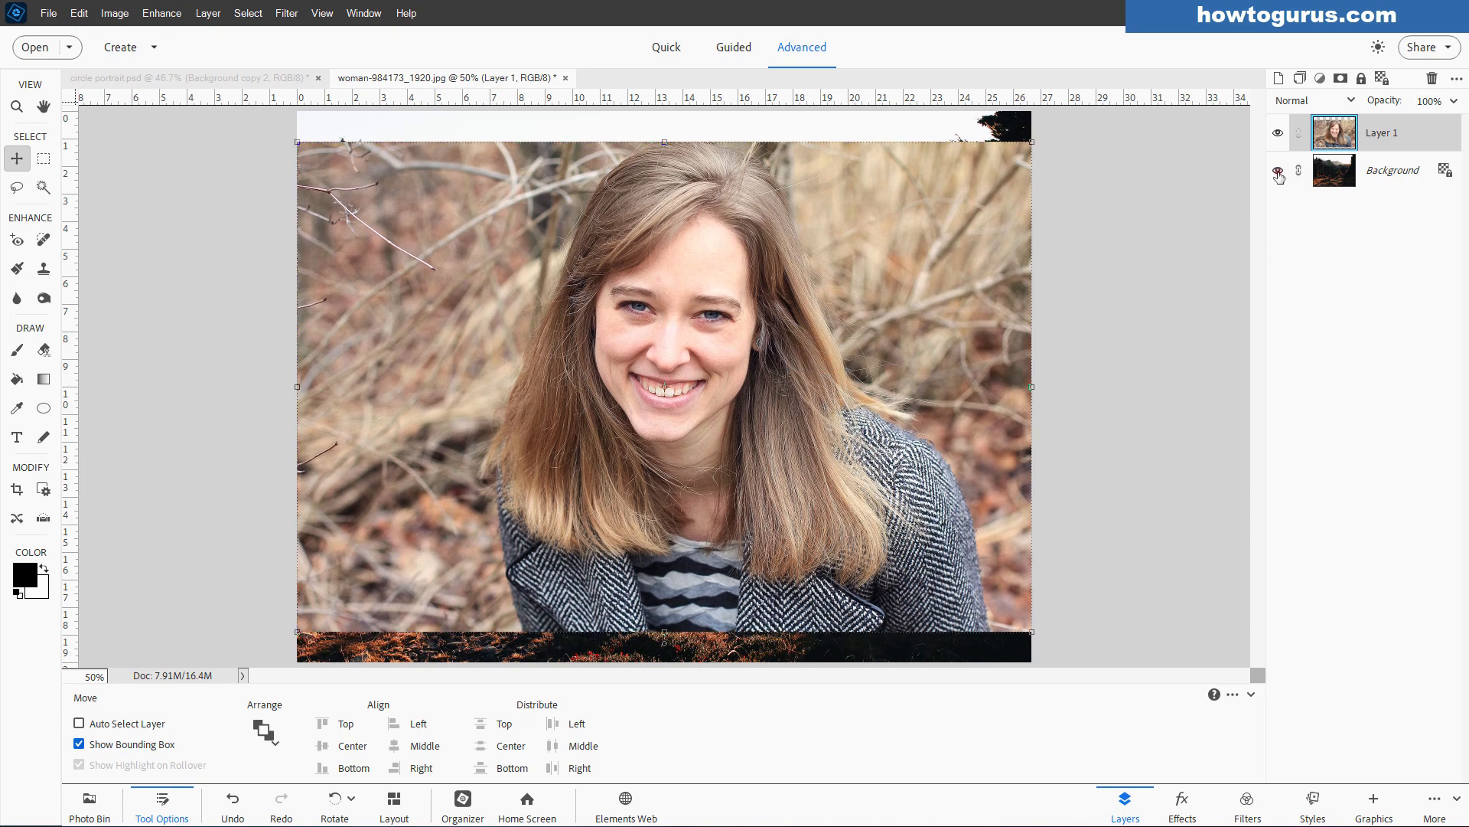
# Hide the Background layer and lasso a rough selection around the woman's head, hair and shoulders.
pyautogui.click(1278, 170)
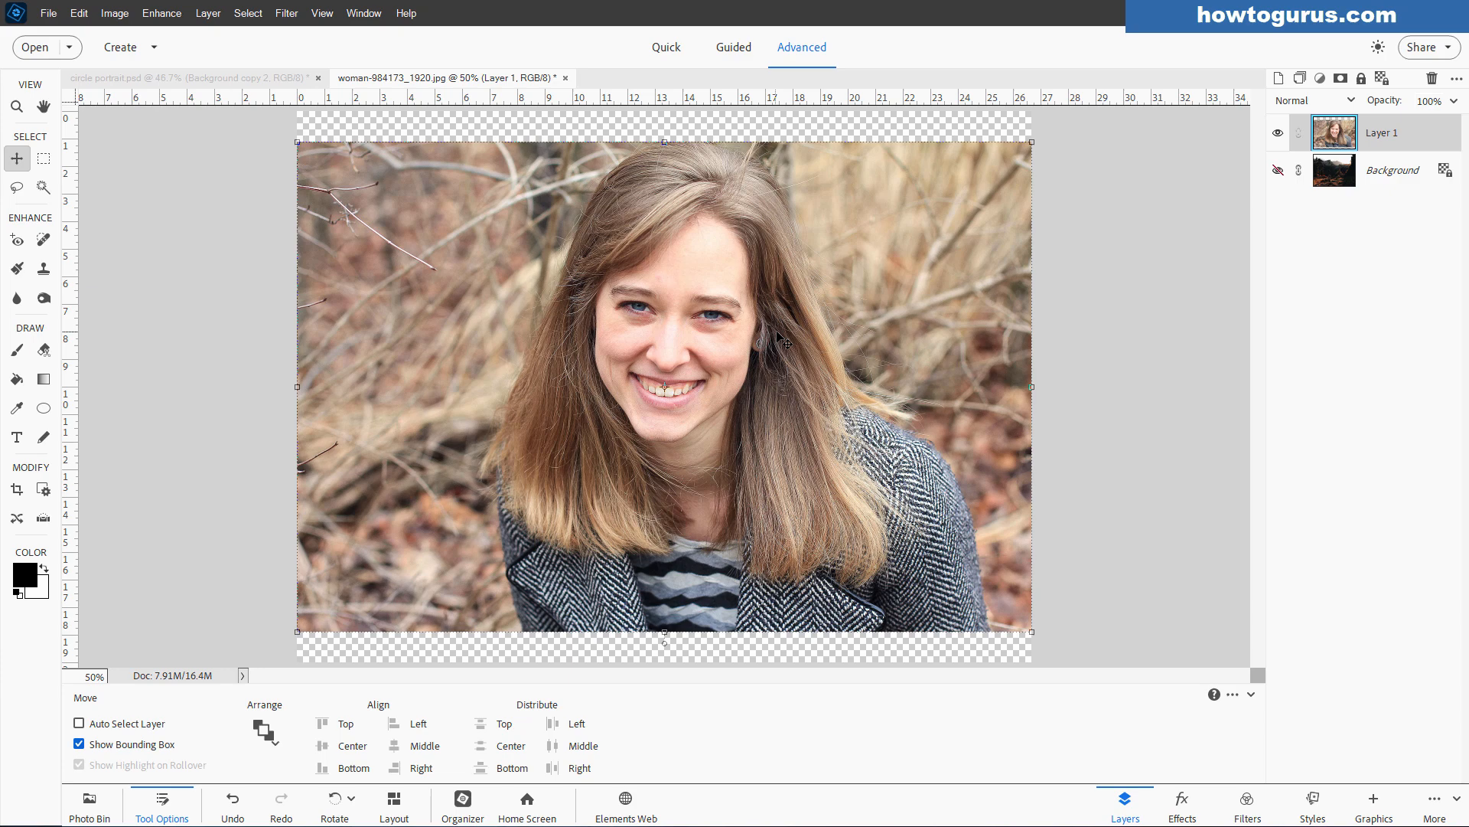
pyautogui.moveTo(827, 263)
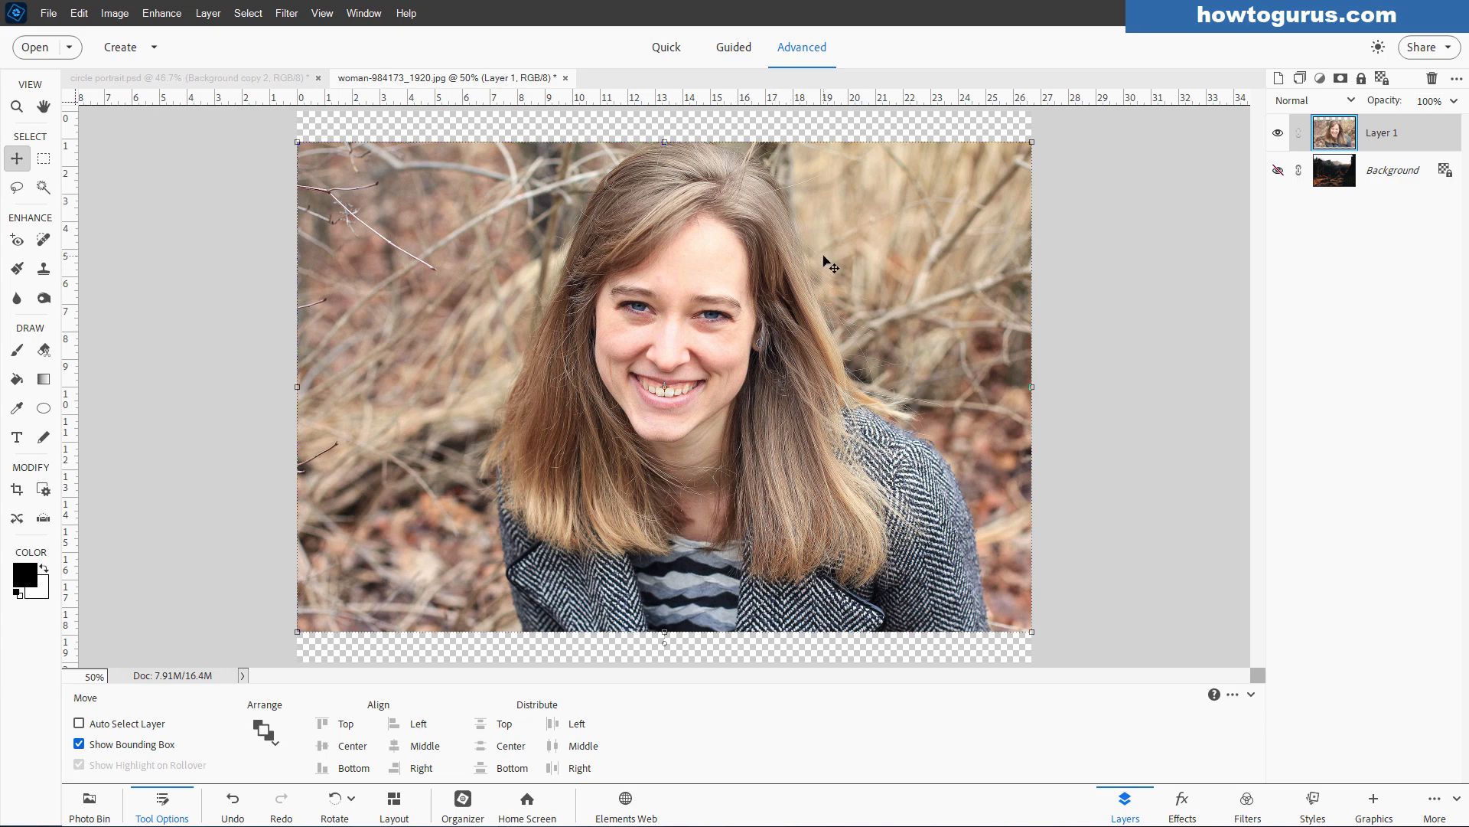
pyautogui.moveTo(30, 204)
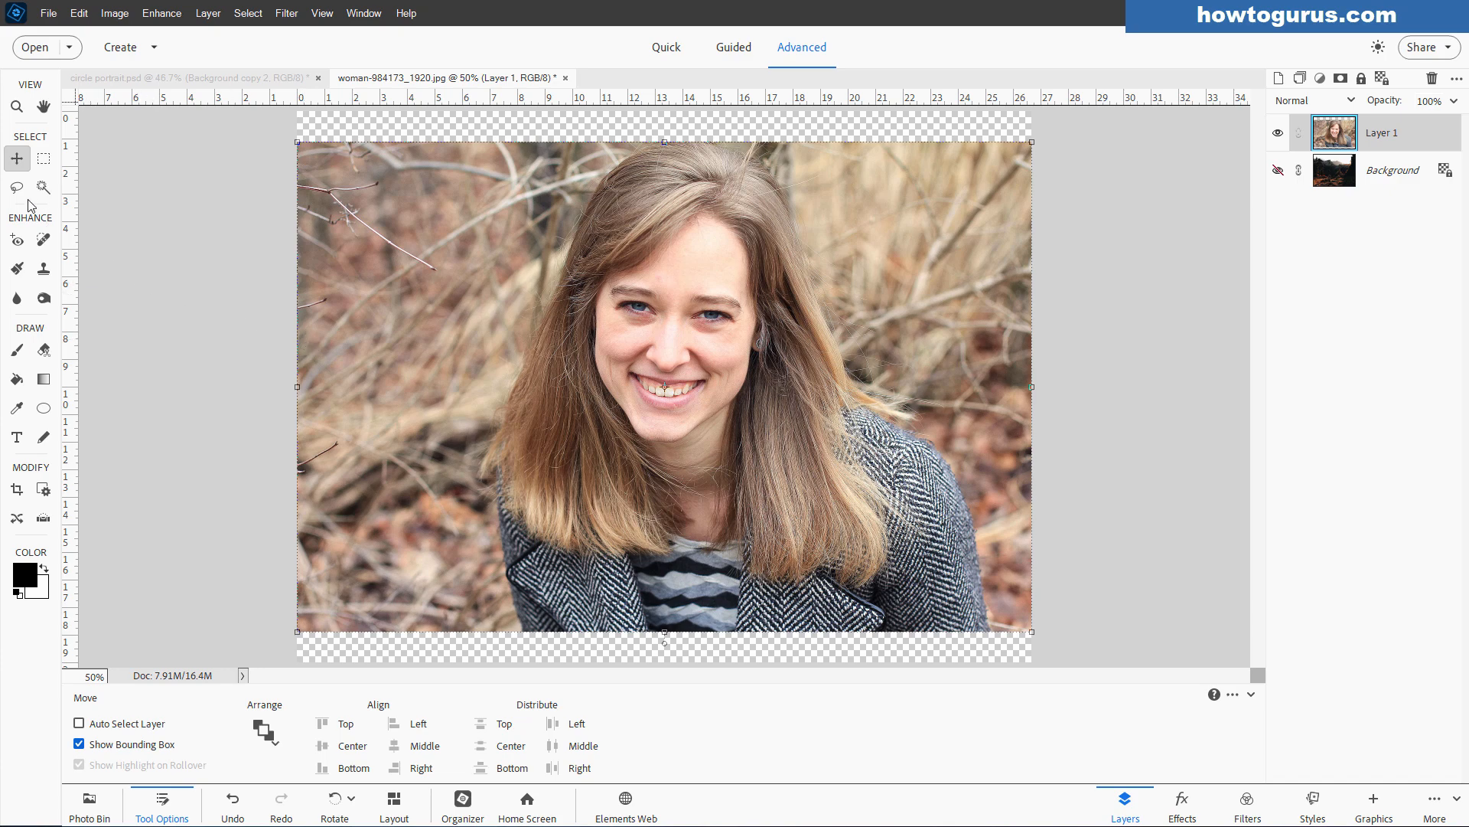
pyautogui.click(16, 187)
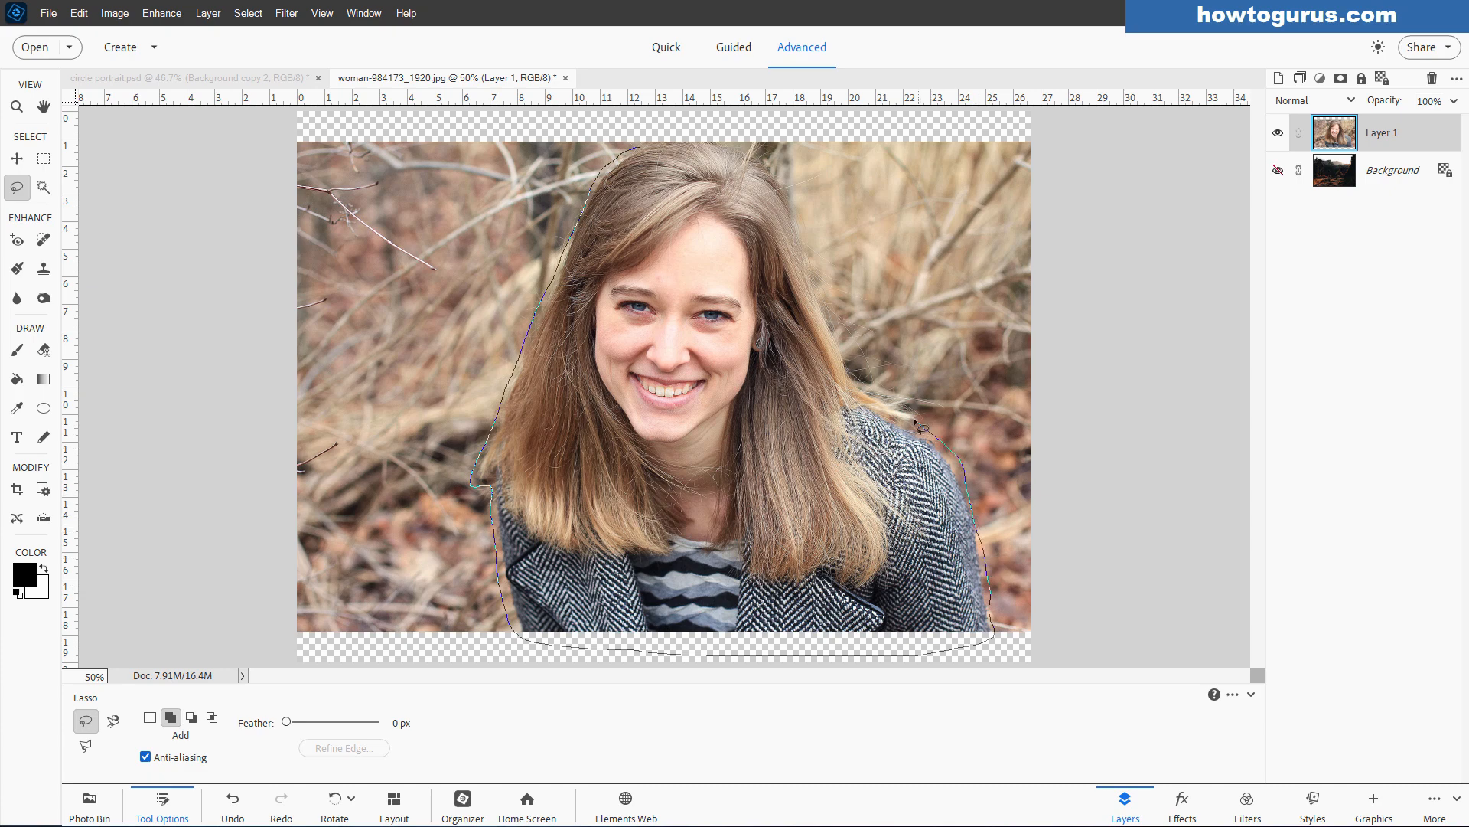
pyautogui.moveTo(832, 328)
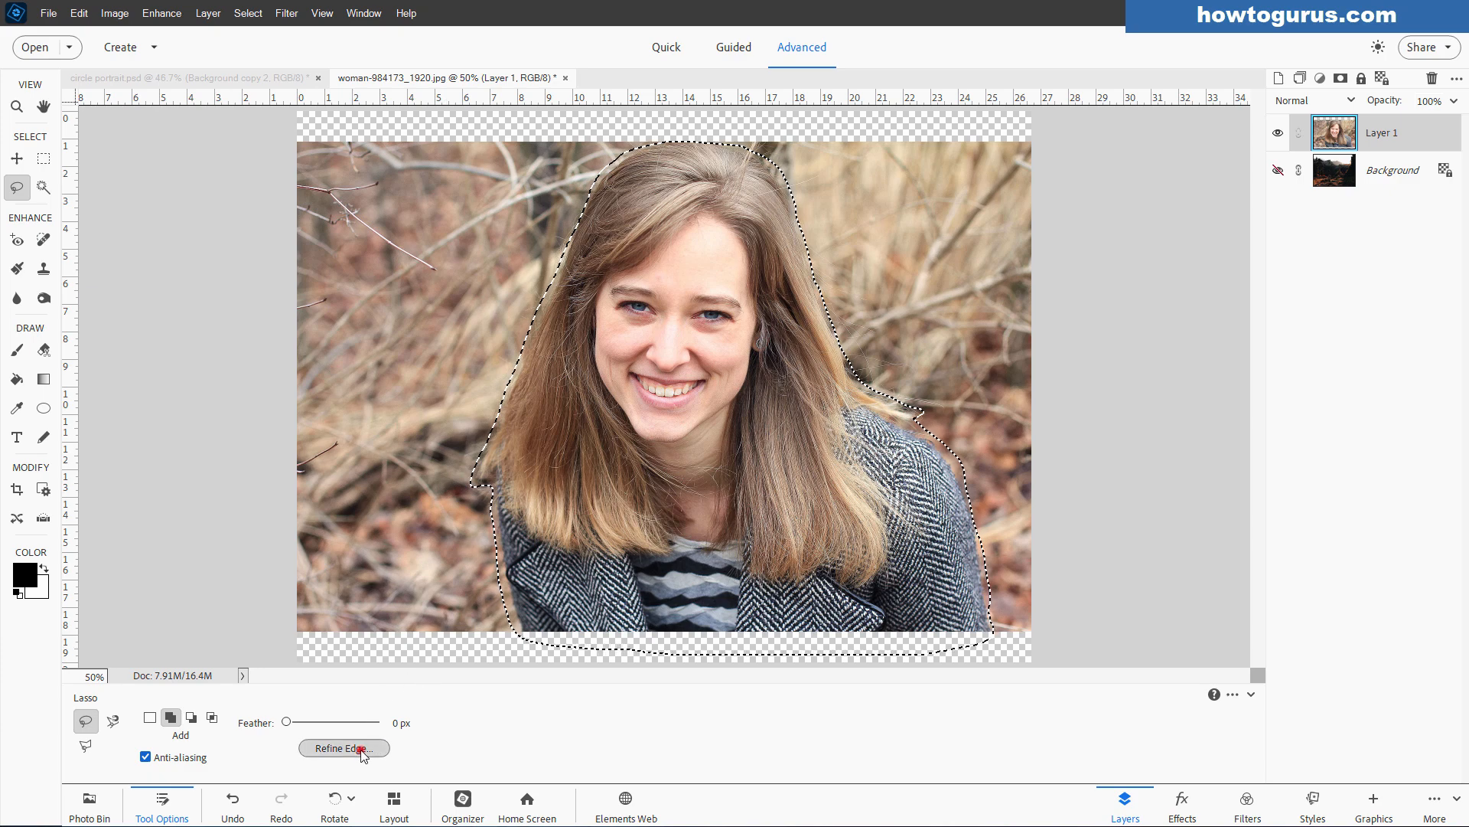
# Refine the selection edge around her hair with Output To set to New Layer with Layer Mask.
pyautogui.click(343, 748)
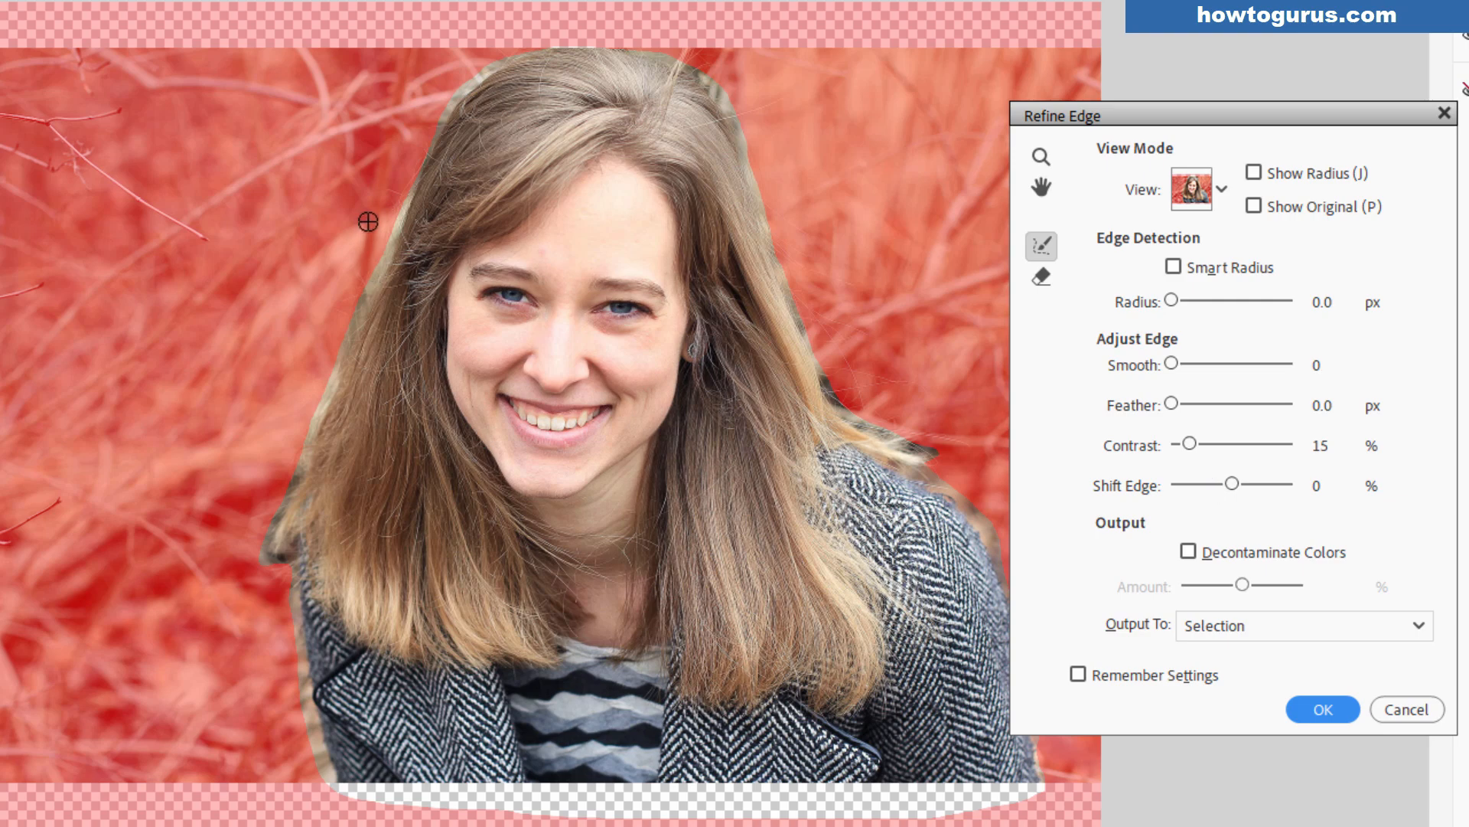
pyautogui.moveTo(196, 540)
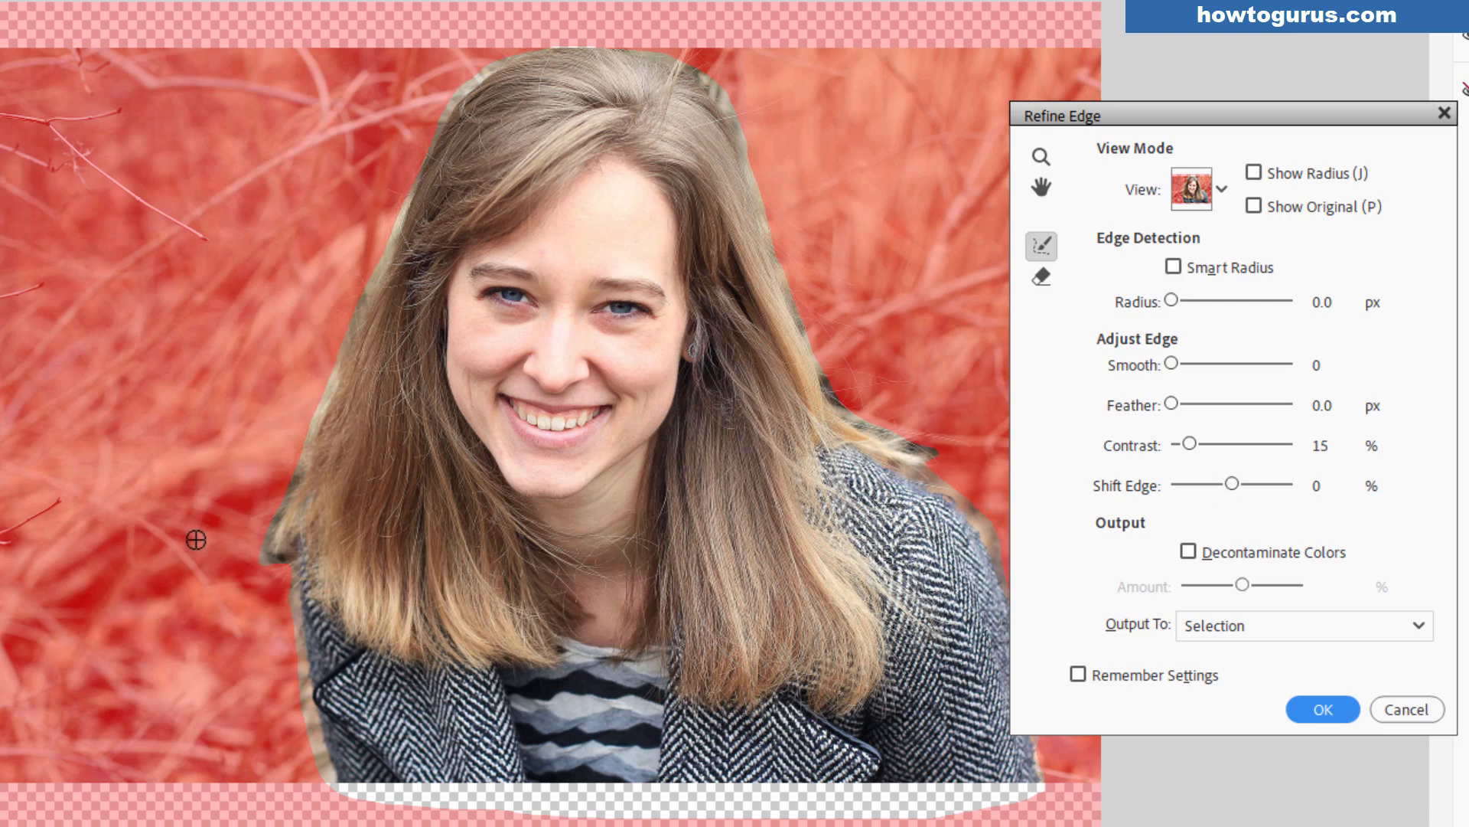
pyautogui.moveTo(372, 388)
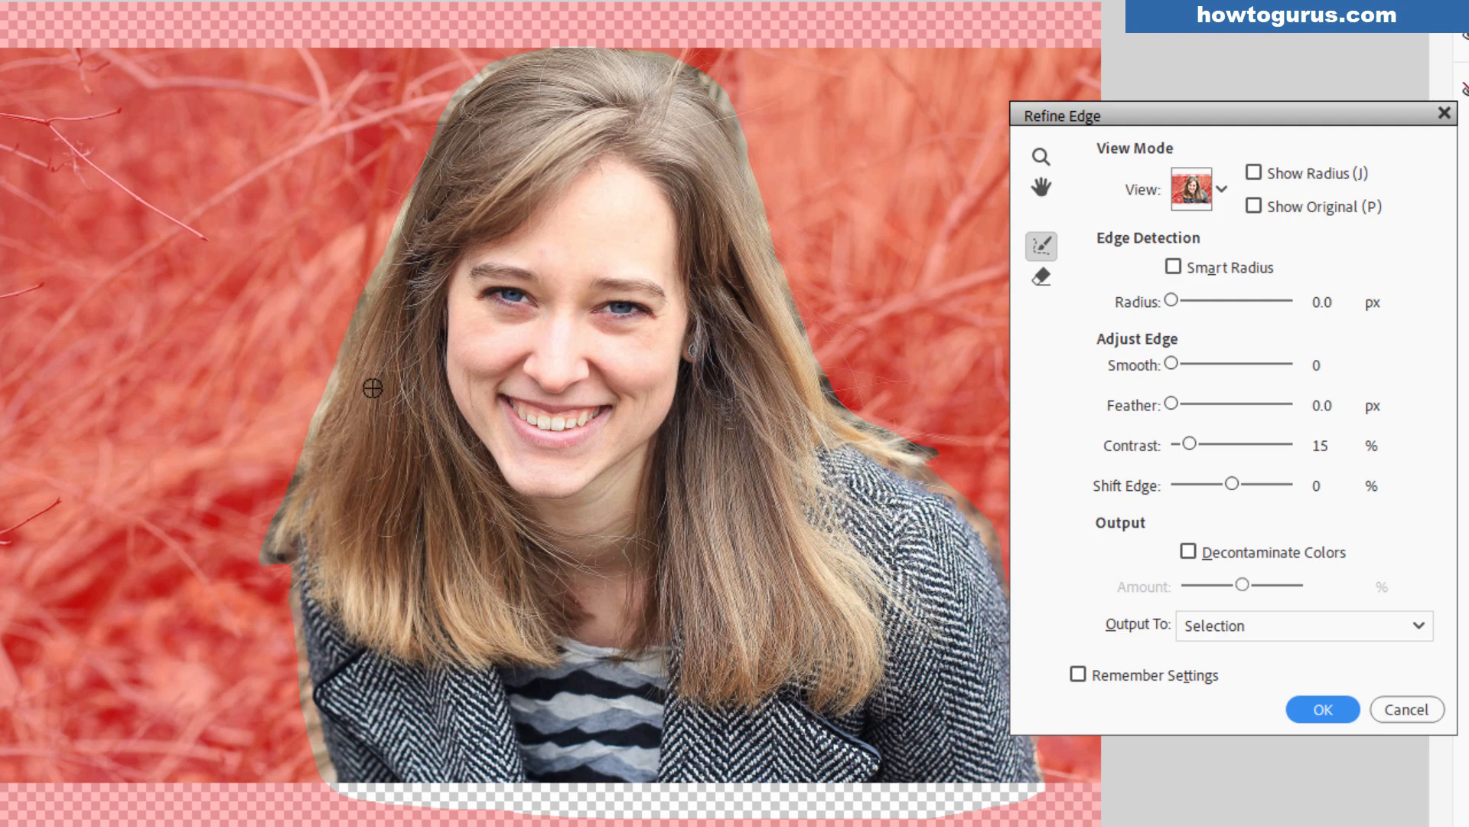
pyautogui.moveTo(1223, 200)
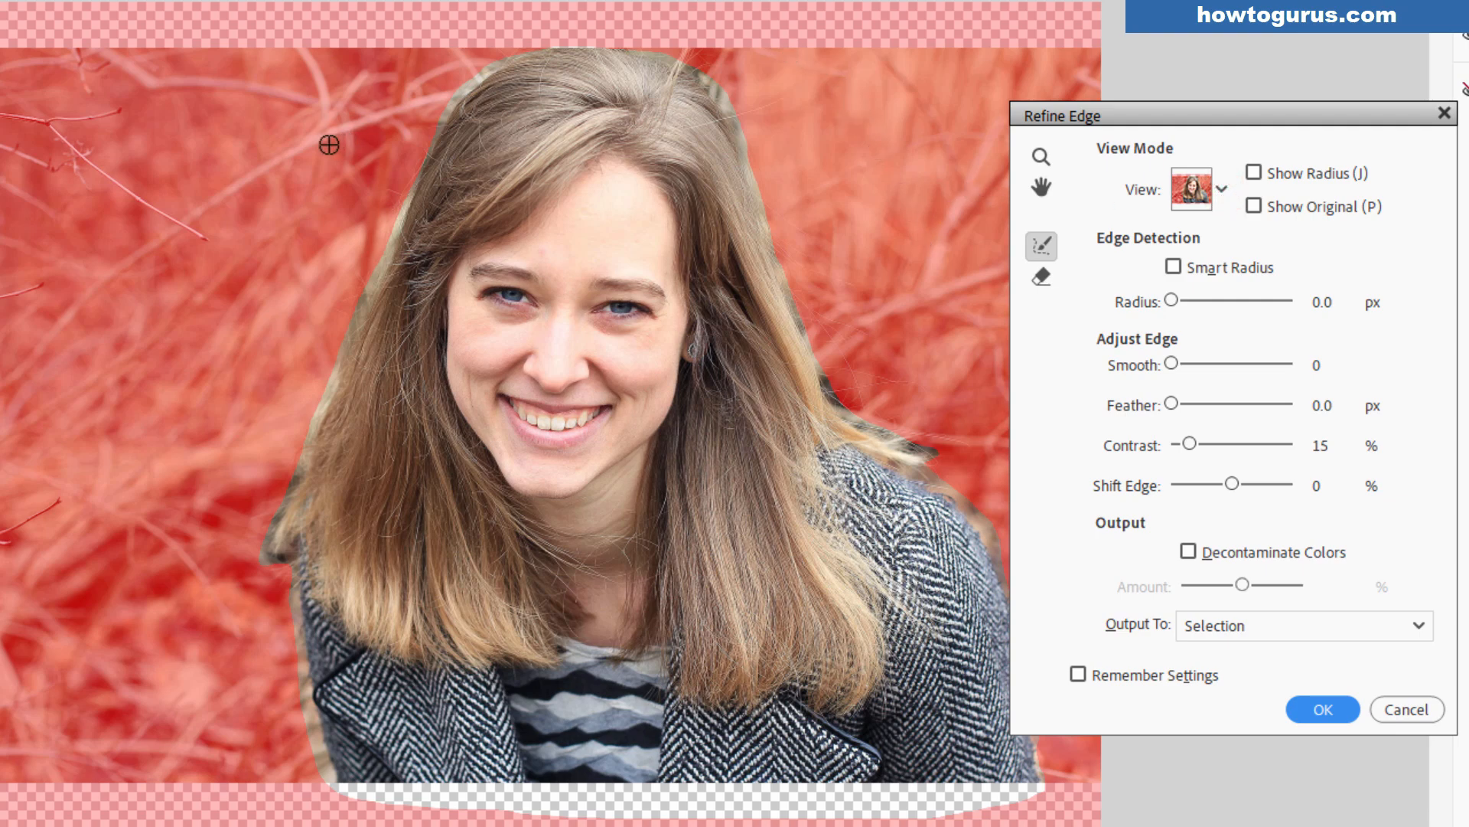
pyautogui.moveTo(417, 167)
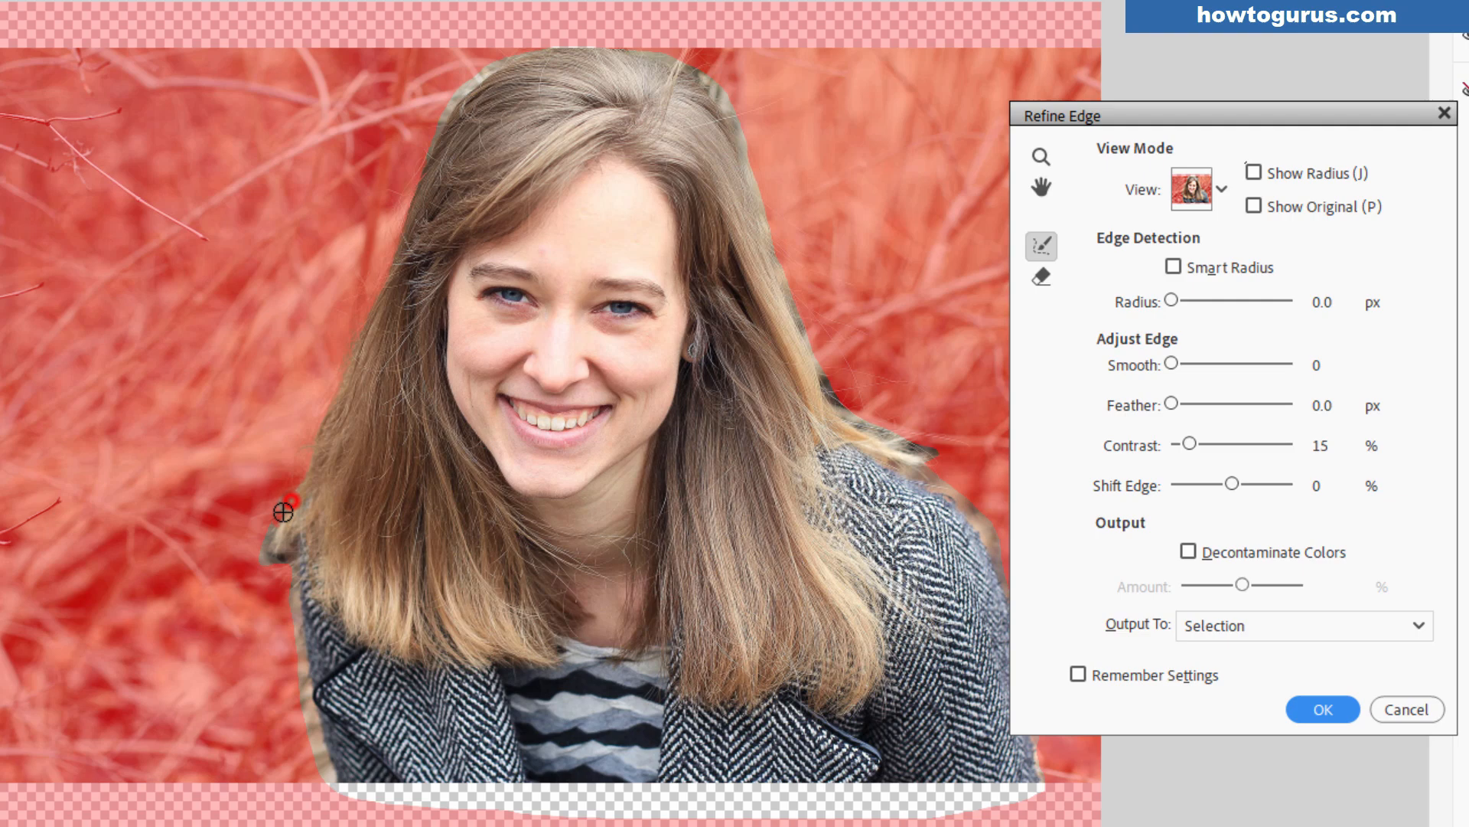
pyautogui.moveTo(294, 553)
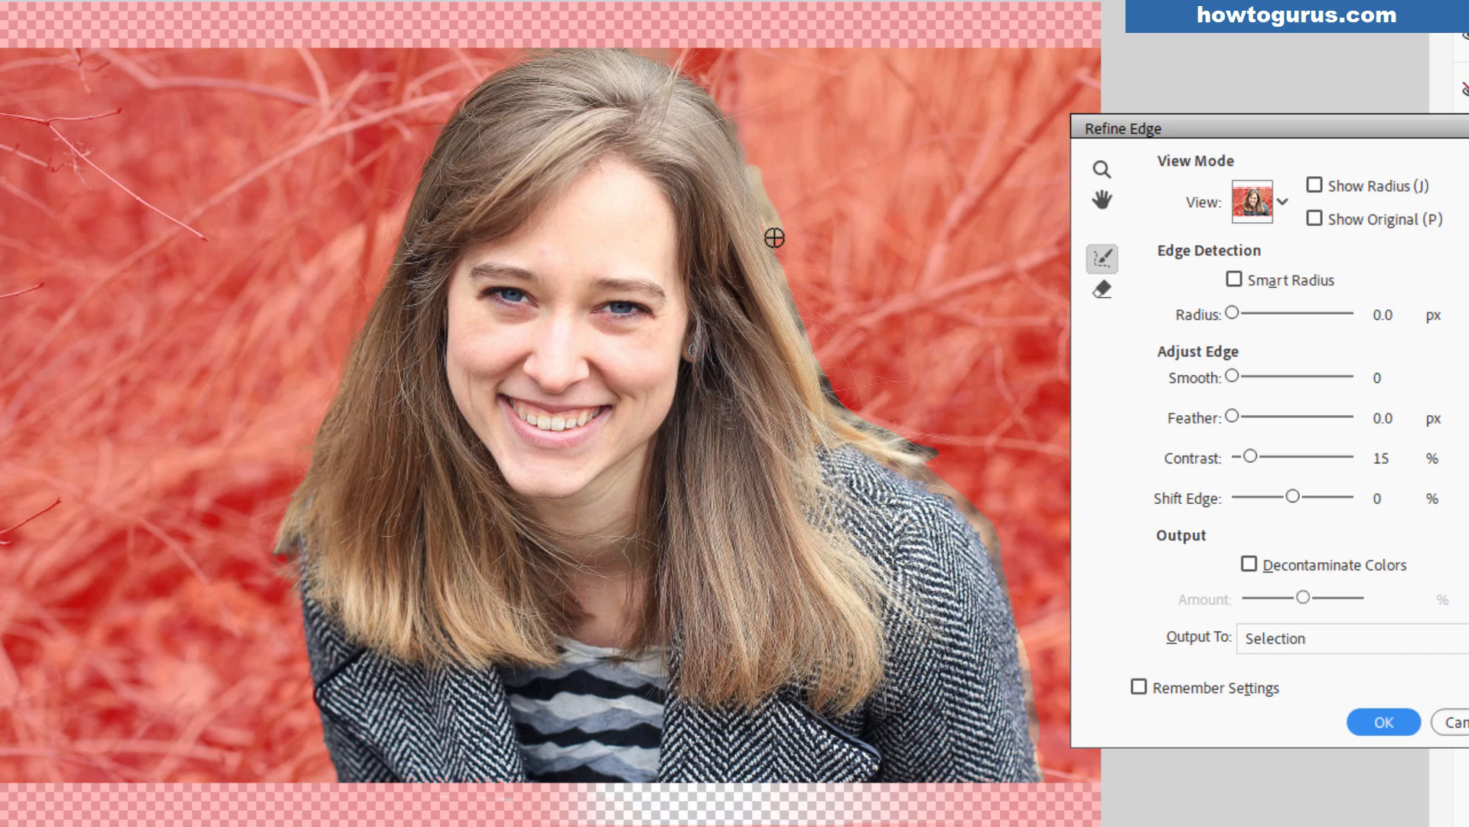
pyautogui.moveTo(782, 275)
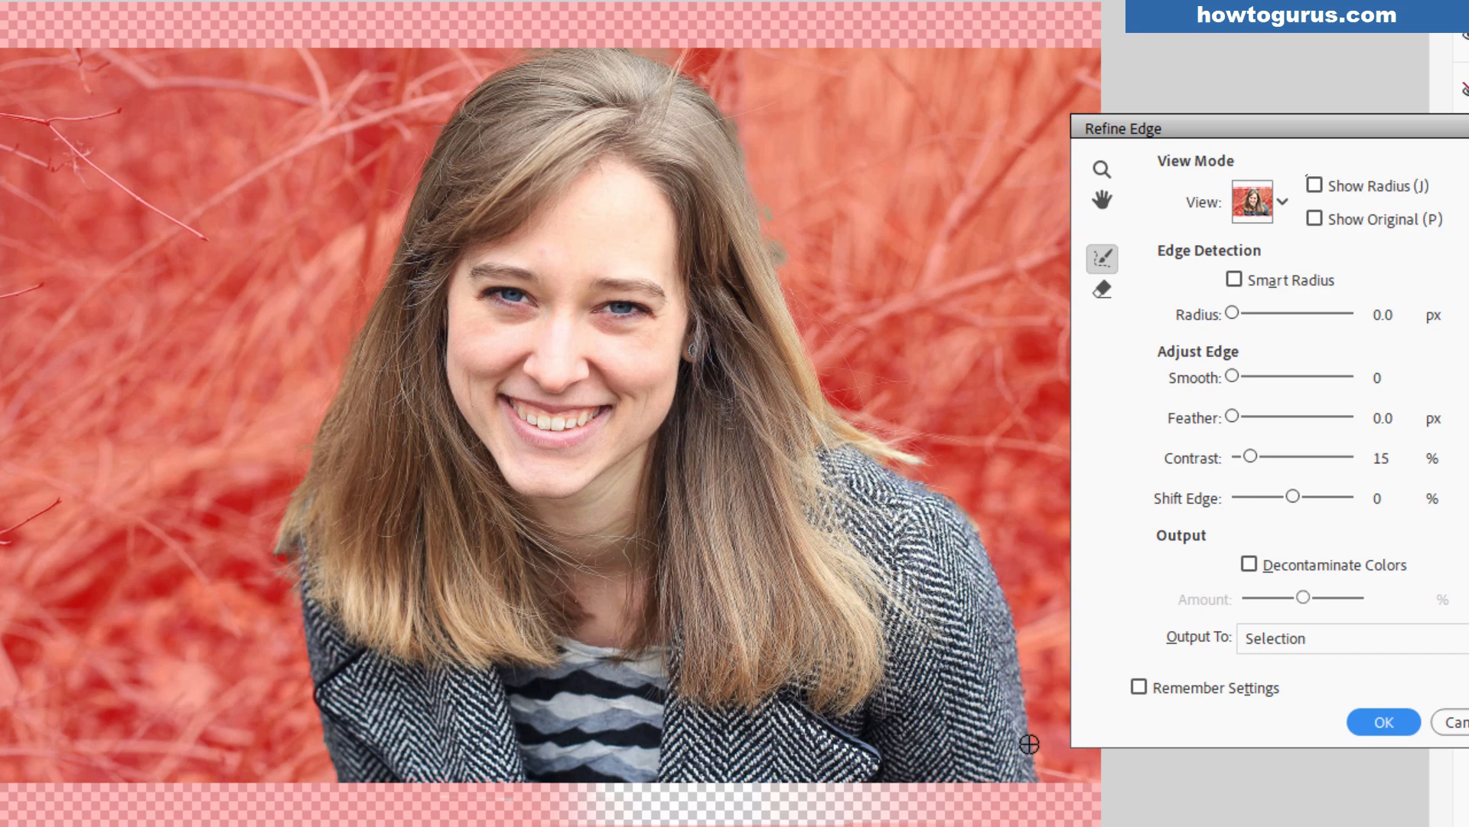
pyautogui.moveTo(1001, 514)
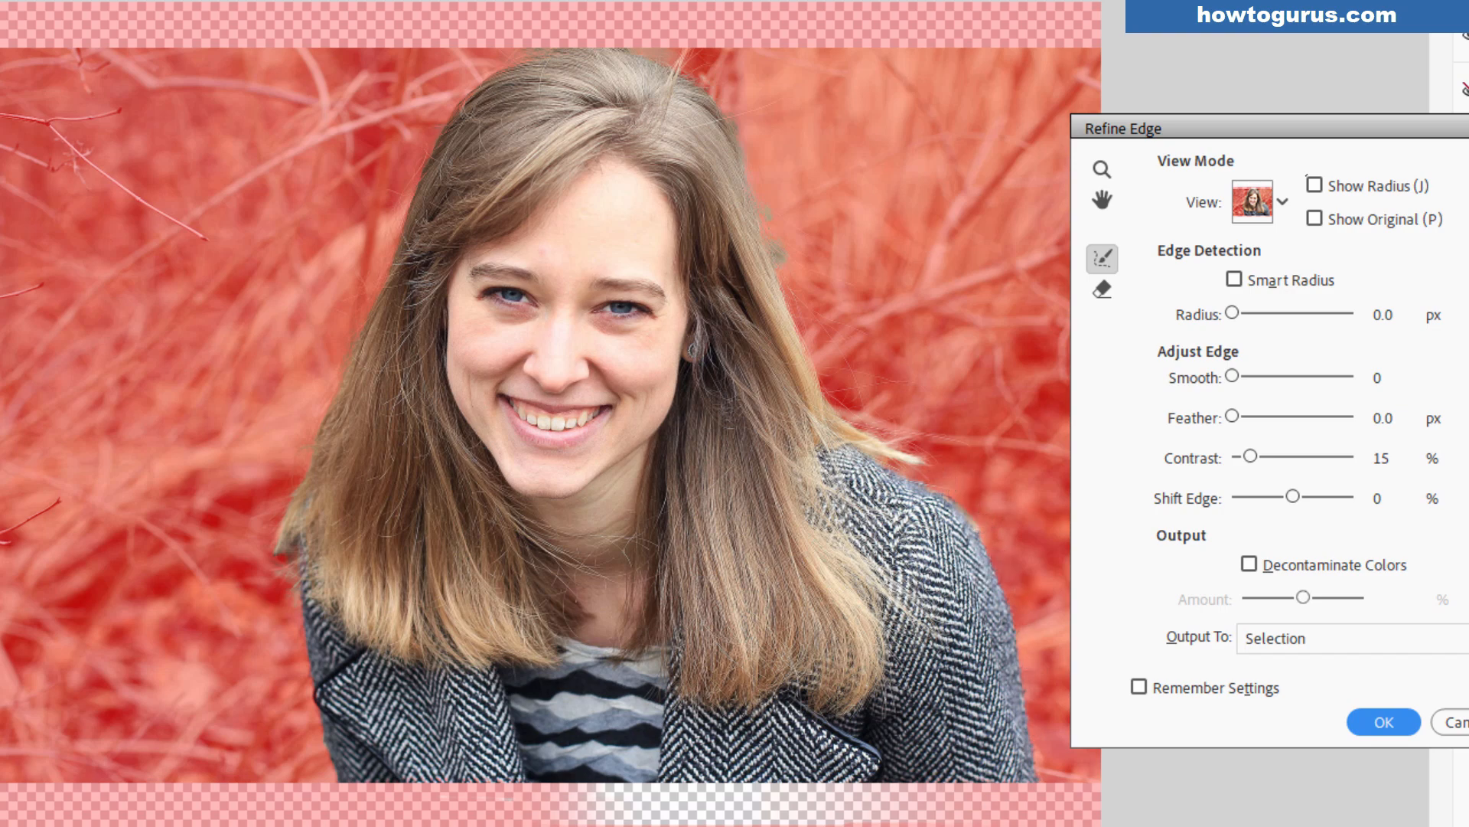
pyautogui.moveTo(431, 63)
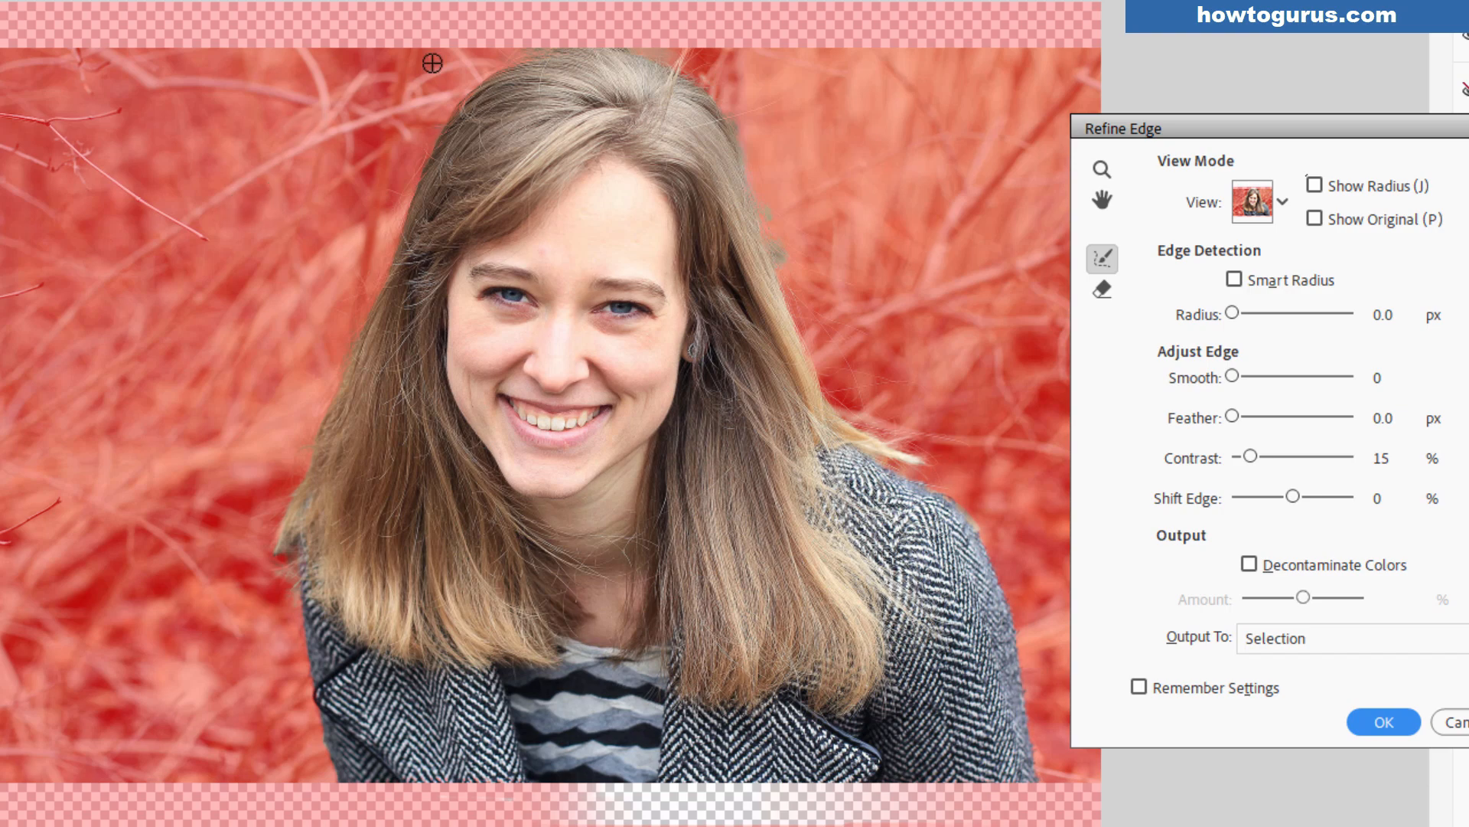
pyautogui.moveTo(701, 120)
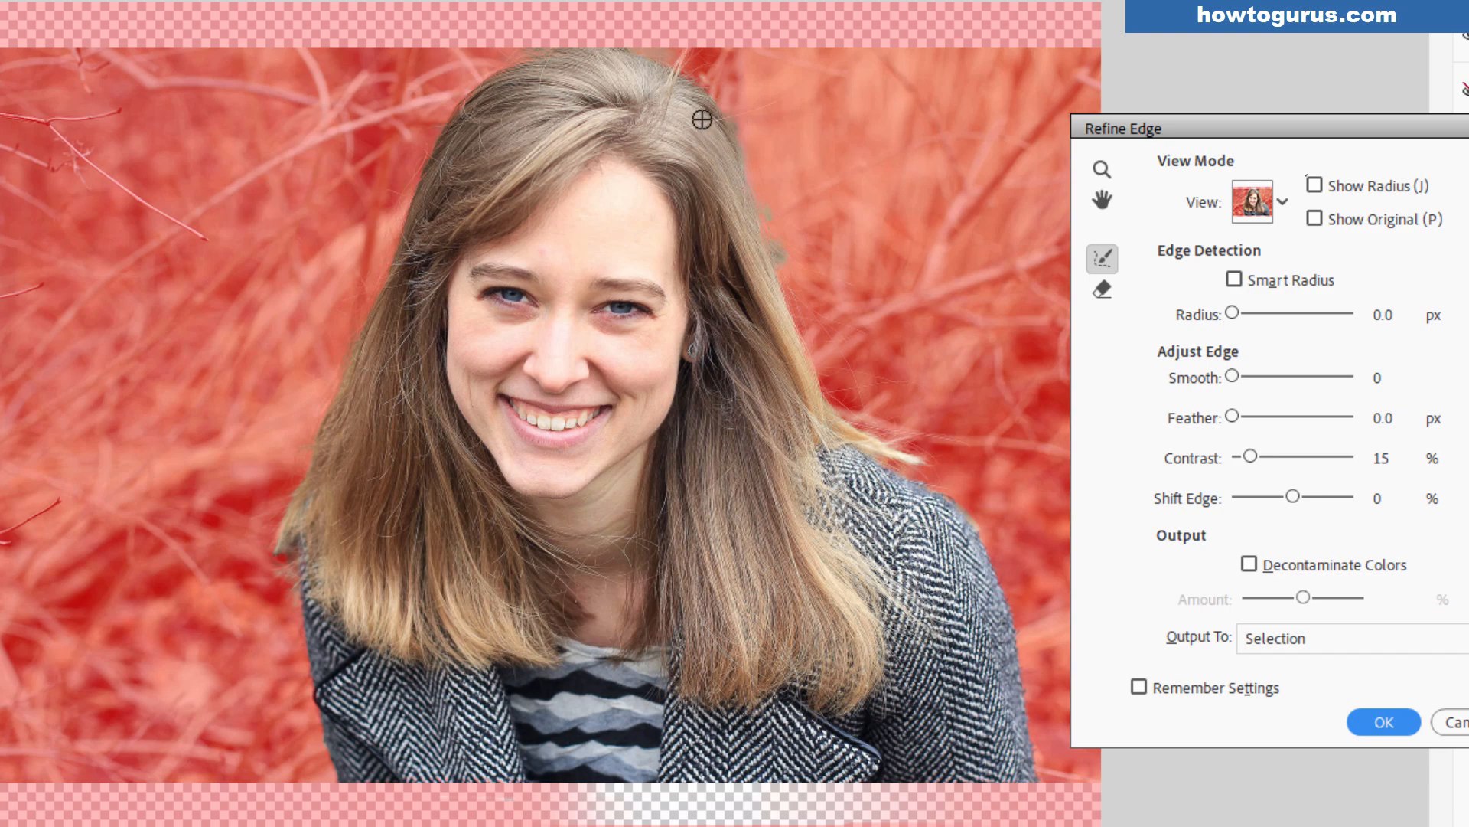
pyautogui.moveTo(522, 49)
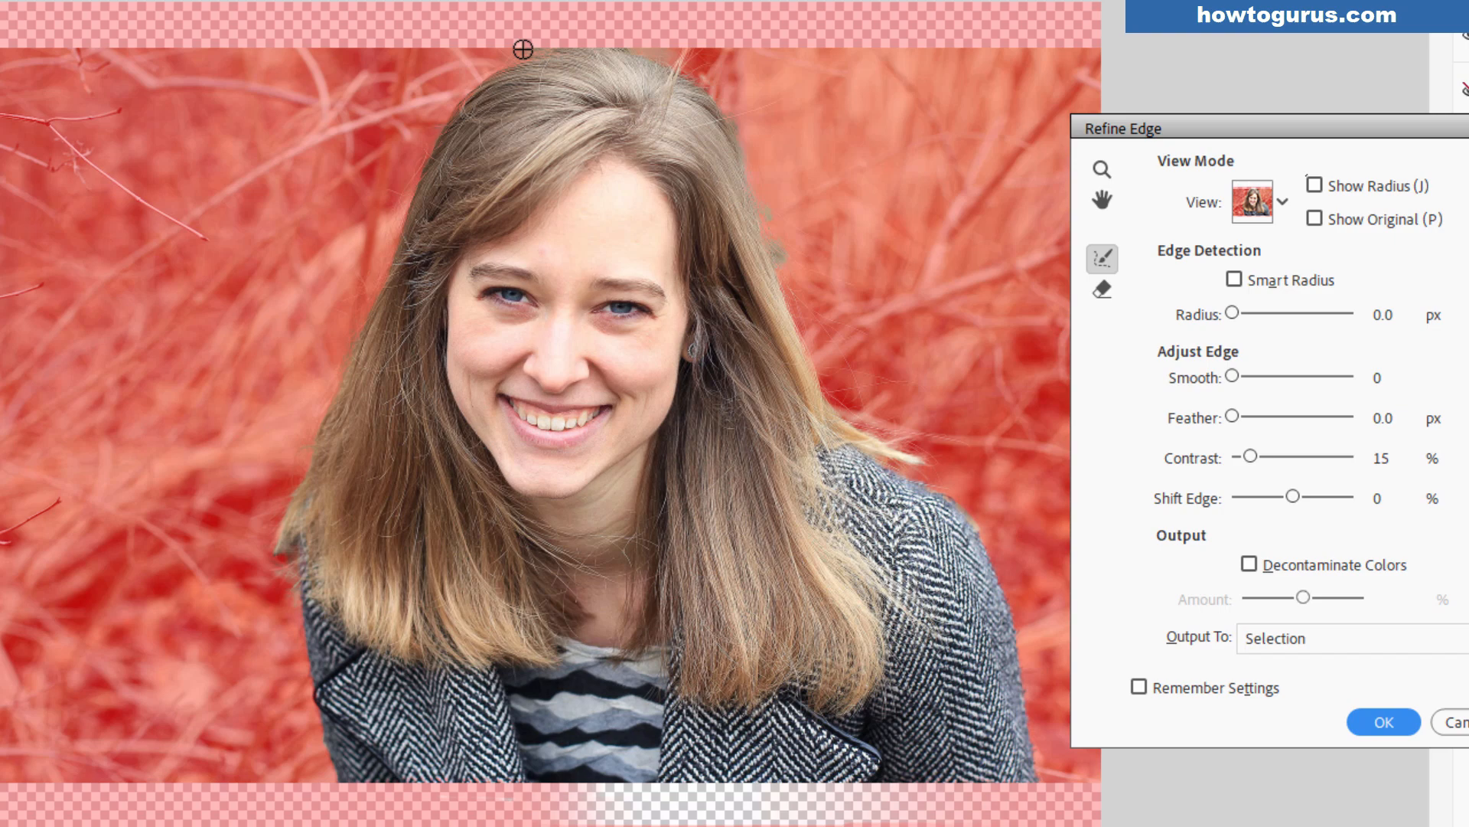
pyautogui.moveTo(988, 398)
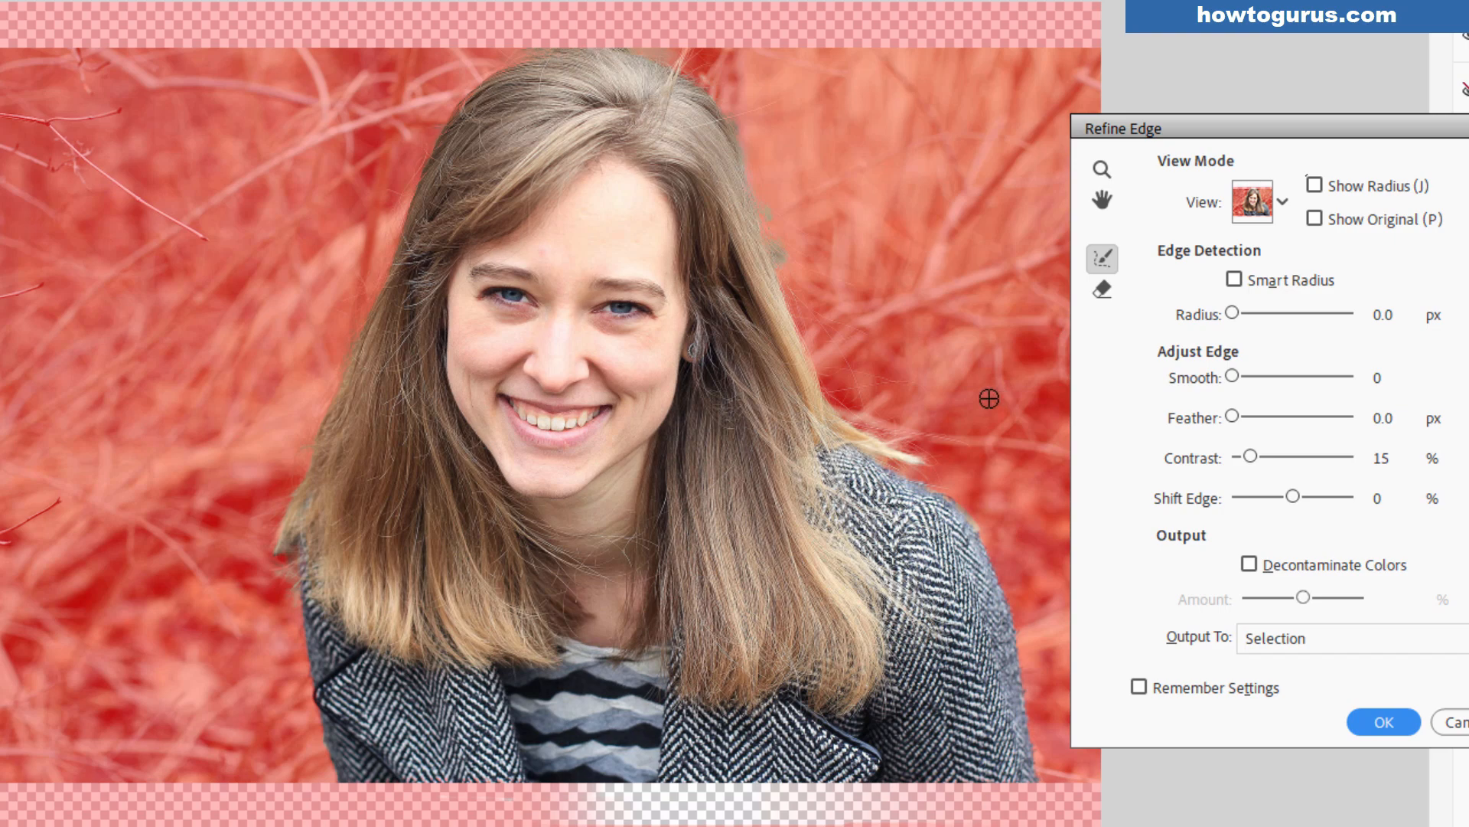
pyautogui.moveTo(1282, 667)
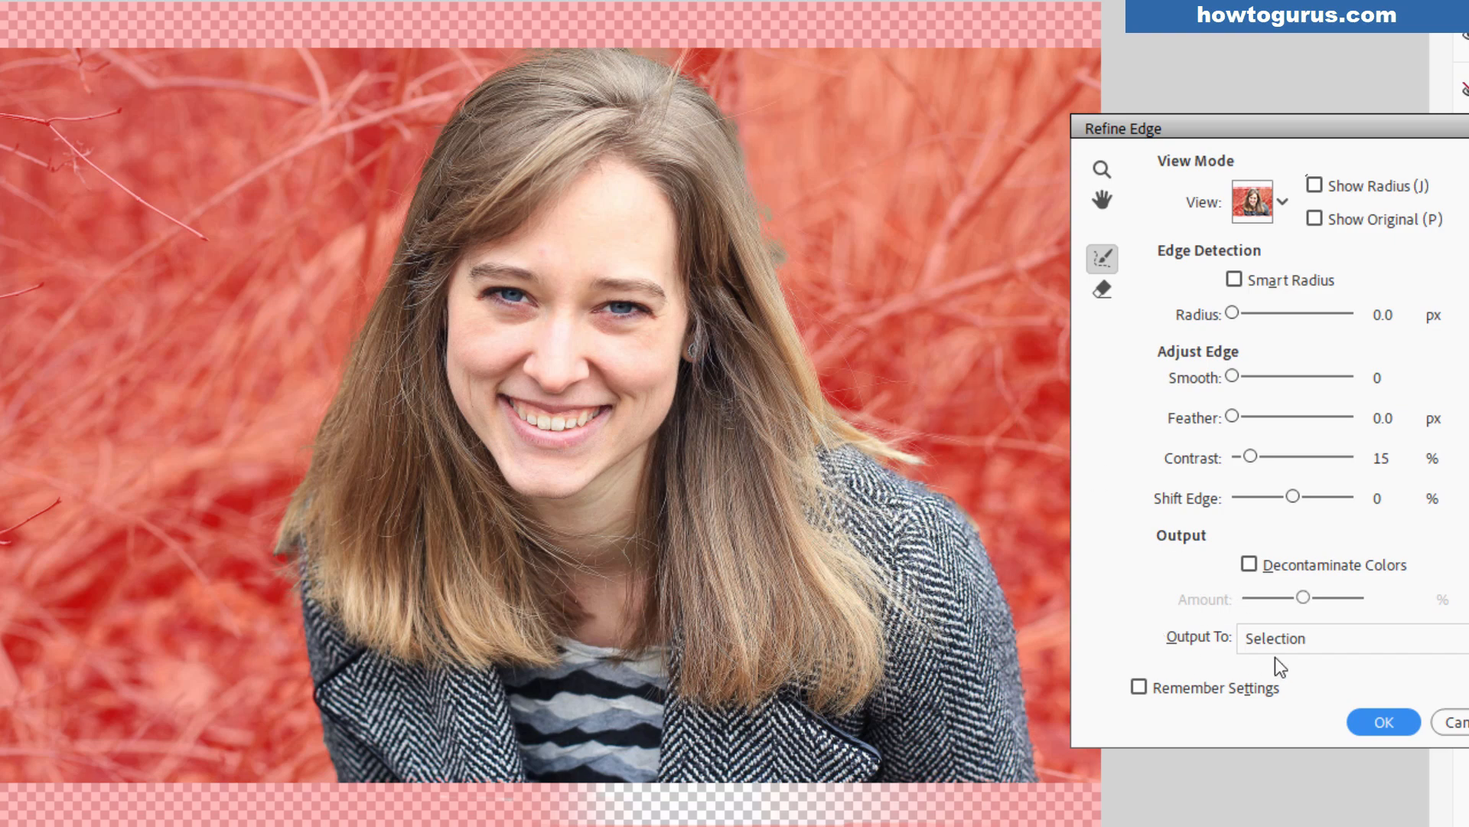
pyautogui.click(1349, 638)
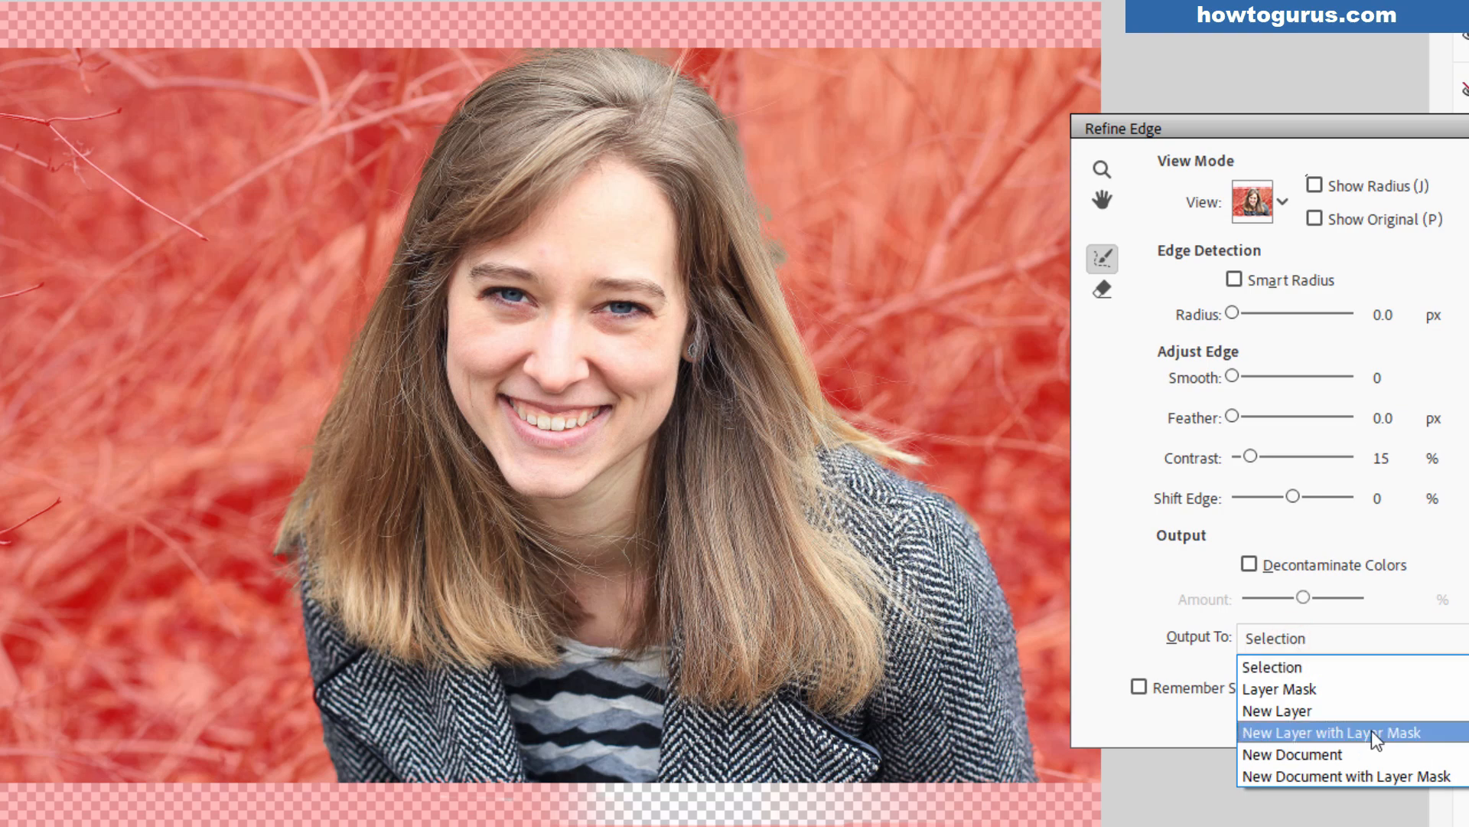
pyautogui.click(1332, 731)
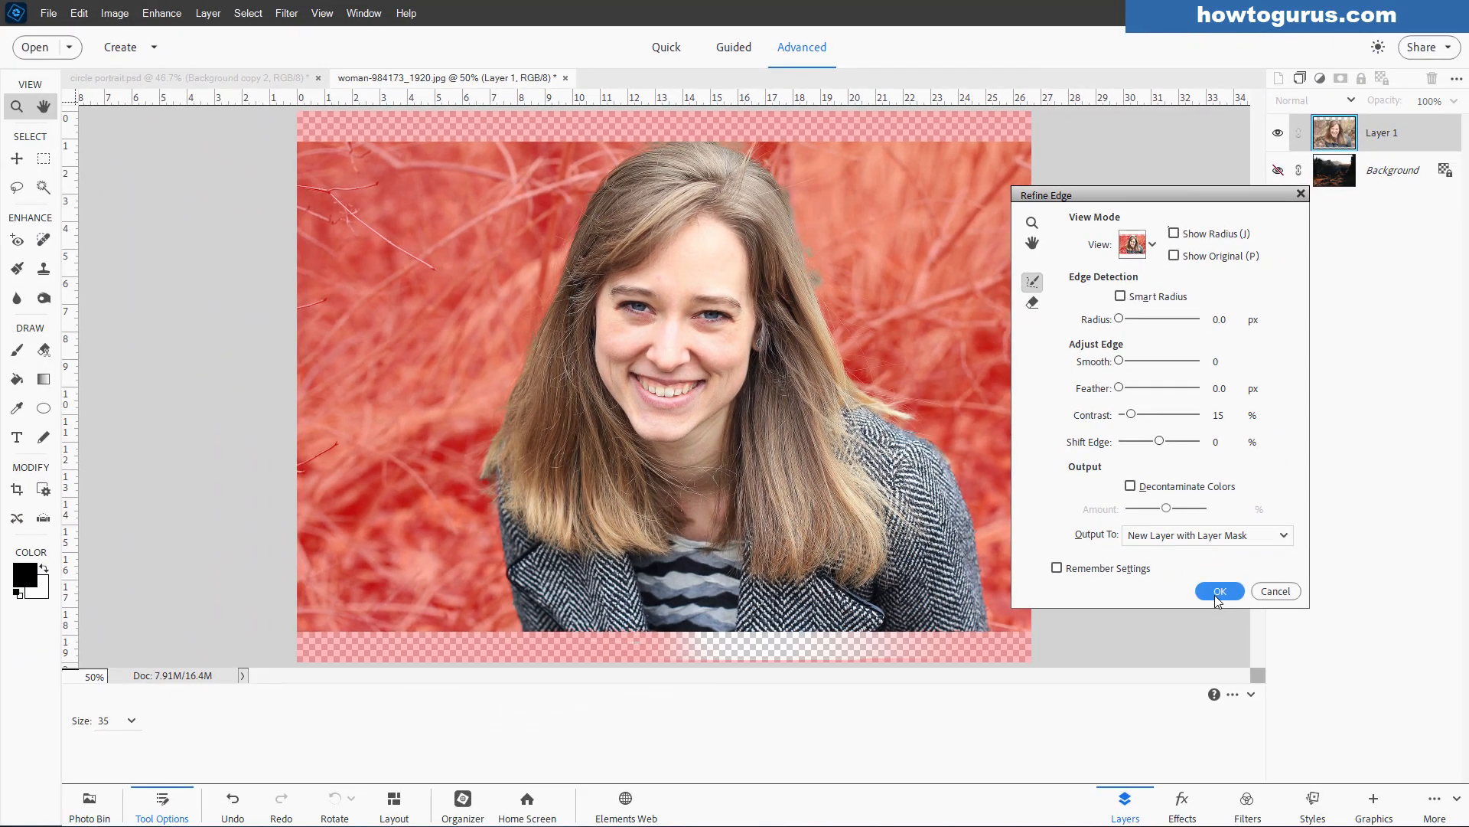
# Apply Refine Edge and target the layer mask on the new Layer 1 copy for editing.
pyautogui.click(1219, 592)
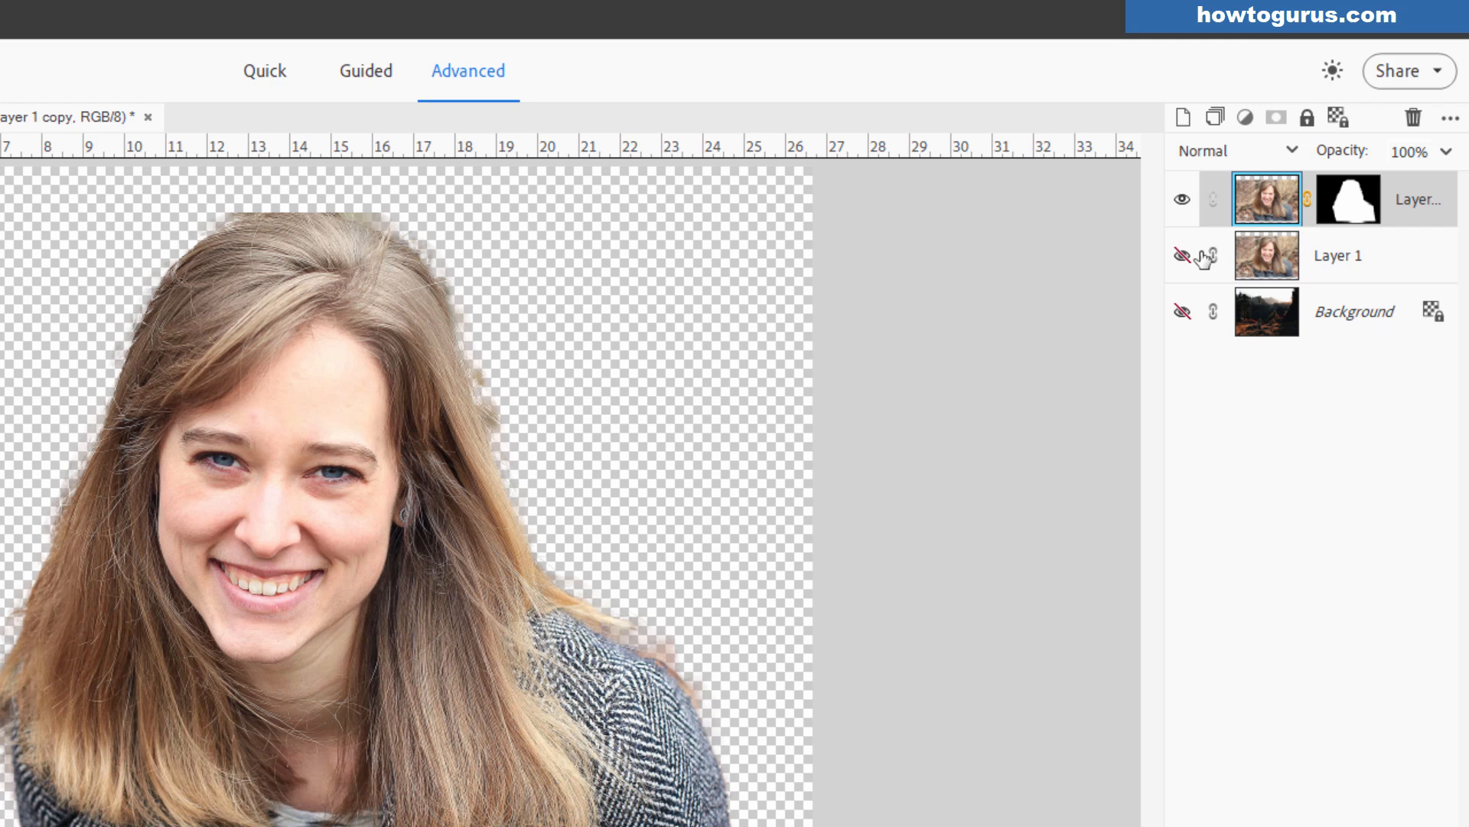
pyautogui.moveTo(1252, 263)
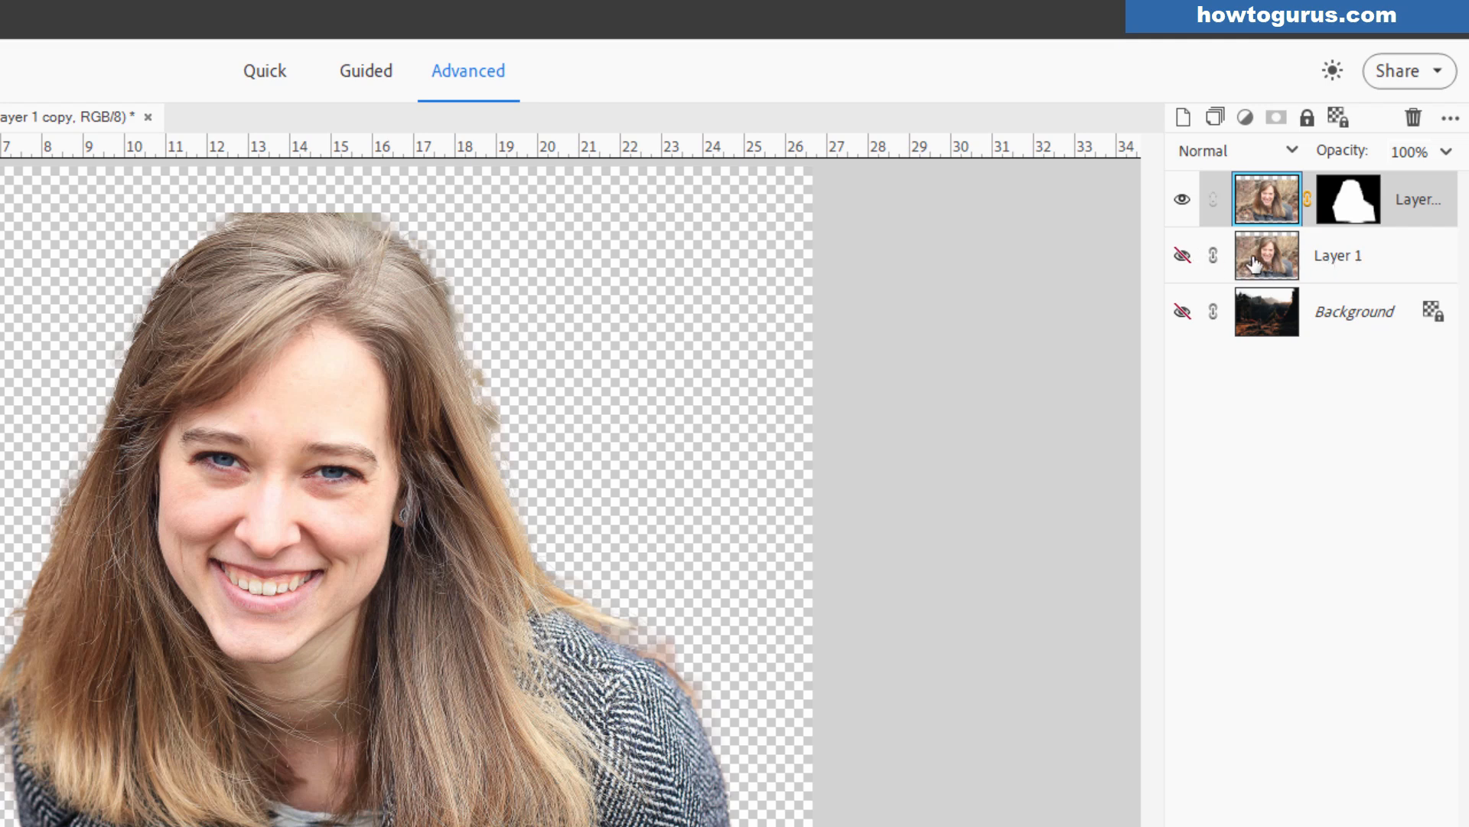
pyautogui.moveTo(1309, 197)
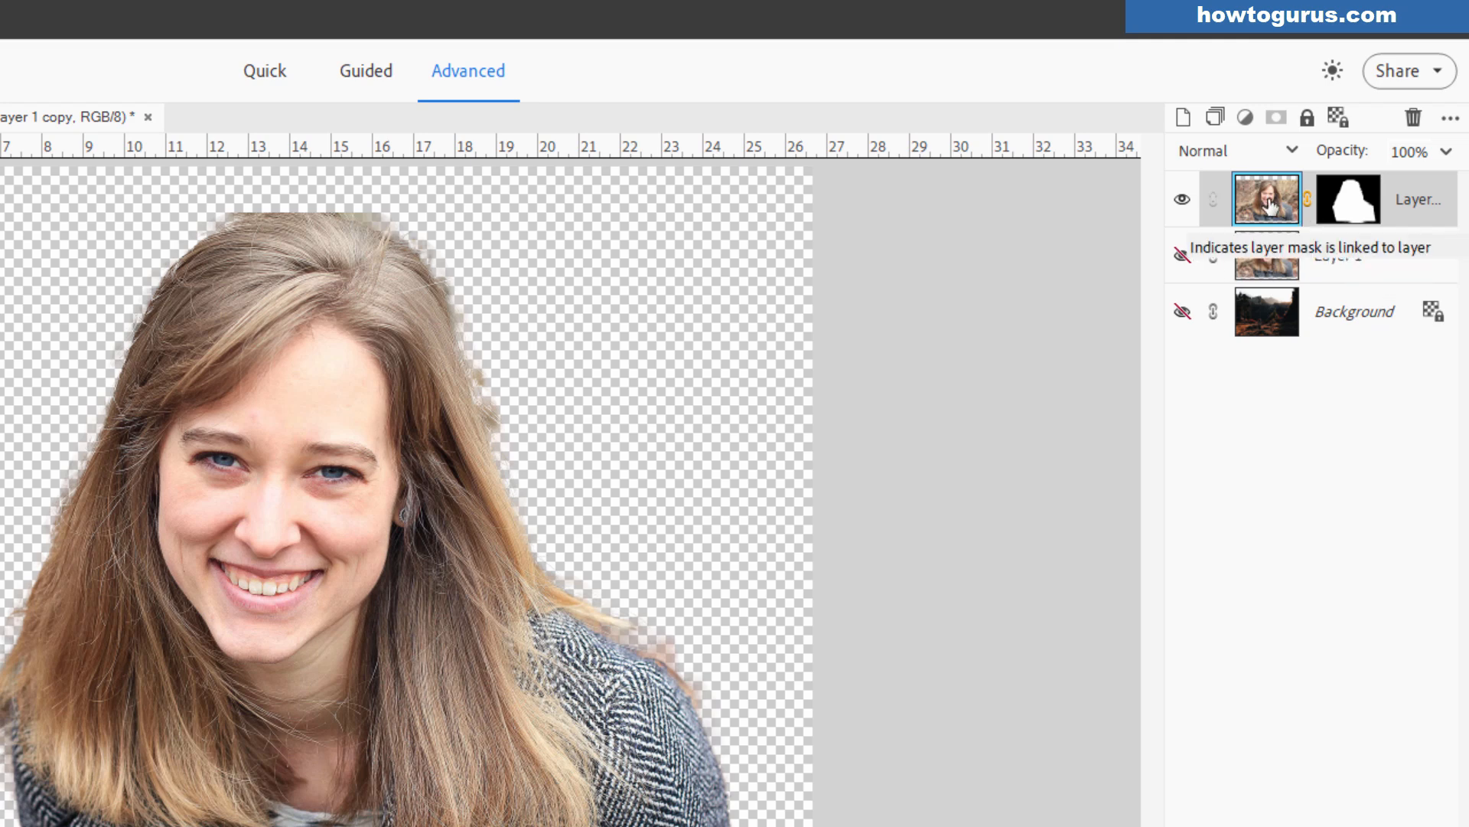
pyautogui.moveTo(1349, 199)
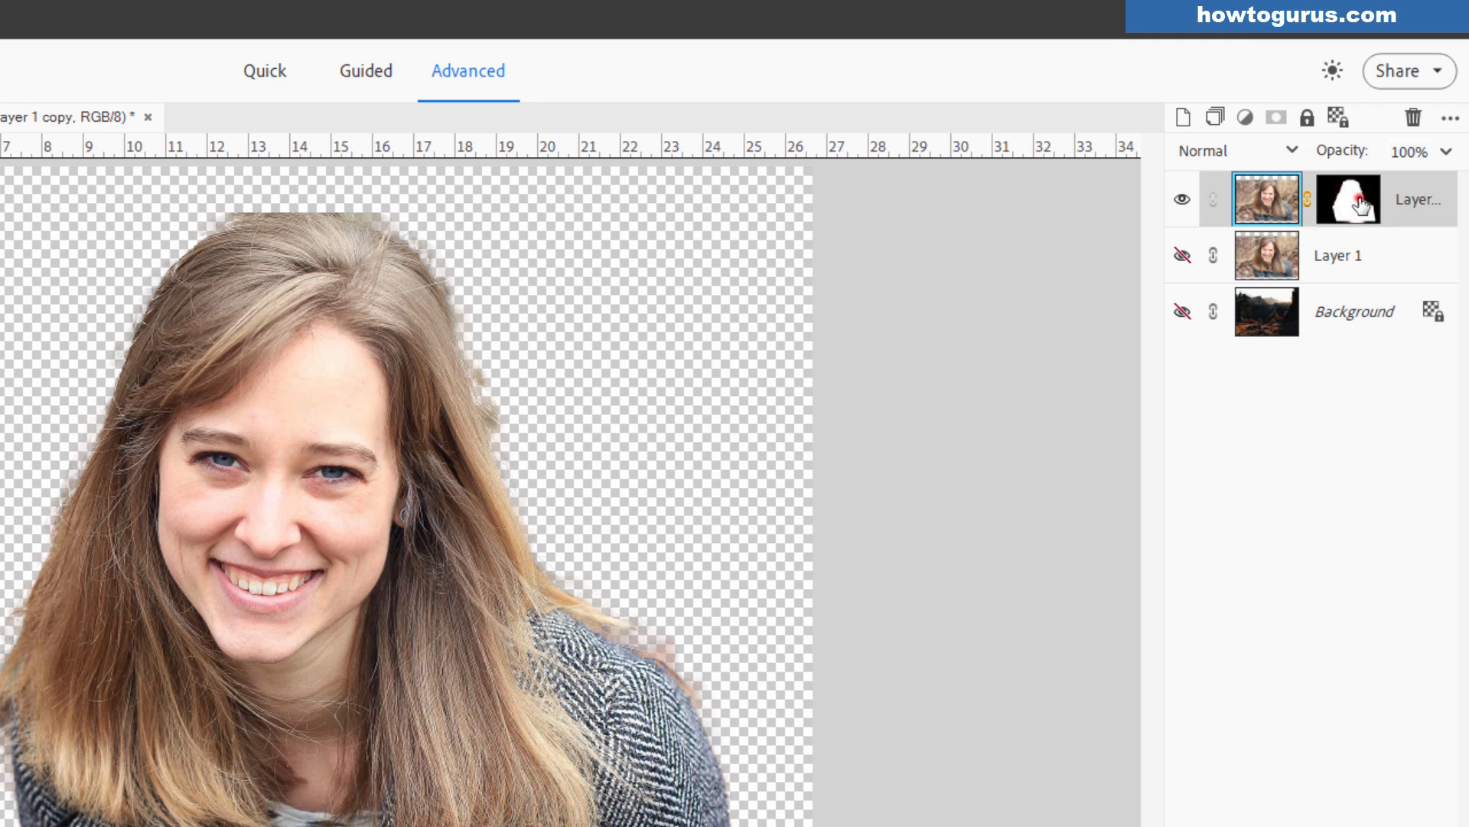
pyautogui.click(1348, 199)
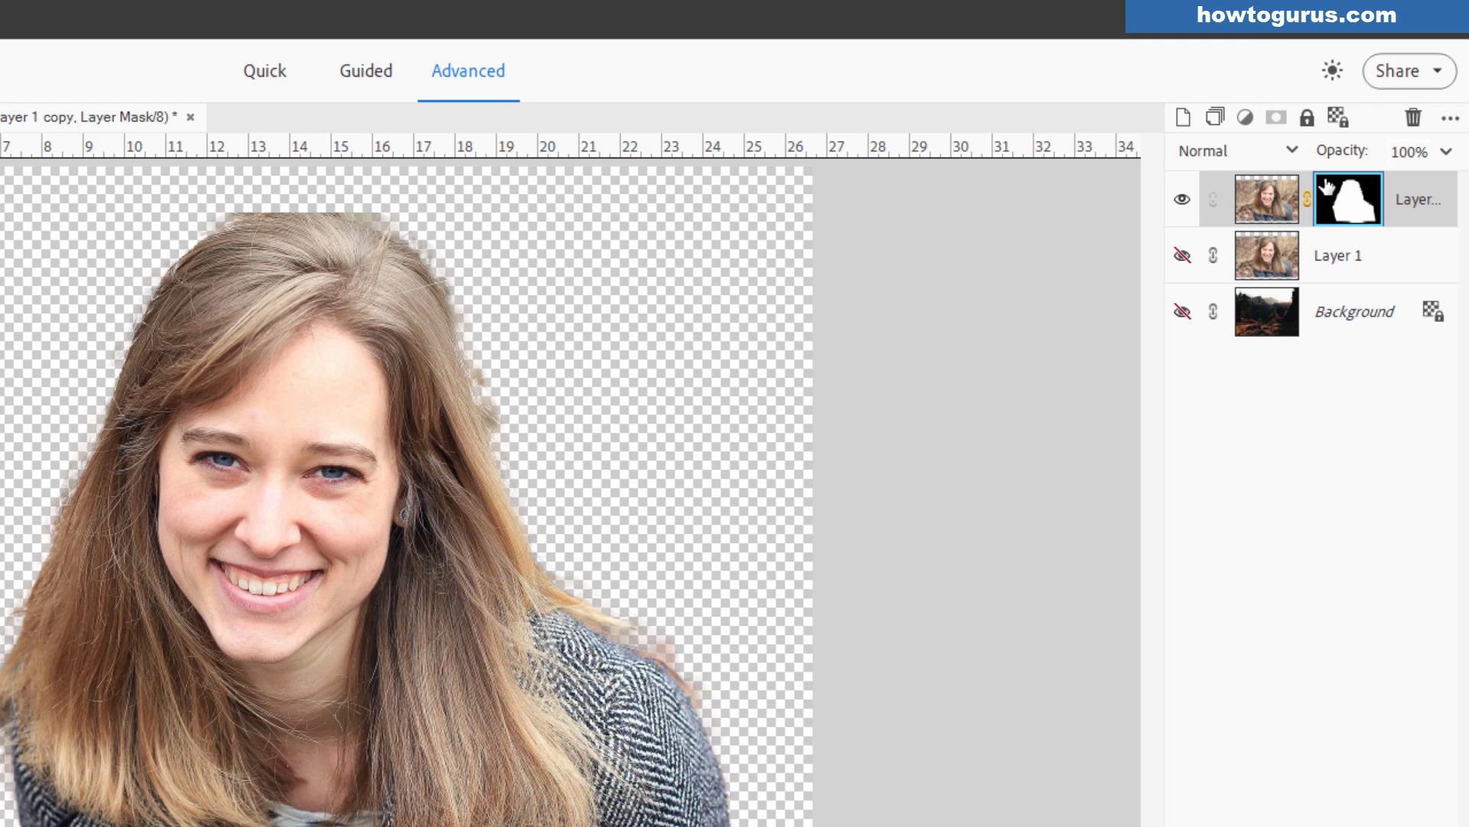
pyautogui.moveTo(1368, 200)
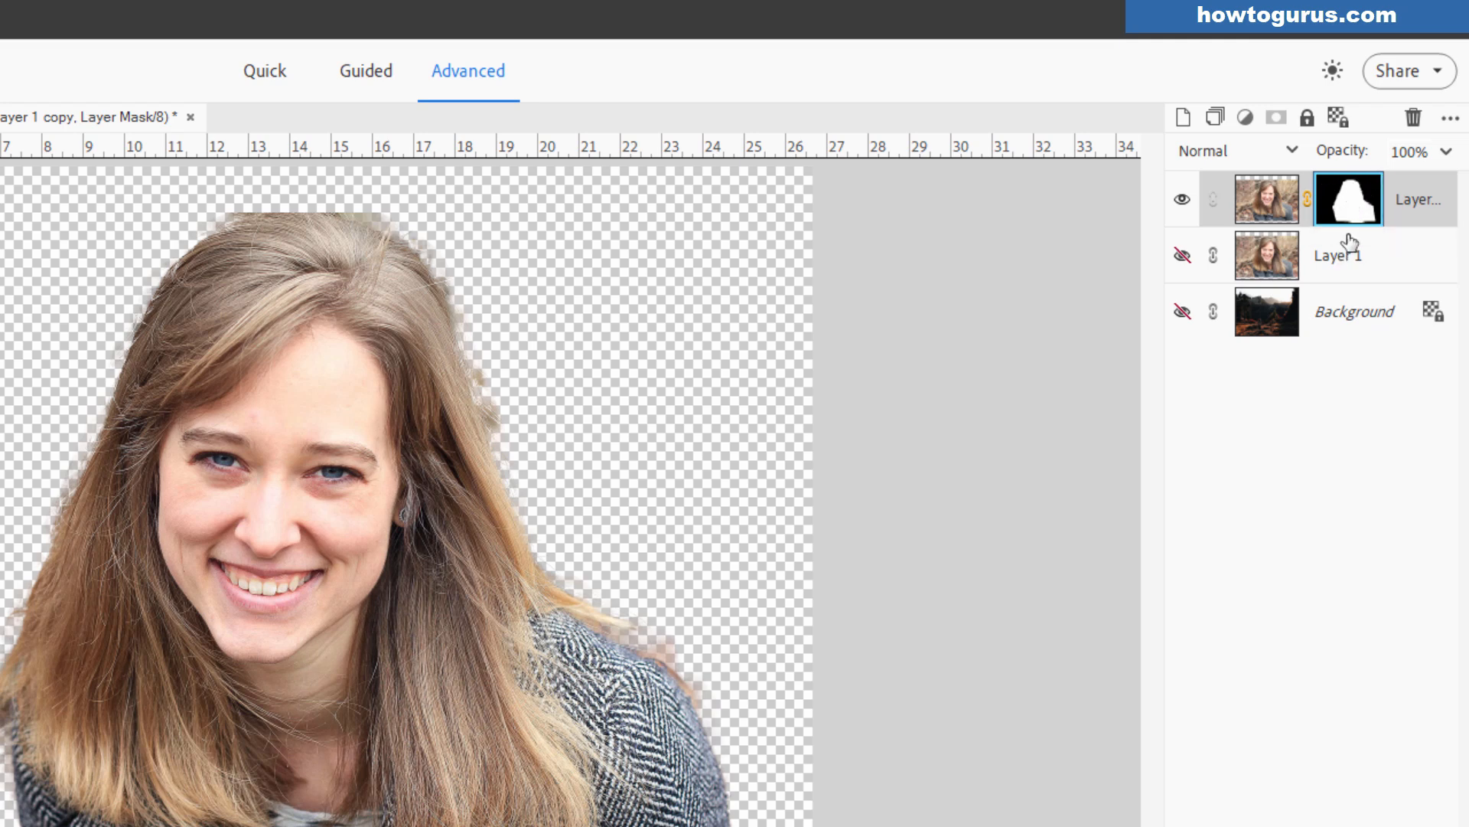
pyautogui.moveTo(1239, 233)
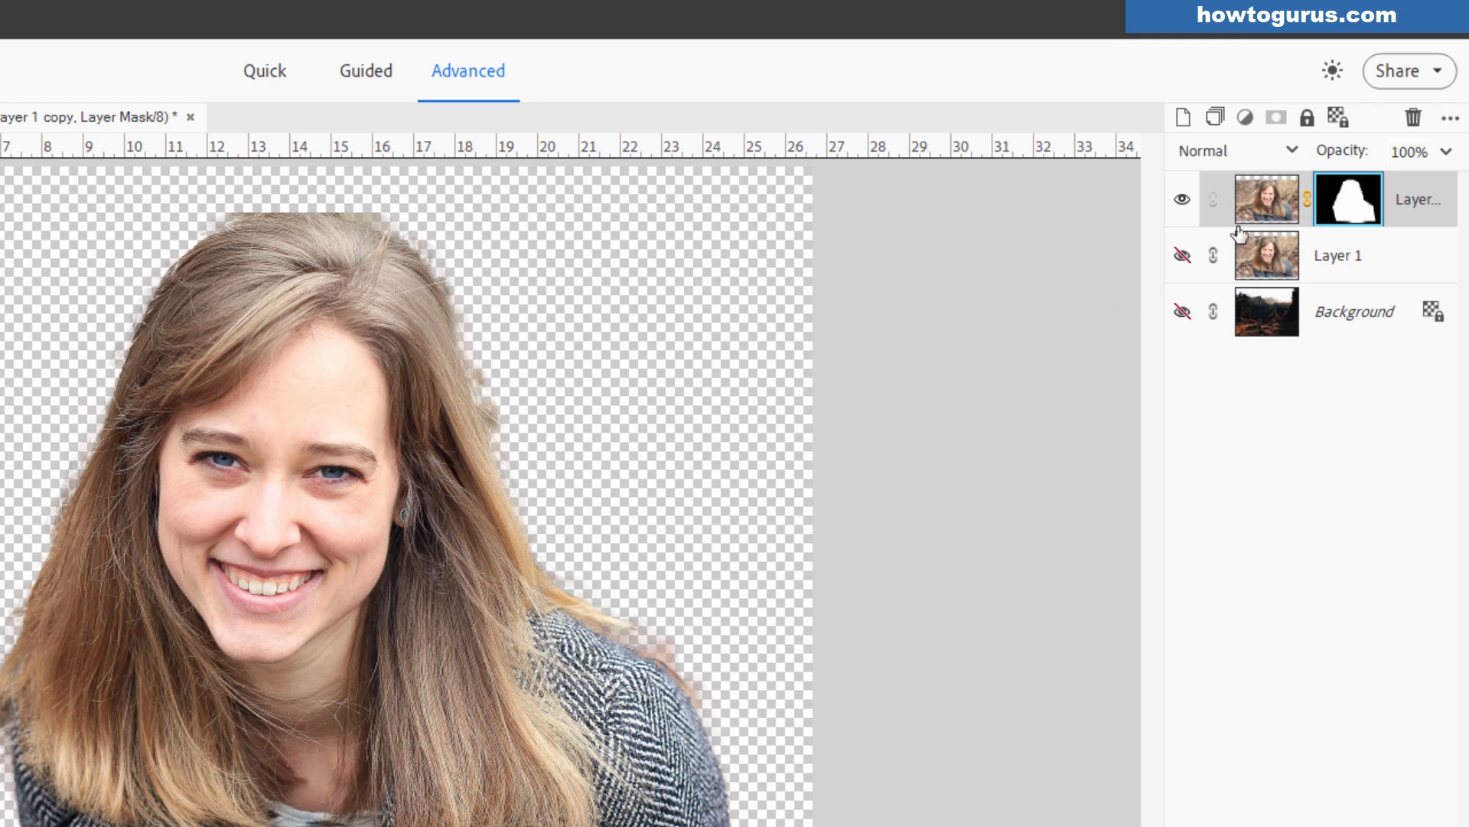
pyautogui.moveTo(1230, 218)
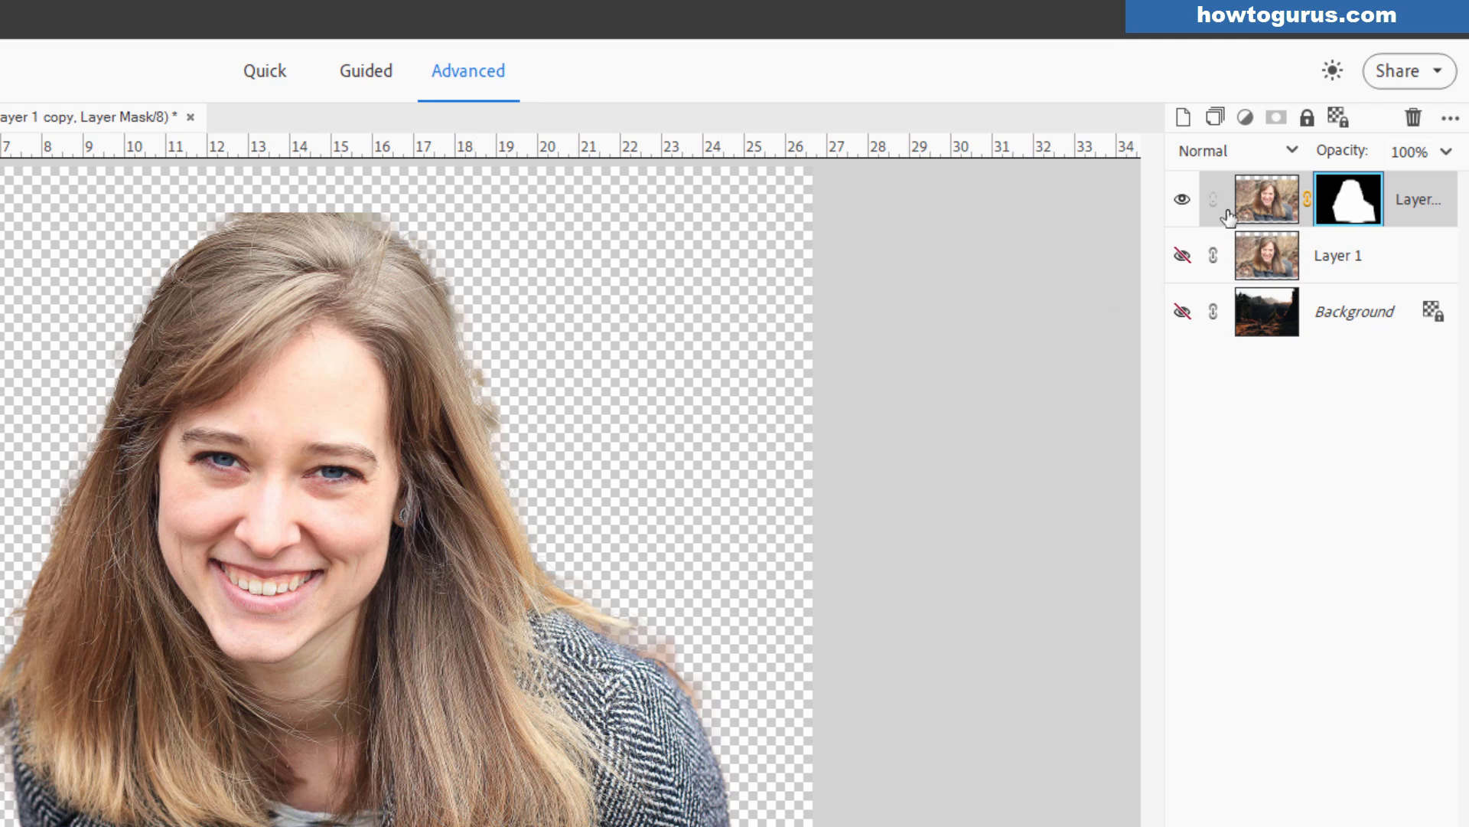
pyautogui.moveTo(1348, 198)
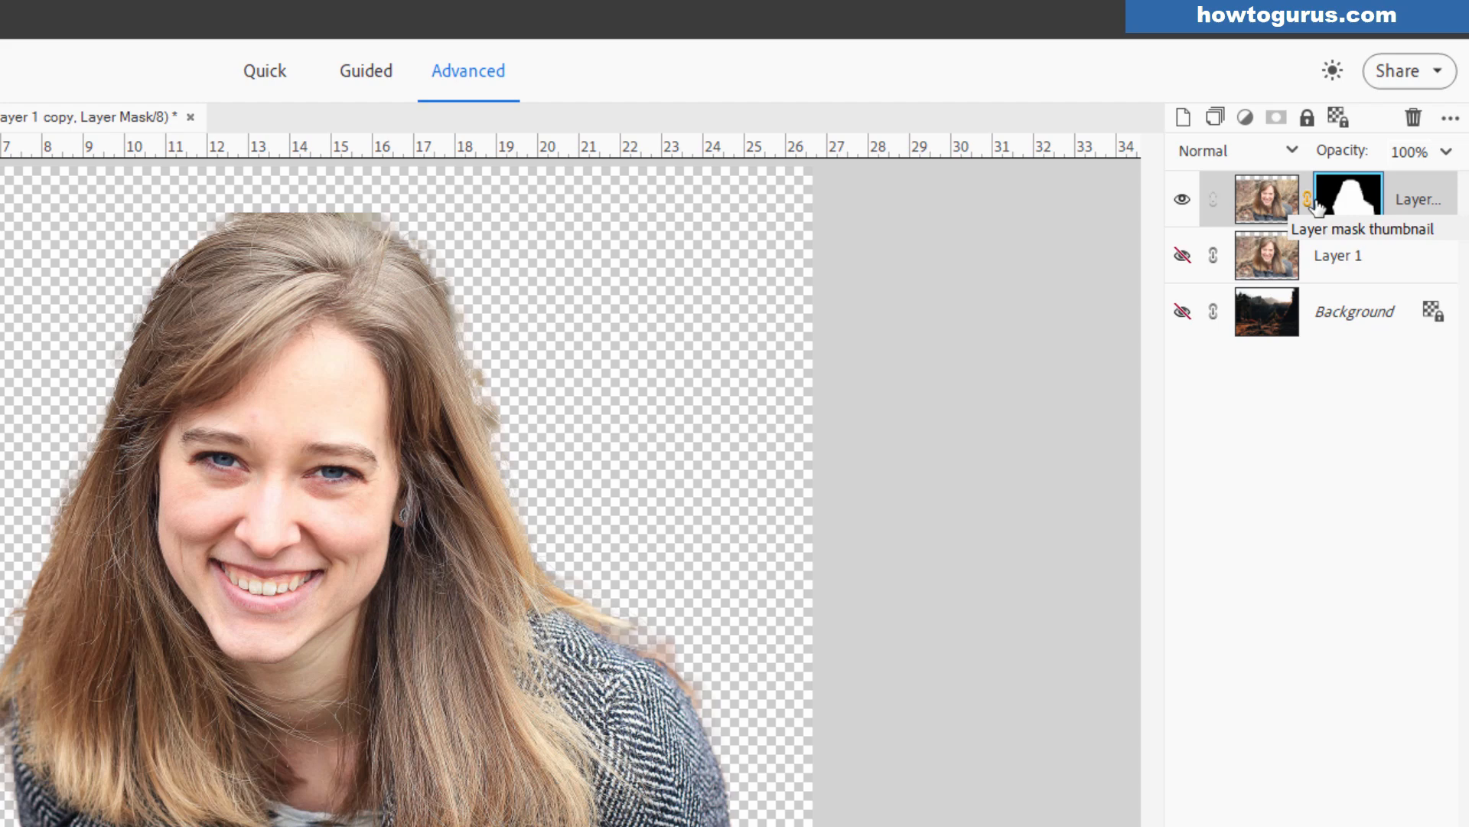
pyautogui.click(1348, 198)
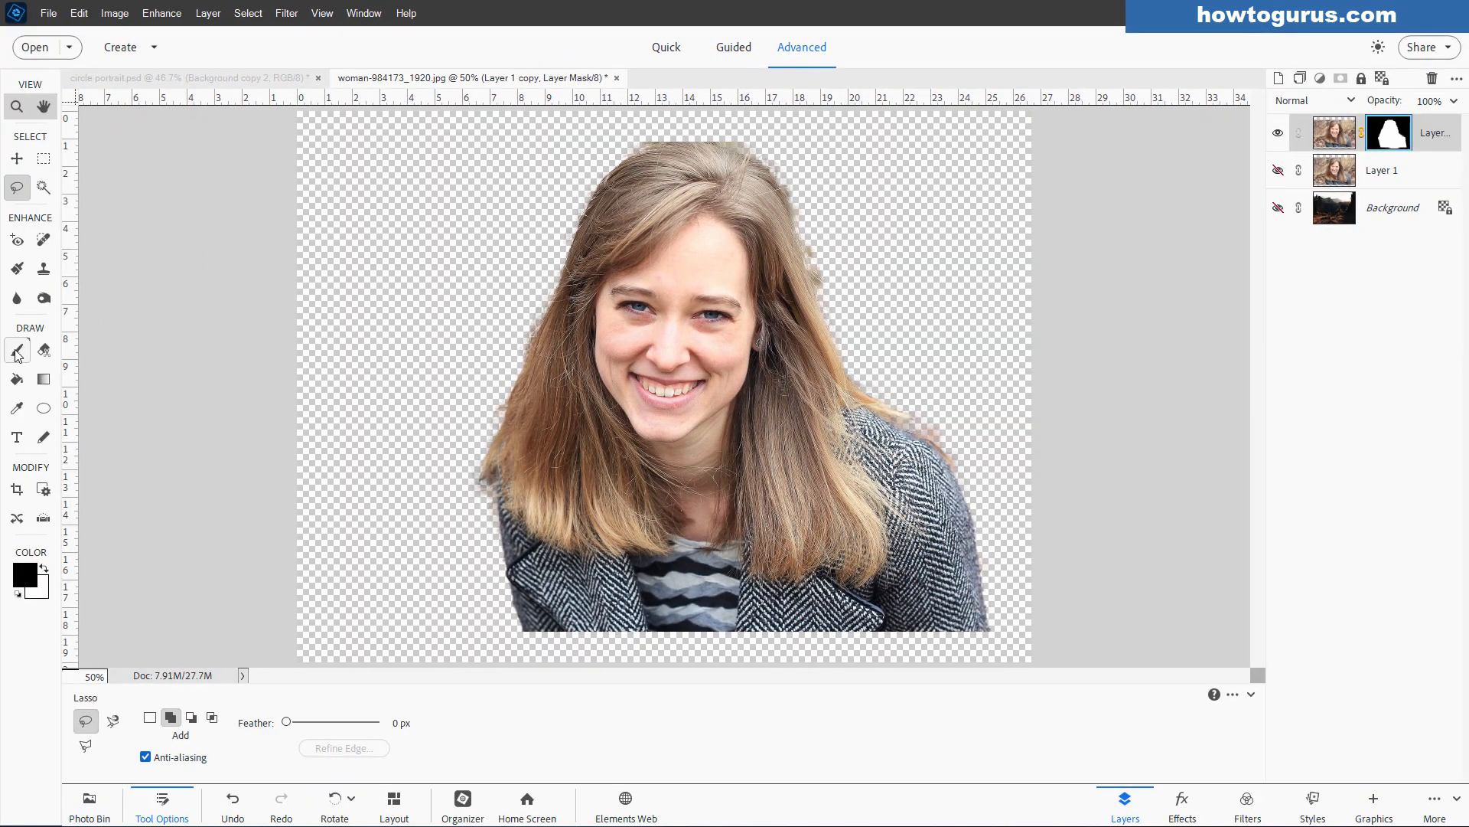
# Touch up the cutout mask with a small soft round black brush, undoing the last stroke.
pyautogui.click(16, 349)
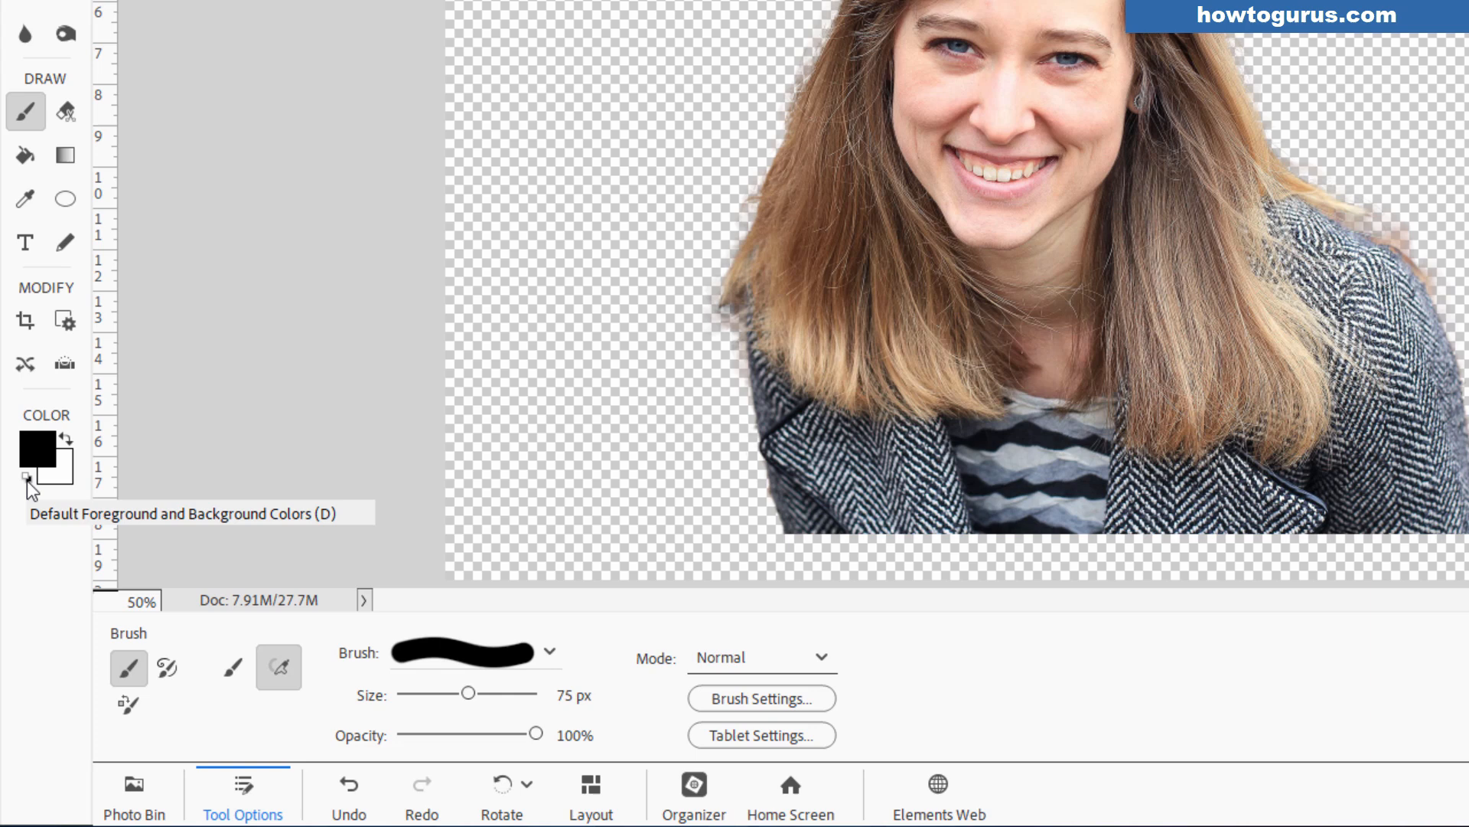
pyautogui.click(28, 481)
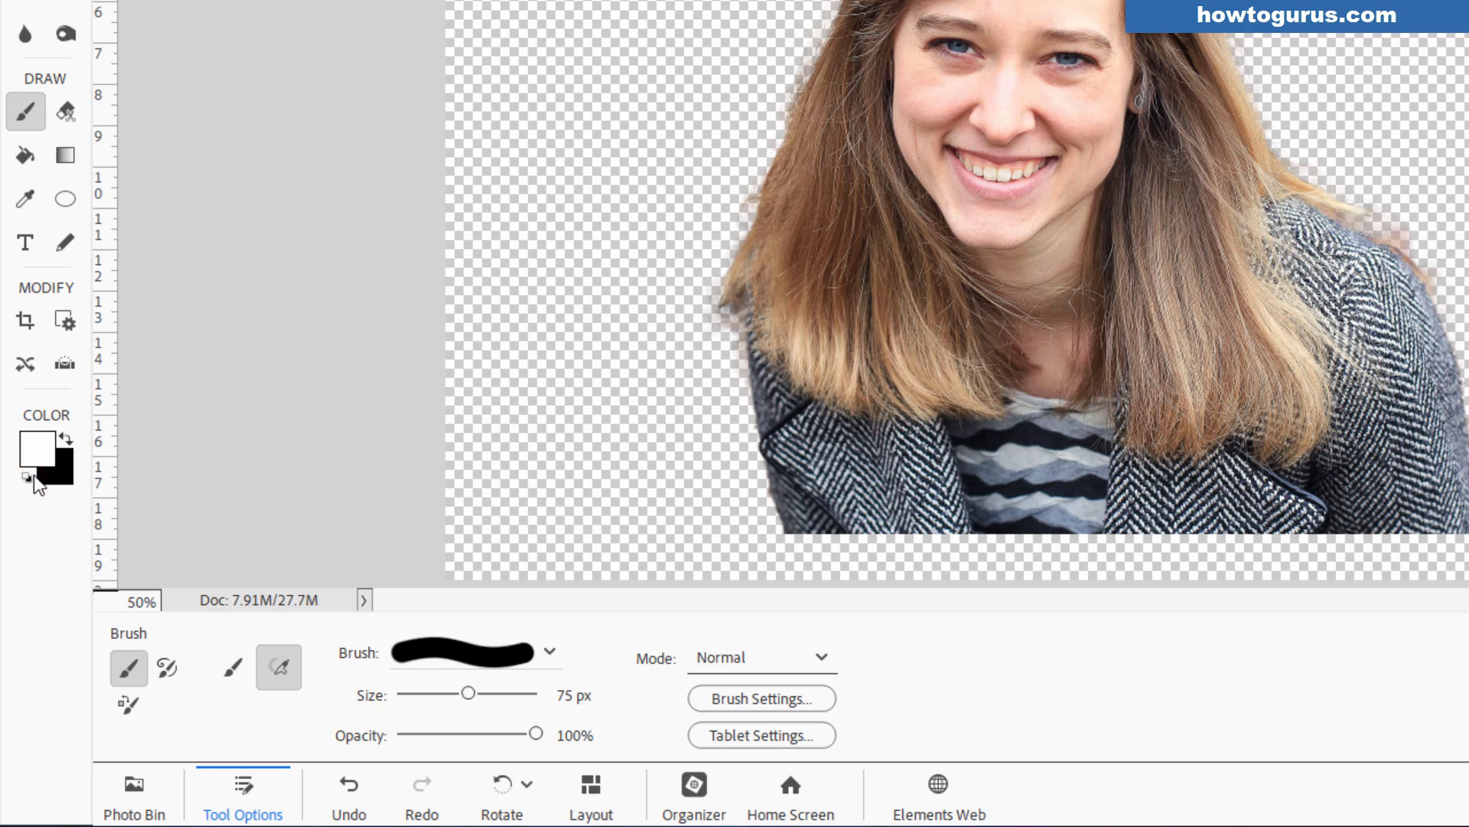
pyautogui.click(30, 447)
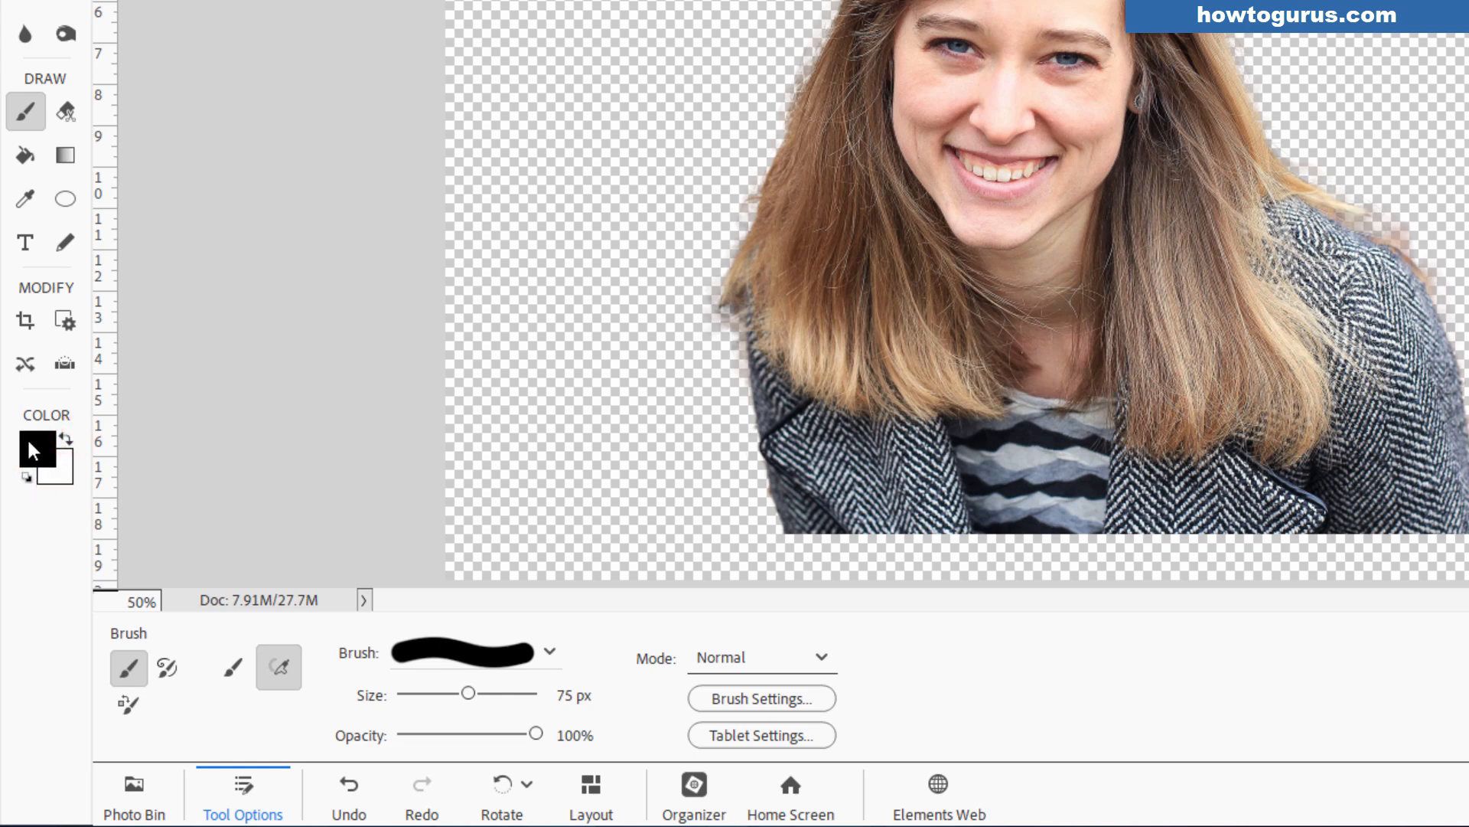
pyautogui.click(579, 694)
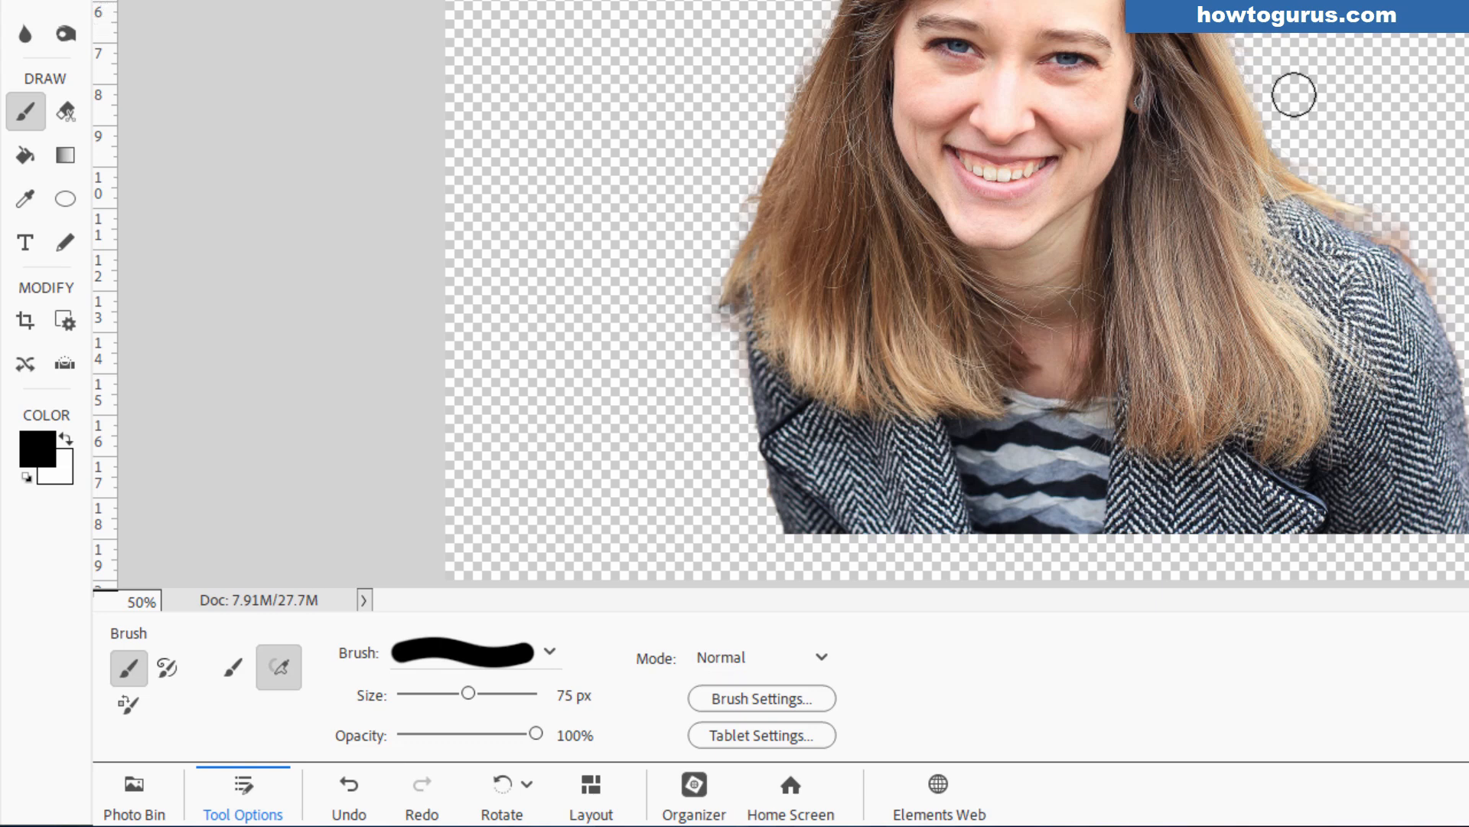
pyautogui.click(550, 651)
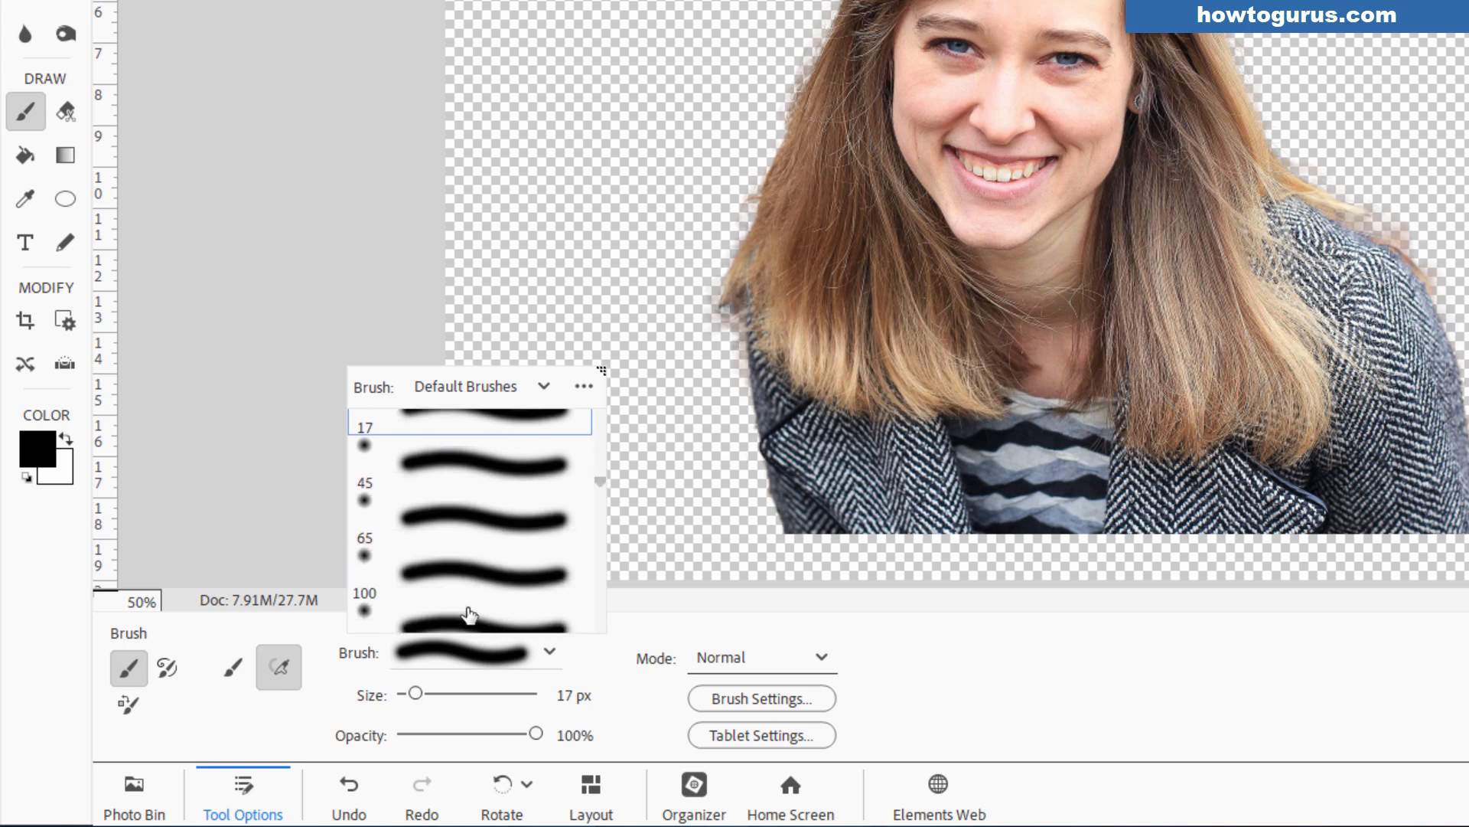
pyautogui.click(468, 525)
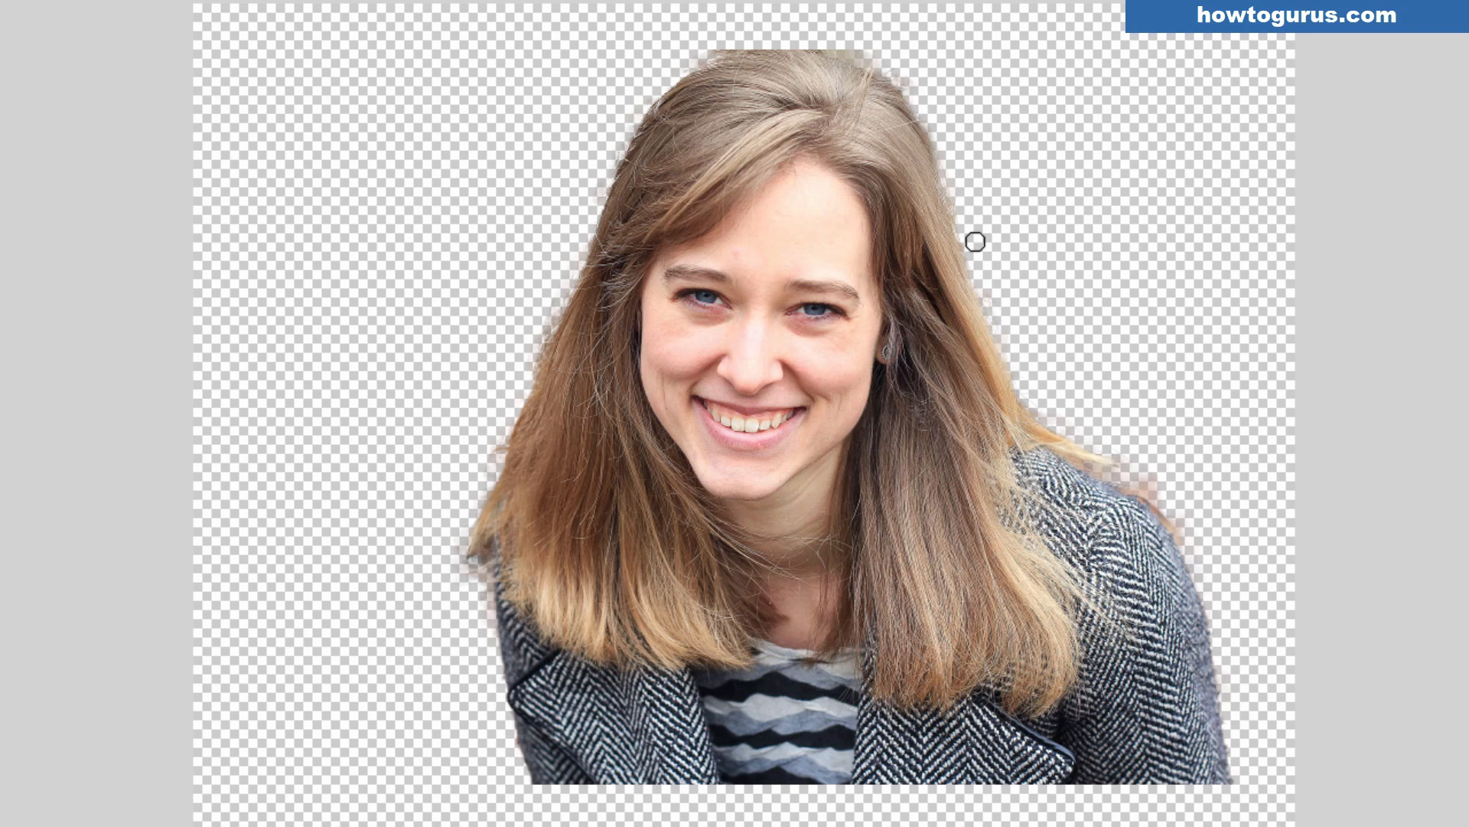
pyautogui.moveTo(966, 236)
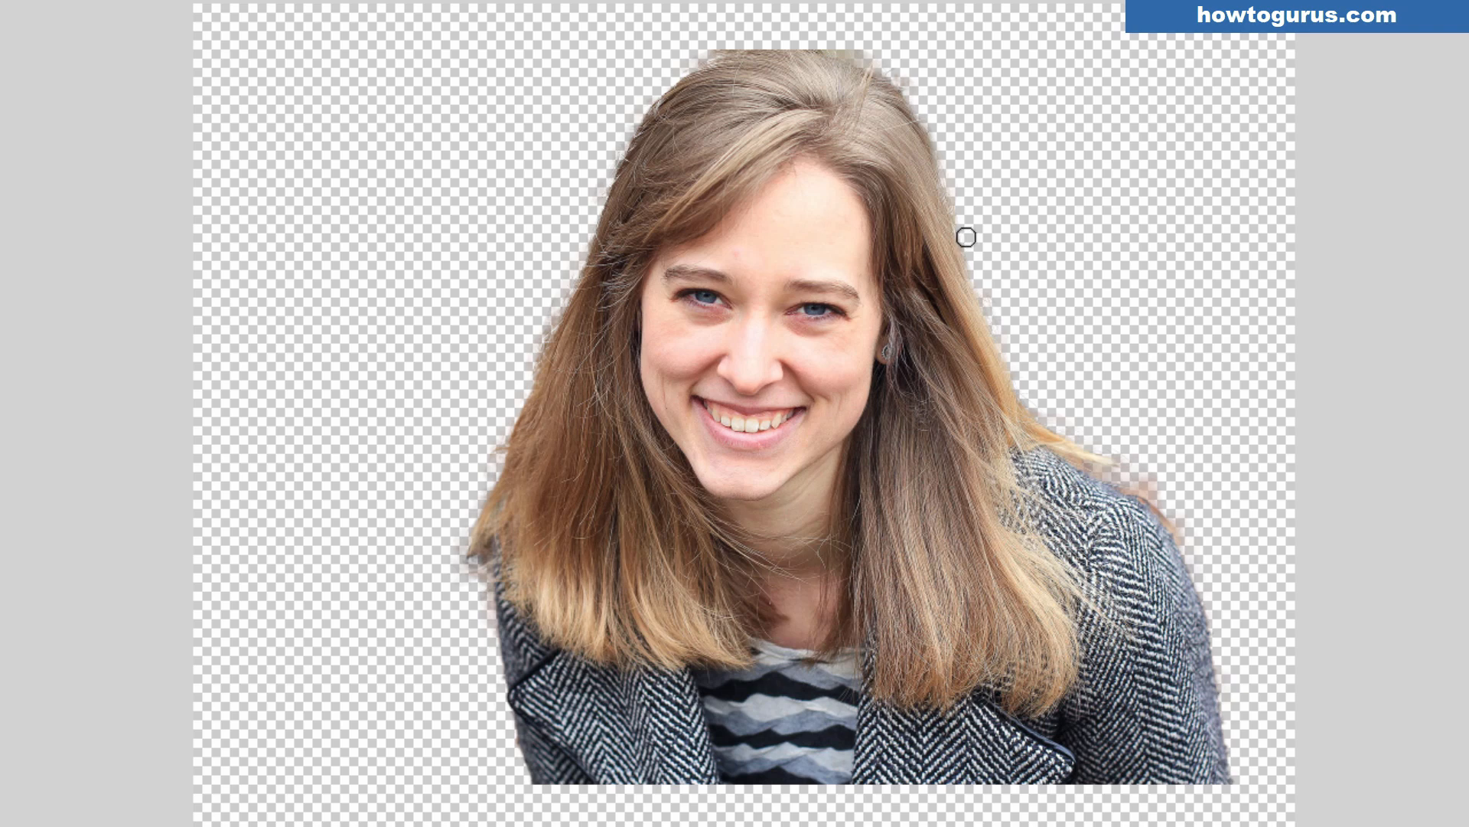
pyautogui.moveTo(940, 136)
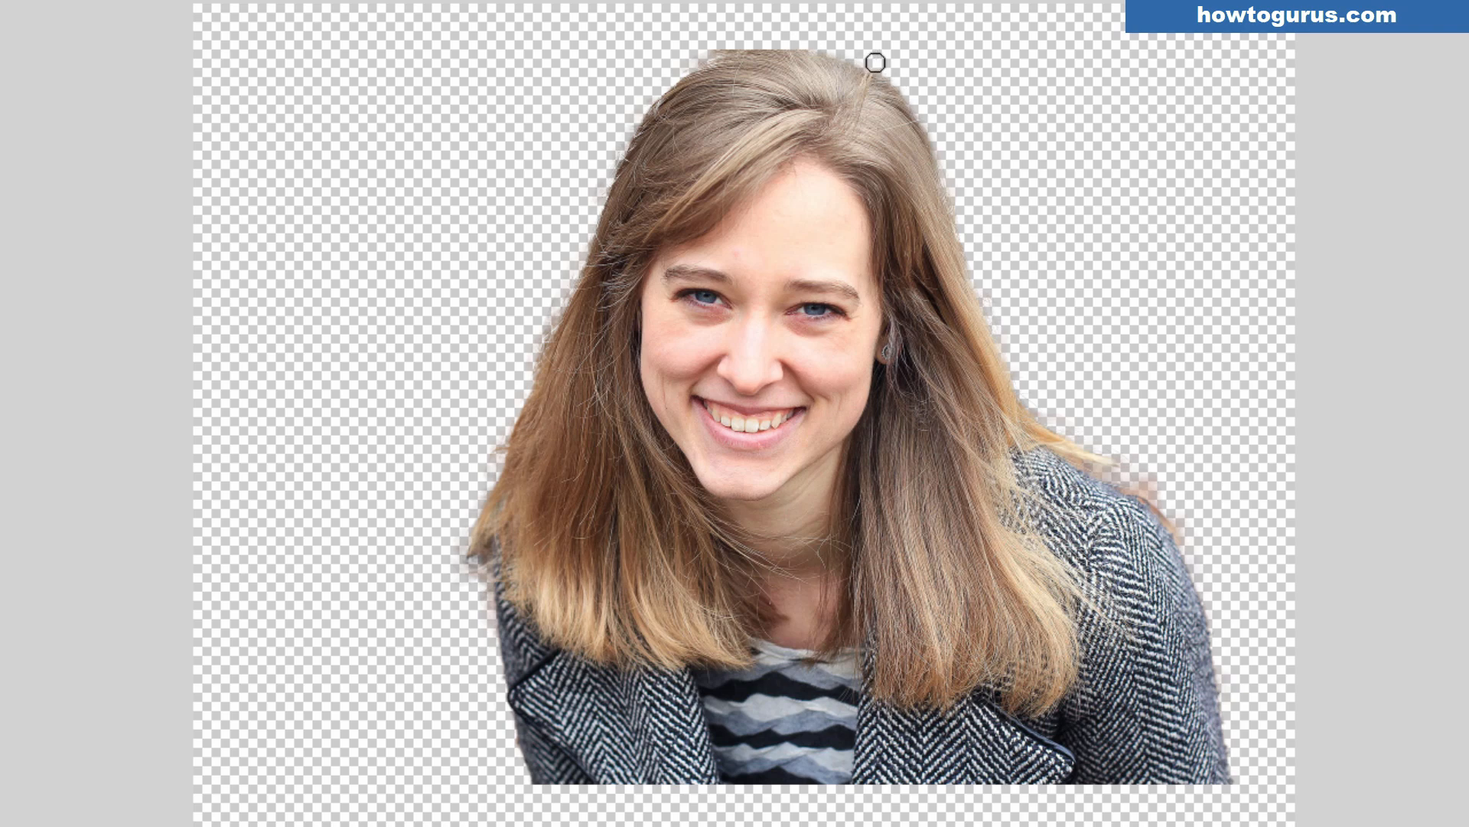
pyautogui.moveTo(819, 45)
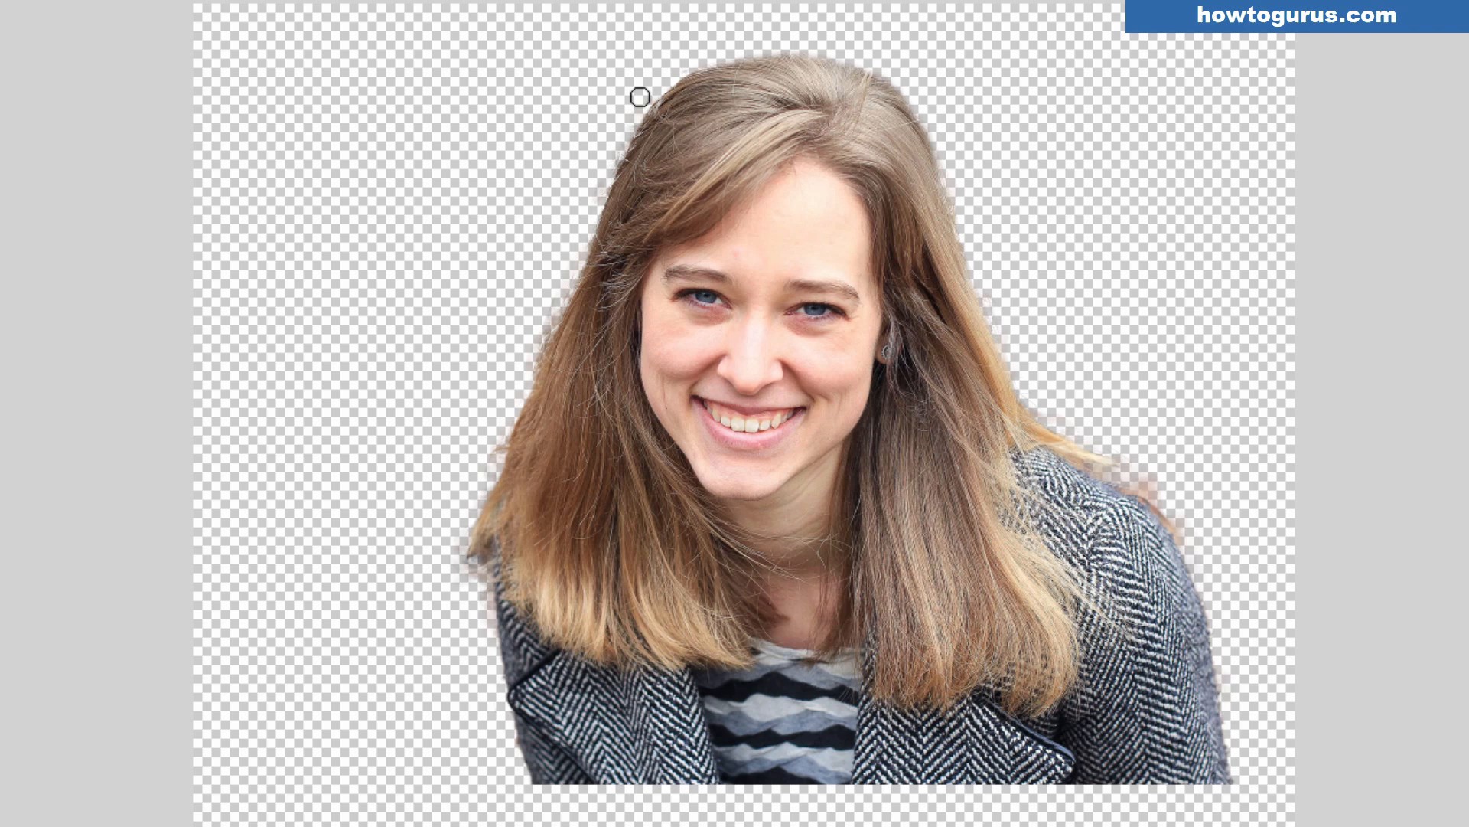
pyautogui.moveTo(616, 129)
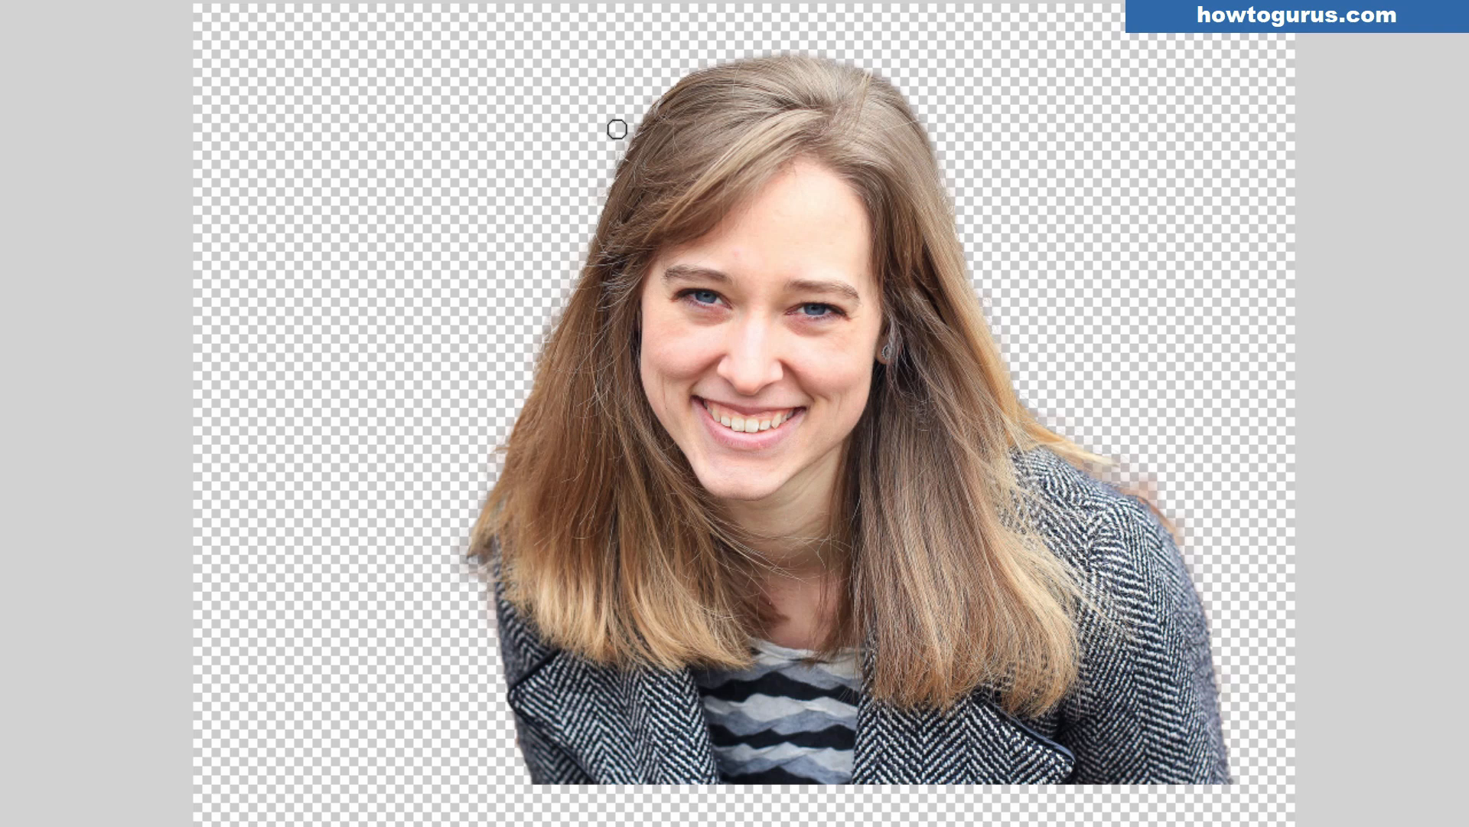
pyautogui.press('ctrl+z')
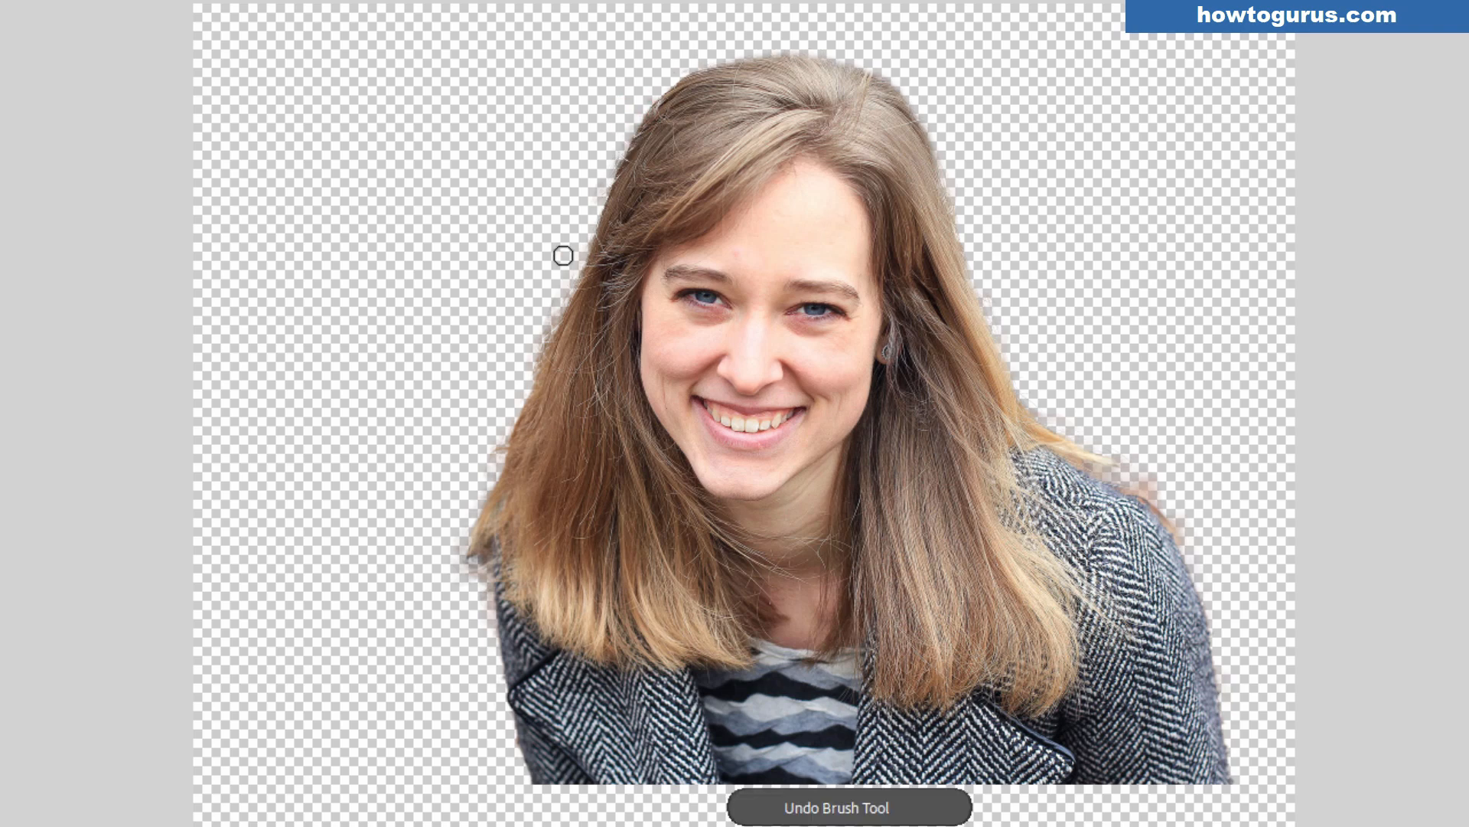
pyautogui.moveTo(468, 419)
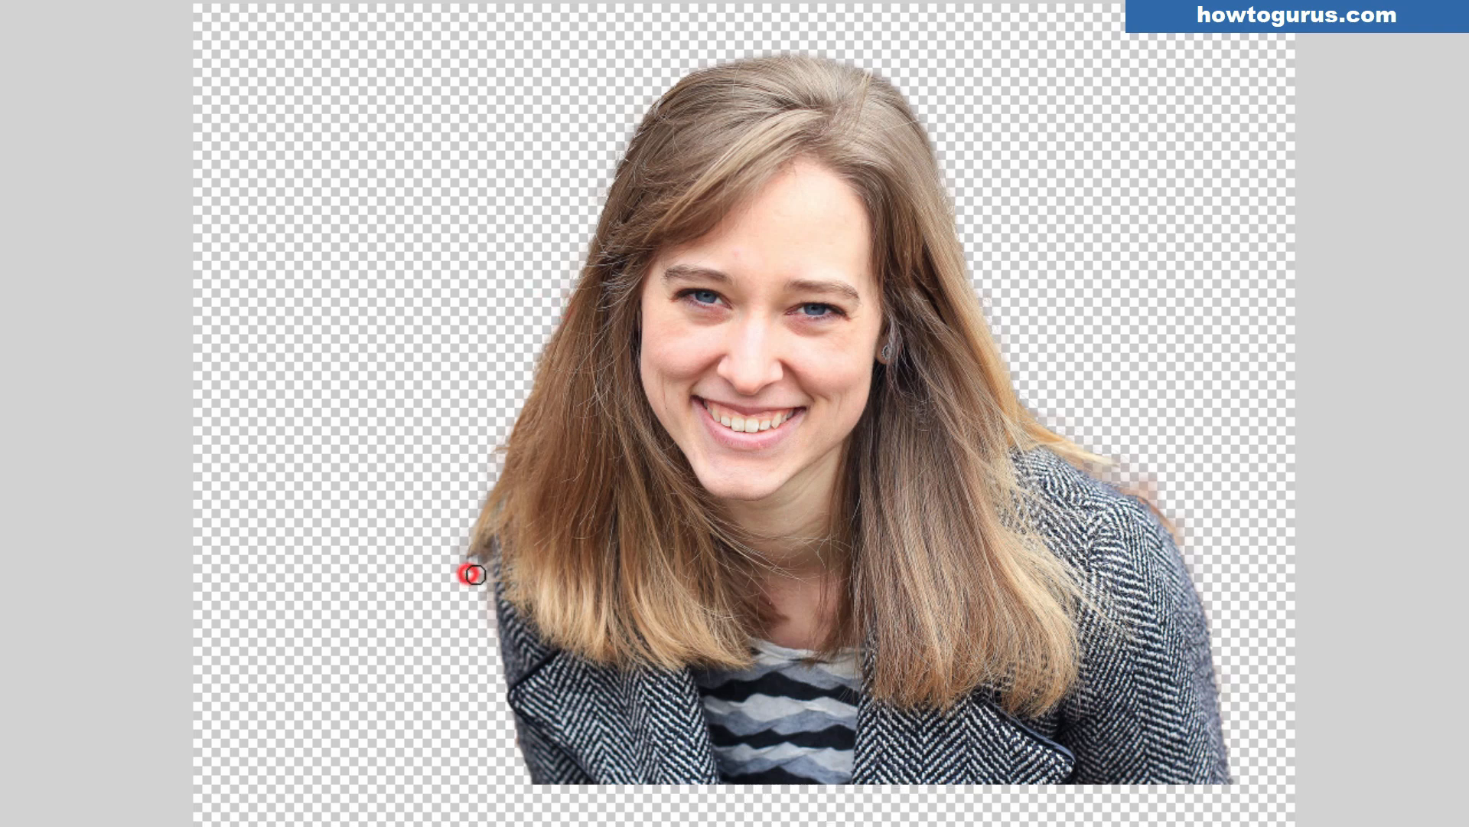
pyautogui.moveTo(1224, 588)
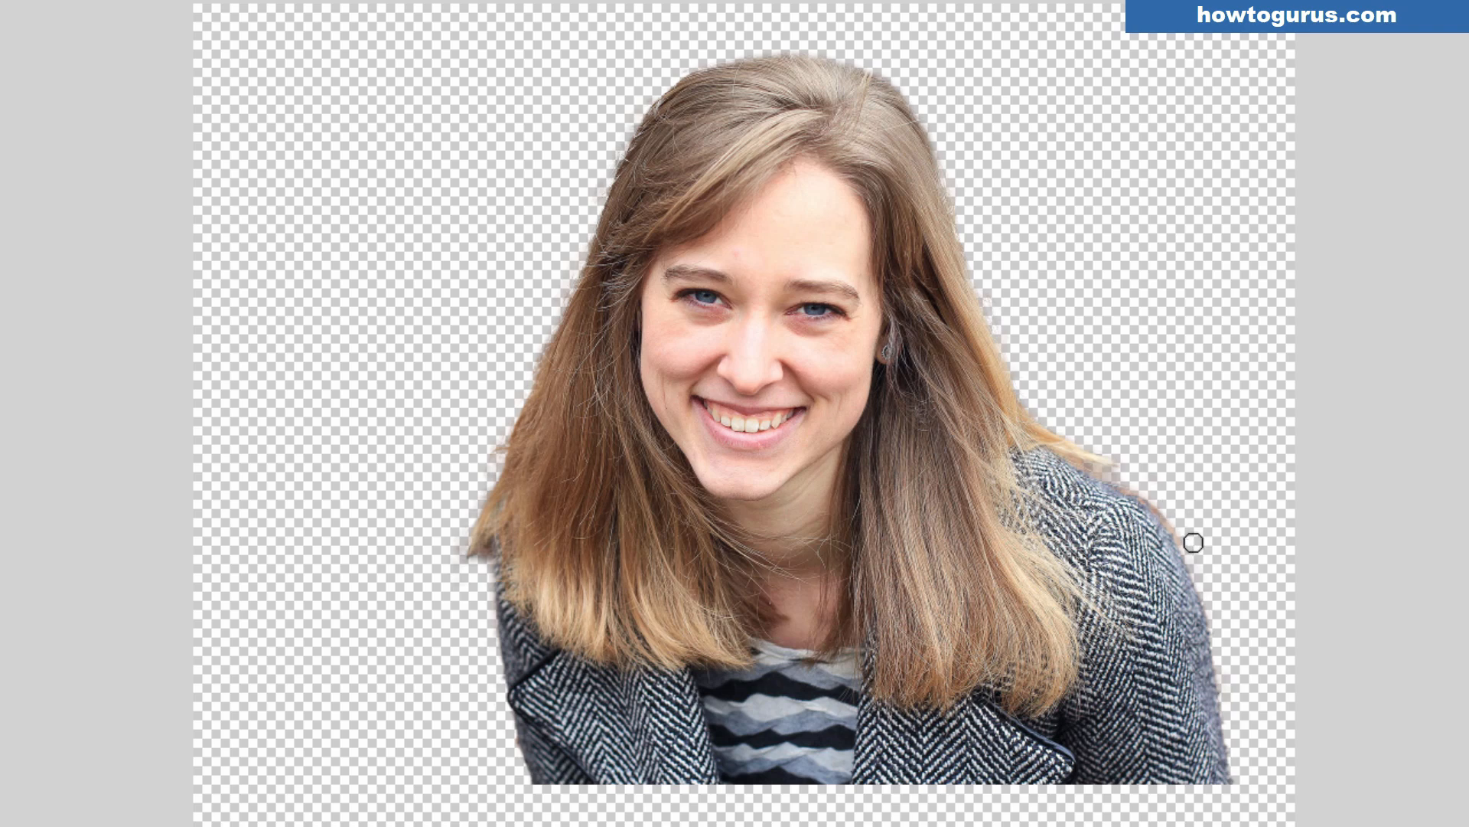
pyautogui.moveTo(1106, 455)
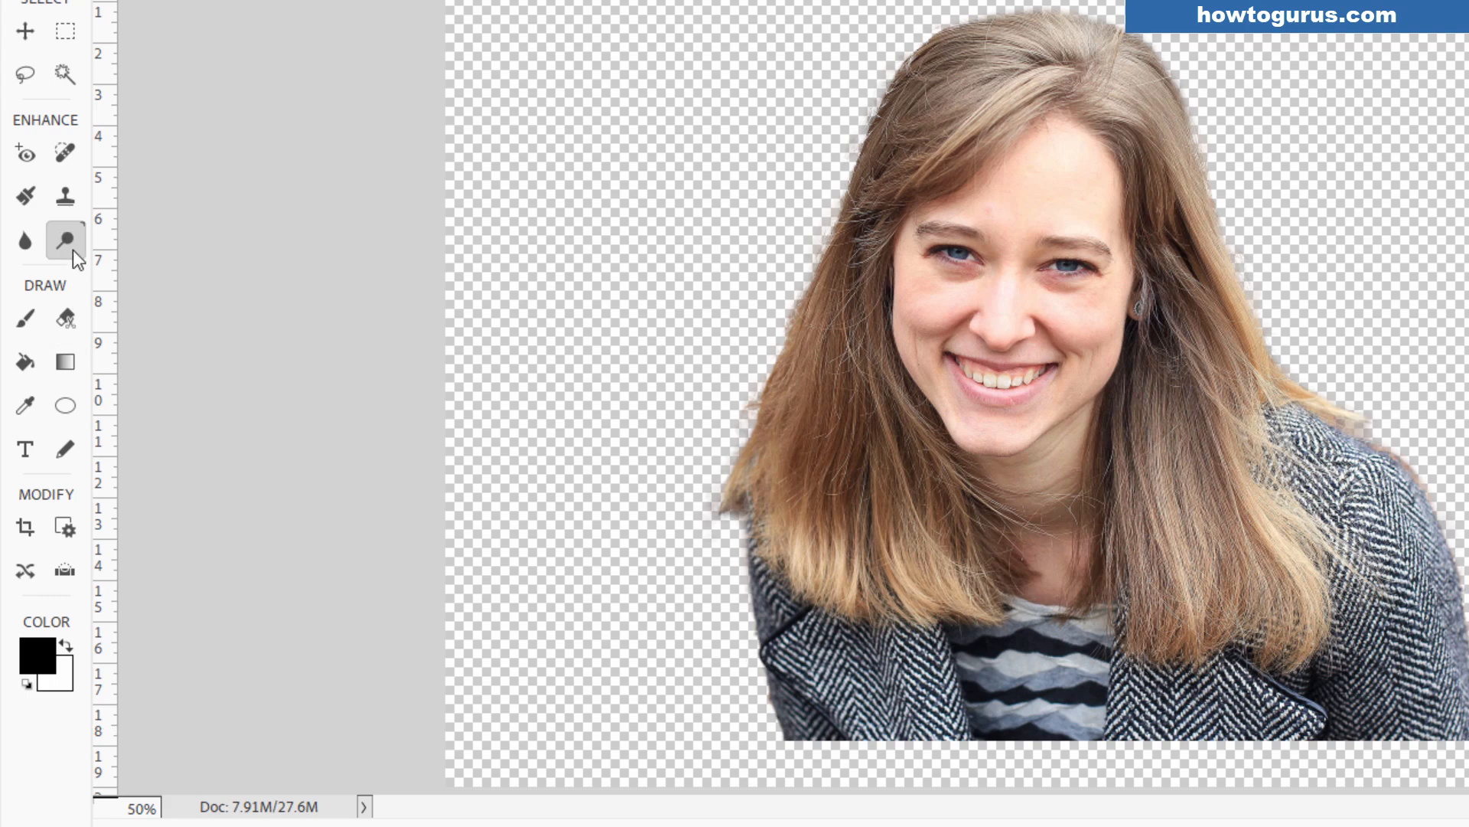
# Darken the pale halo along the hair edges with the Burn tool, 19 px brush, Range Midtones.
pyautogui.click(65, 239)
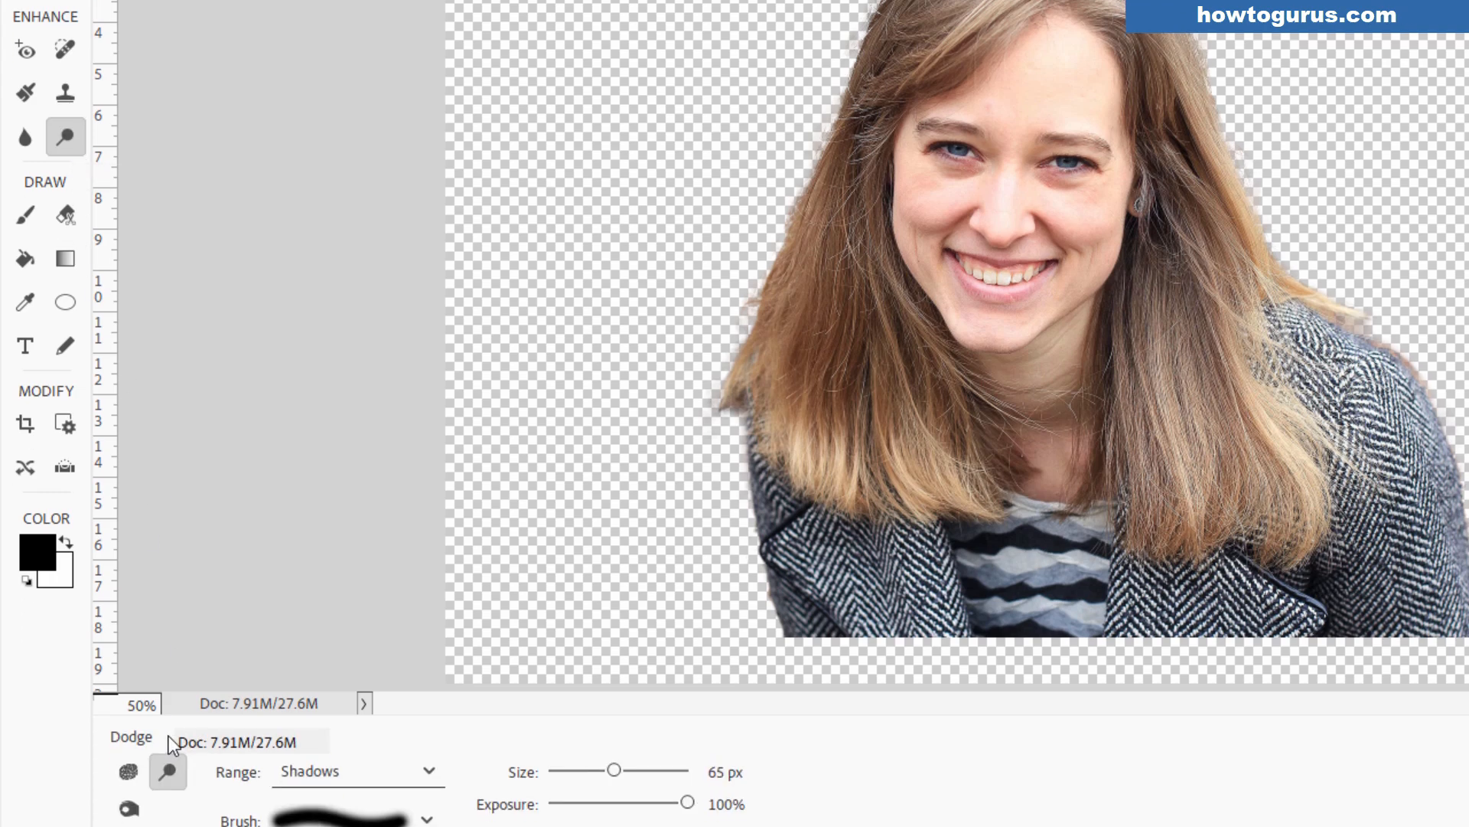
pyautogui.click(129, 705)
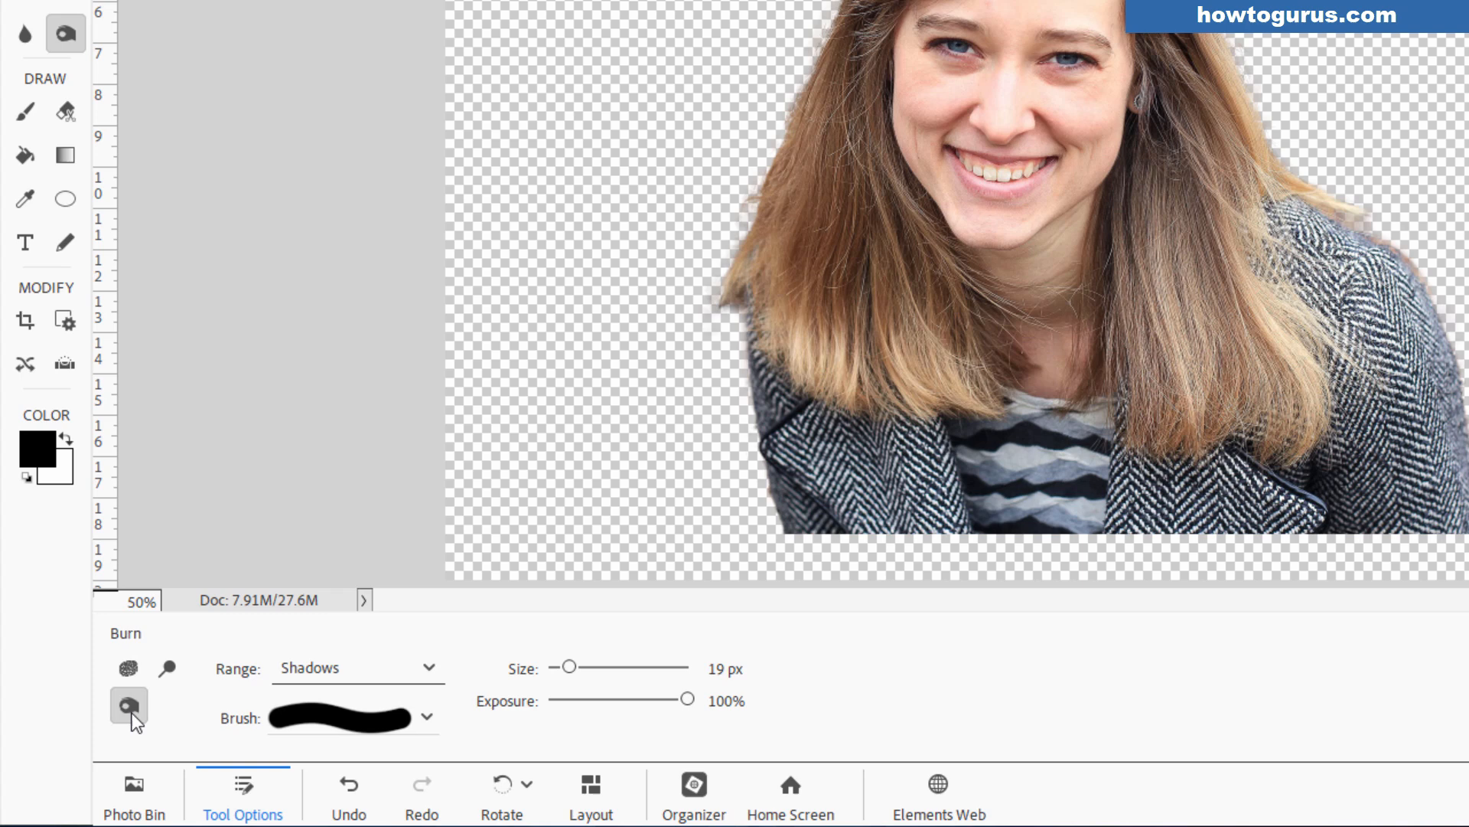
pyautogui.moveTo(340, 730)
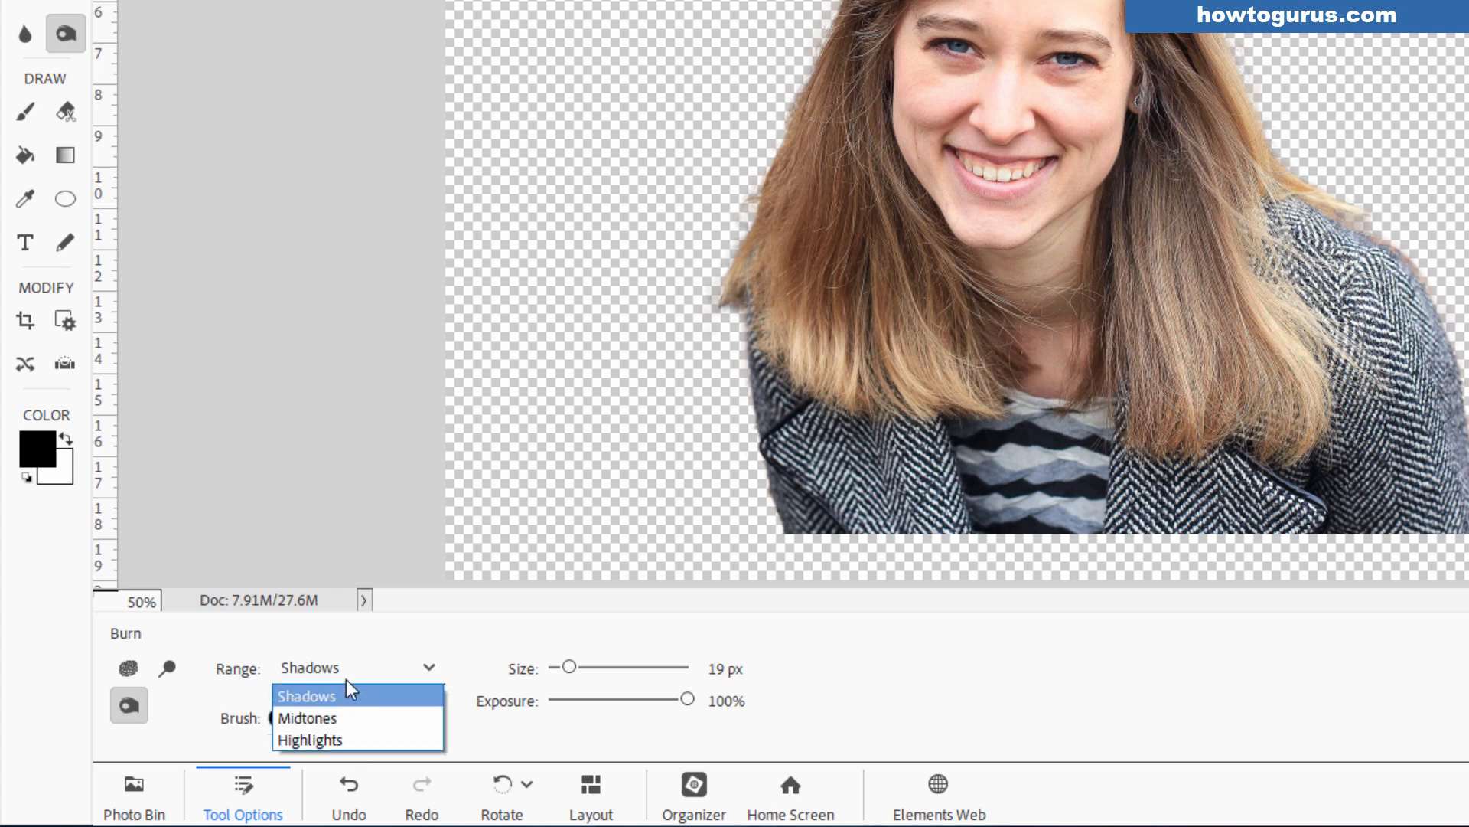
pyautogui.click(306, 718)
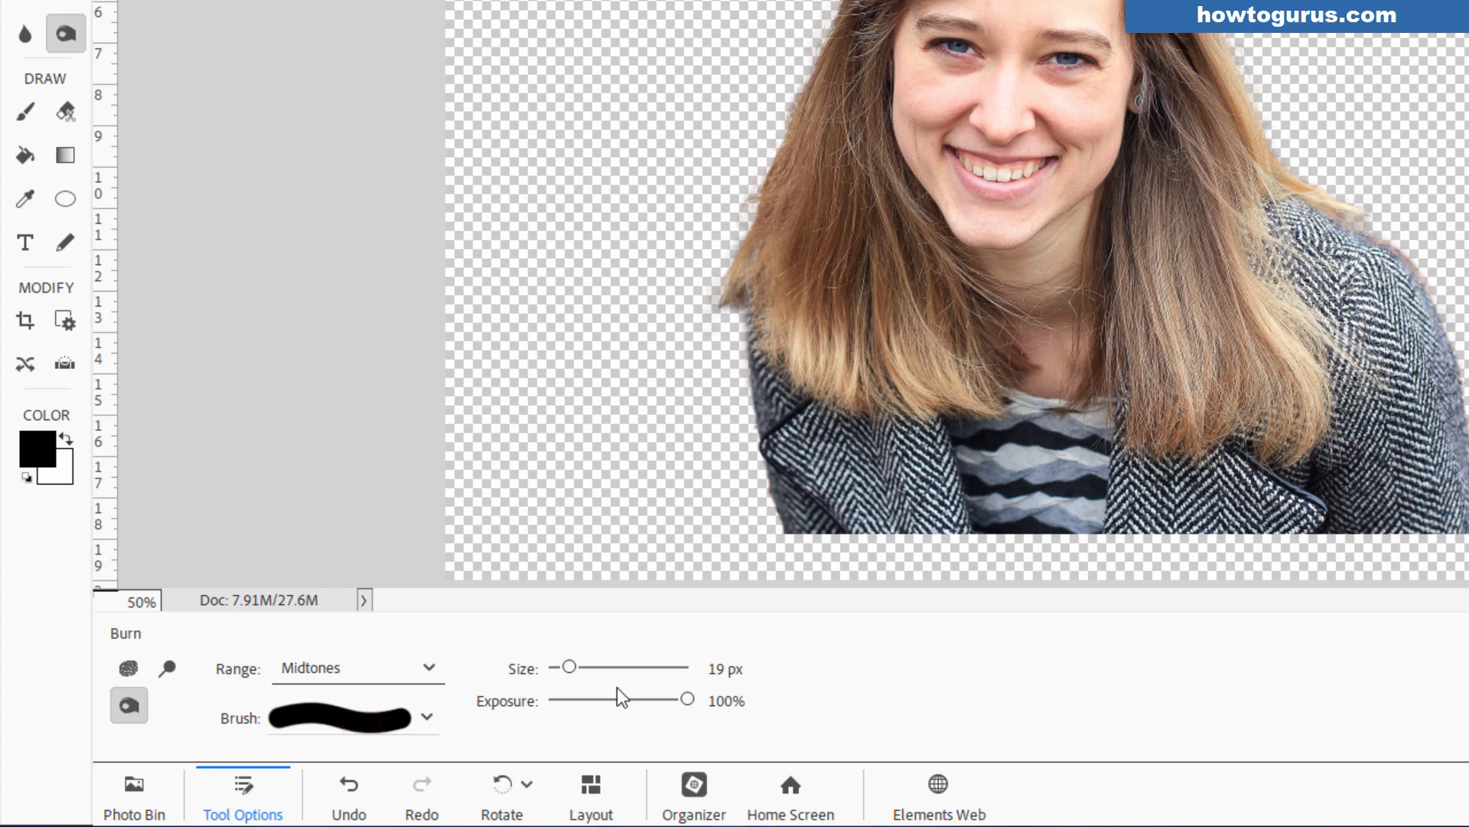
pyautogui.moveTo(584, 682)
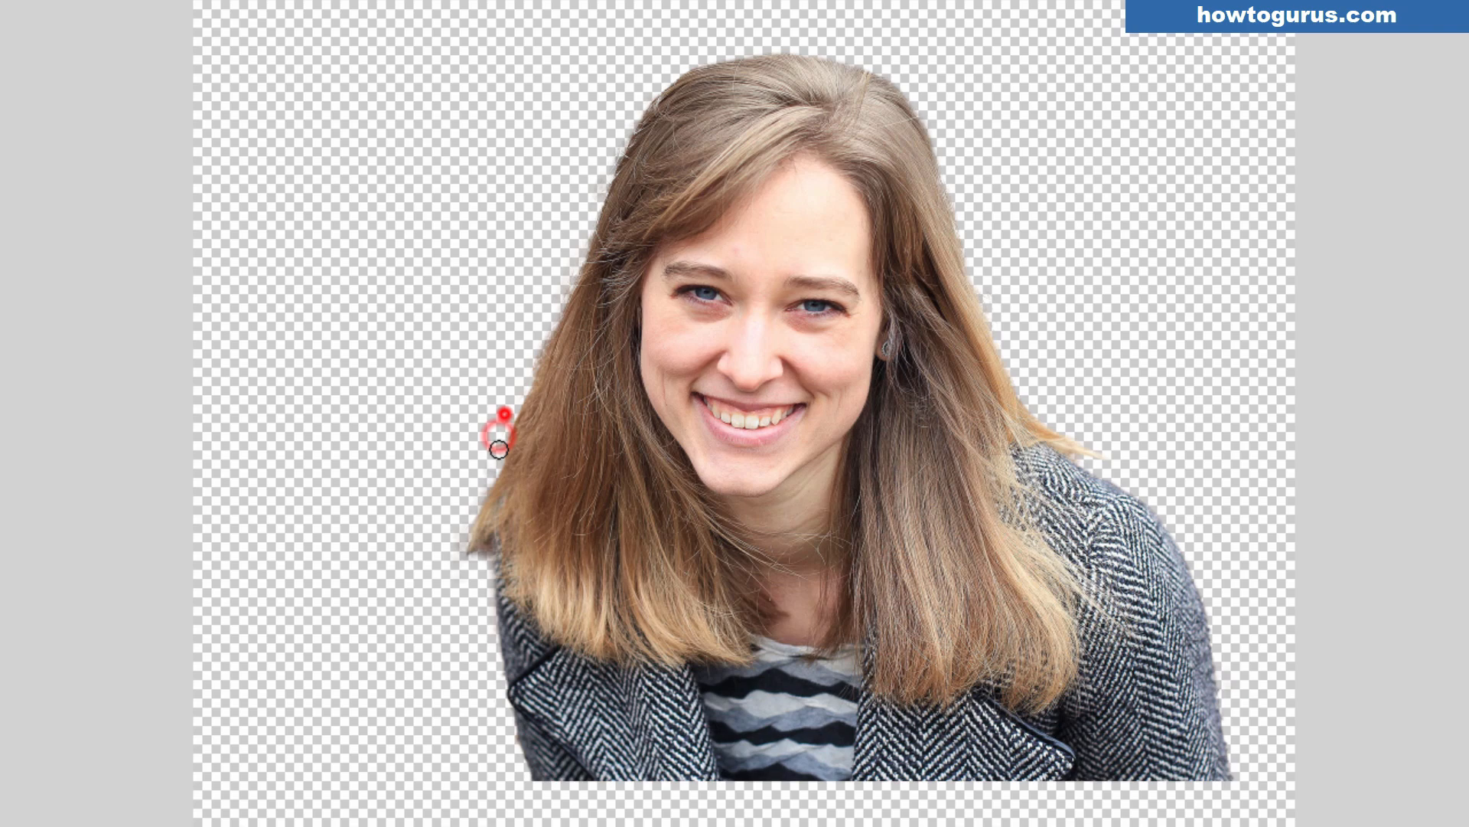
pyautogui.moveTo(570, 269)
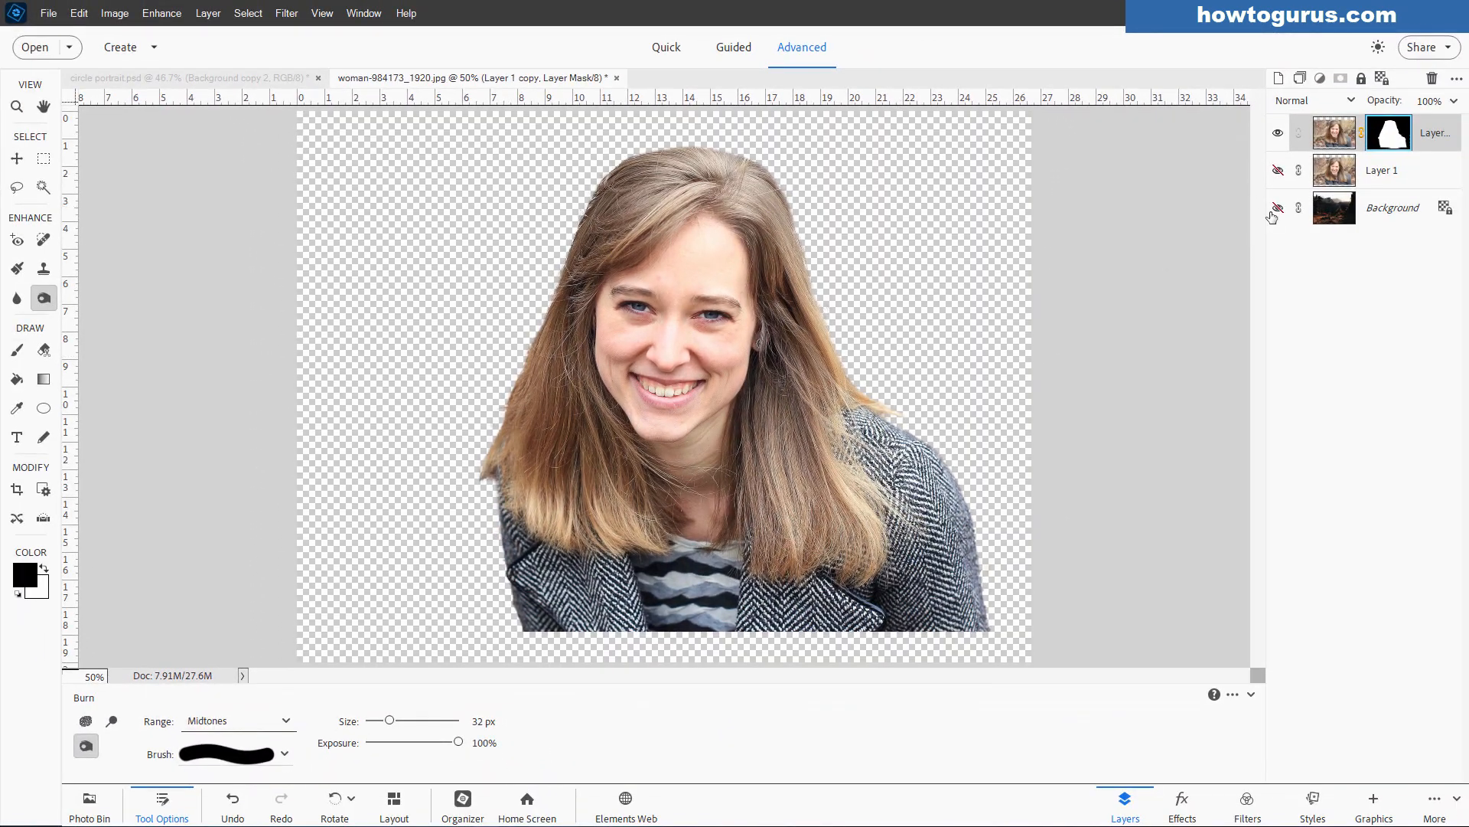
# Make the mountain Background layer visible again and pick the Sharpen tool.
pyautogui.click(1277, 207)
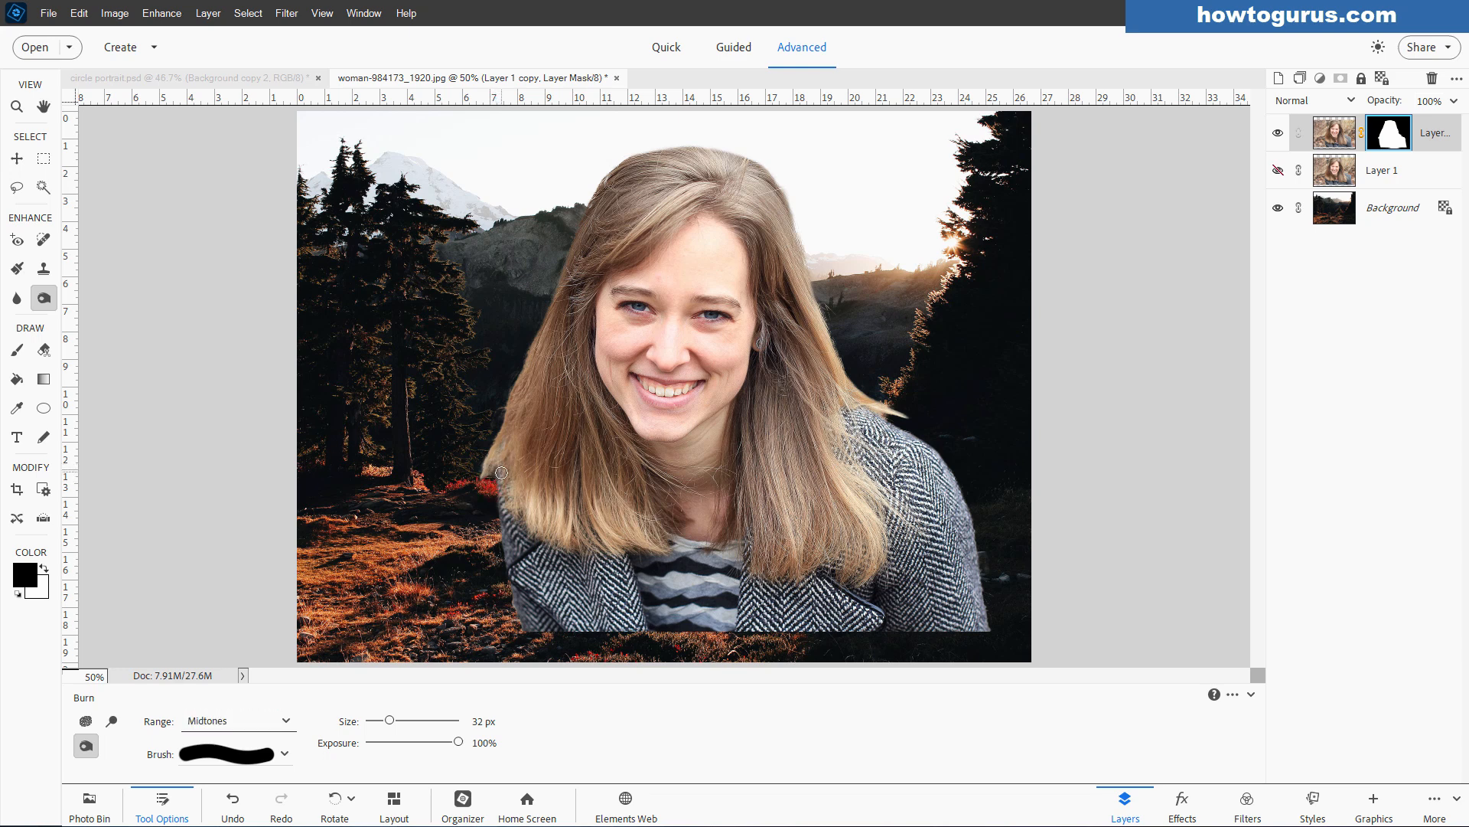
pyautogui.click(17, 298)
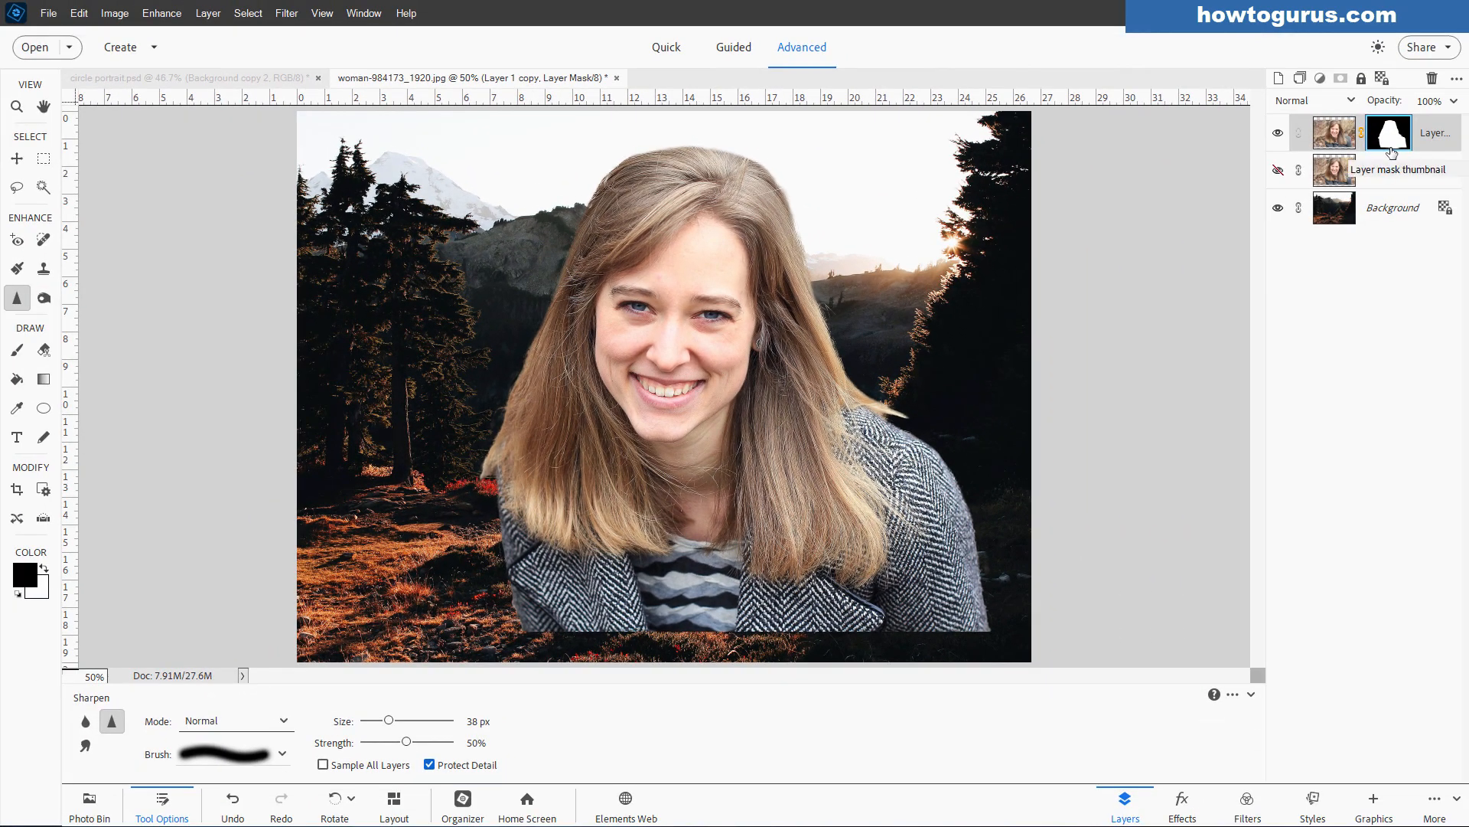
# View the mask alone and fade its bottom edge with a Foreground to Transparent gradient.
pyautogui.press('alt')
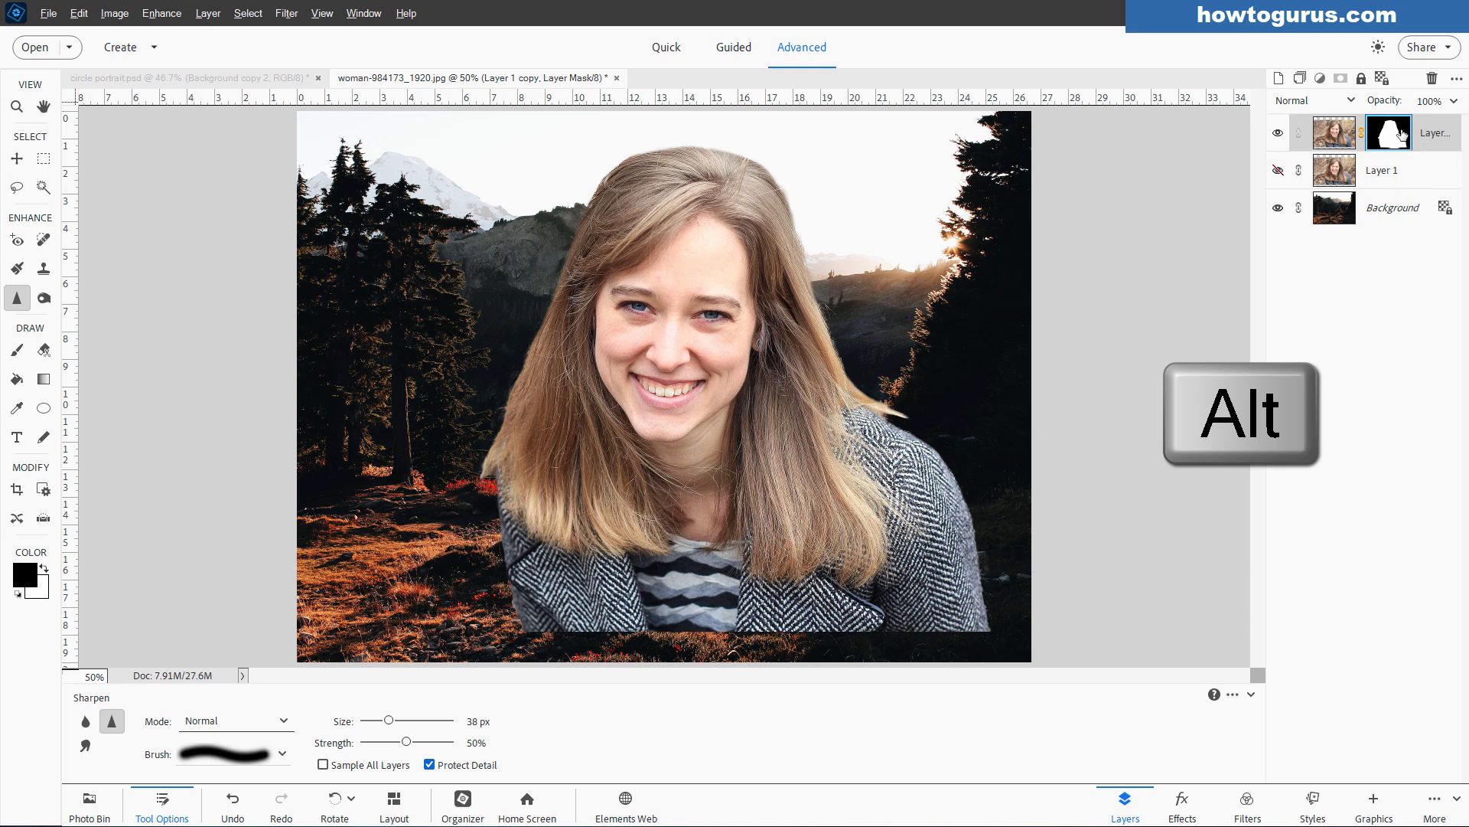
pyautogui.click(1390, 131)
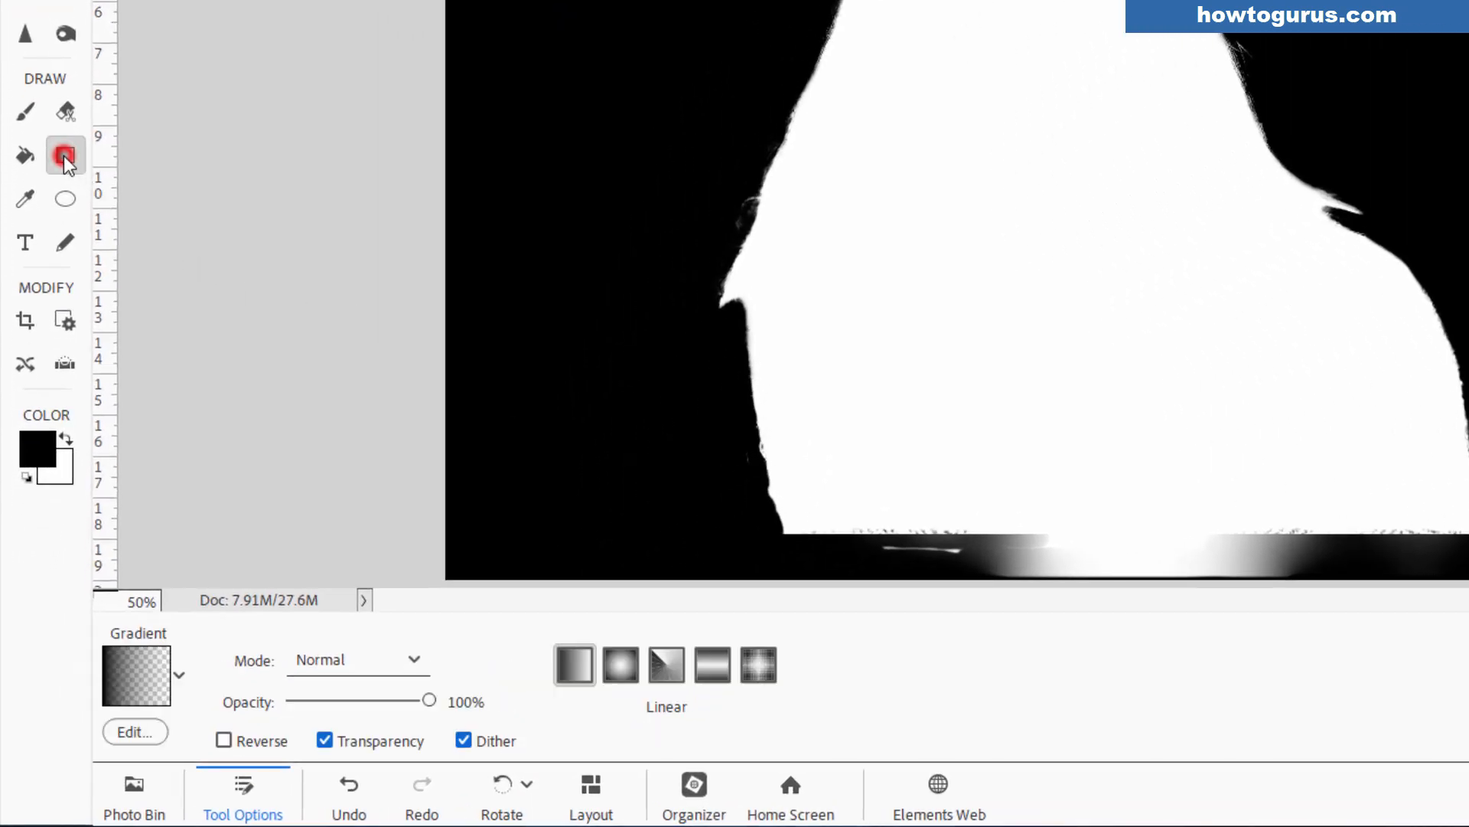
pyautogui.click(179, 676)
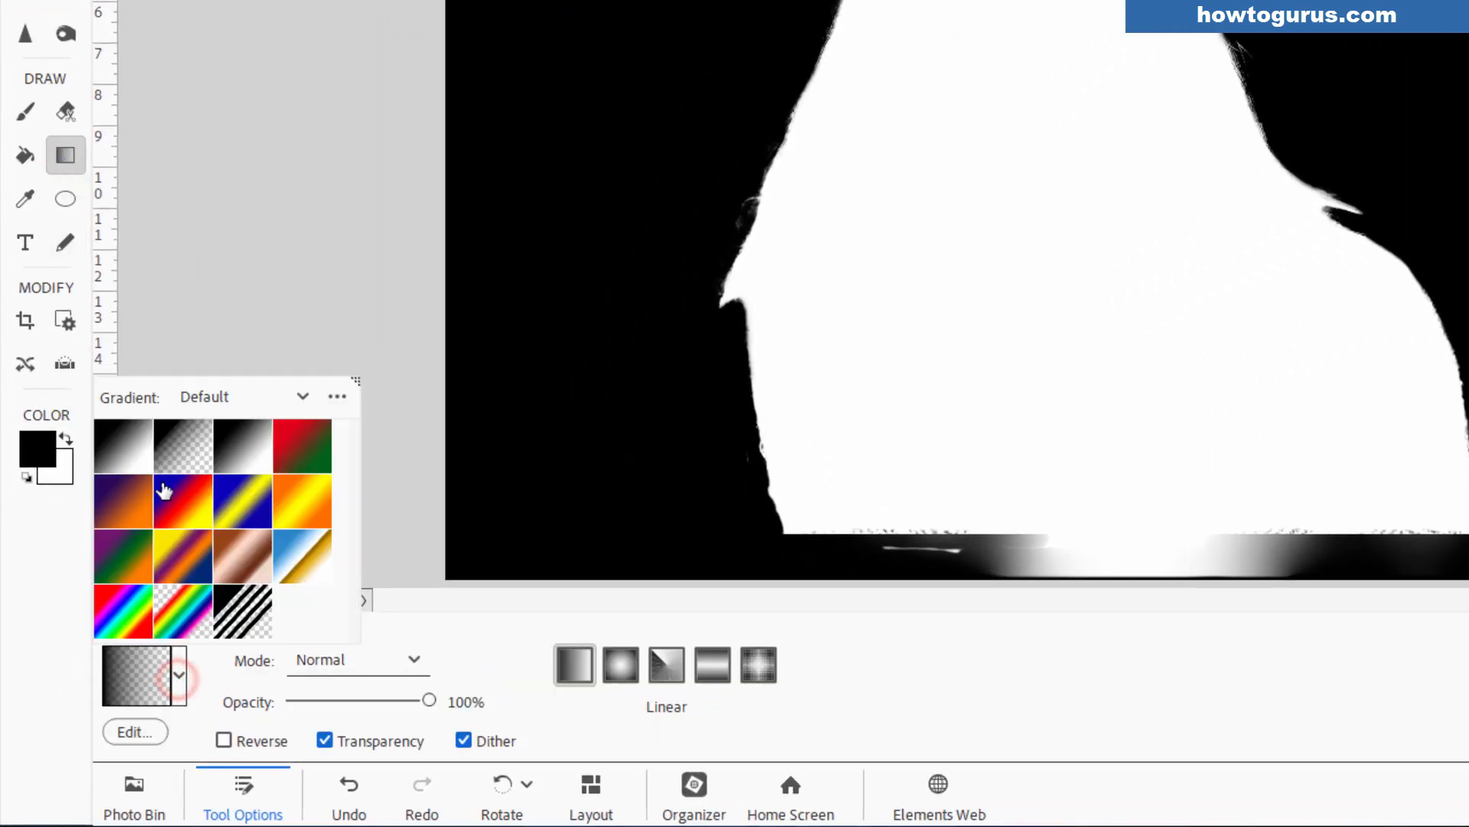
pyautogui.moveTo(178, 446)
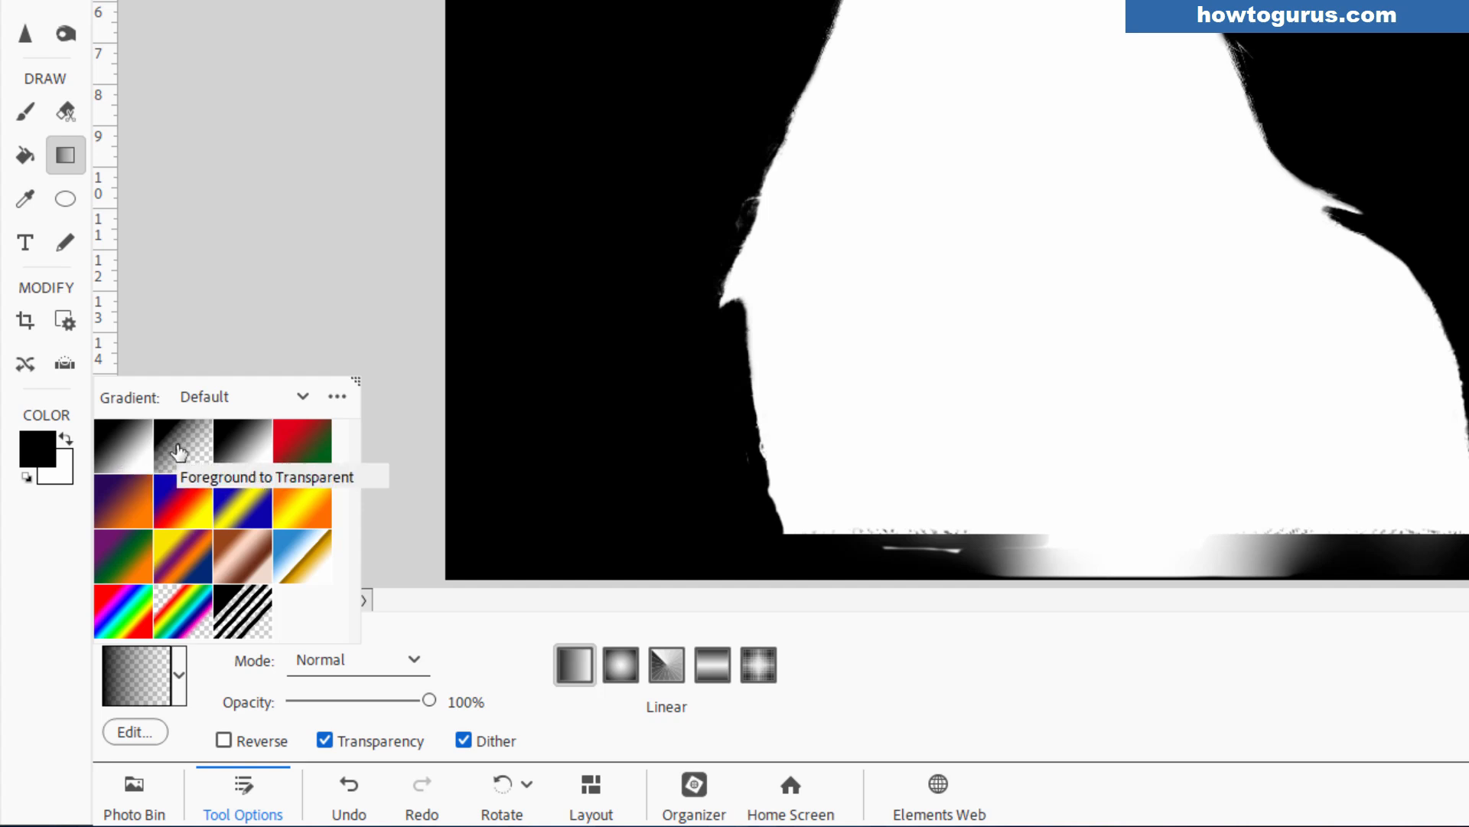
pyautogui.moveTo(156, 433)
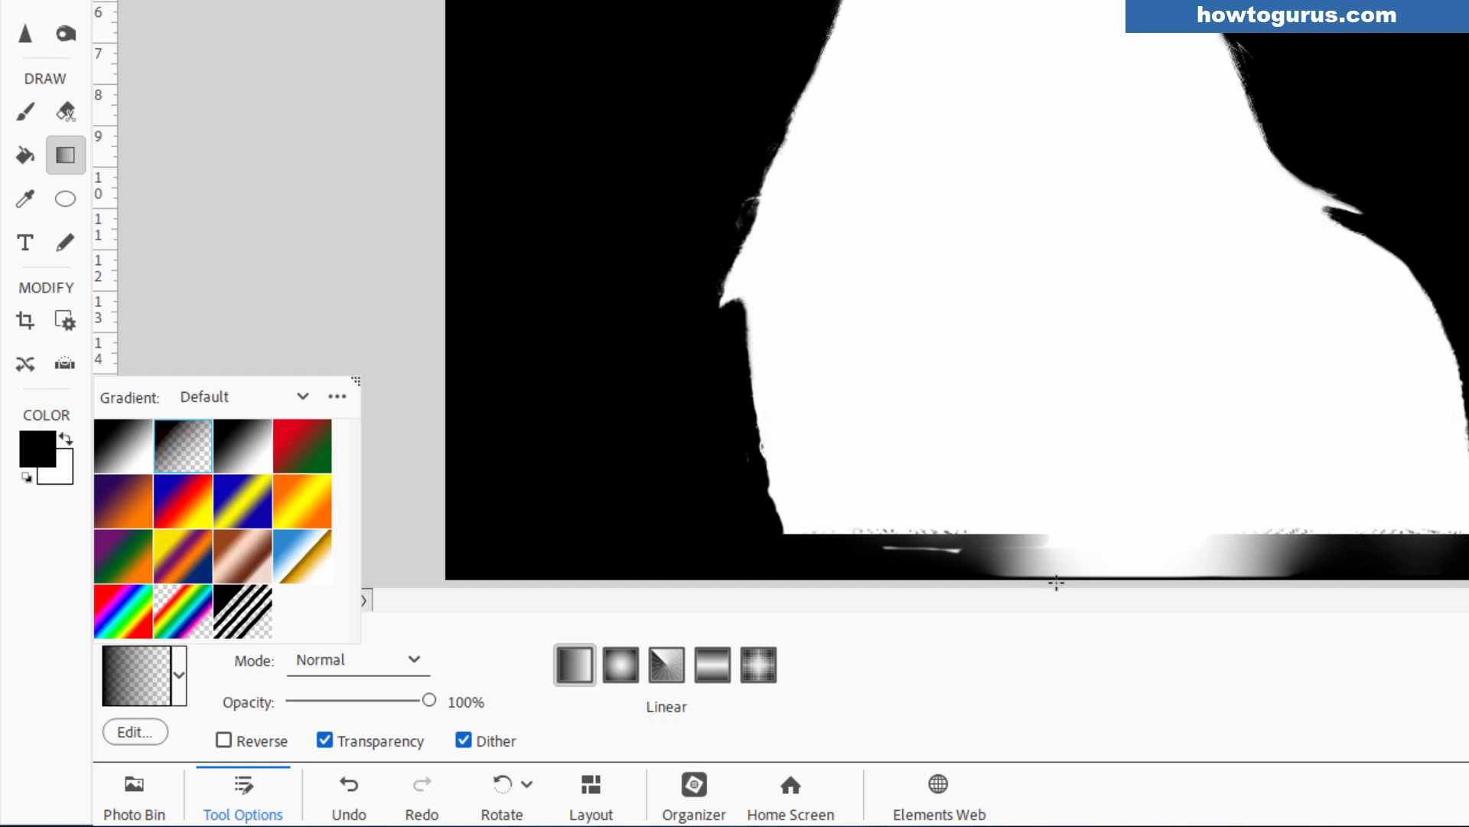
pyautogui.press('shift')
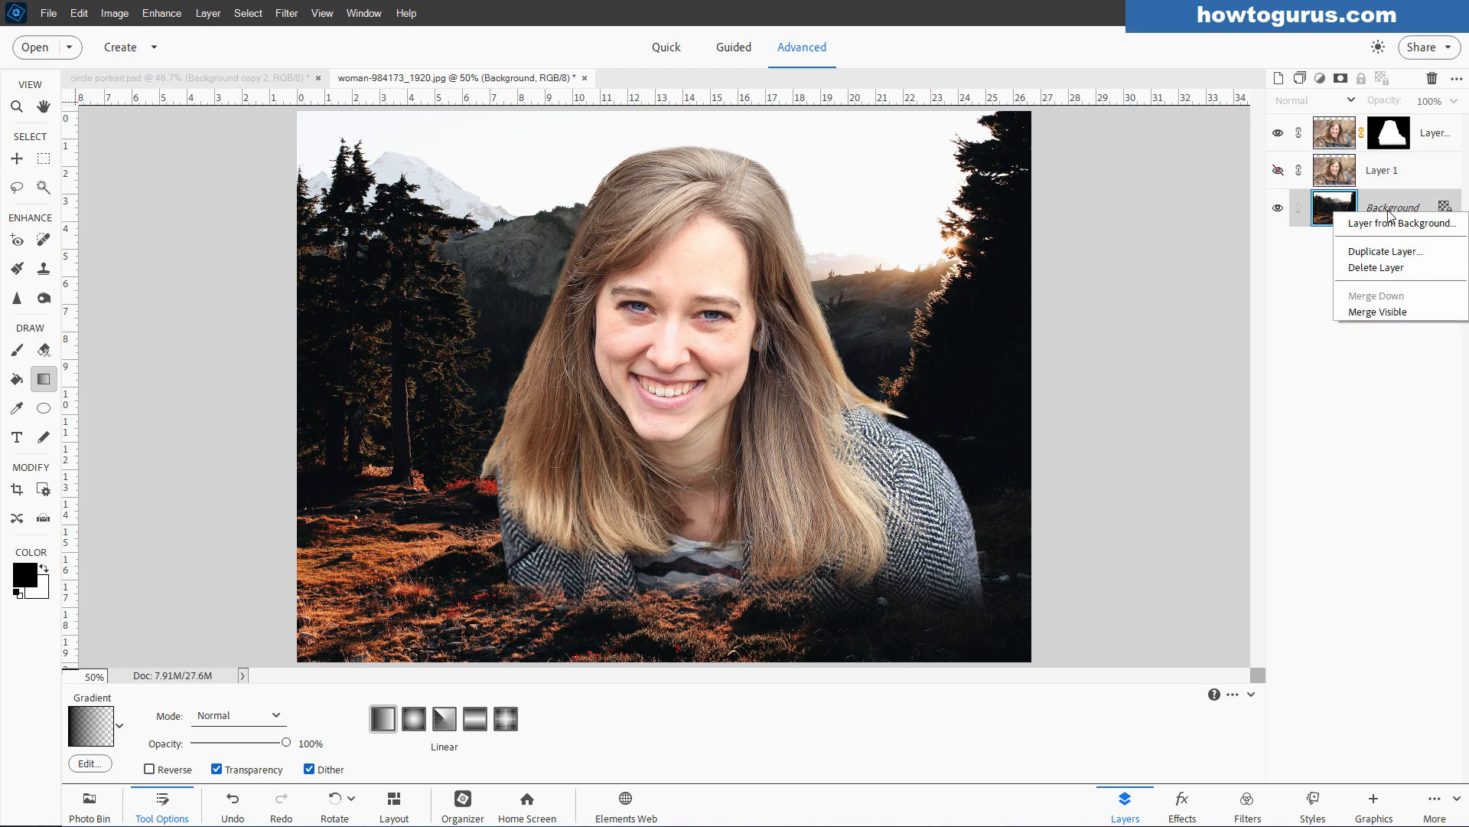
# Duplicate the Background layer as Background copy and hide the original.
pyautogui.click(1386, 251)
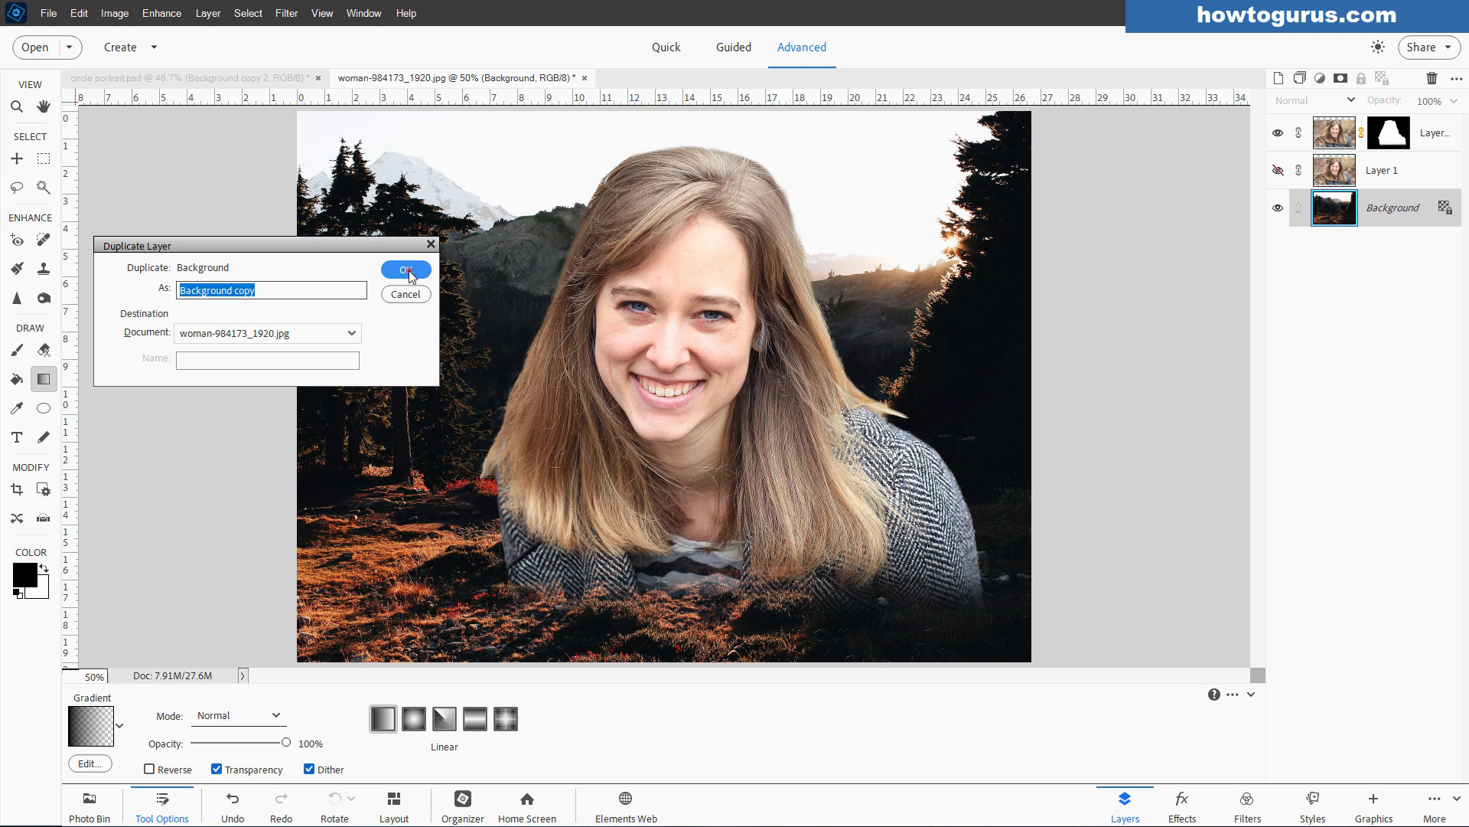
pyautogui.click(406, 270)
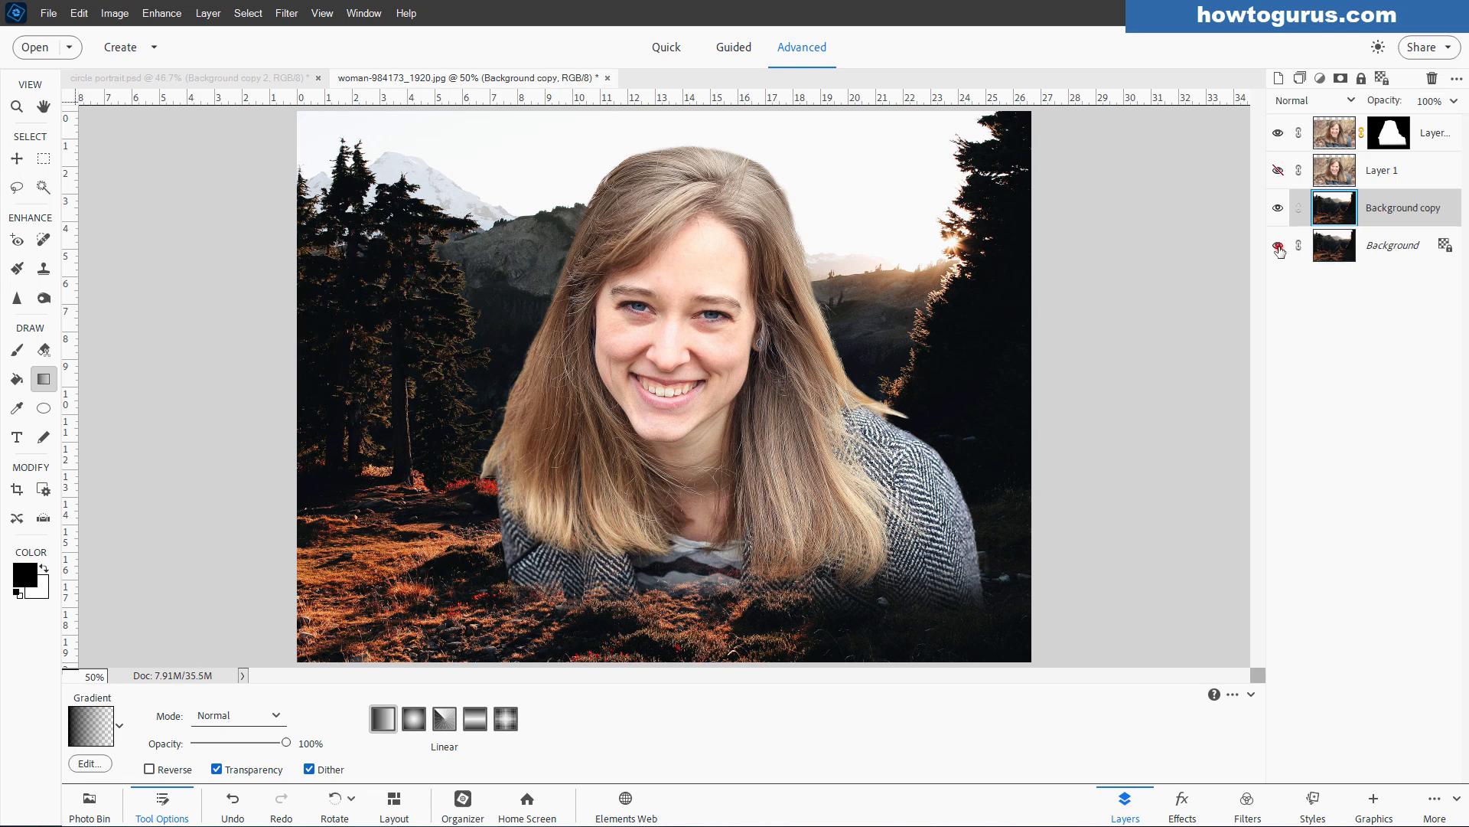
pyautogui.click(1278, 244)
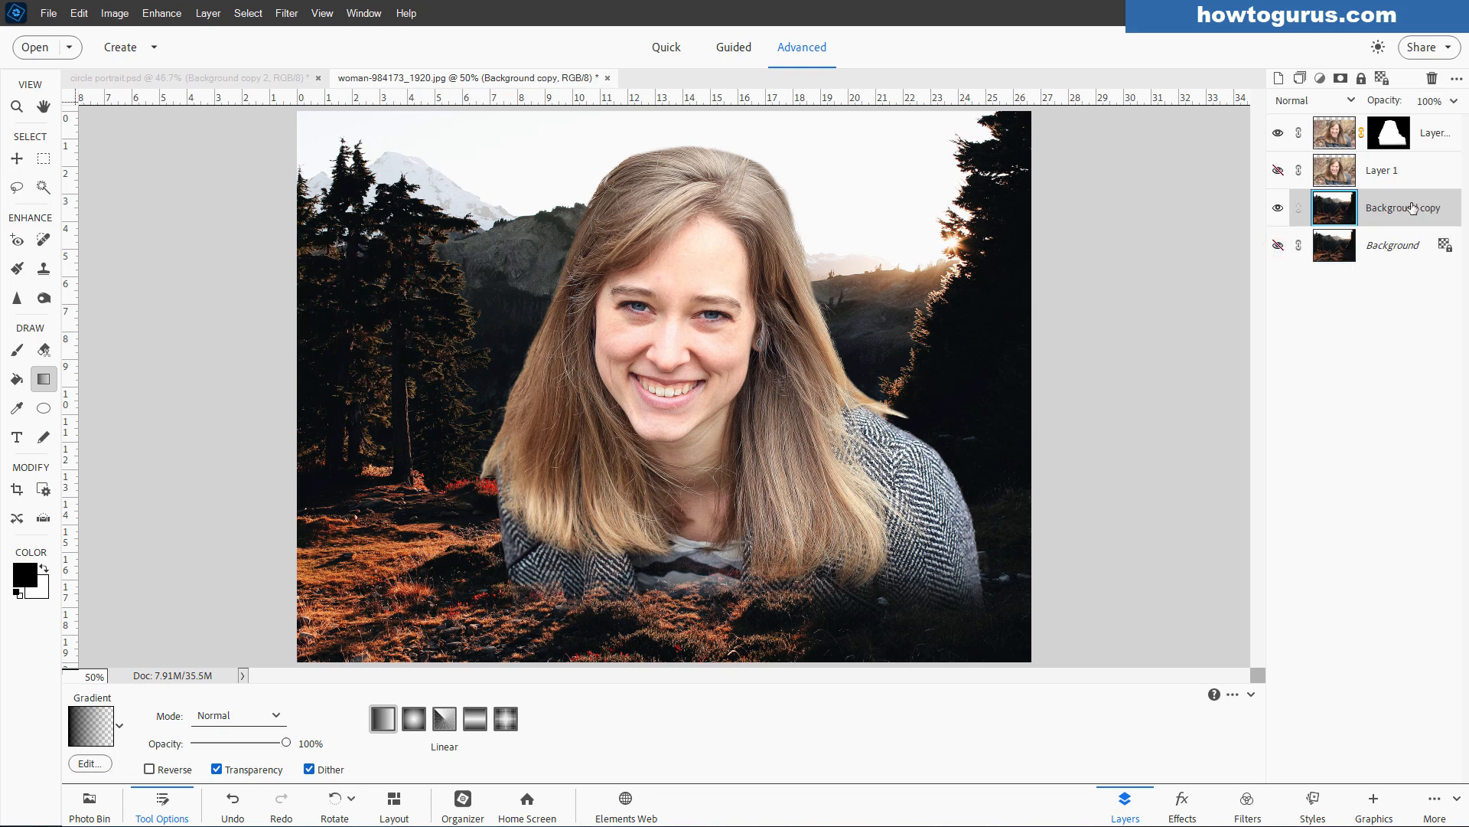
pyautogui.moveTo(1368, 225)
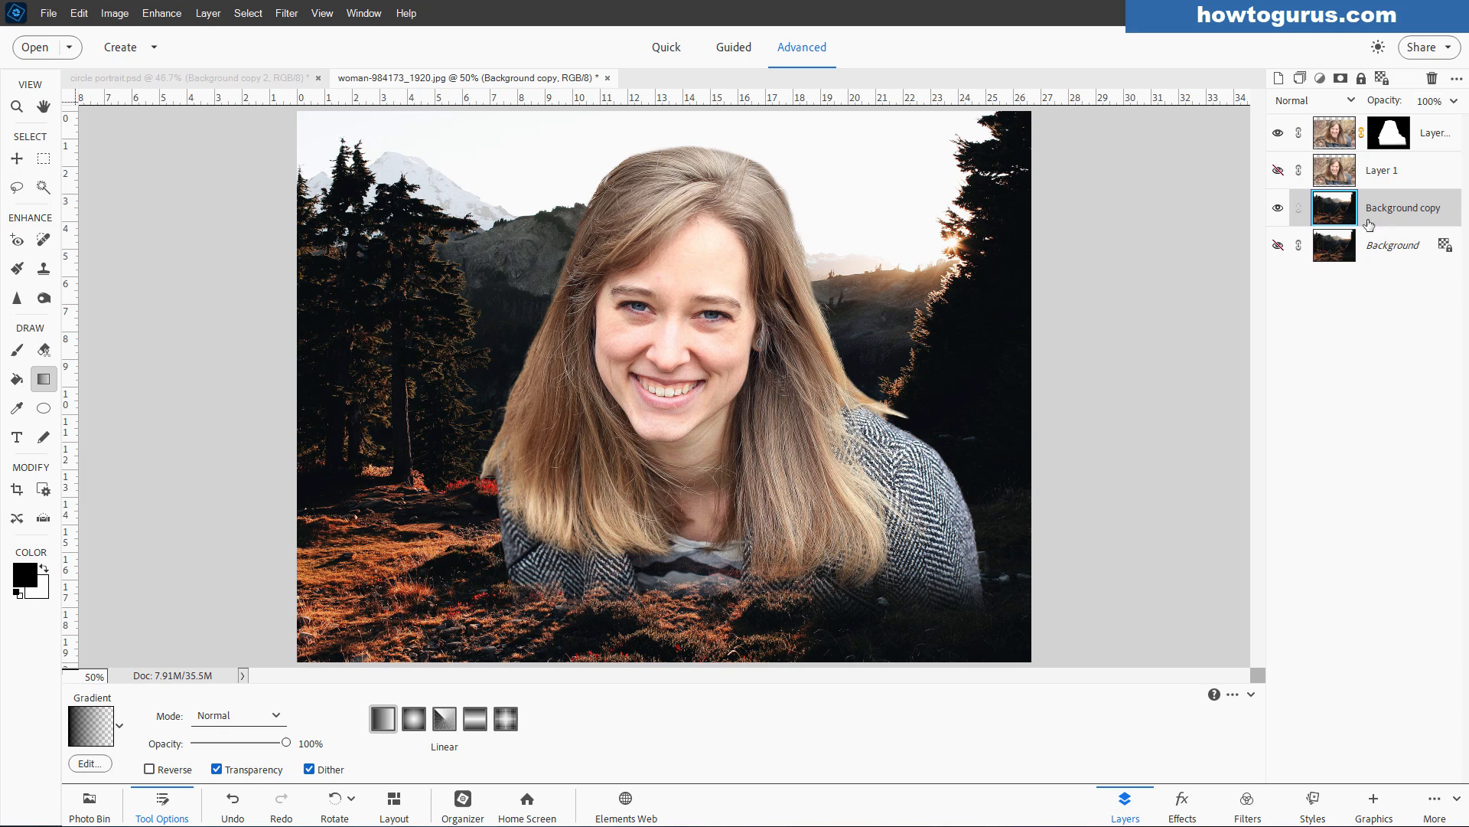
pyautogui.moveTo(1391, 224)
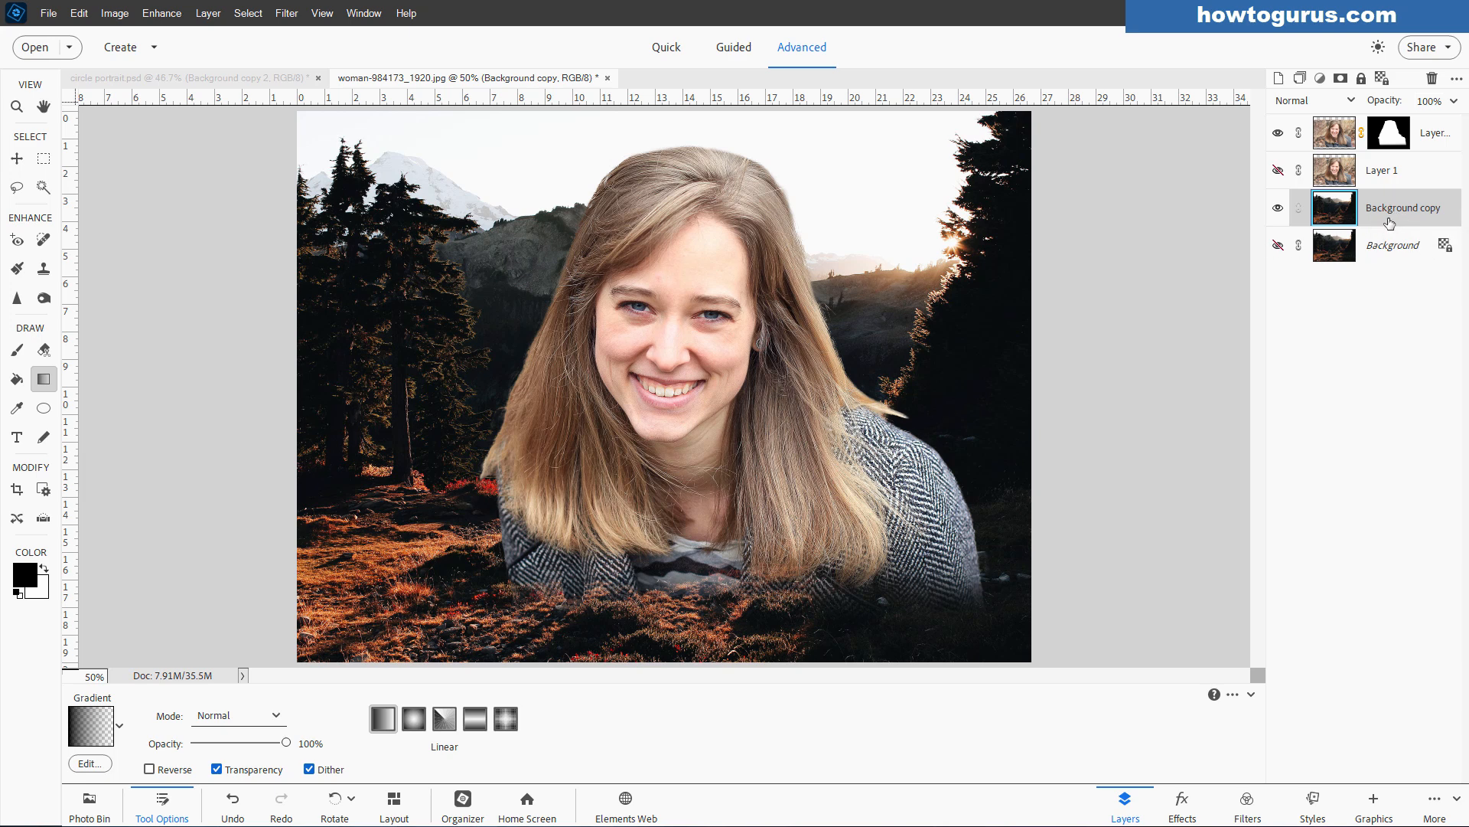
pyautogui.moveTo(1253, 259)
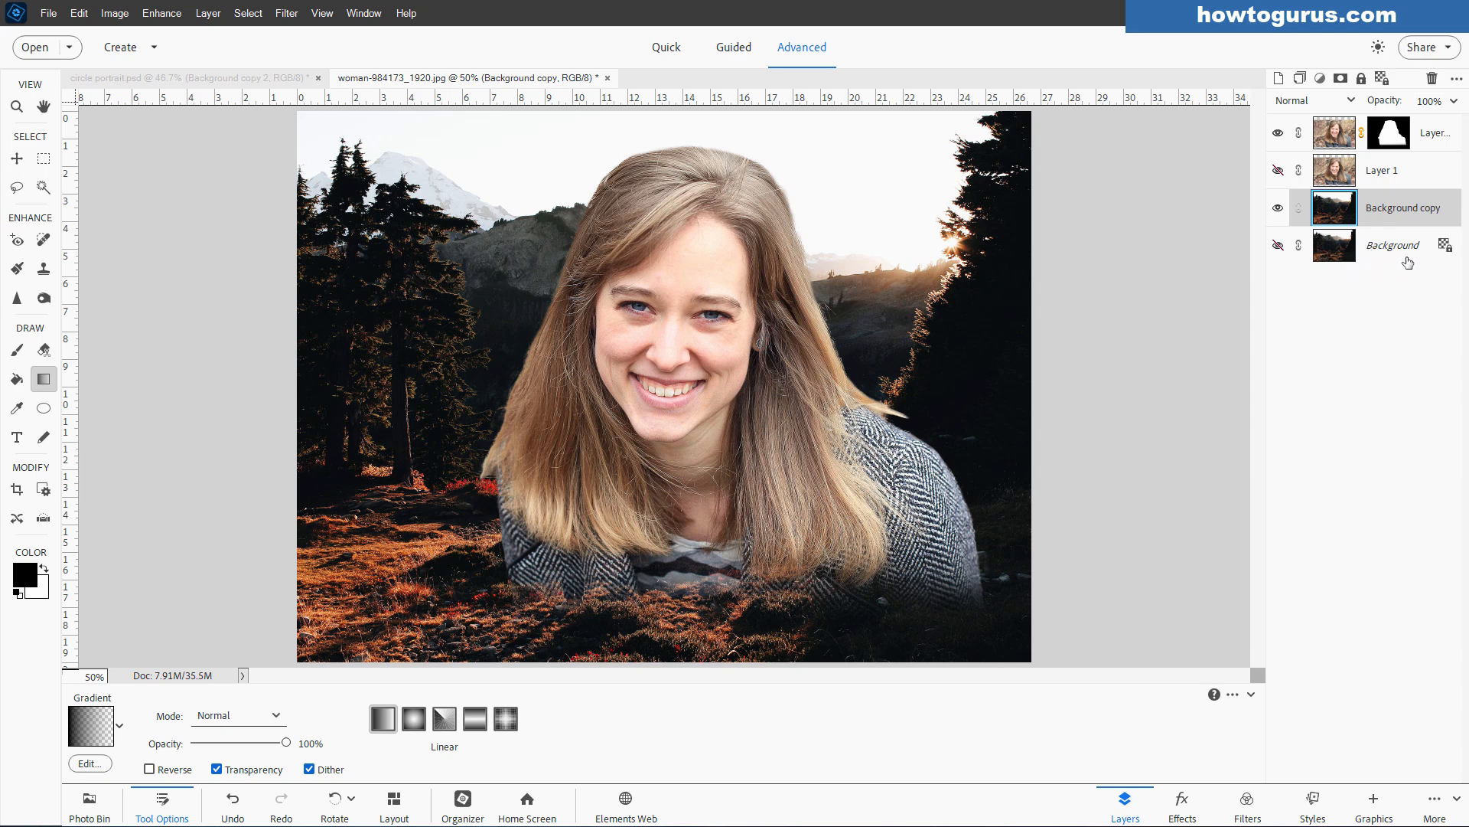
pyautogui.moveTo(1403, 253)
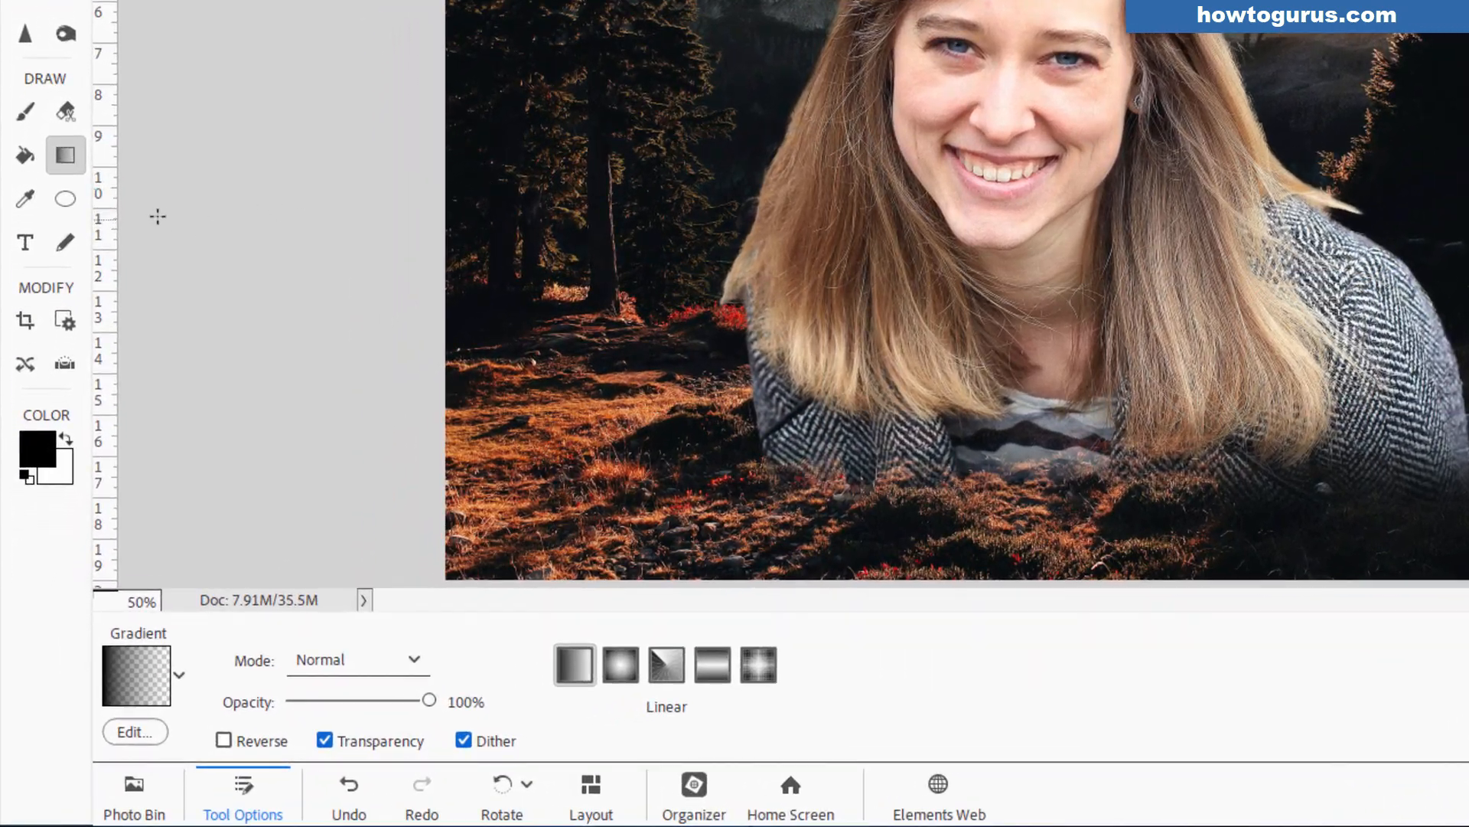
# Draw a black Ellipse shape constrained to Circle around the woman, ready to move it.
pyautogui.click(65, 199)
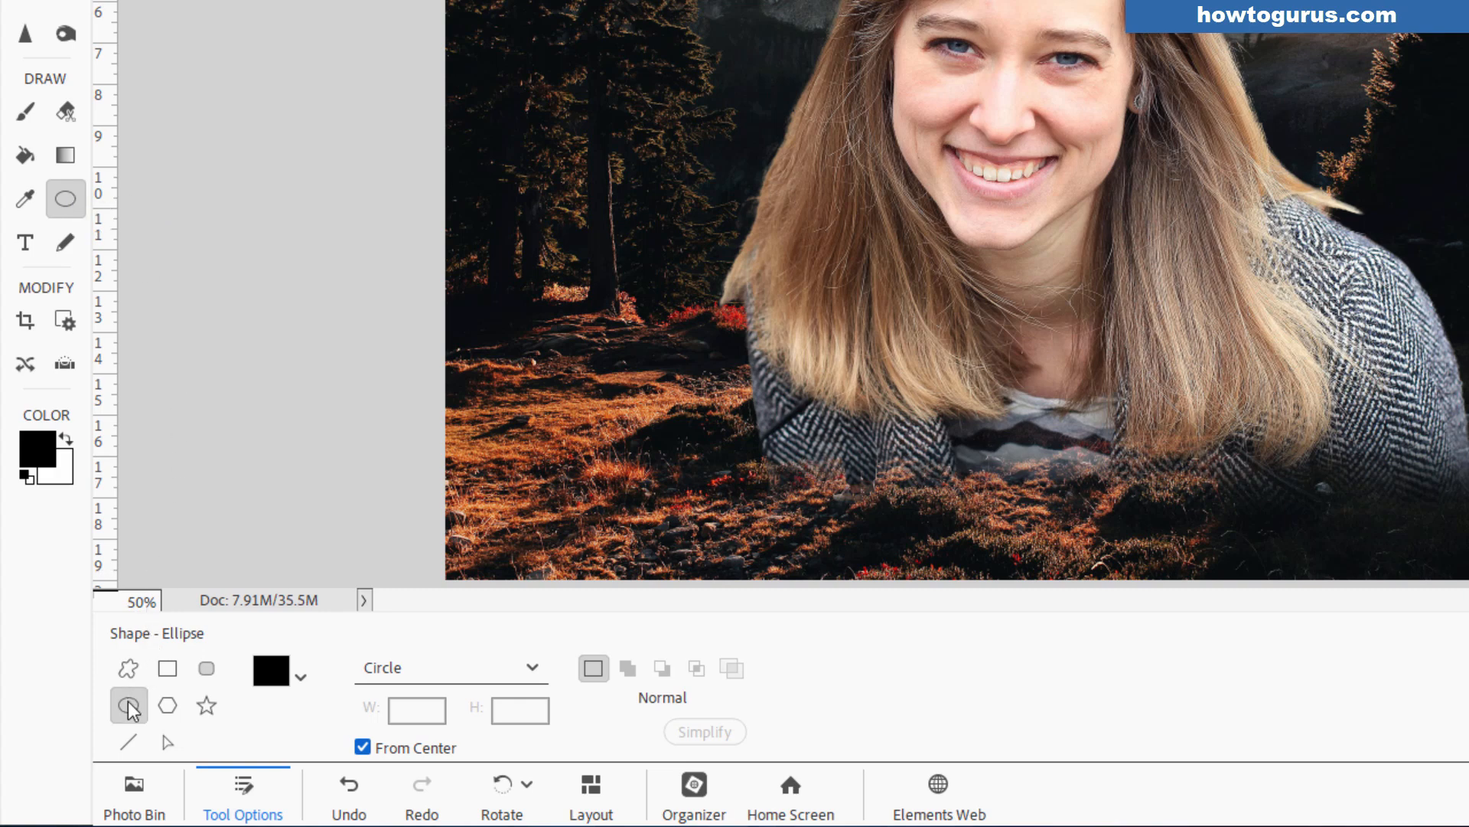
pyautogui.click(167, 668)
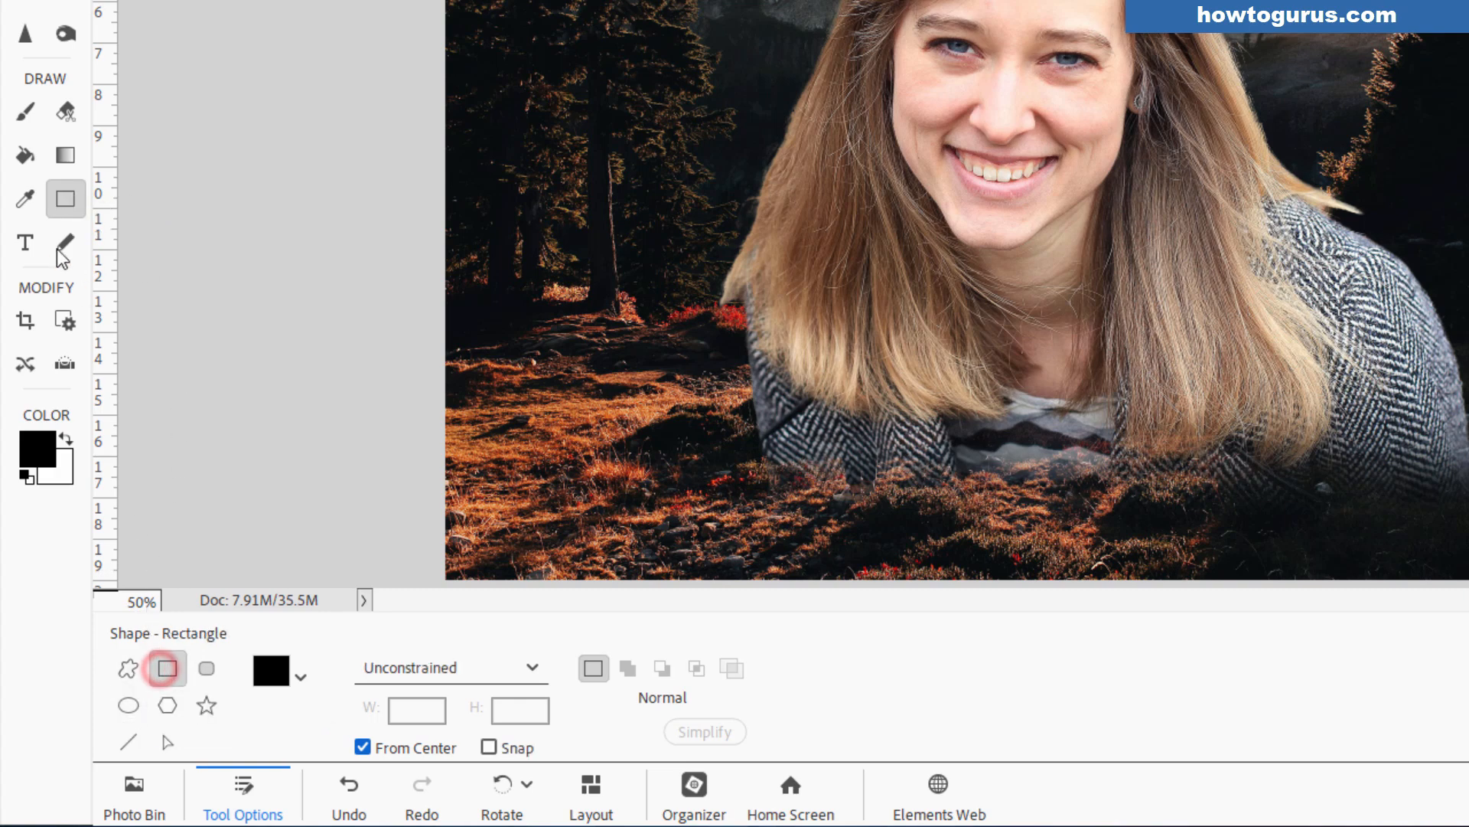
pyautogui.click(128, 705)
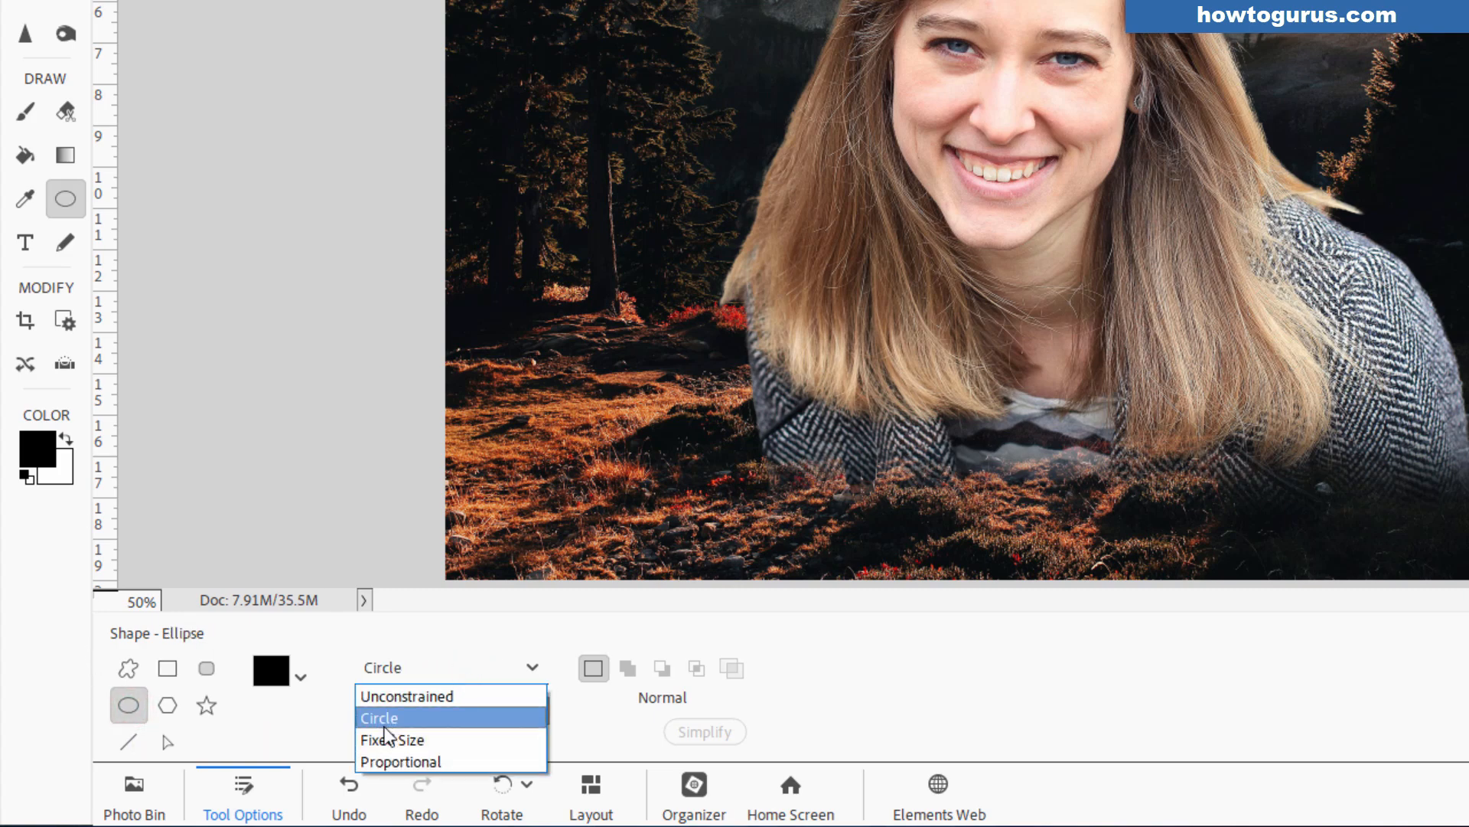
pyautogui.click(379, 717)
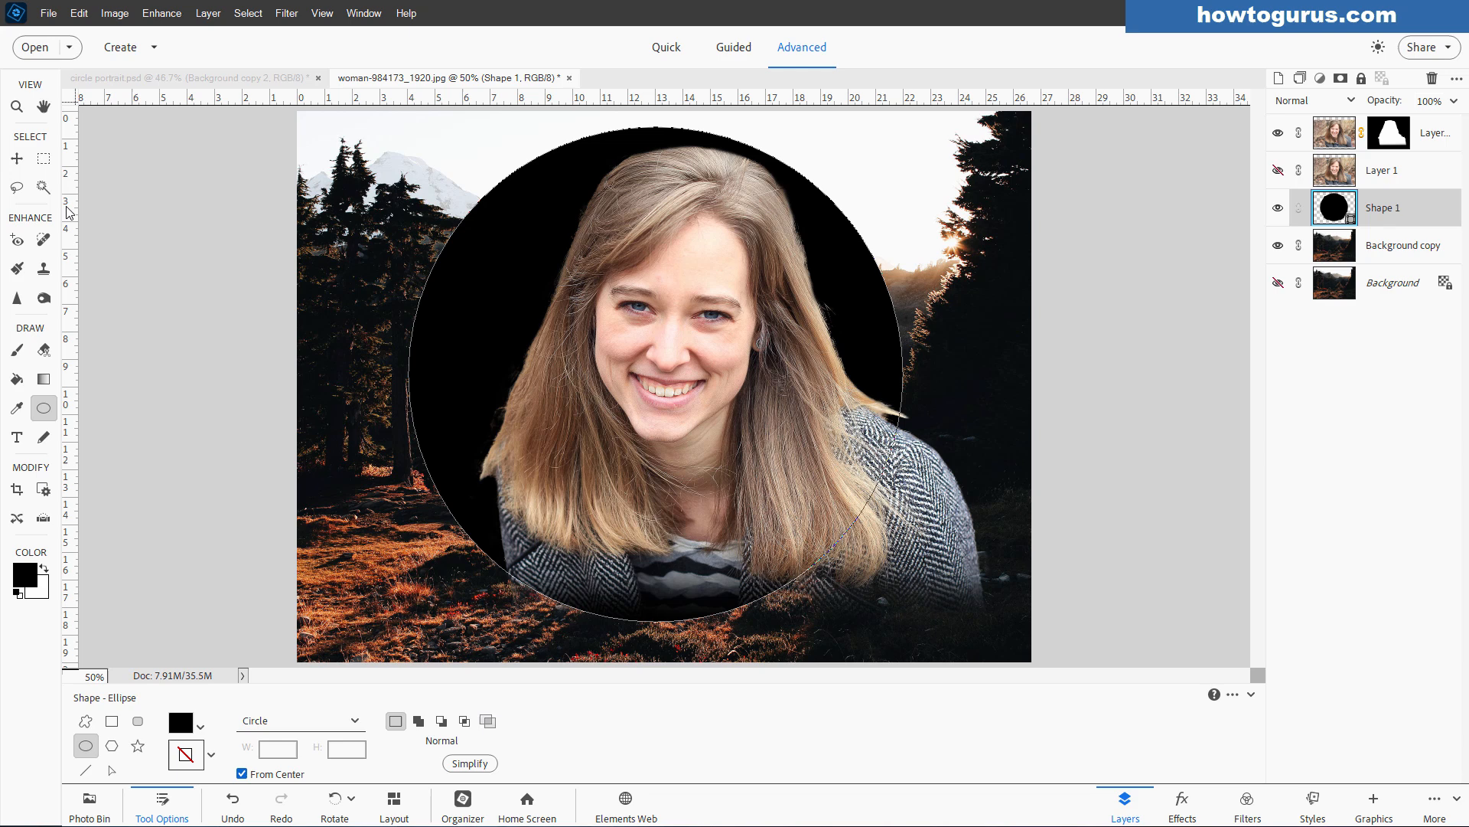
pyautogui.click(17, 159)
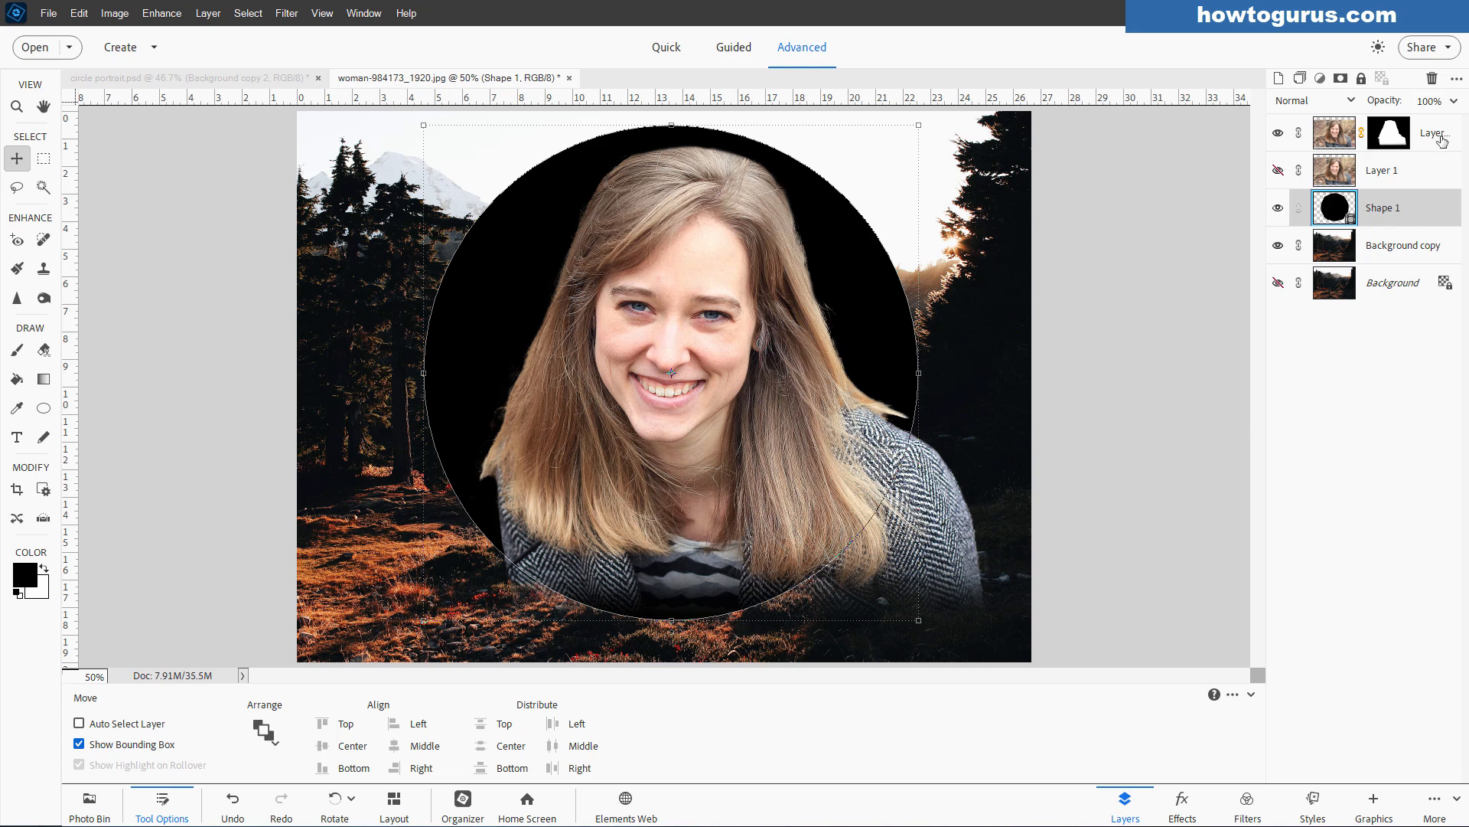
# Select the Shape 1 circle layer alone so it can be placed below the woman and above Background copy.
pyautogui.click(1386, 133)
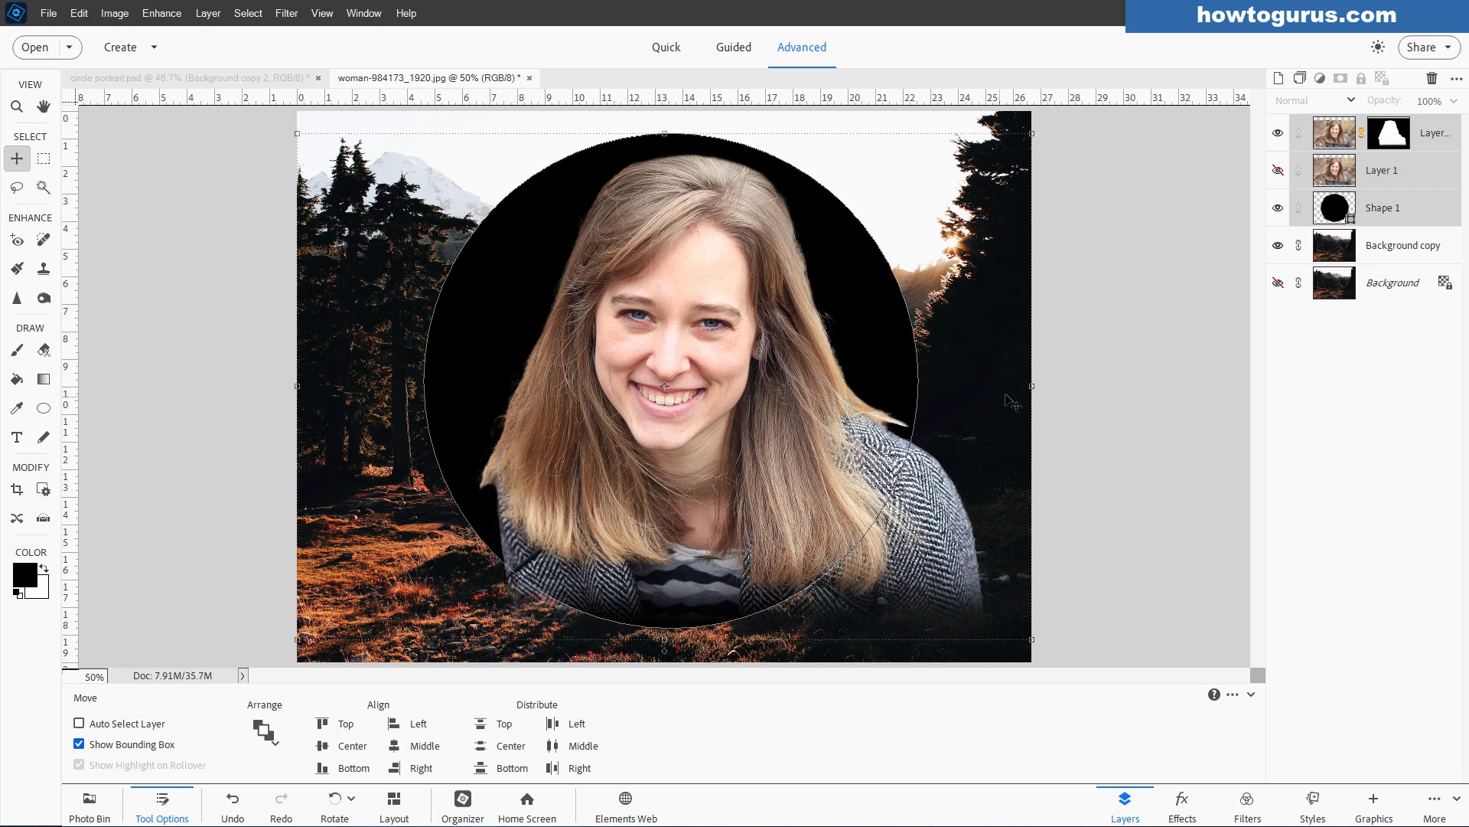
pyautogui.click(1383, 207)
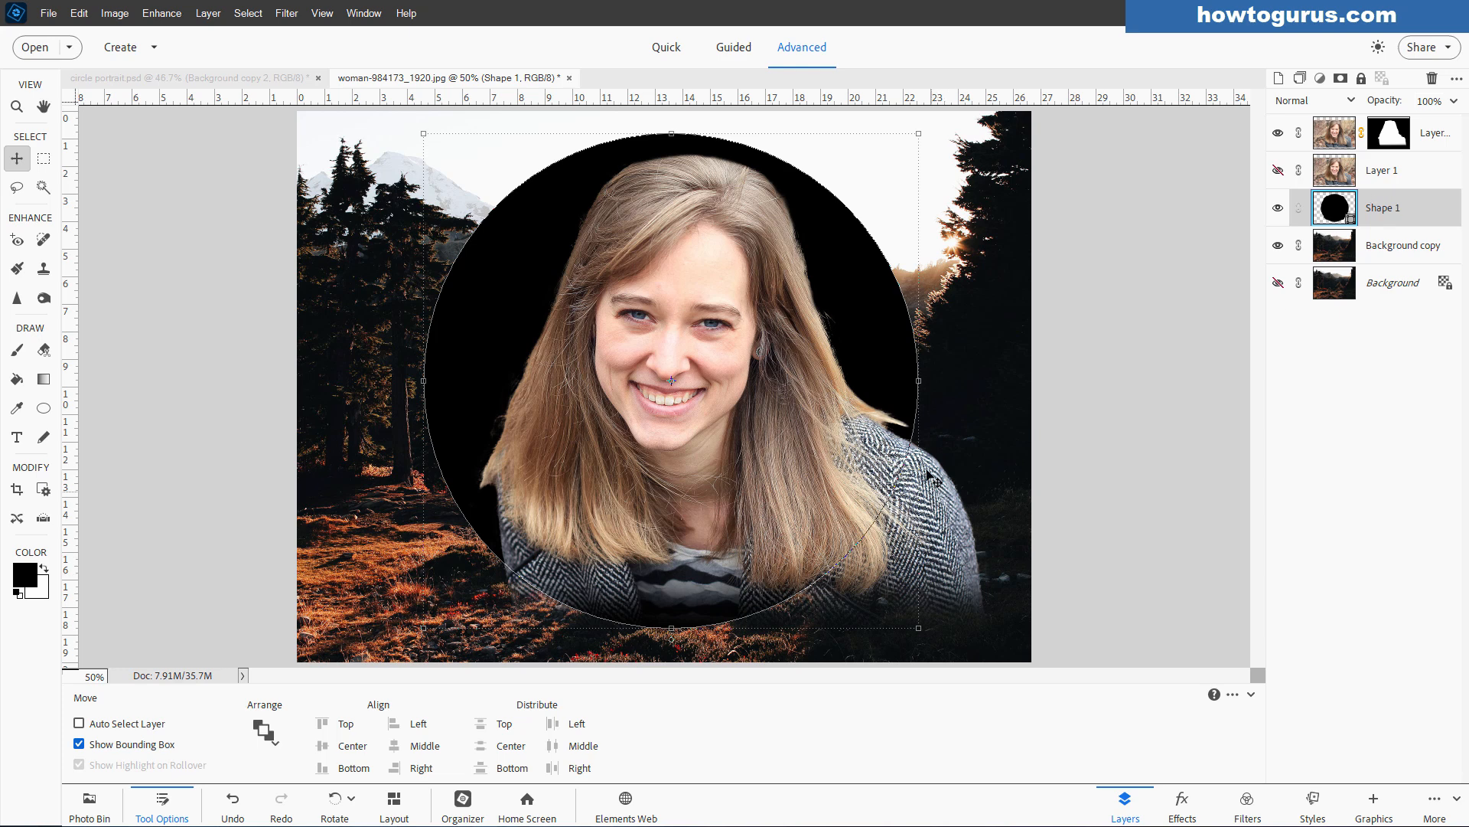
pyautogui.moveTo(862, 511)
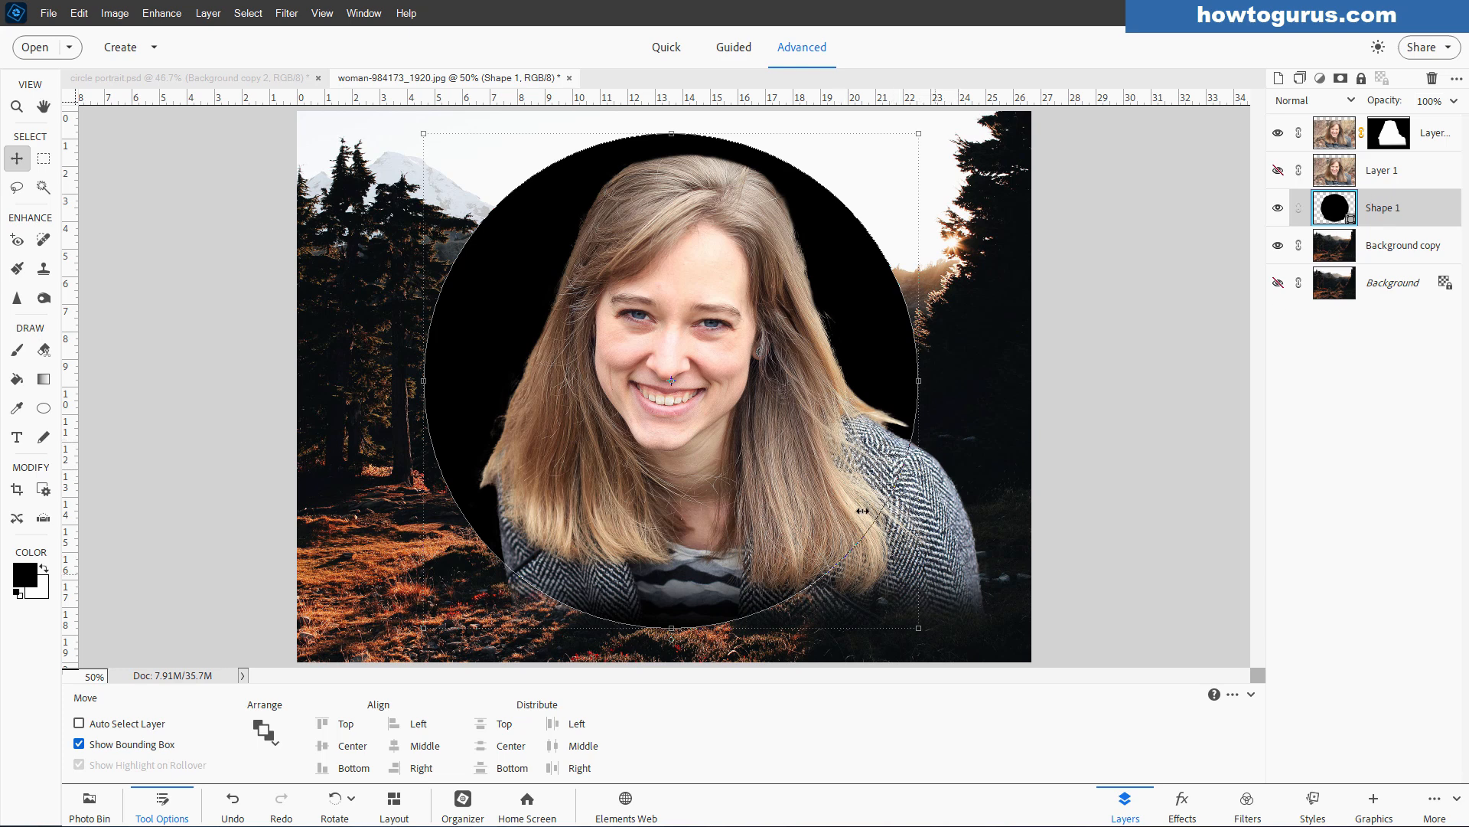
pyautogui.moveTo(935, 466)
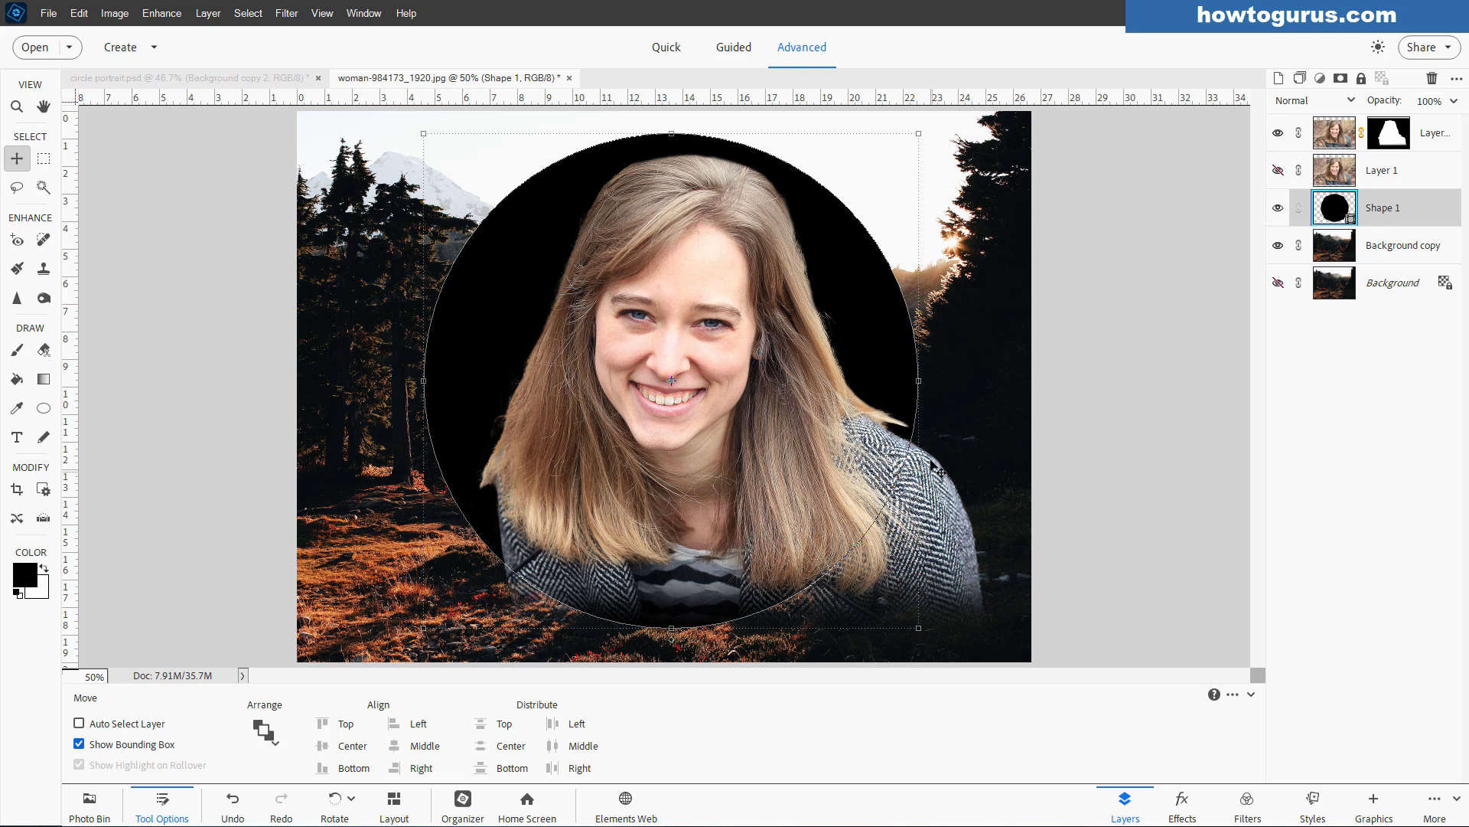
pyautogui.moveTo(1364, 138)
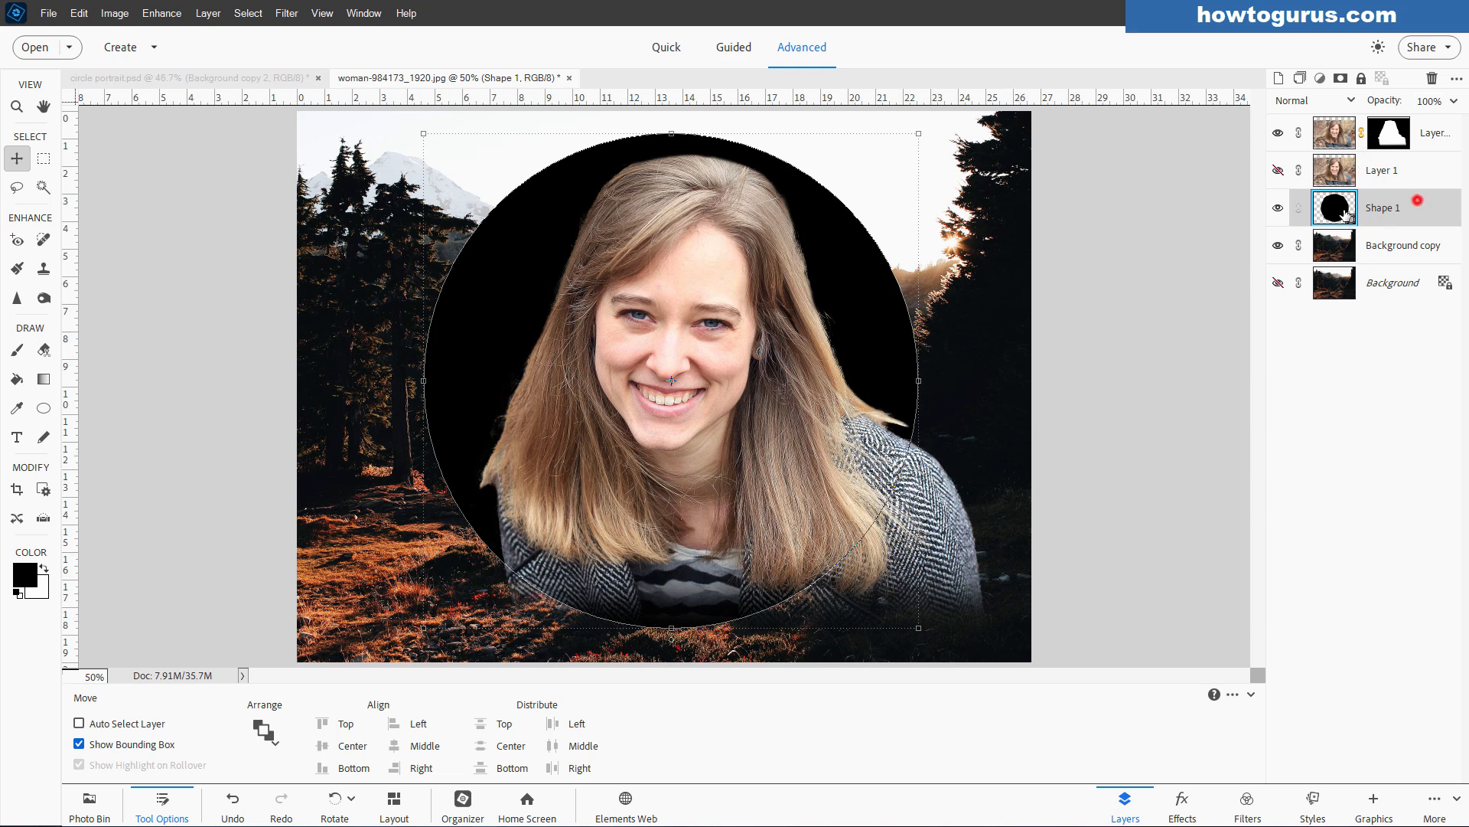
# Ctrl-load the Shape 1 circle outline as a selection and target the woman layer's mask.
pyautogui.press('ctrl')
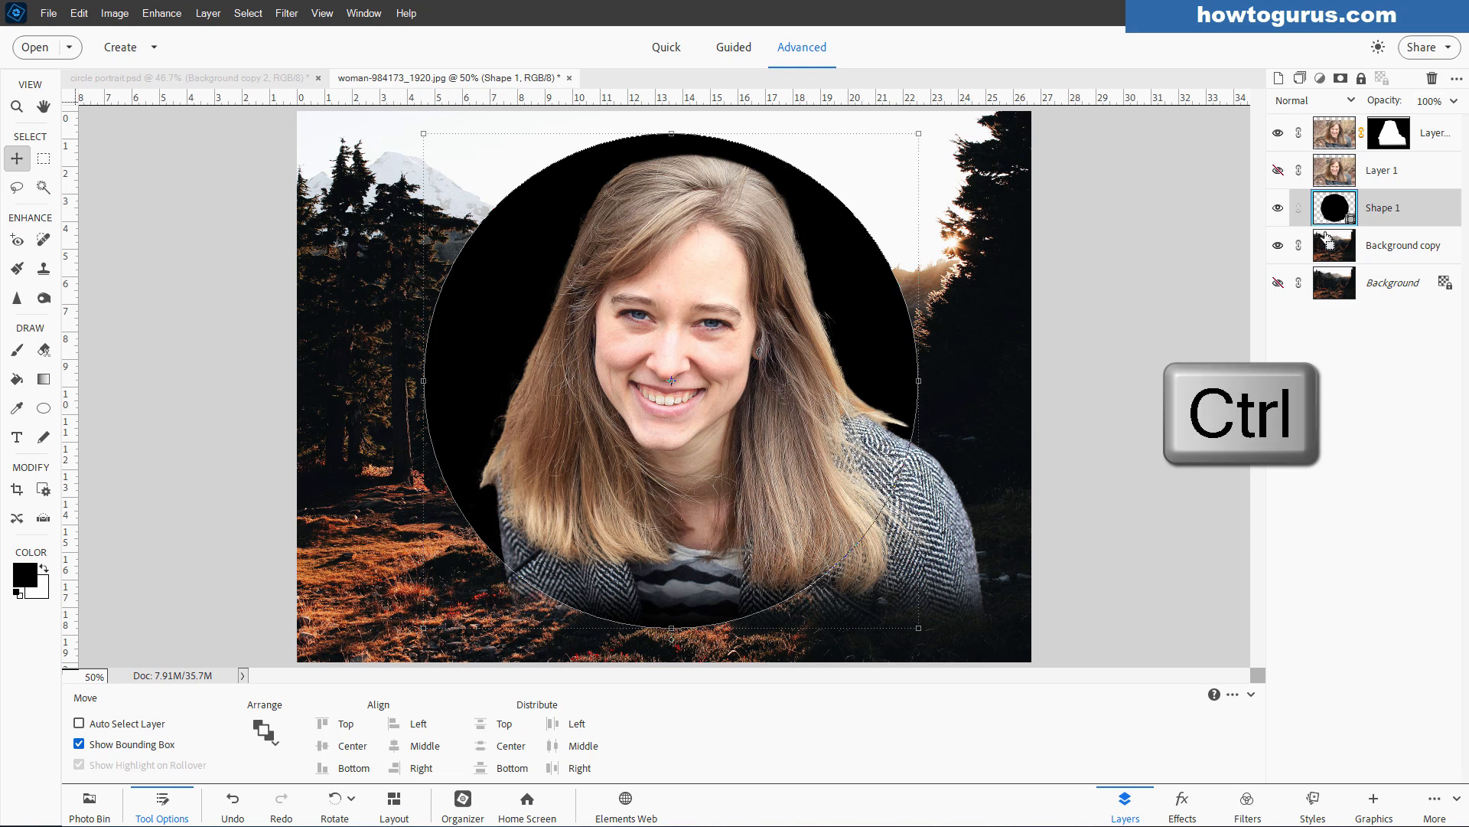
pyautogui.click(1335, 207)
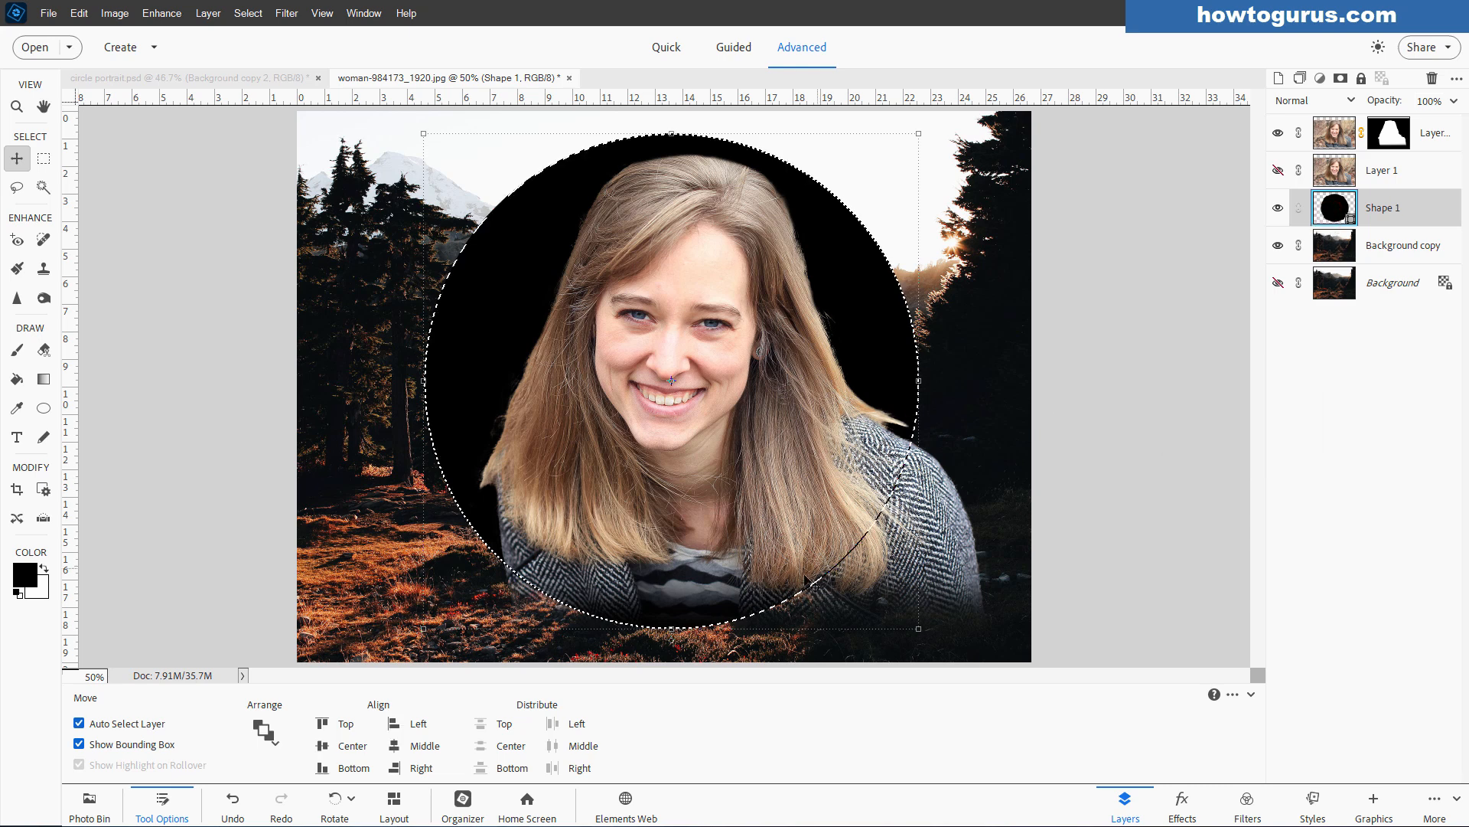
pyautogui.click(78, 722)
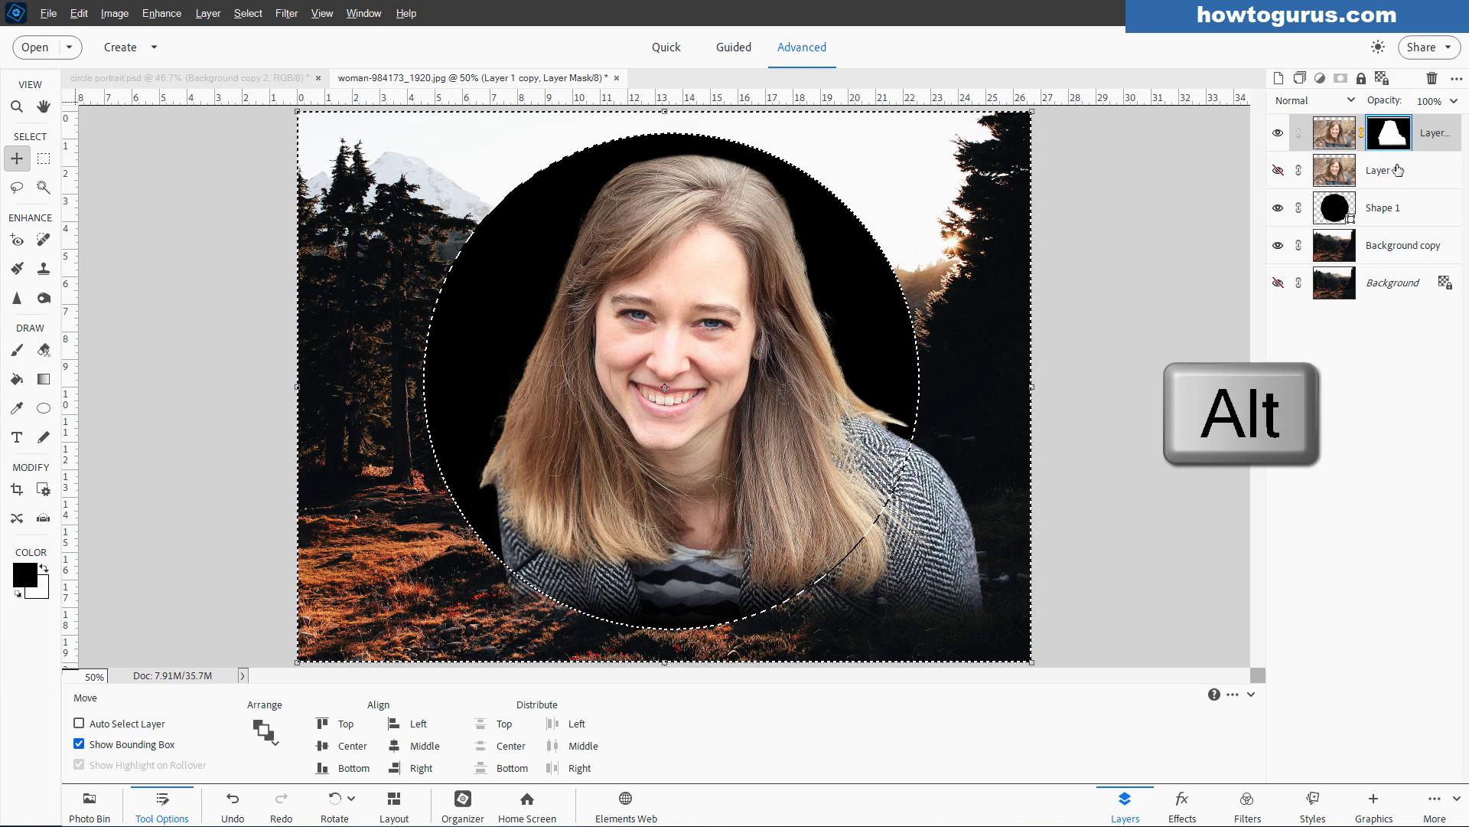
# View the woman's layer mask on its own and switch to the Brush to paint black below the circle.
pyautogui.click(1390, 130)
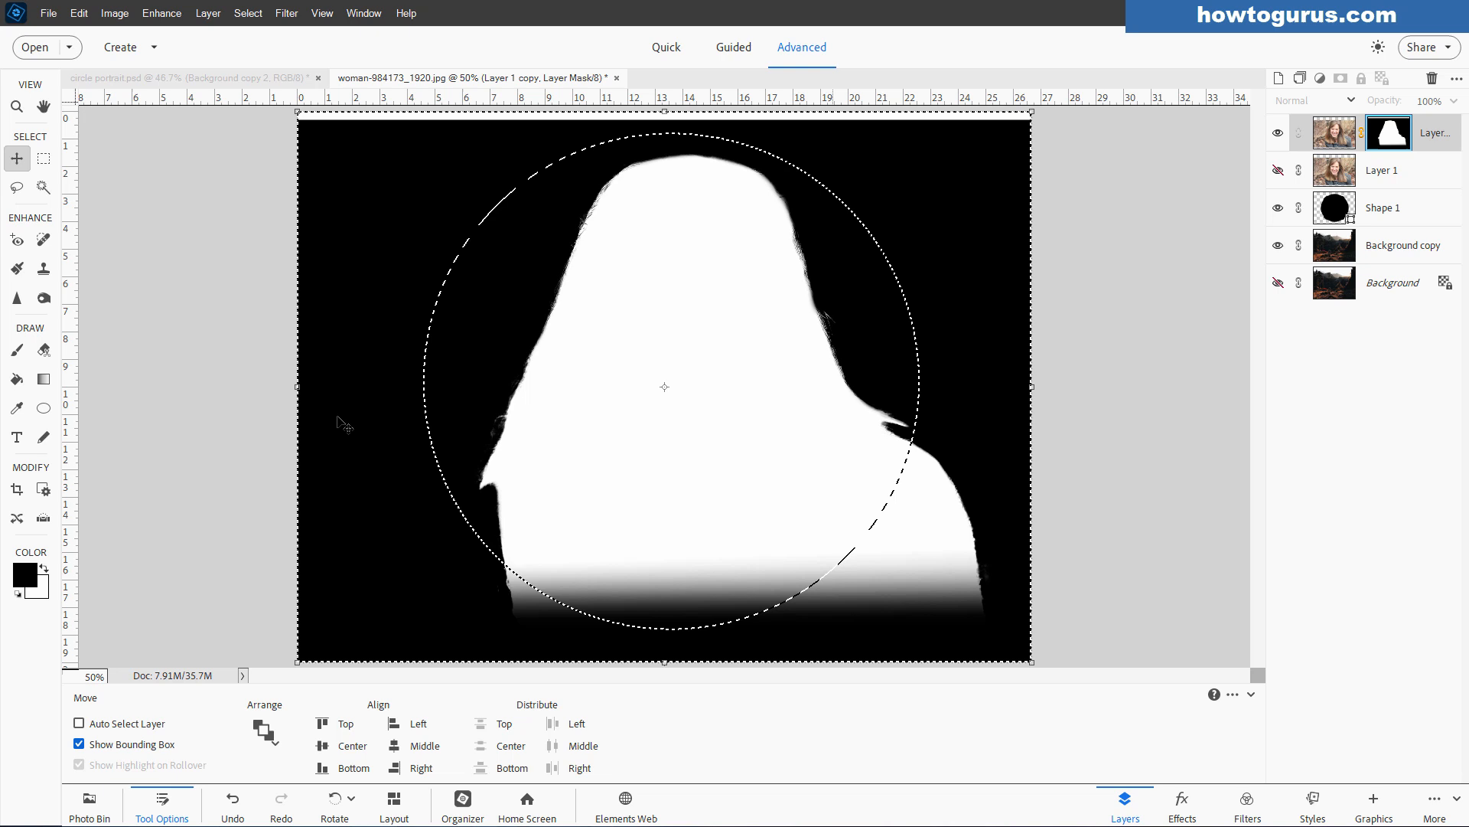
pyautogui.click(16, 349)
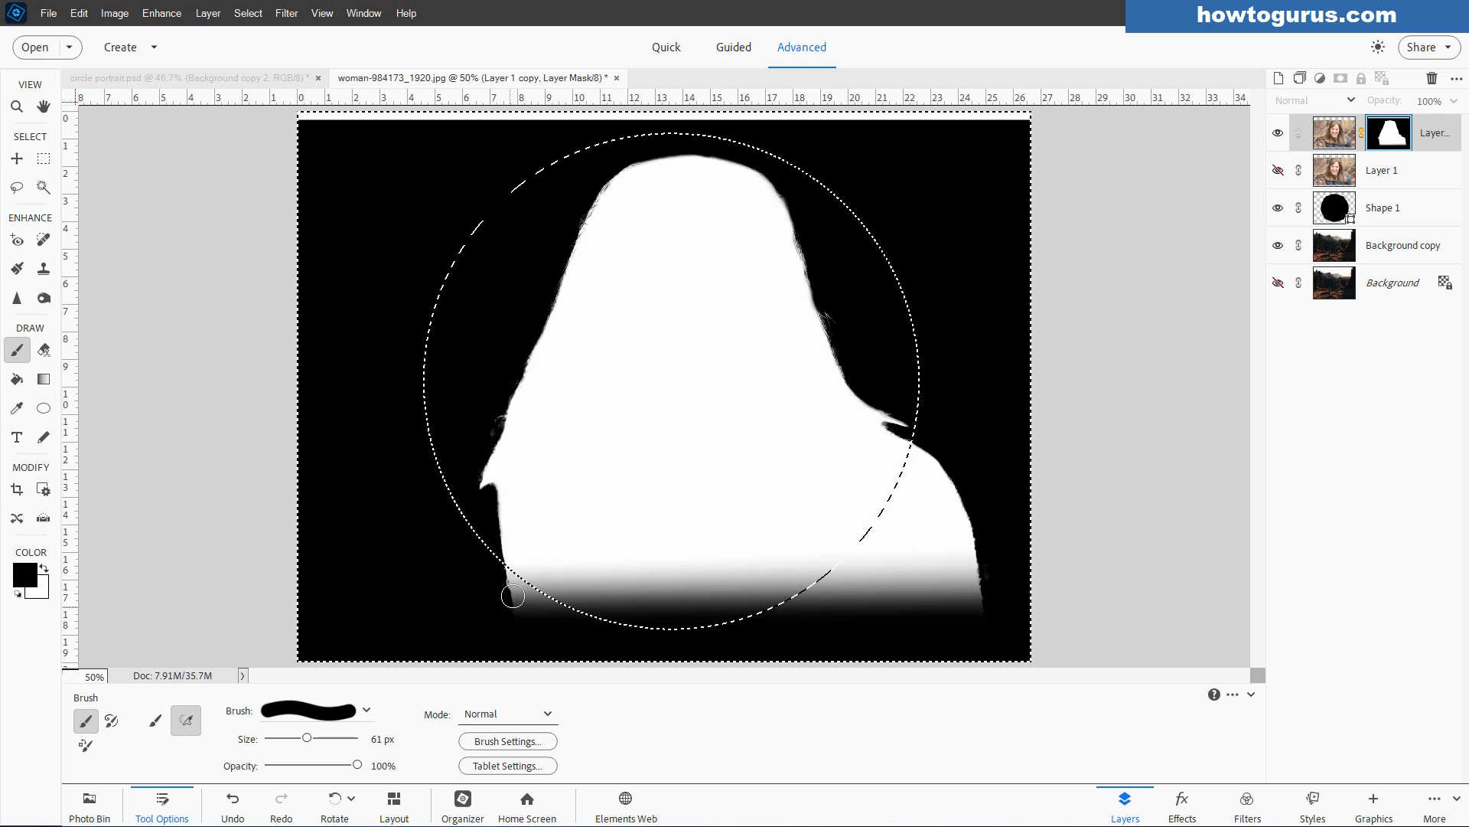
pyautogui.moveTo(709, 622)
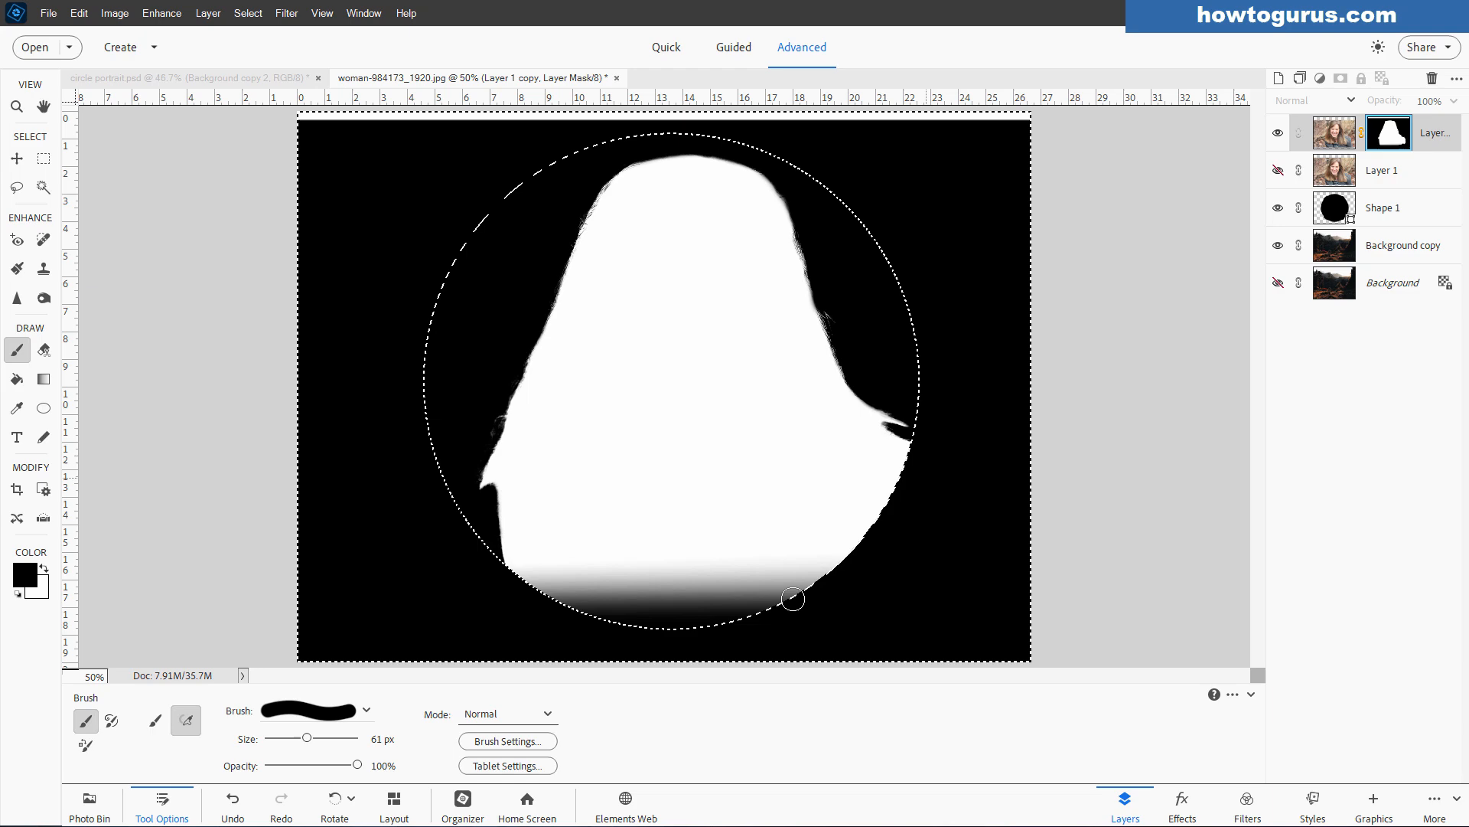
pyautogui.moveTo(656, 502)
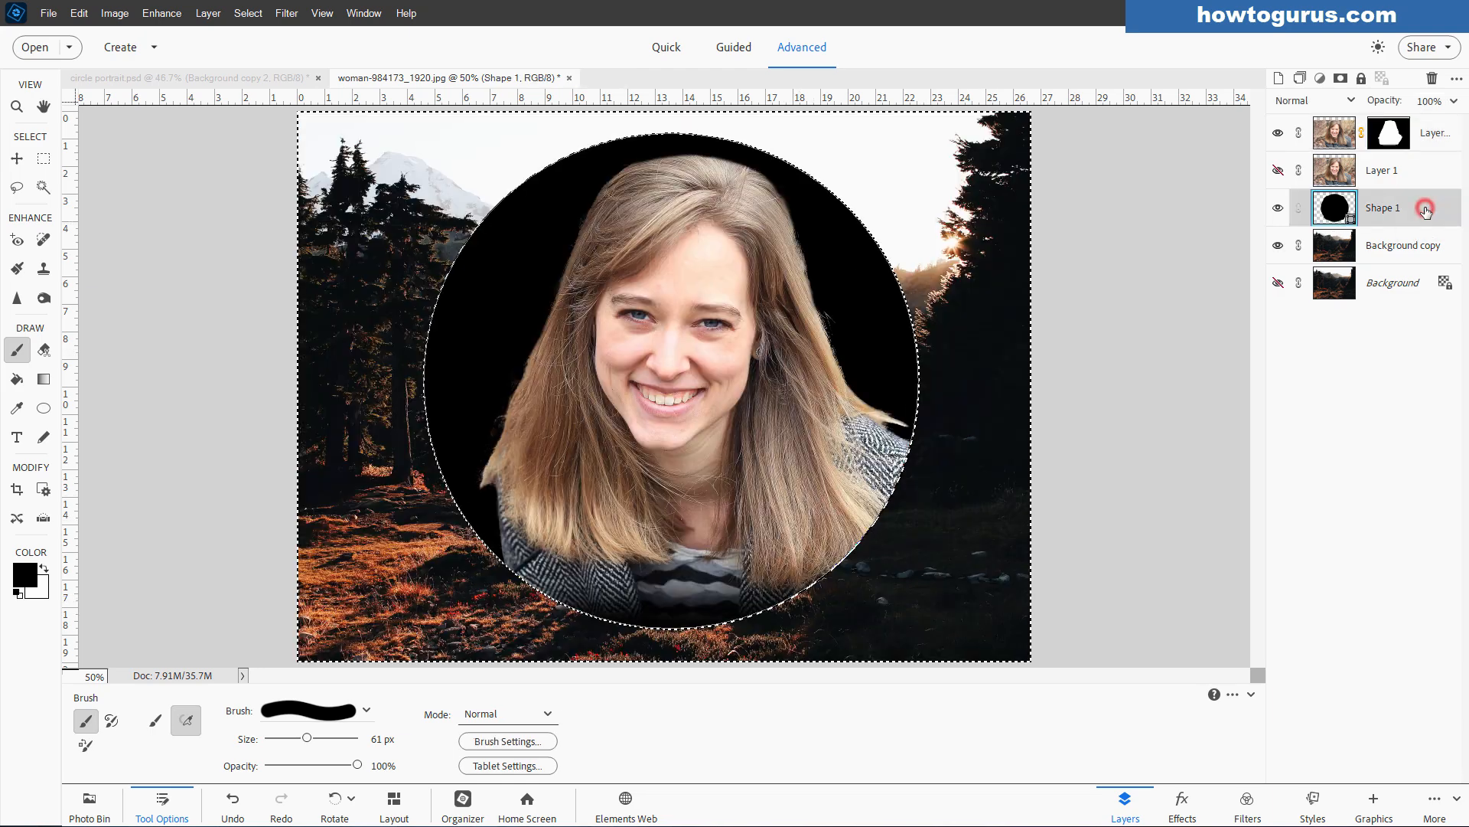
# Drop the circular selection with Ctrl+D after masking away the shoulders below the circle.
pyautogui.press('ctrl+d')
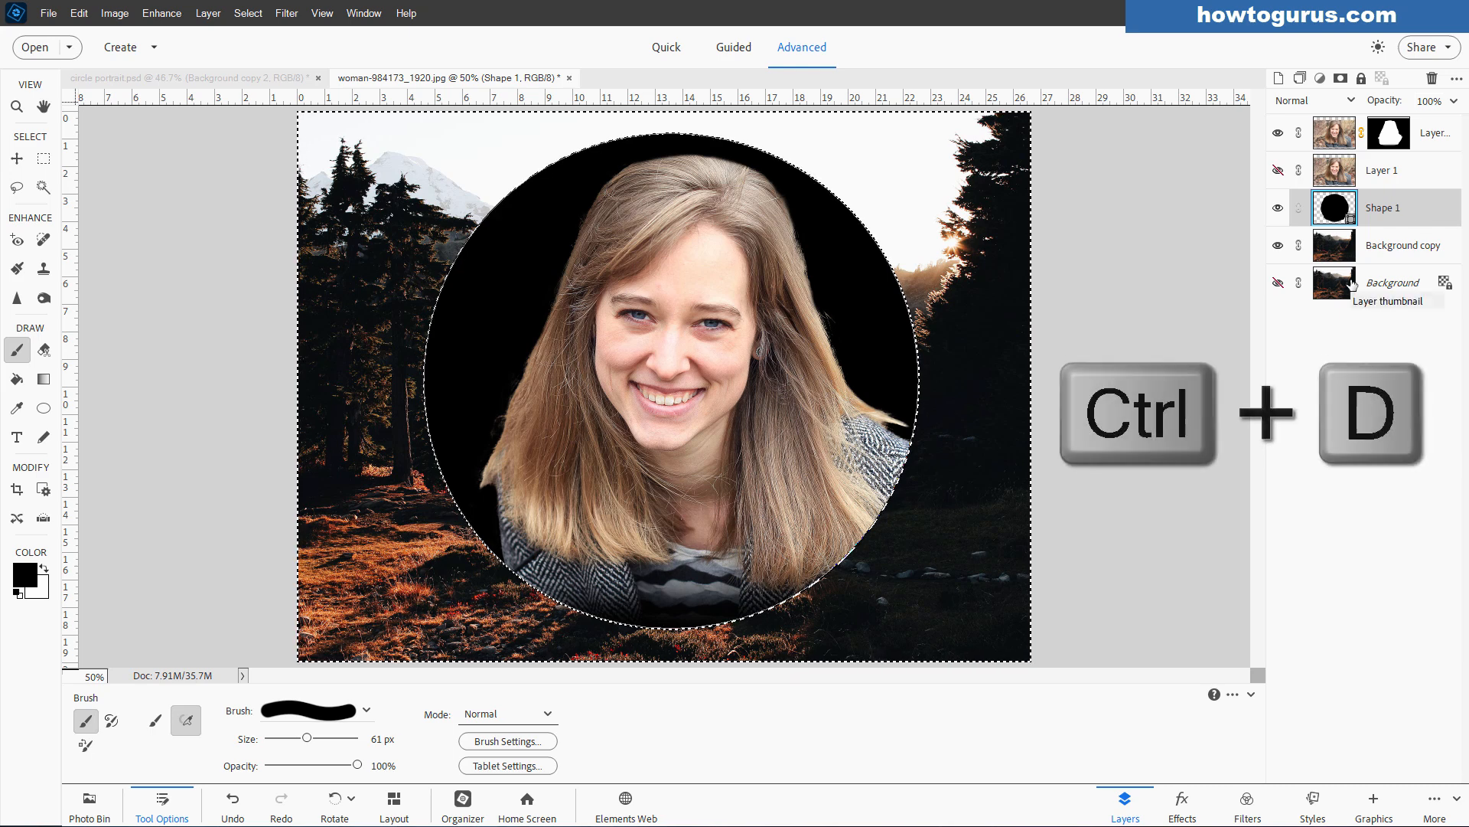
pyautogui.press('ctrl+d')
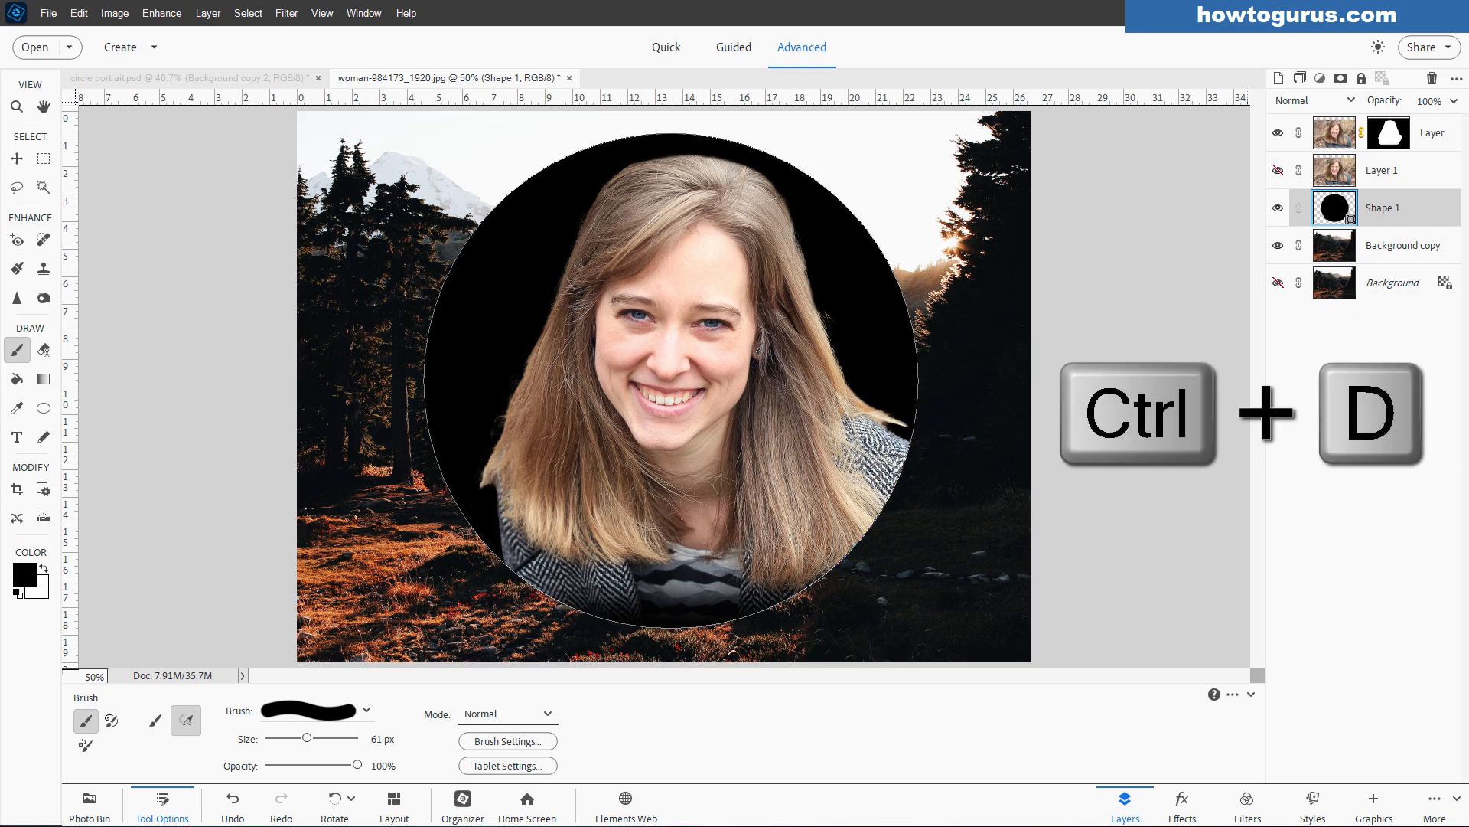
pyautogui.press('ctrl+d')
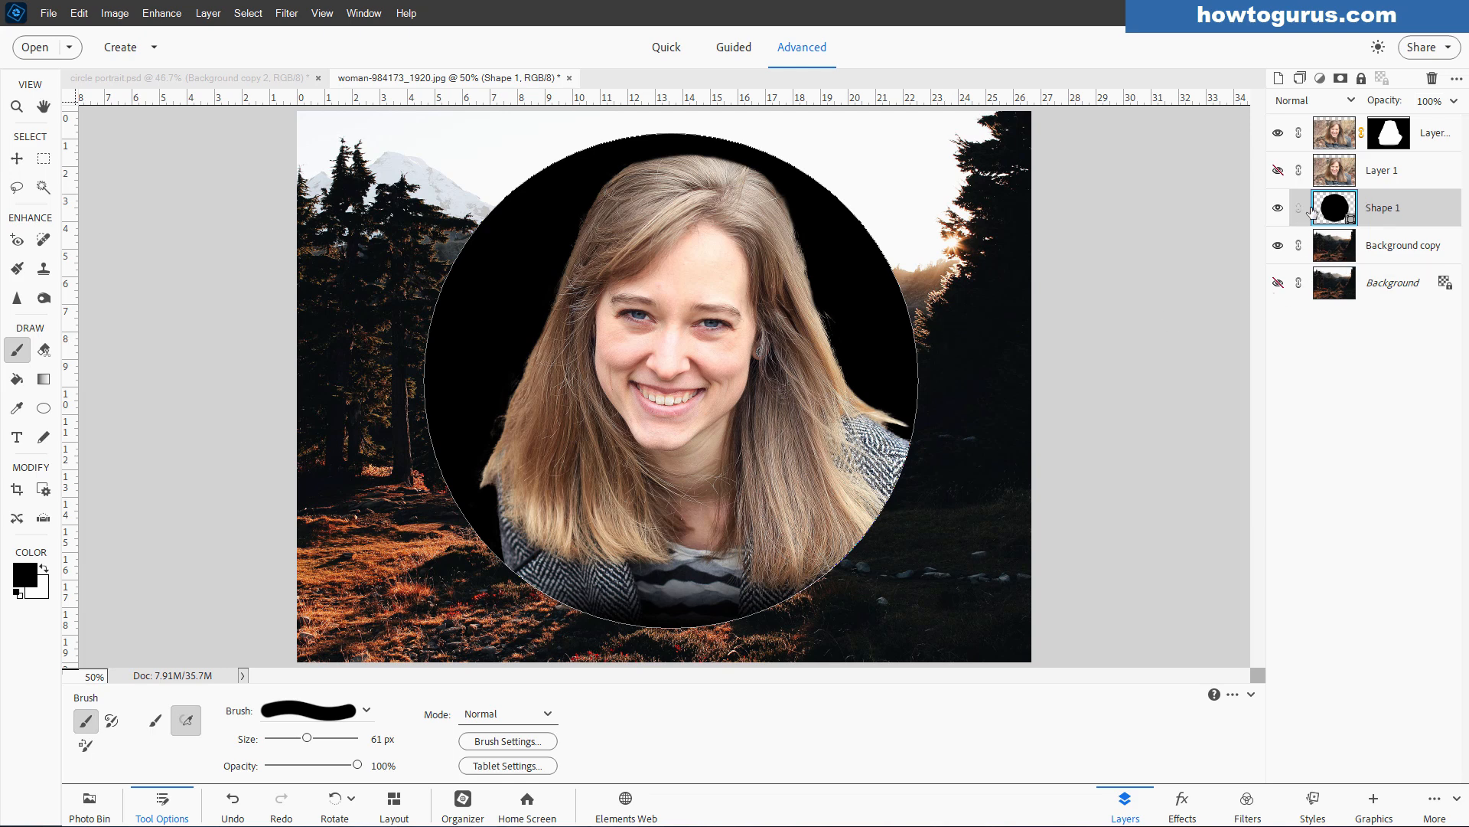
pyautogui.moveTo(213, 206)
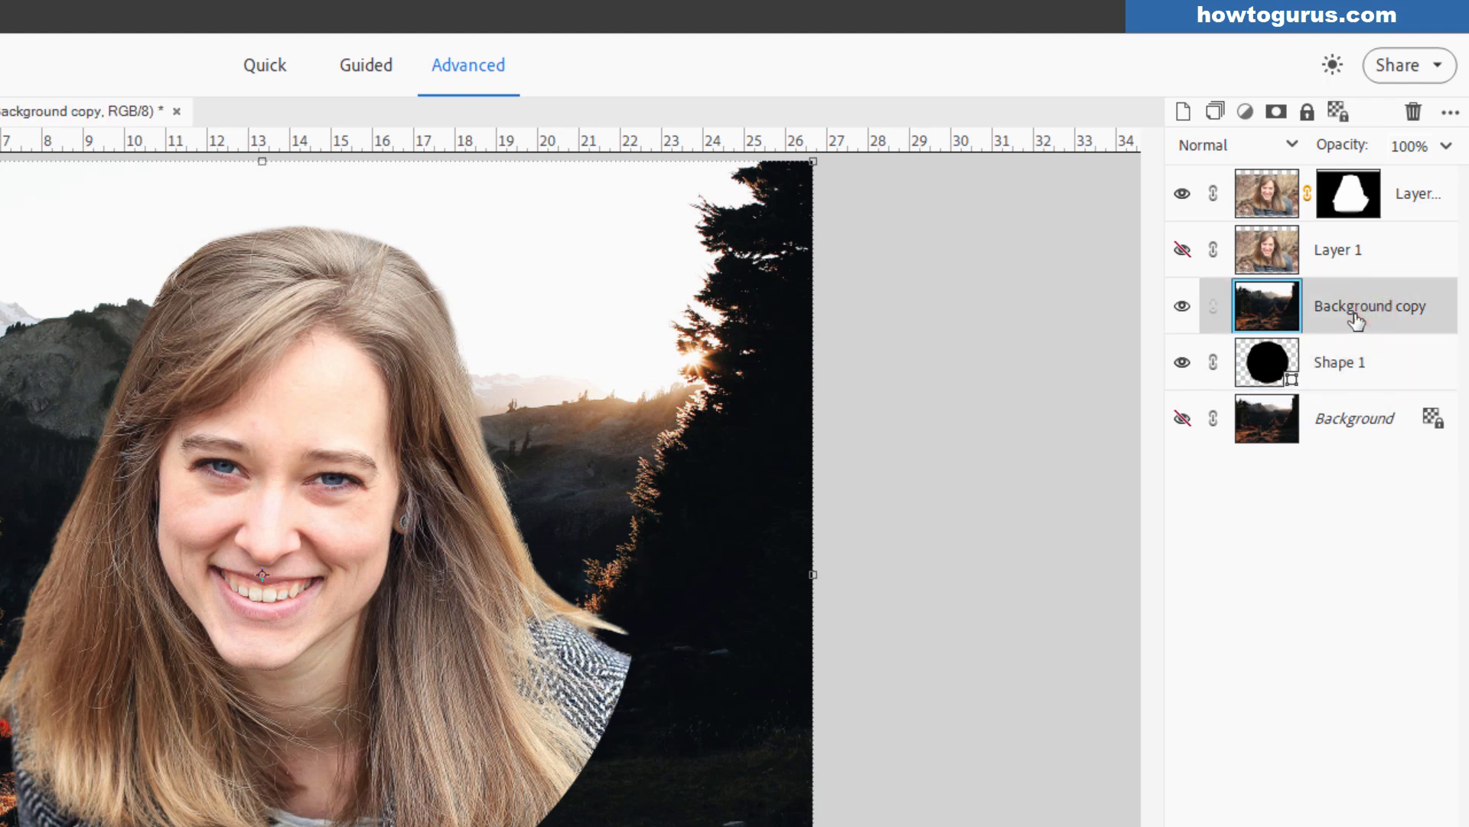
# Create a clipping mask so Background copy shows only inside the circle, then target the Background layer.
pyautogui.rightClick(1369, 305)
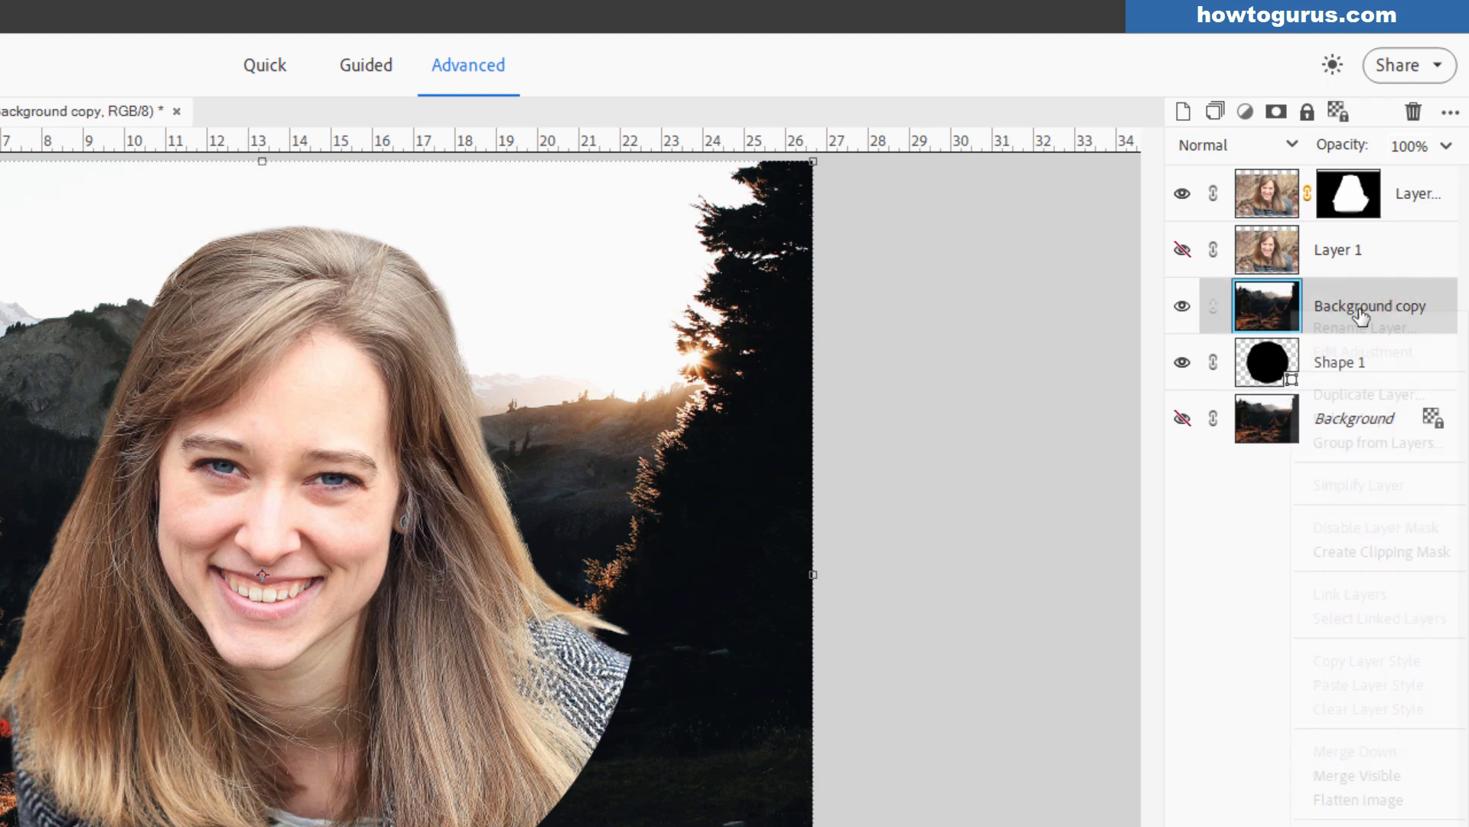
pyautogui.moveTo(1378, 550)
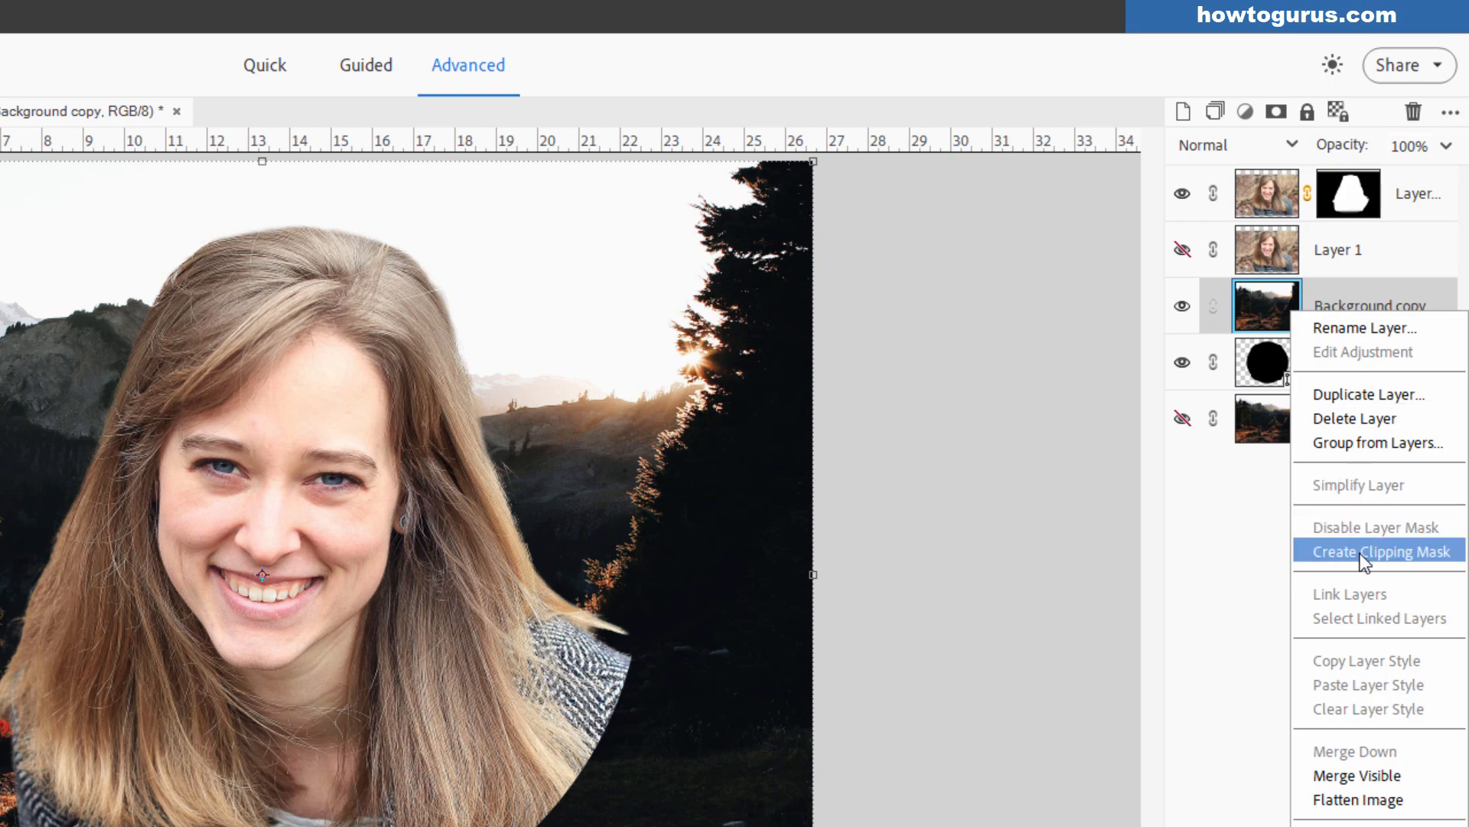
pyautogui.click(1376, 550)
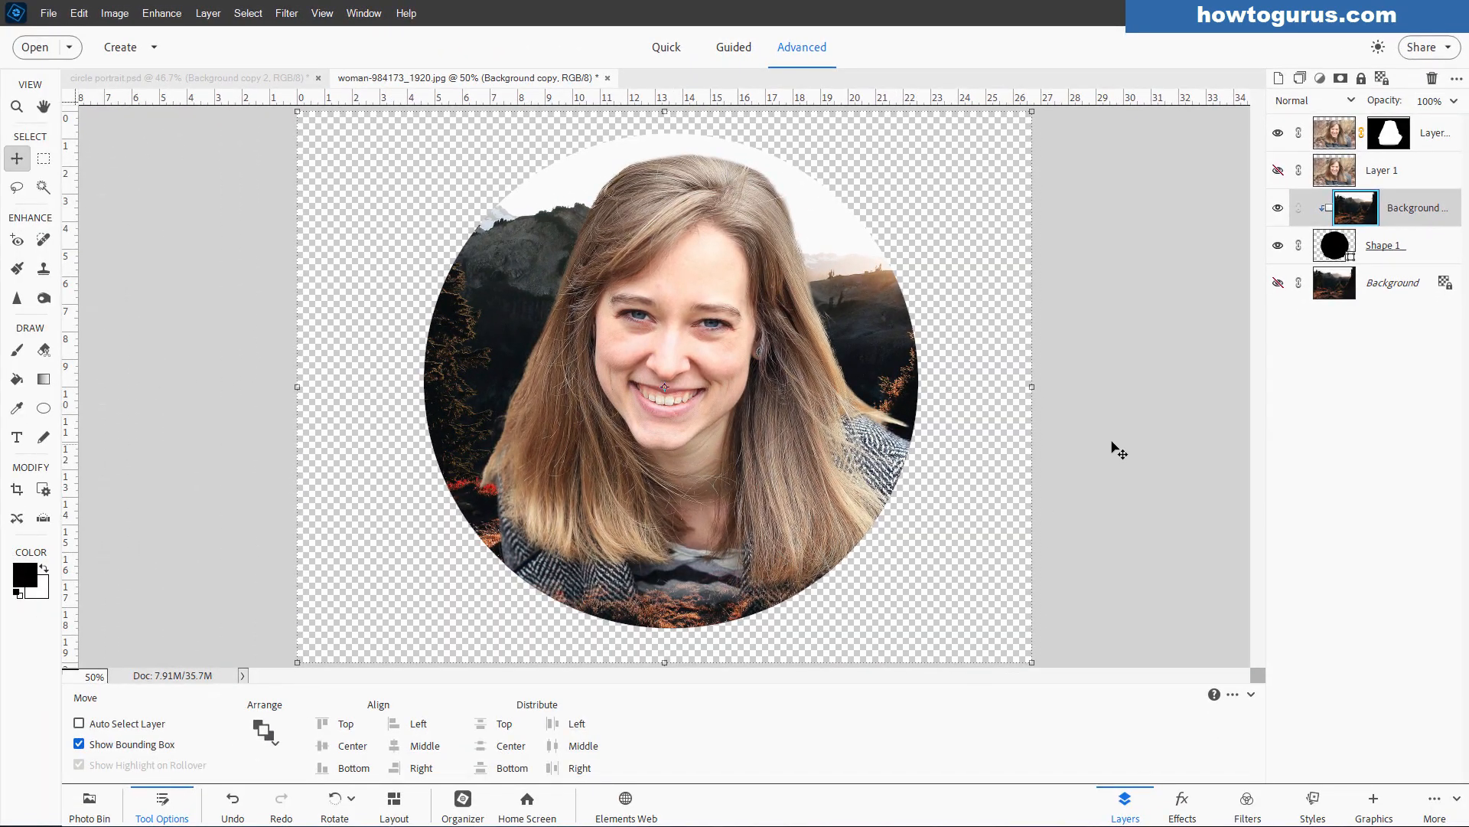
pyautogui.moveTo(989, 513)
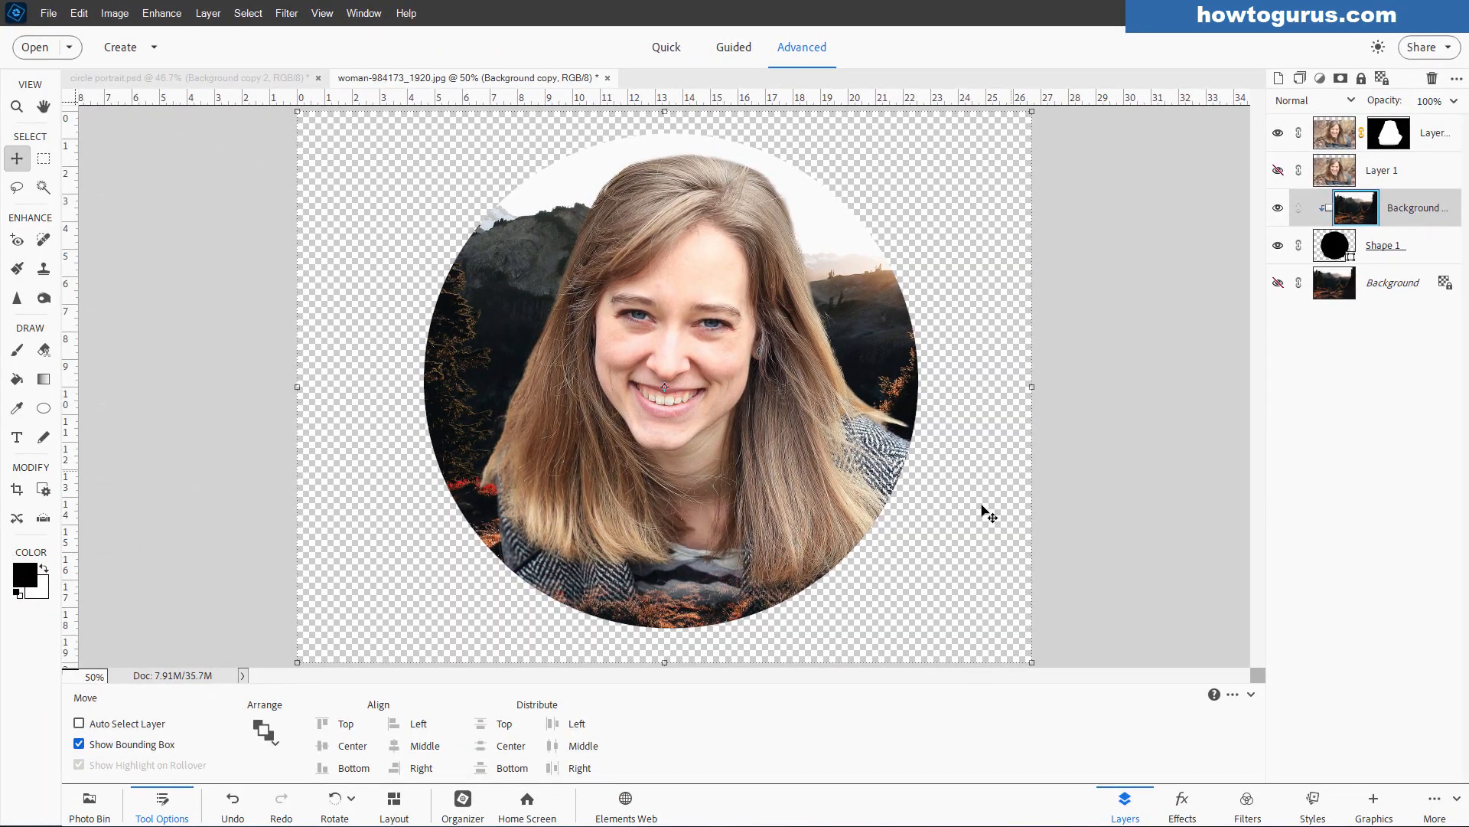
pyautogui.moveTo(1034, 422)
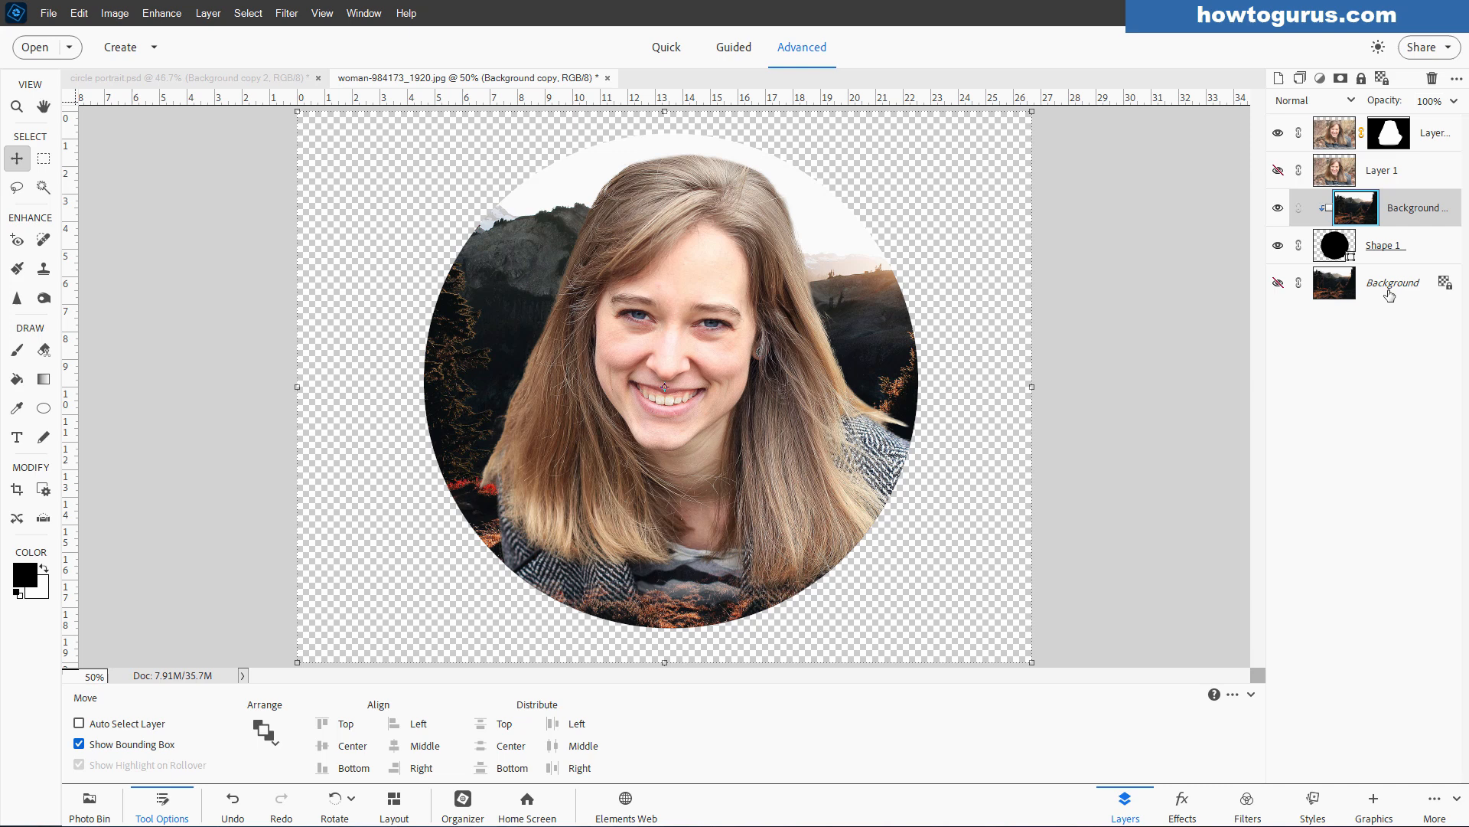
pyautogui.click(1373, 803)
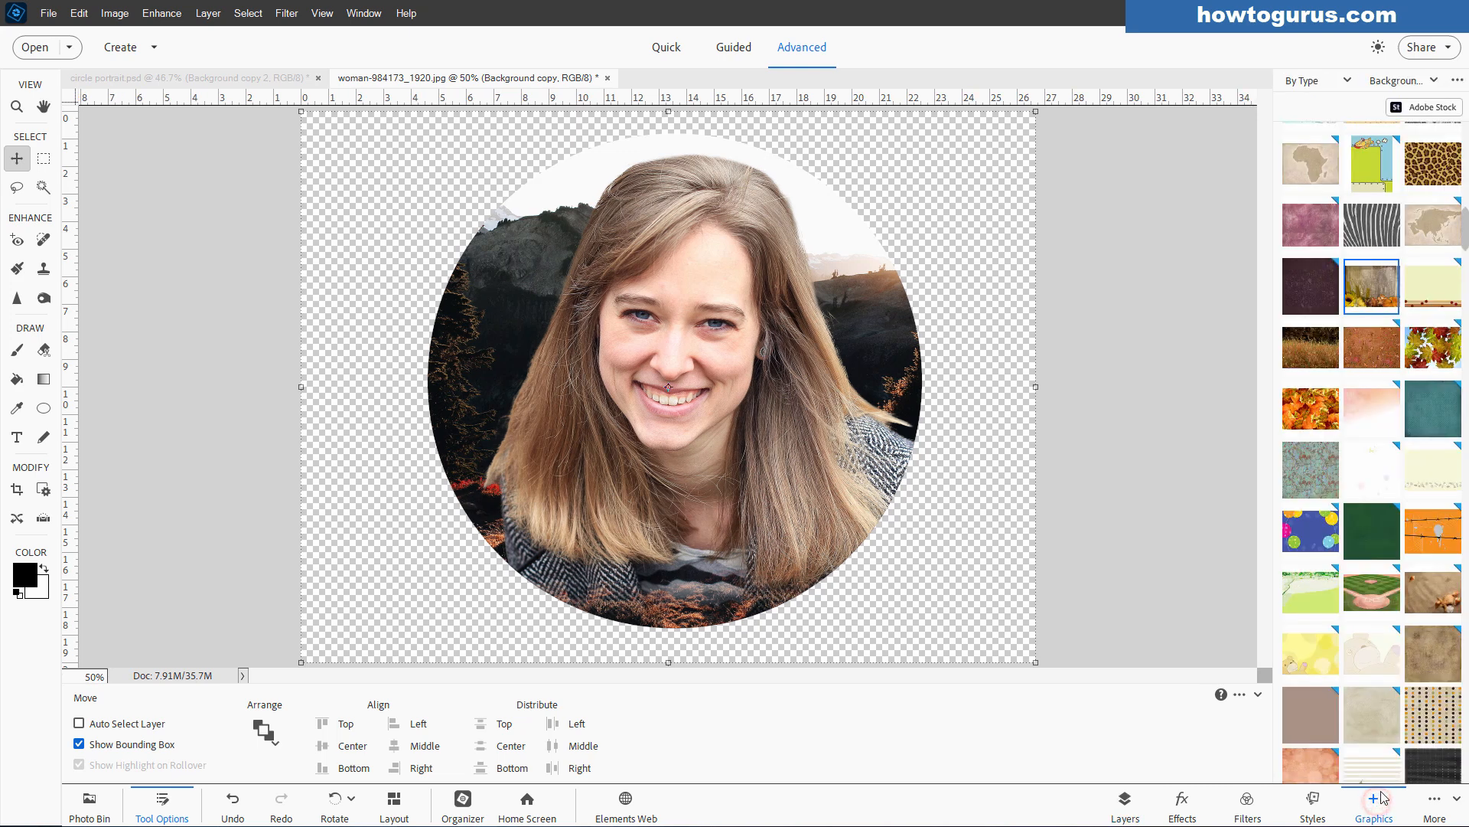
pyautogui.moveTo(1324, 84)
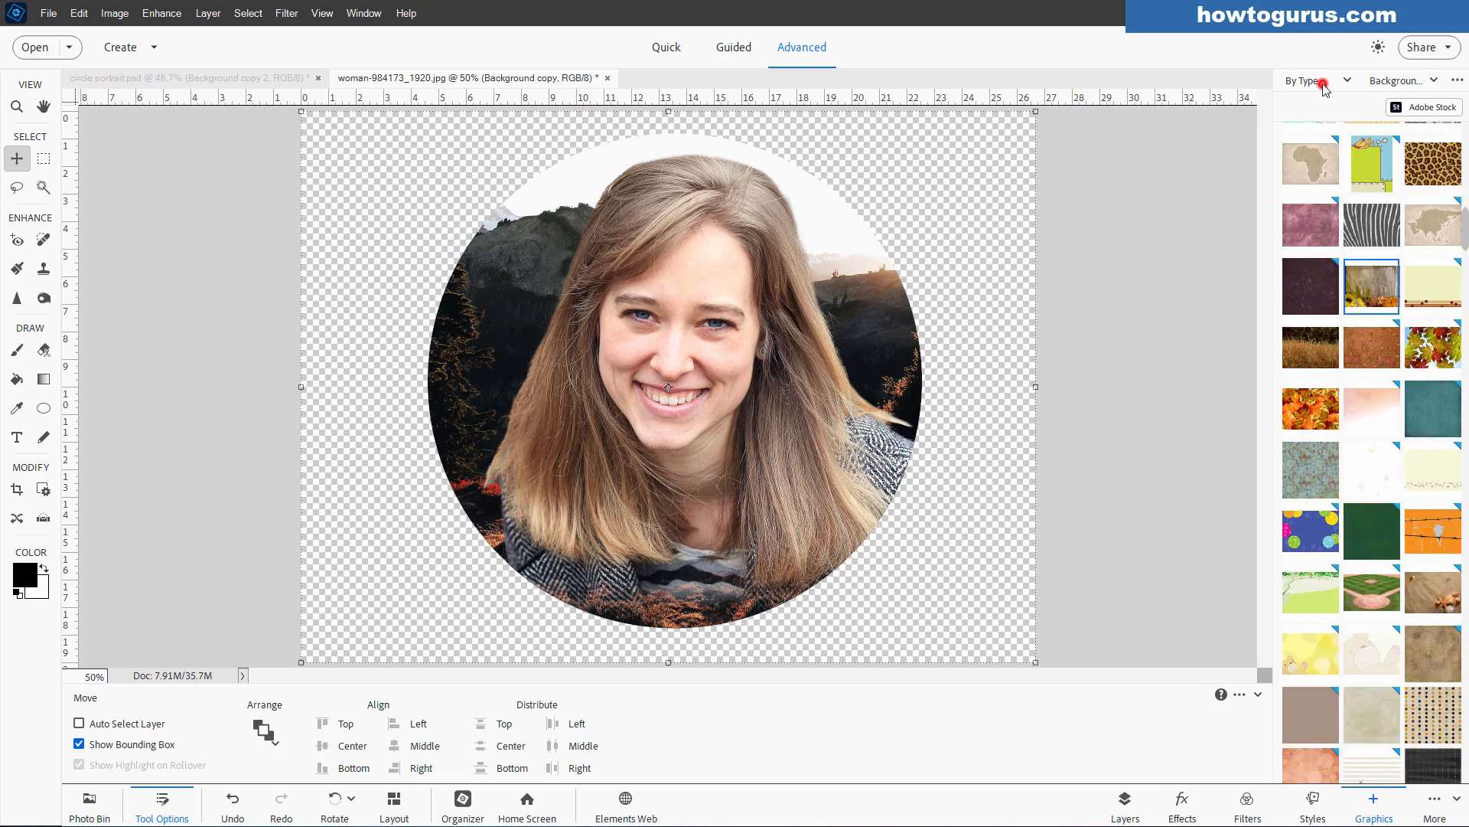
# Browse the Graphics Backgrounds thumbnails toward the Autumn 01 sunflower-and-pumpkin wood background.
pyautogui.click(1401, 80)
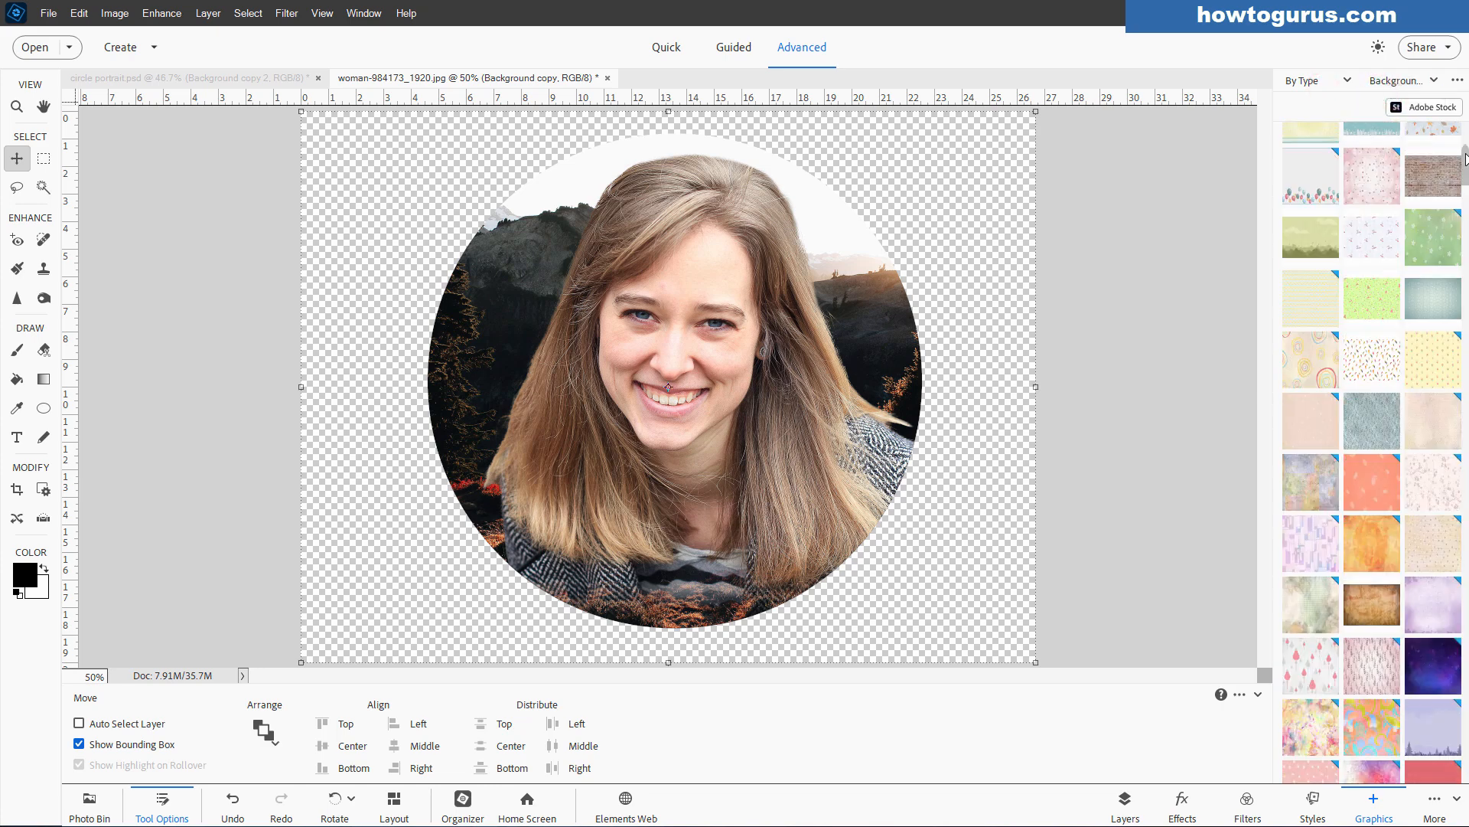
pyautogui.scroll(3)
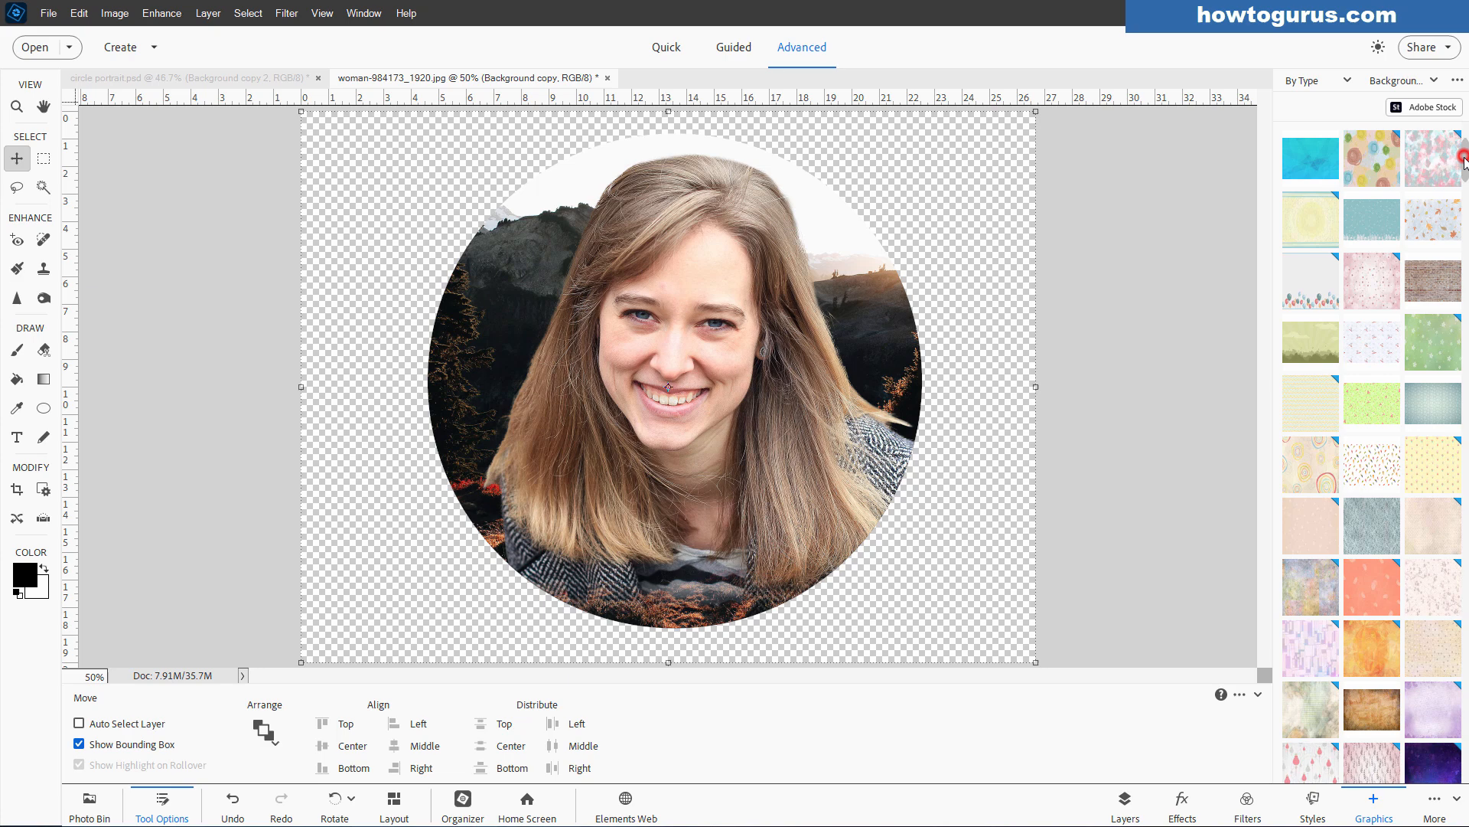
pyautogui.scroll(-3)
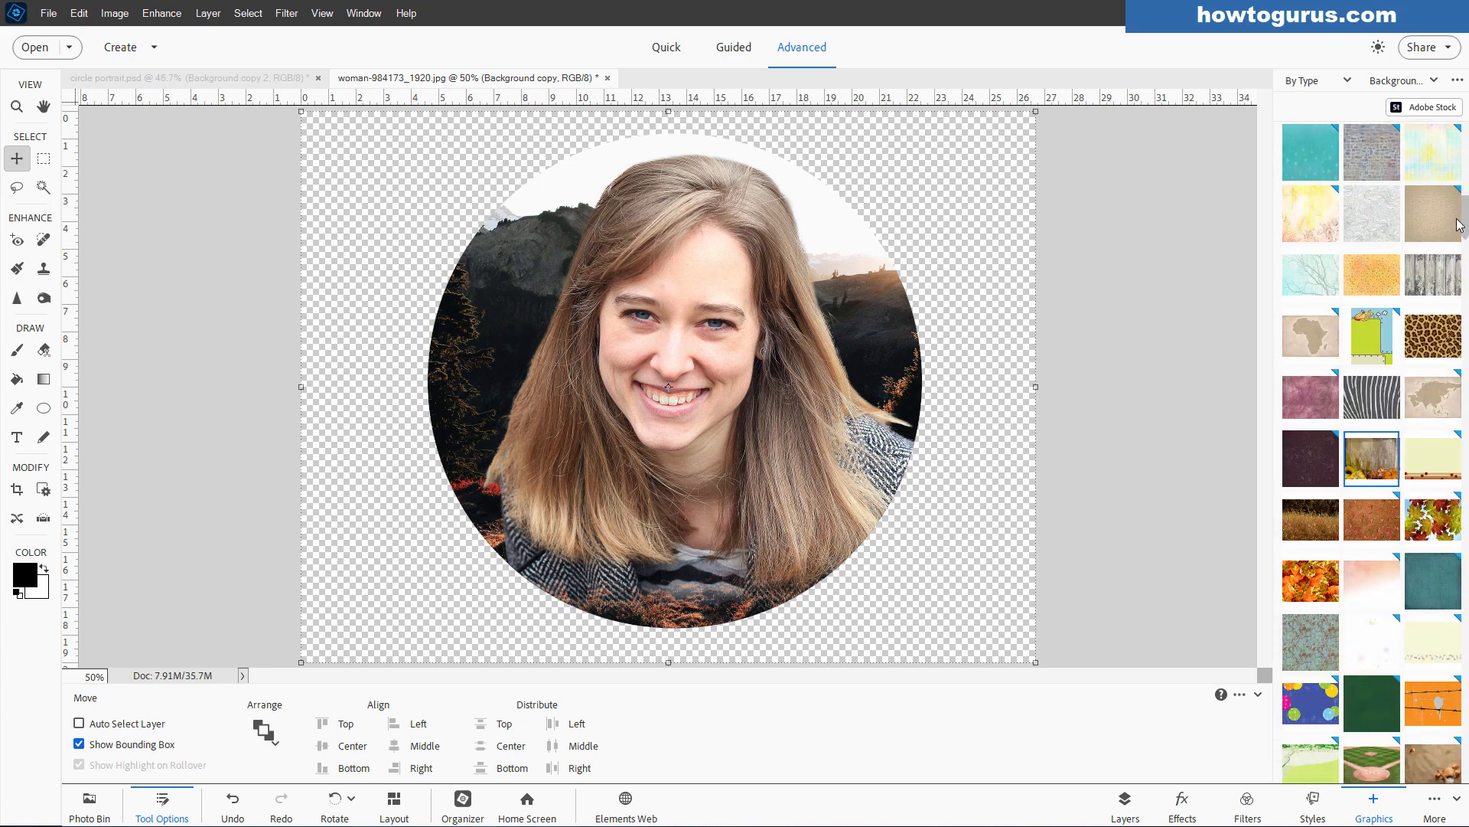
pyautogui.scroll(-3)
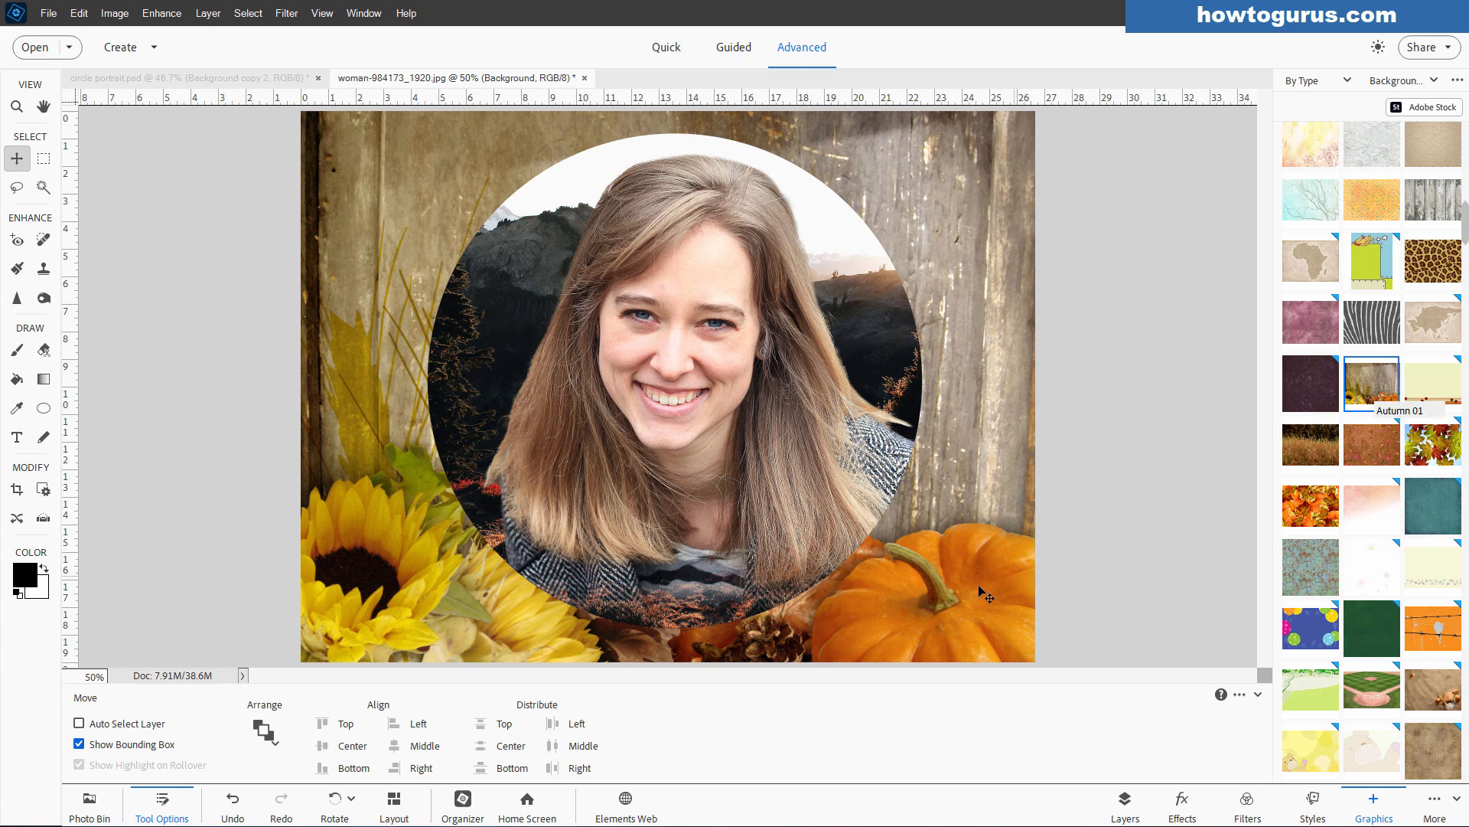
pyautogui.moveTo(831, 626)
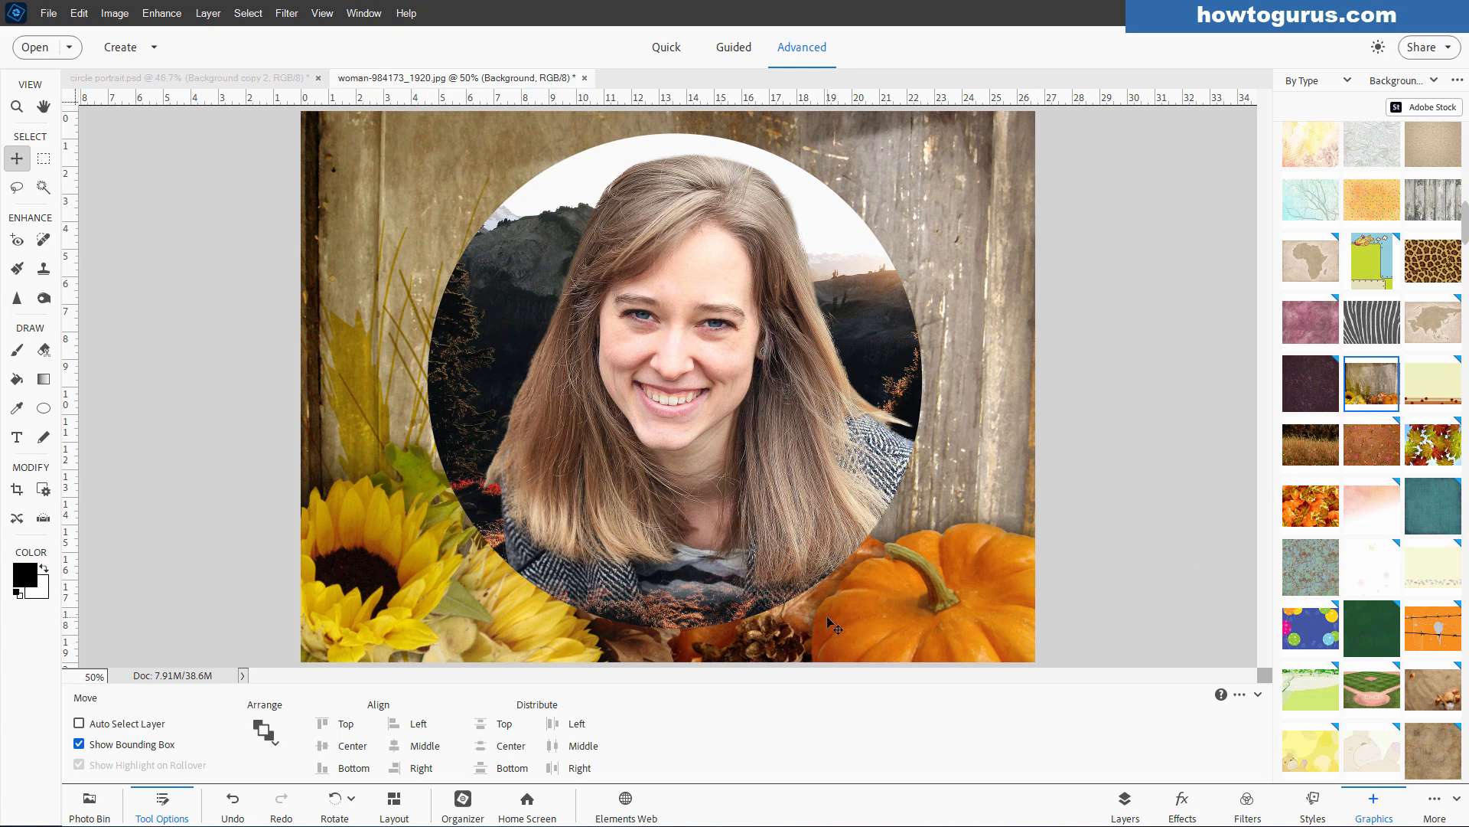
pyautogui.moveTo(984, 536)
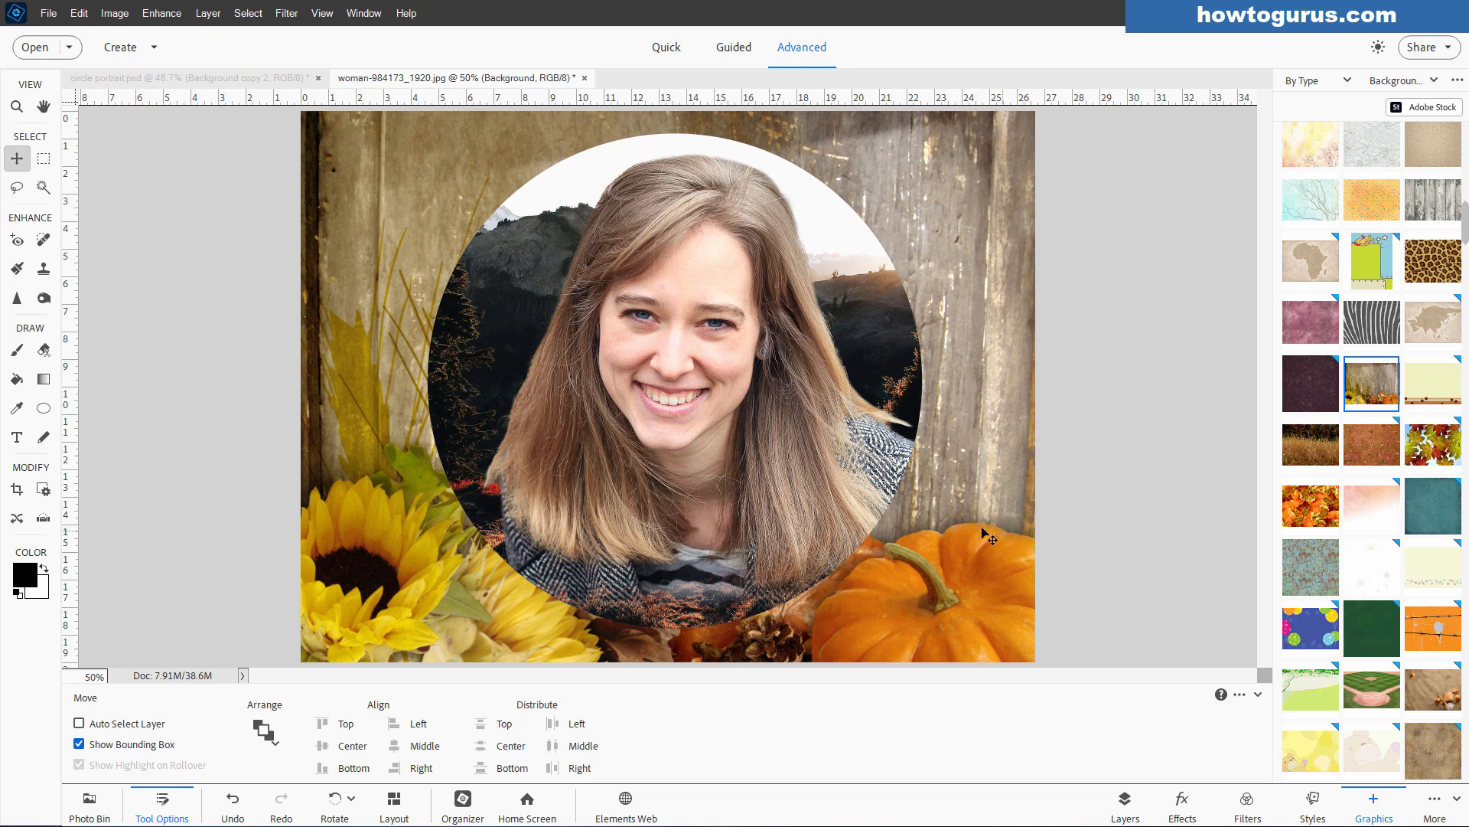
pyautogui.moveTo(900, 532)
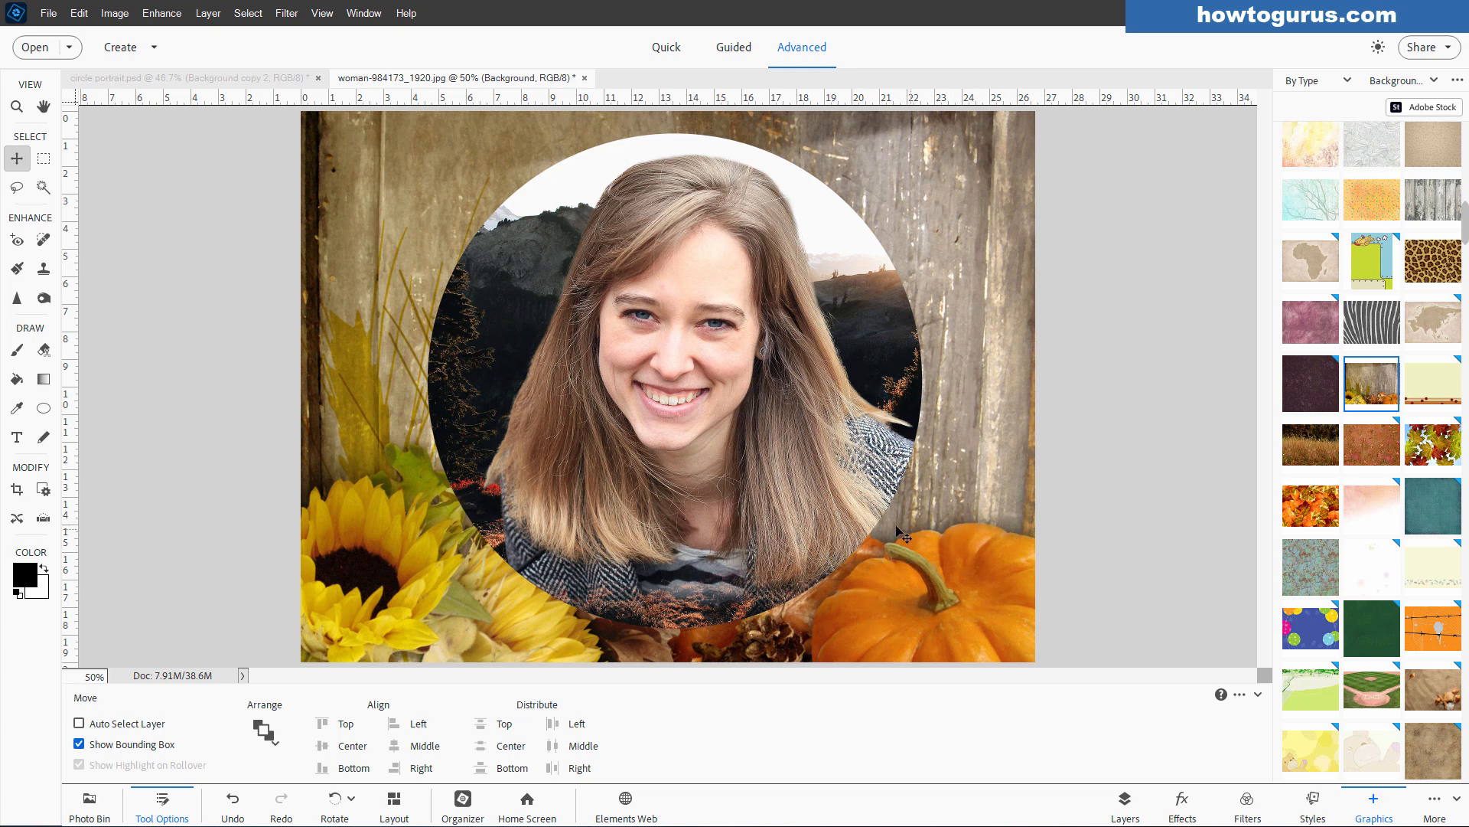
pyautogui.moveTo(923, 471)
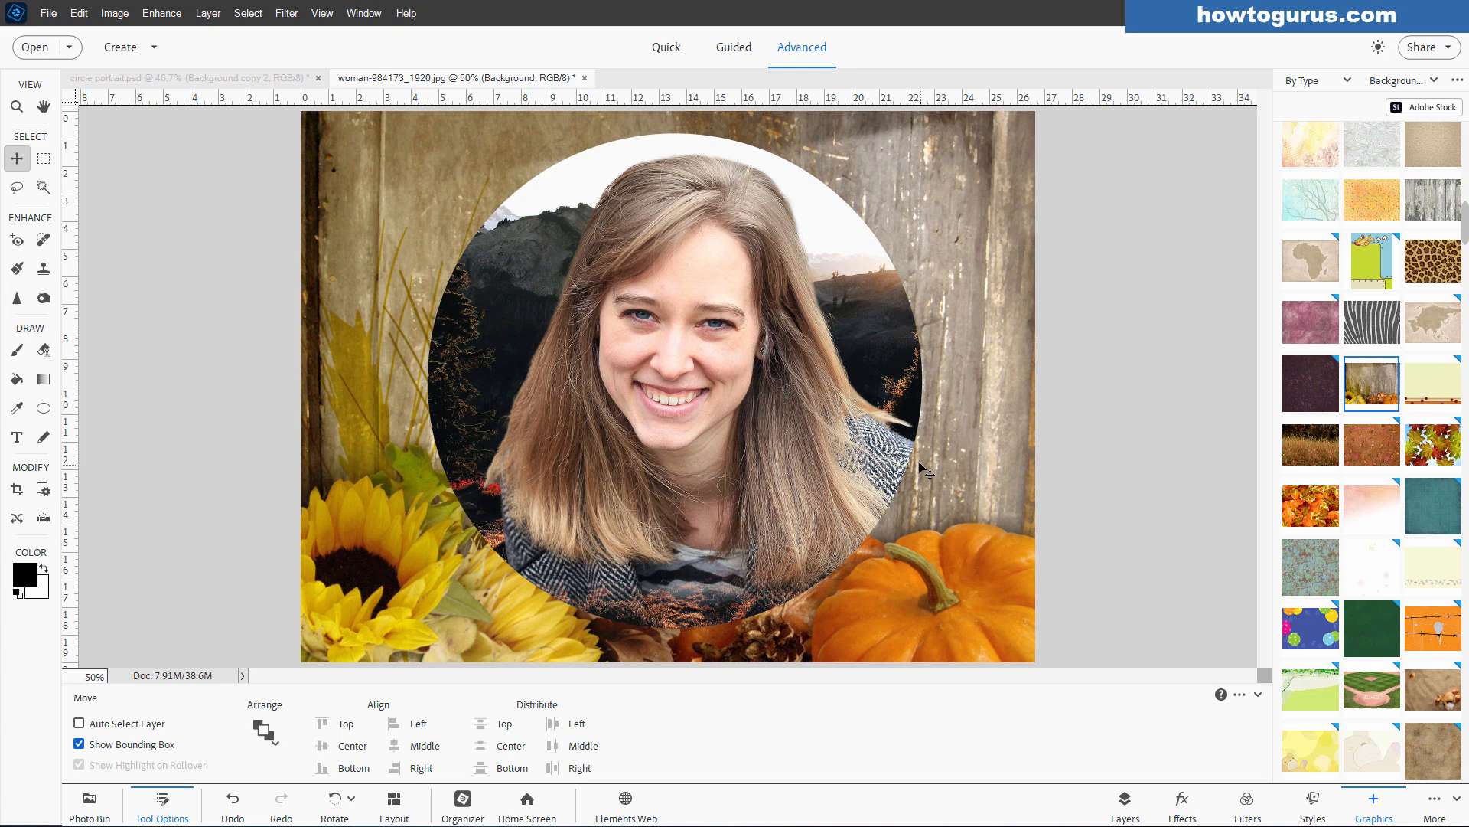
pyautogui.moveTo(920, 450)
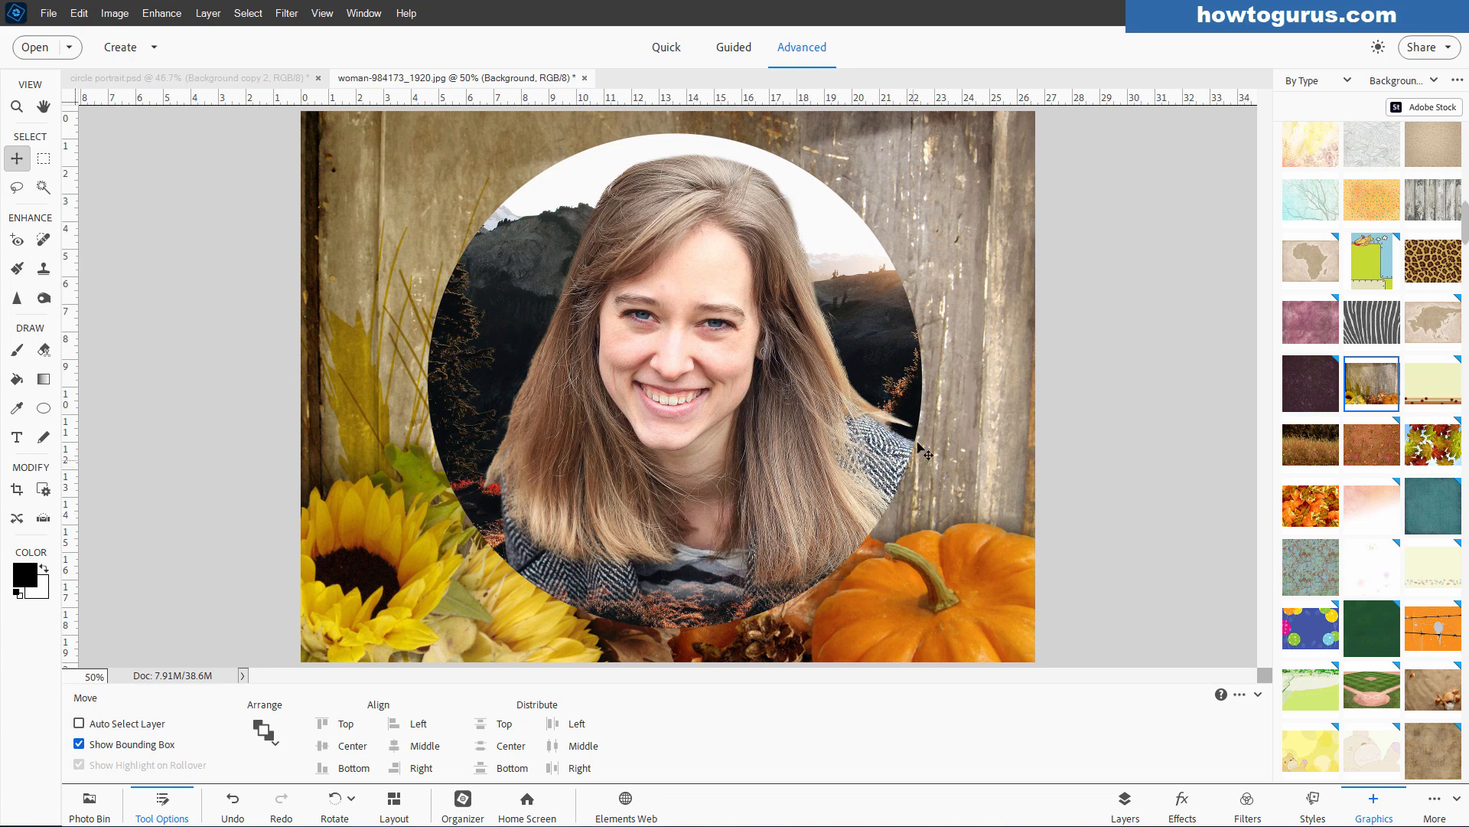
pyautogui.moveTo(1124, 808)
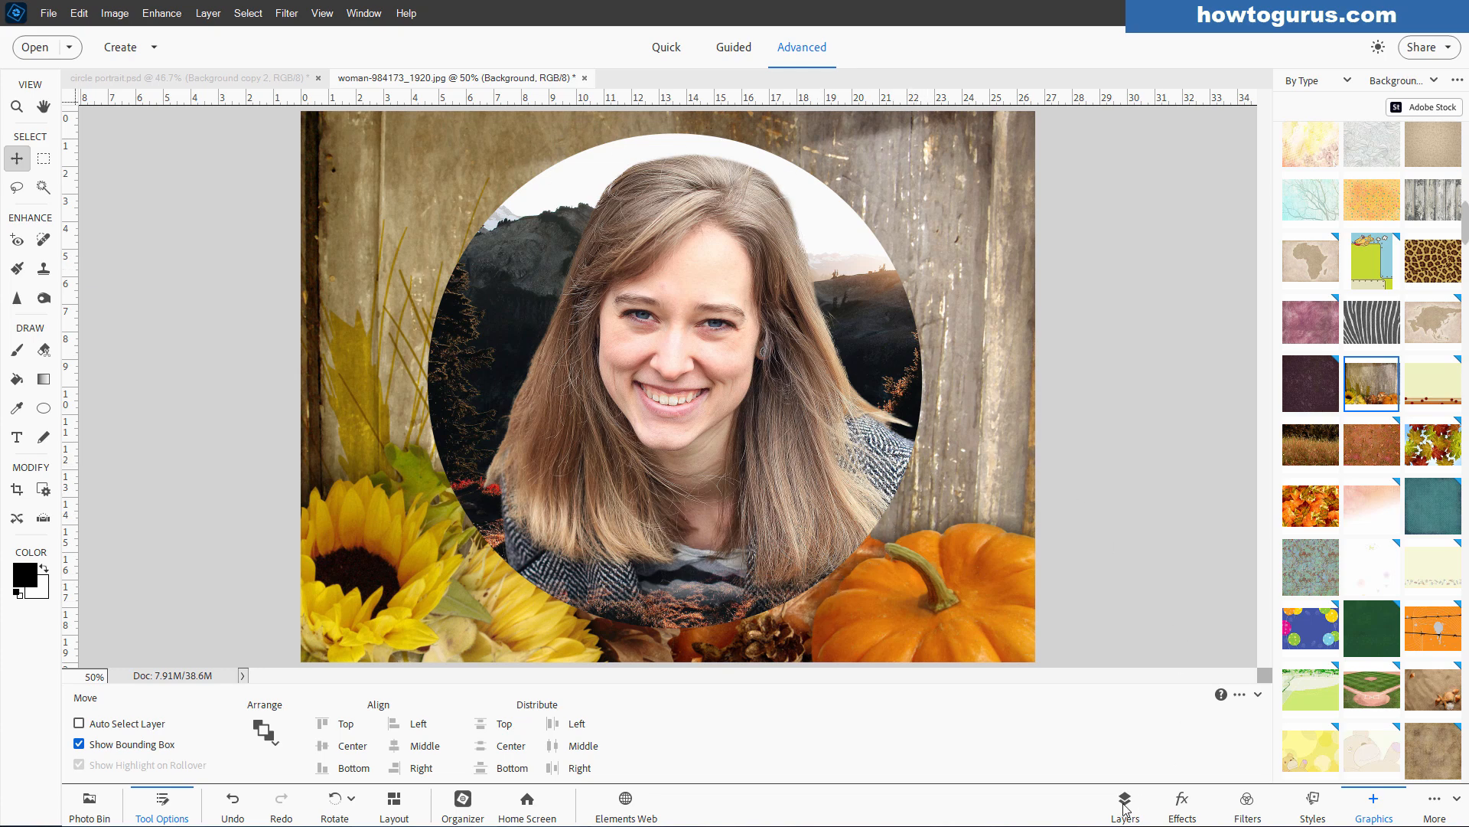
# Select Shape 1 and bring up its Layer Style settings with Stroke enabled for a new outline colour.
pyautogui.click(1124, 805)
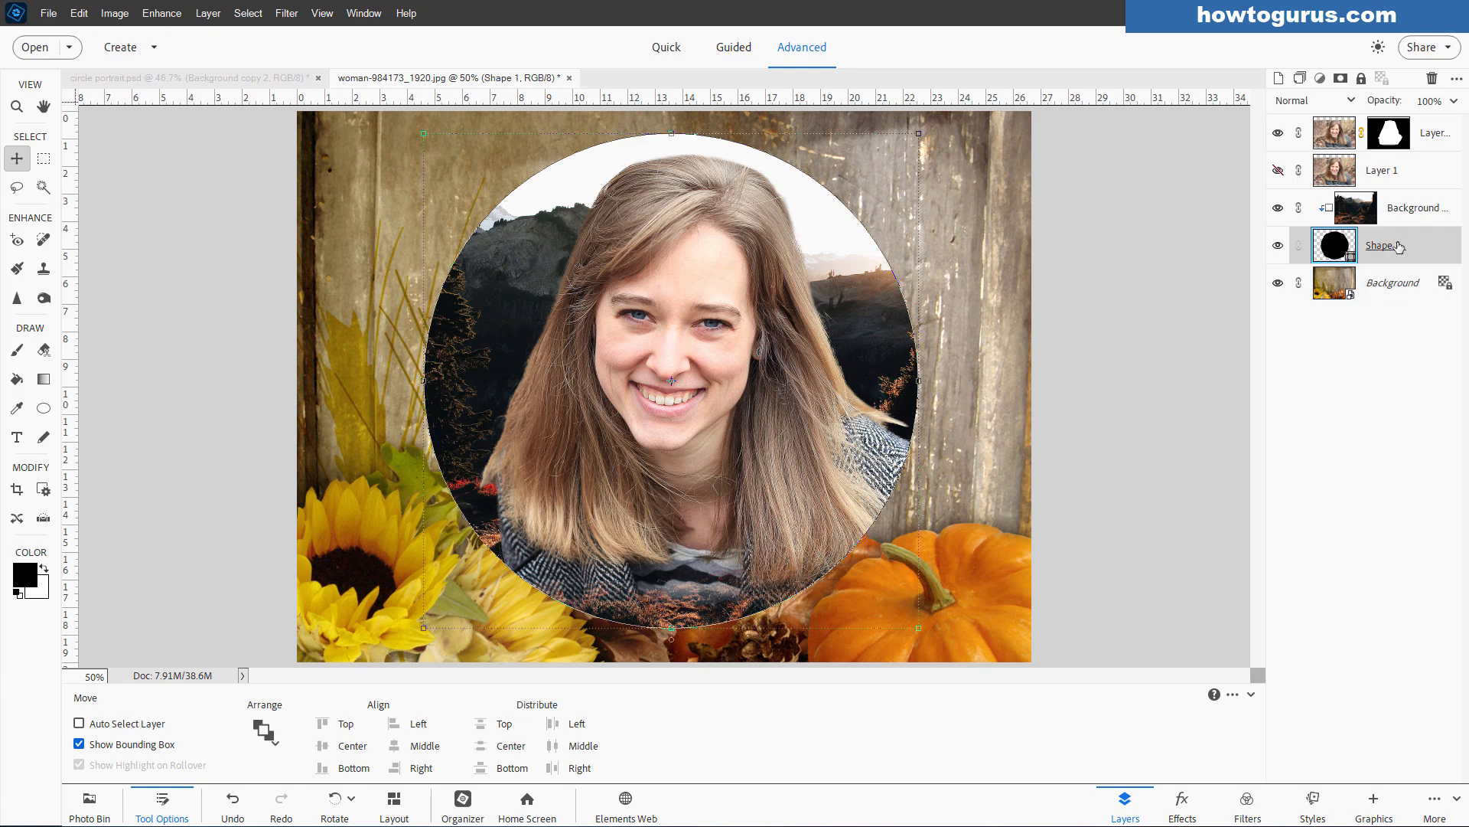
pyautogui.moveTo(1409, 246)
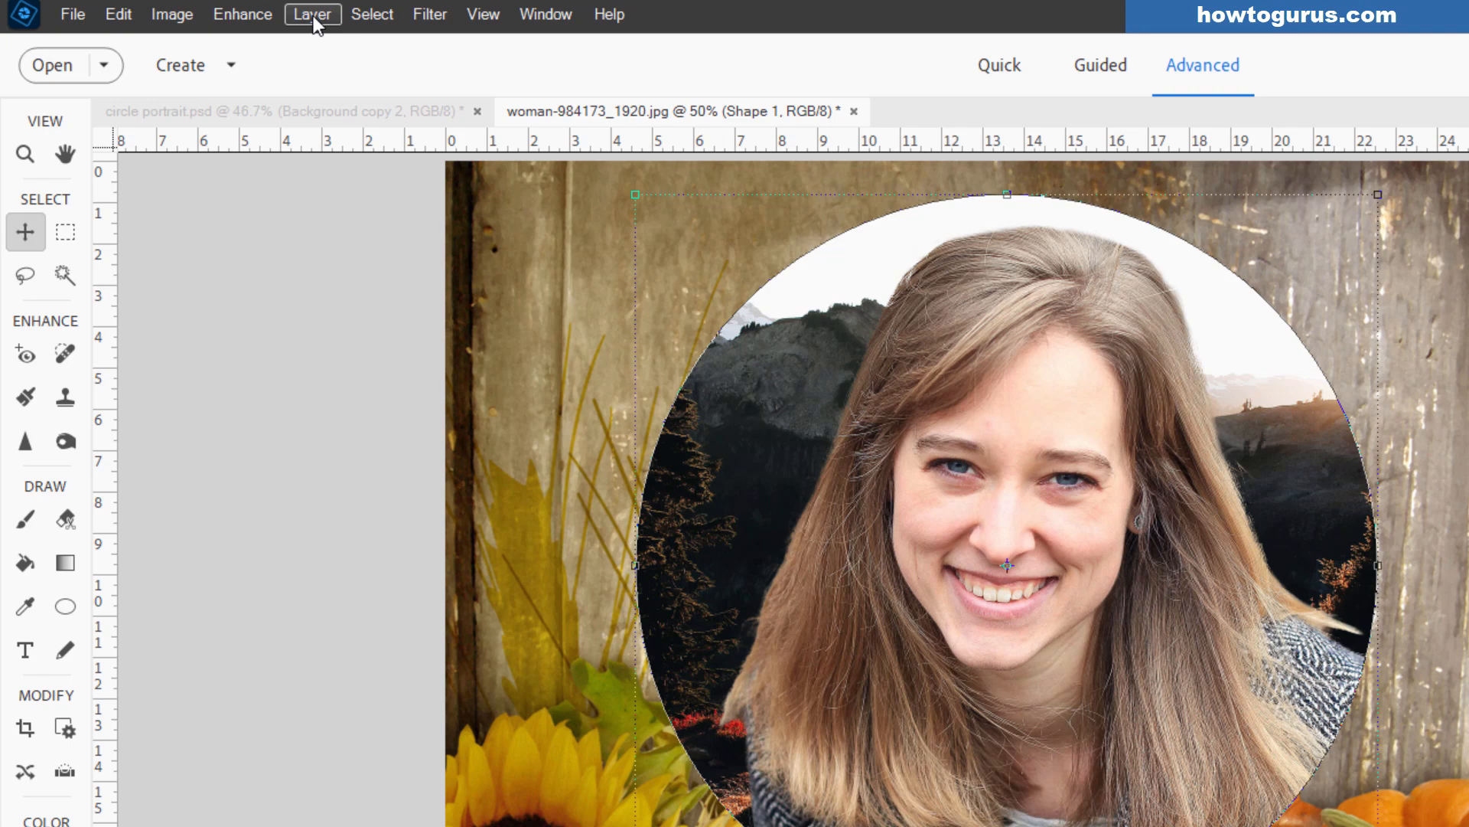
pyautogui.click(312, 14)
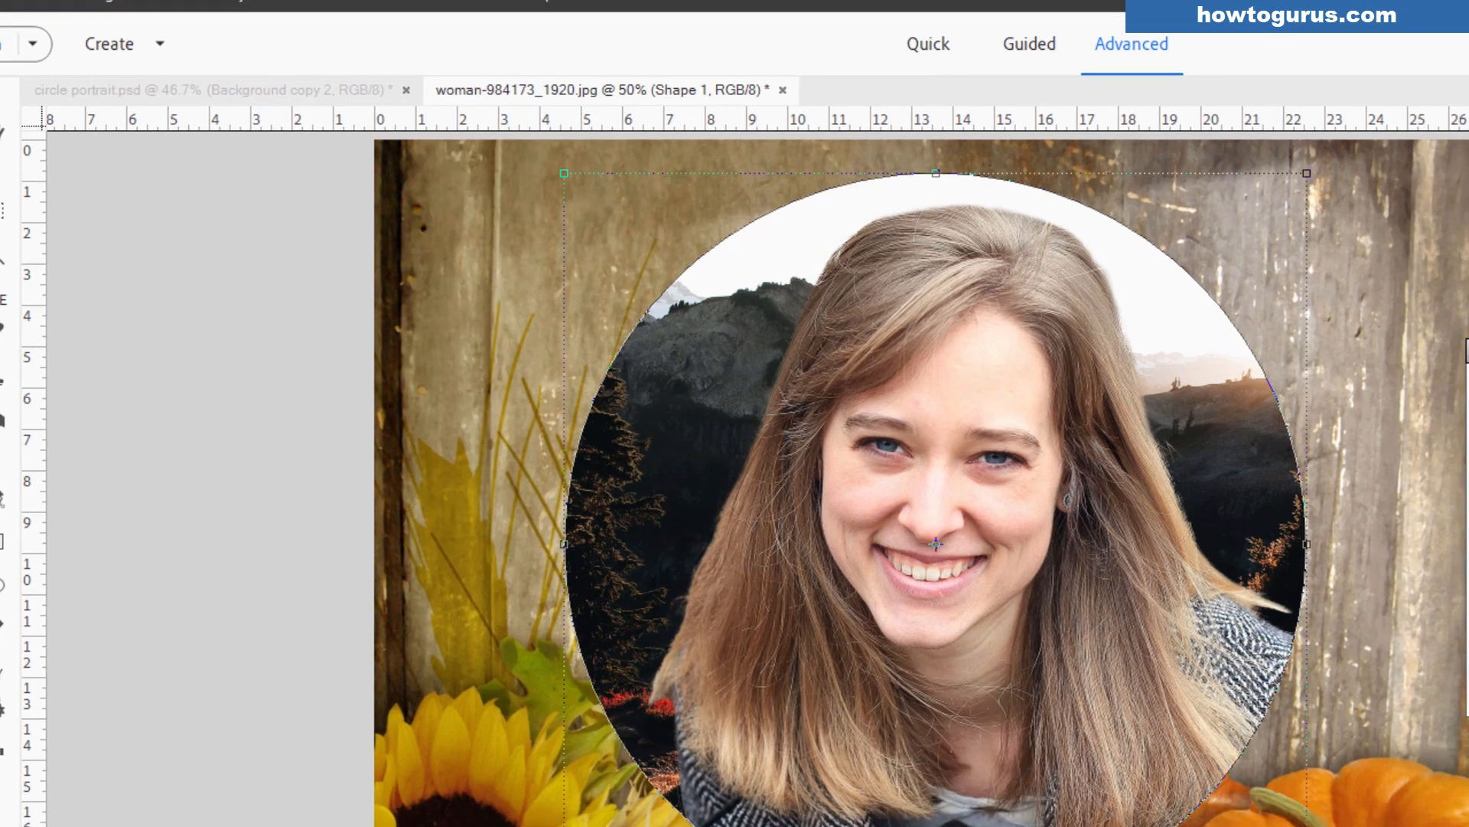
pyautogui.click(1057, 500)
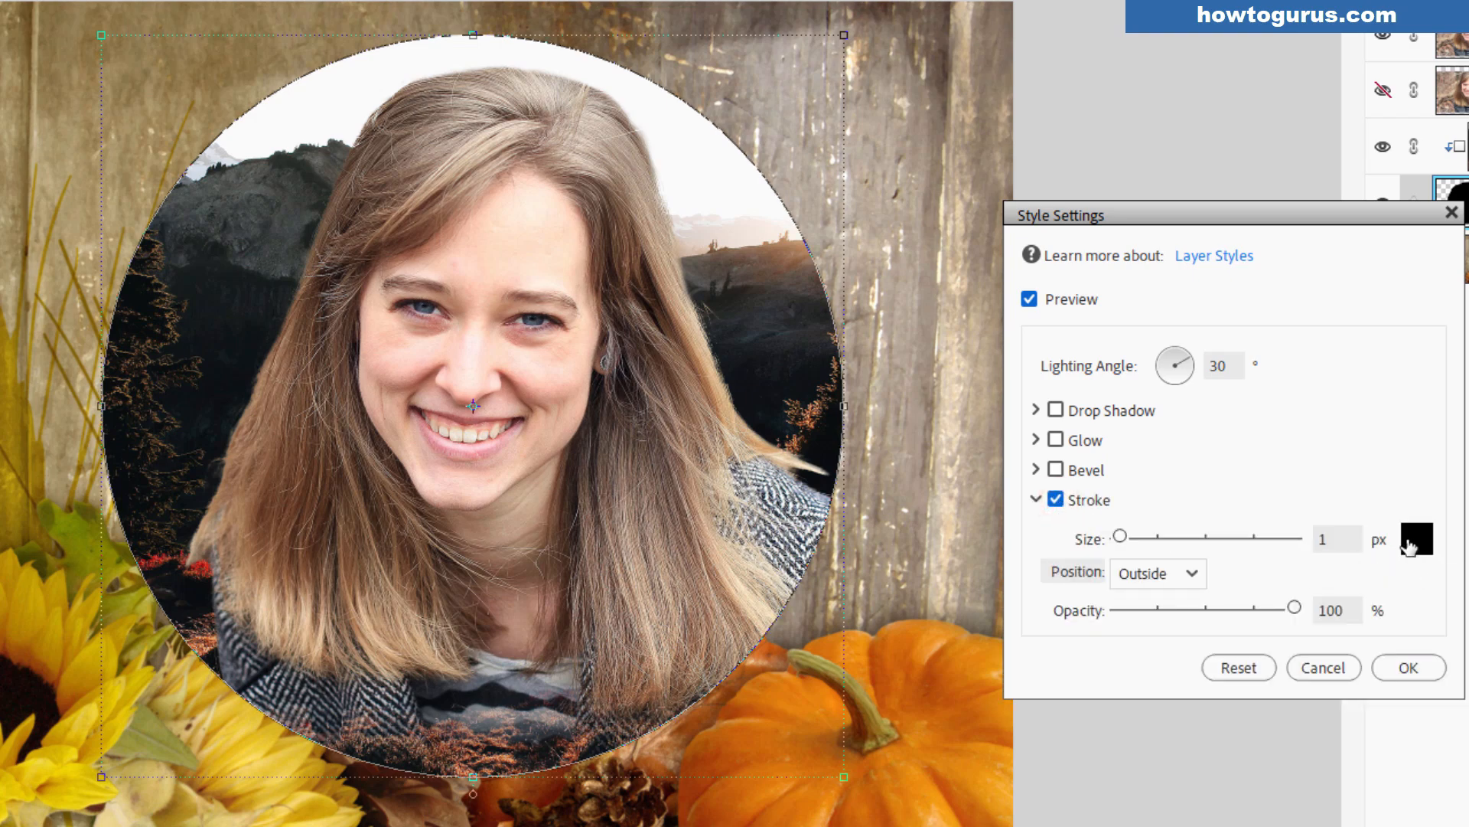
pyautogui.click(1416, 538)
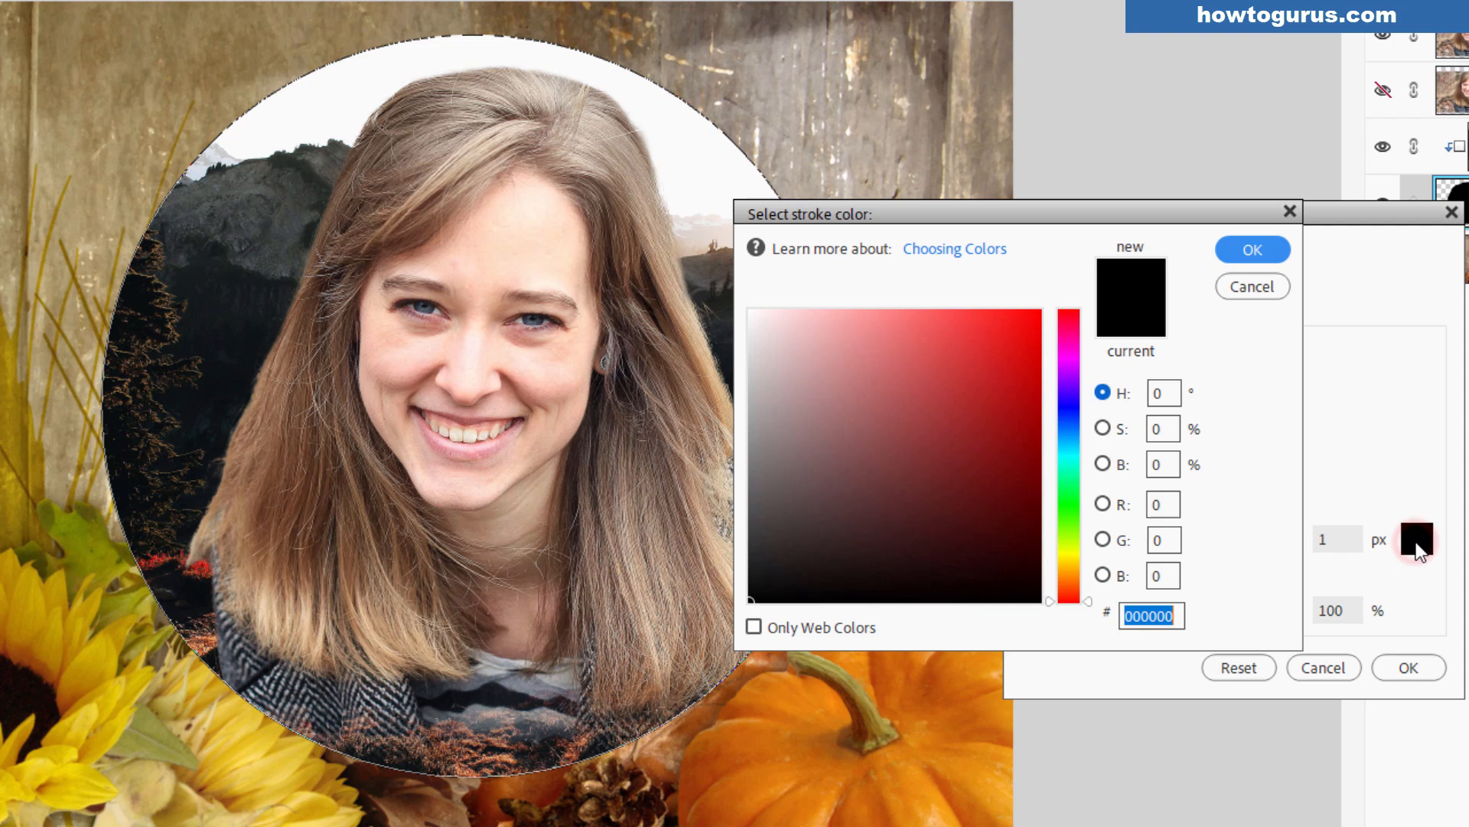
pyautogui.moveTo(830, 722)
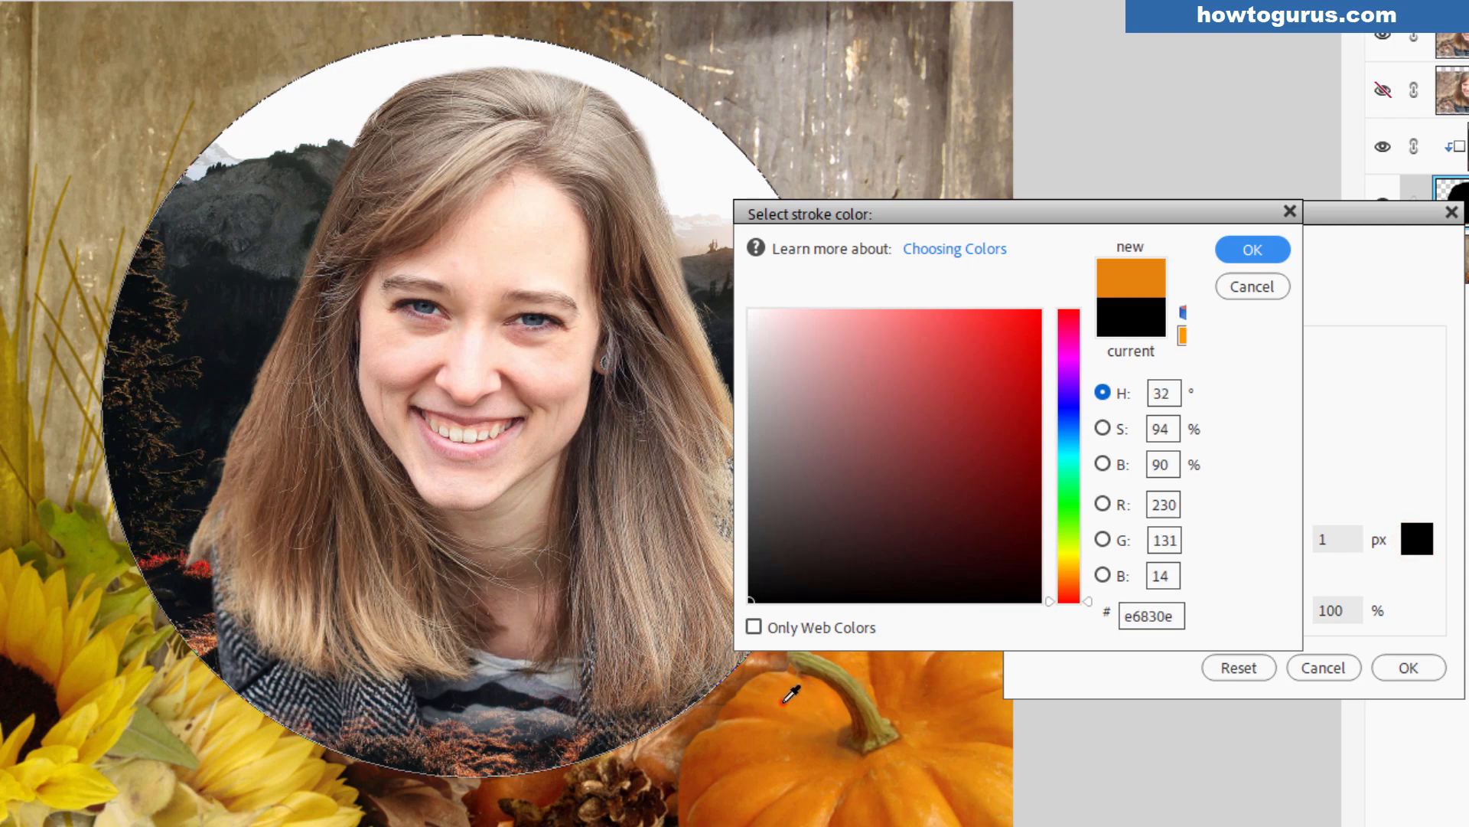
# Sample the pumpkin's orange as the stroke colour and set the stroke size to 30 px.
pyautogui.click(1023, 338)
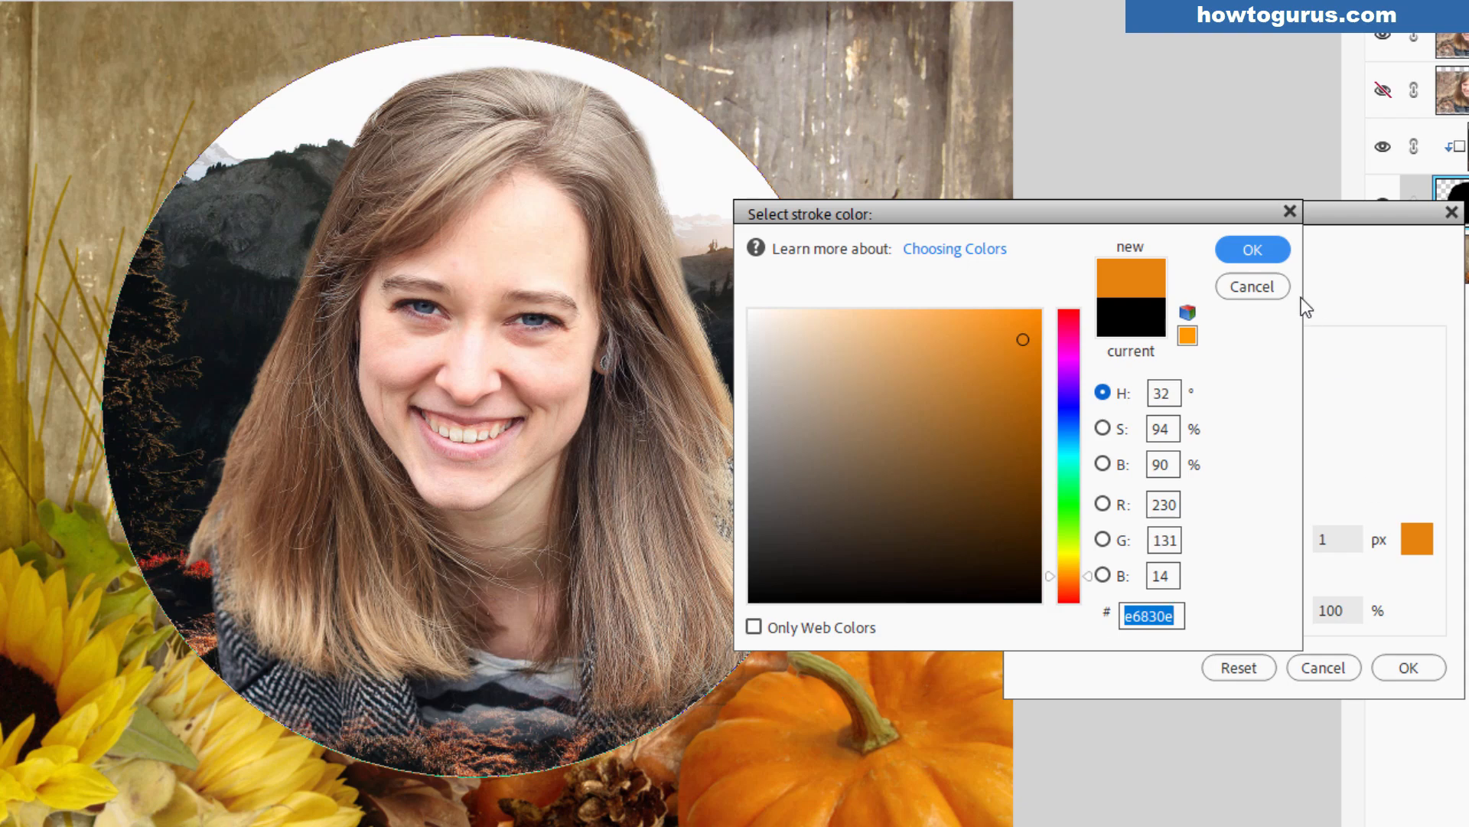
pyautogui.click(1252, 249)
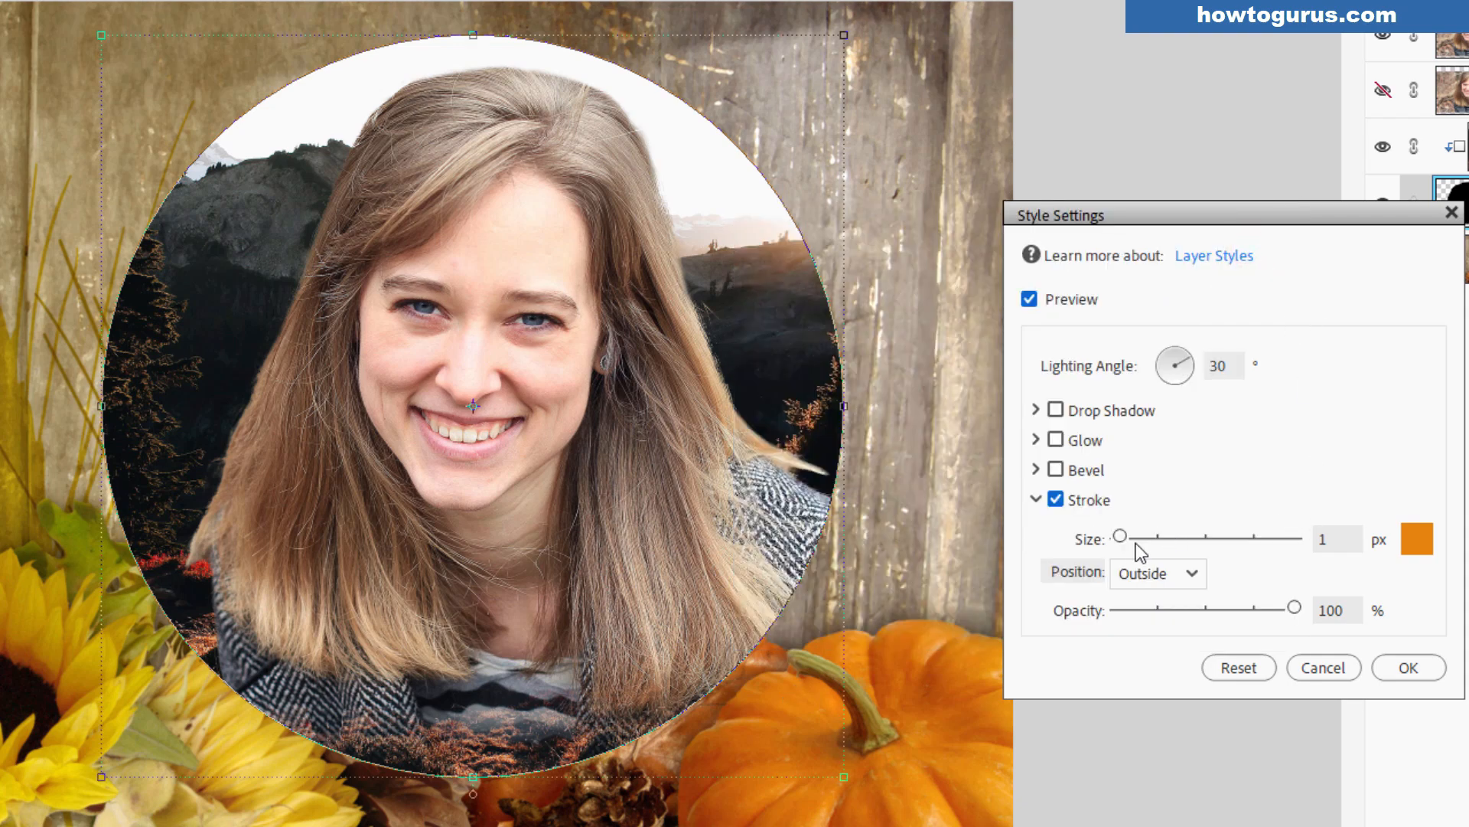
pyautogui.moveTo(1218, 623)
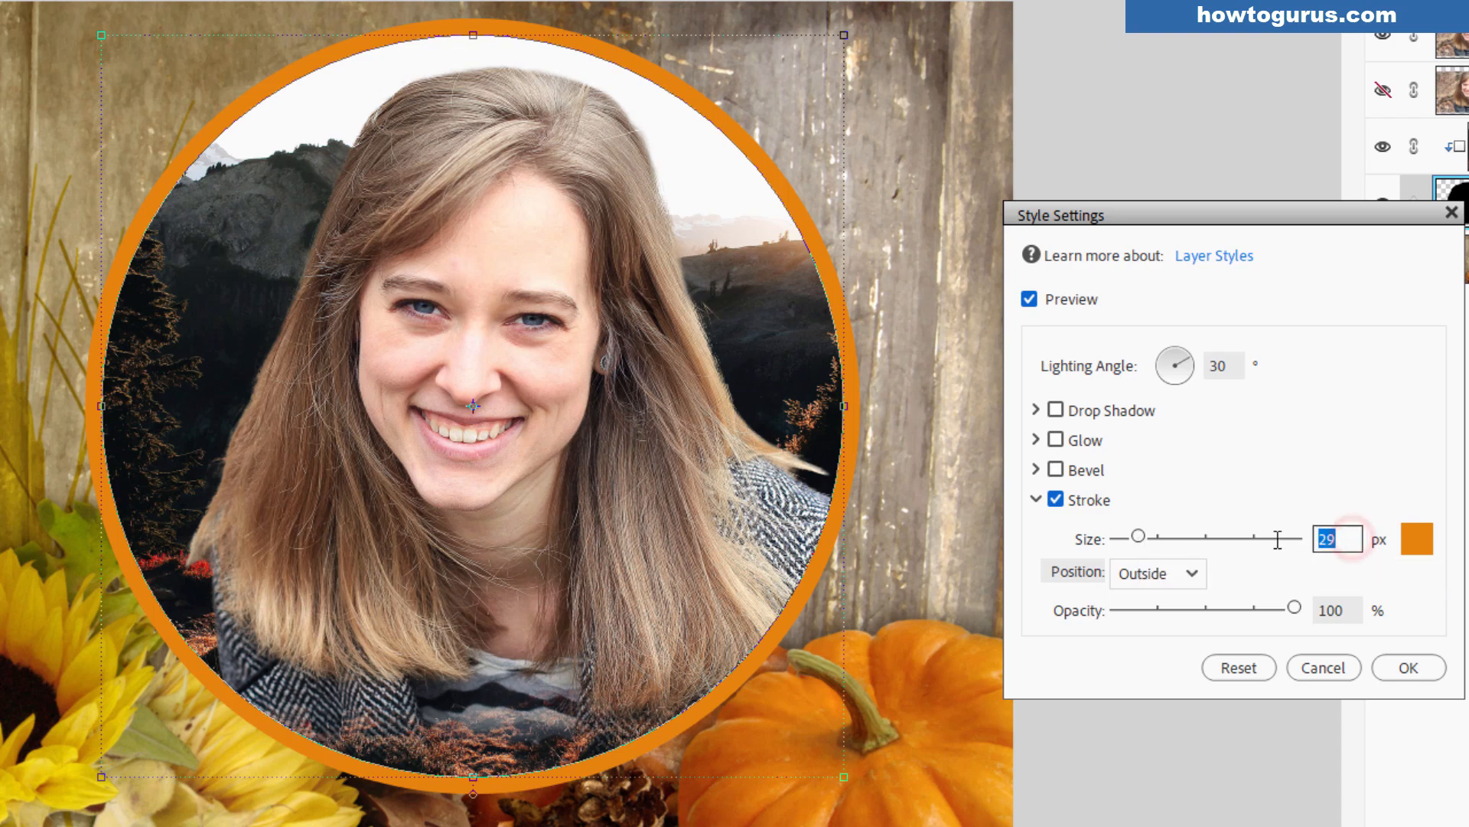
pyautogui.write('30')
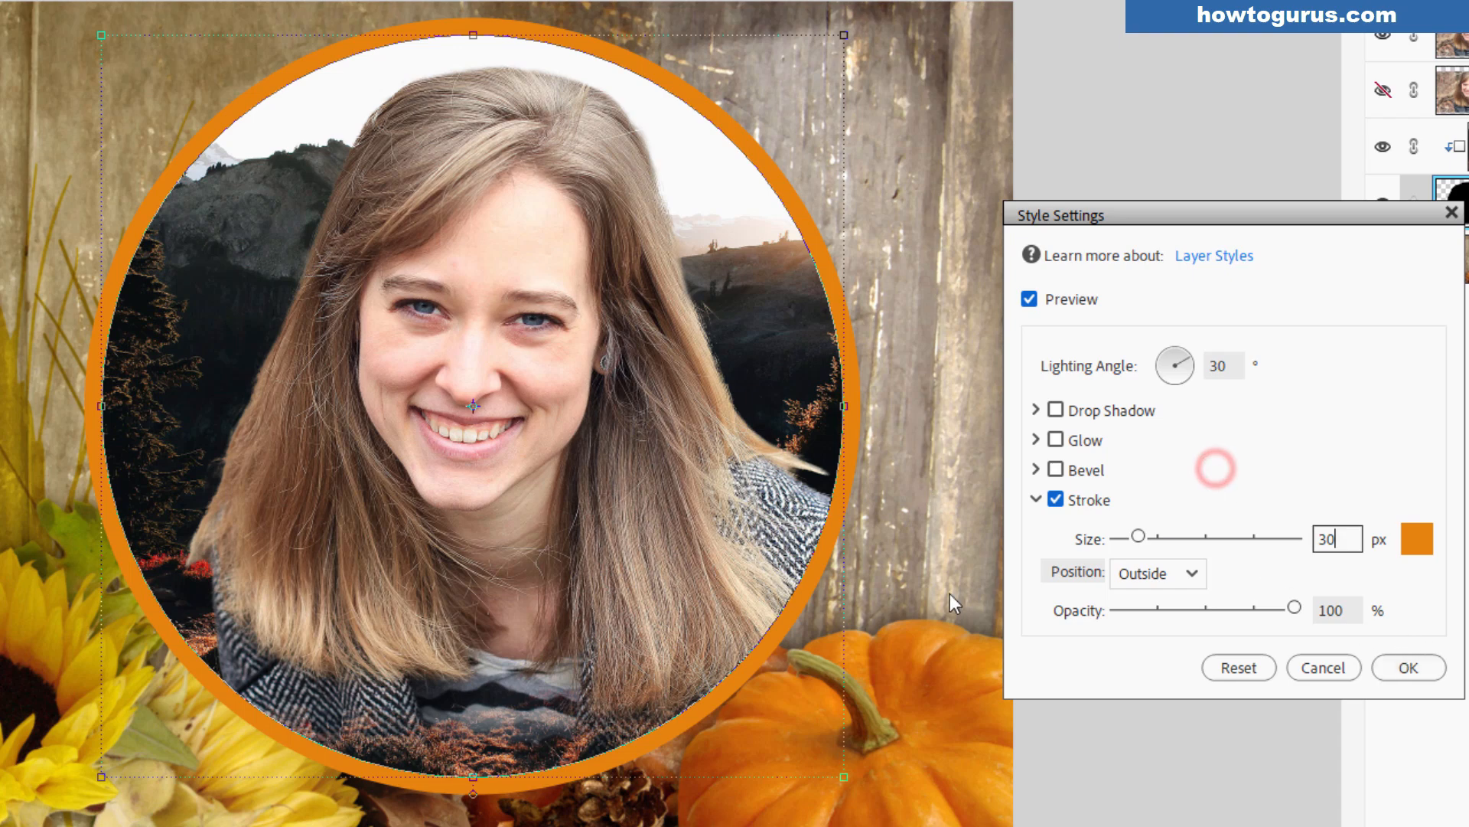
pyautogui.moveTo(707, 740)
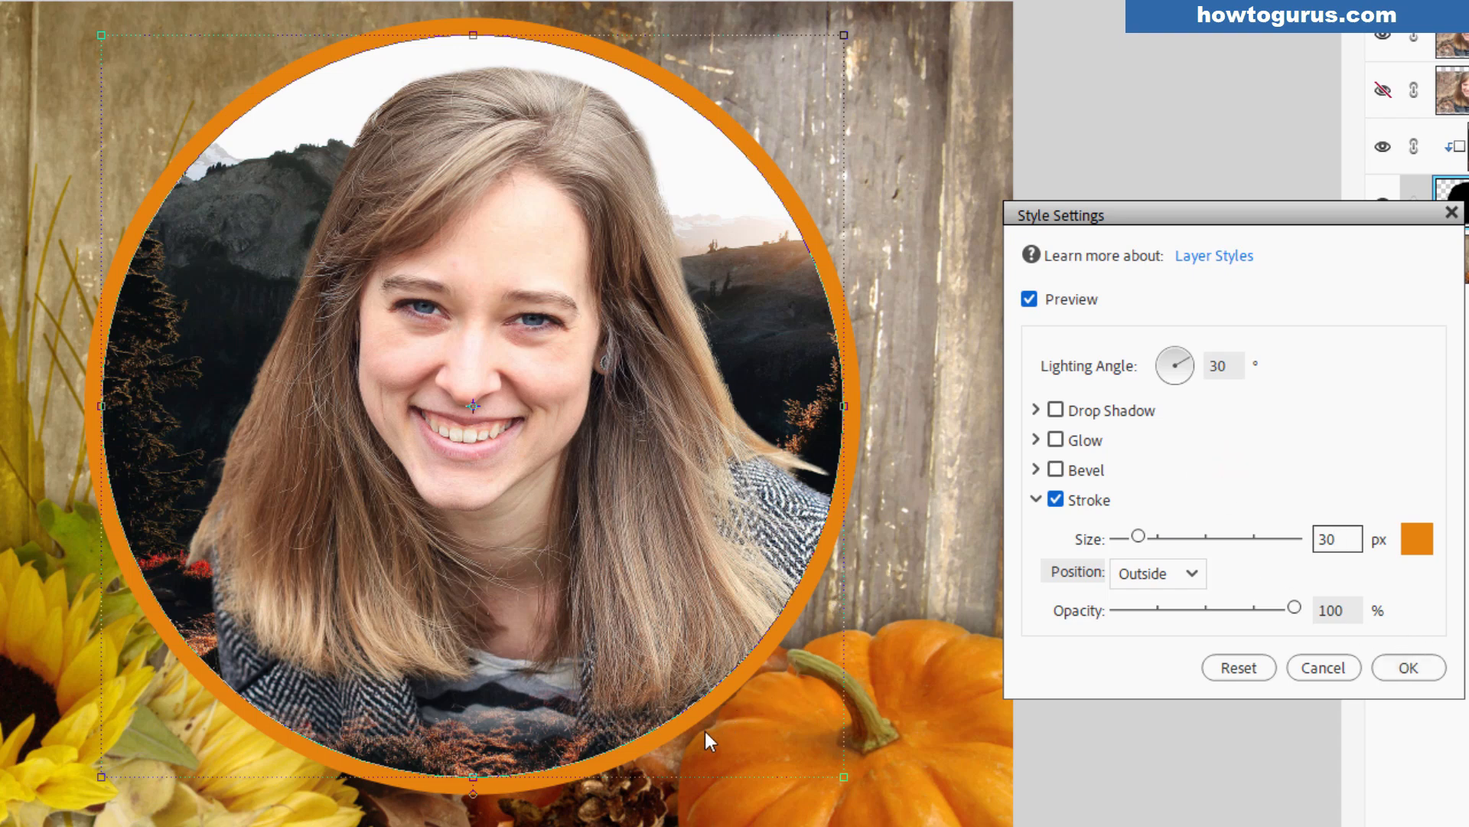
# Enable Drop Shadow at 135° angle, distance 46, size 29, opacity 46%, and apply the style.
pyautogui.click(1057, 410)
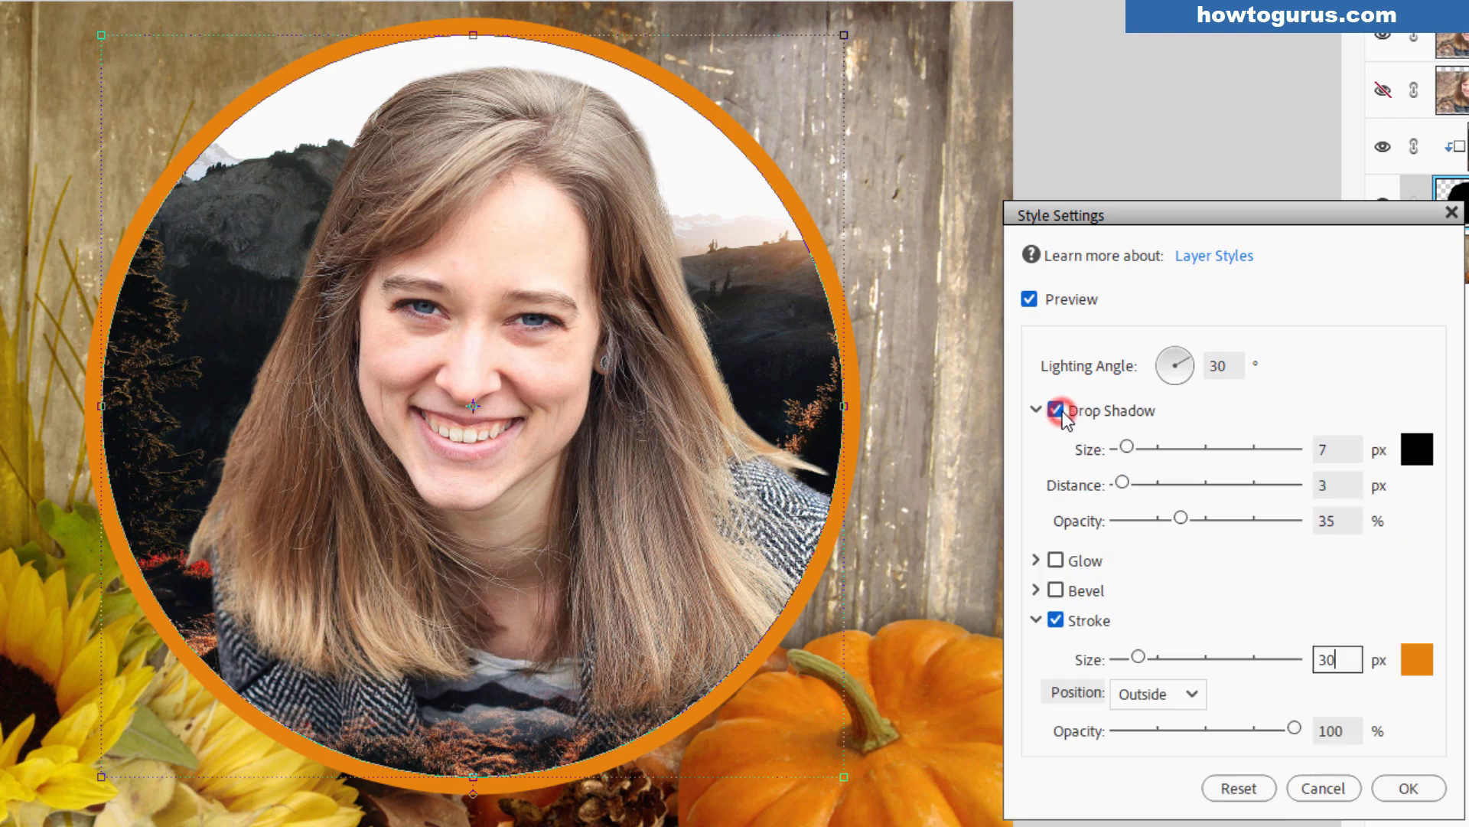
pyautogui.moveTo(1175, 366)
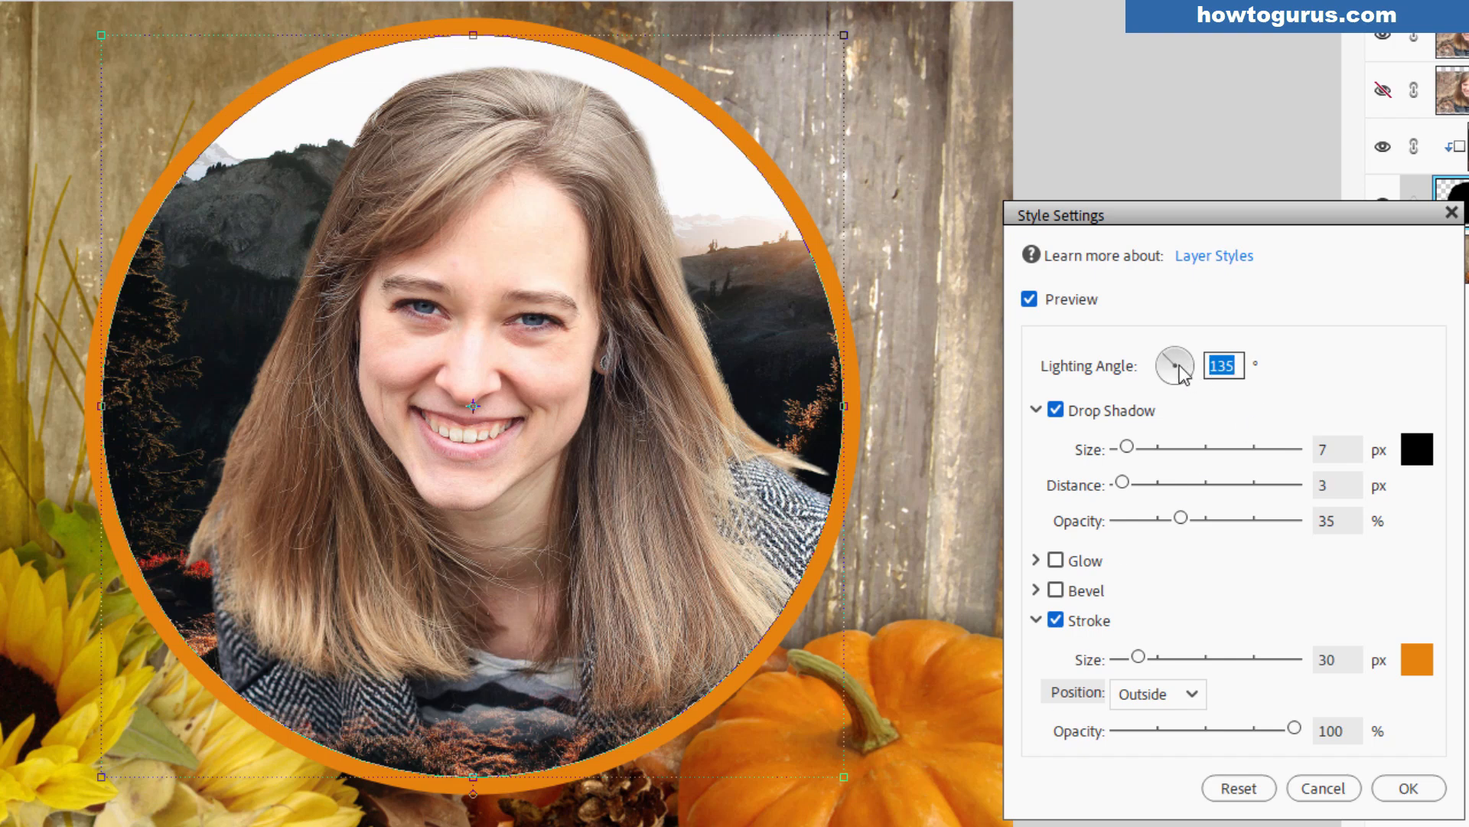
pyautogui.moveTo(1216, 408)
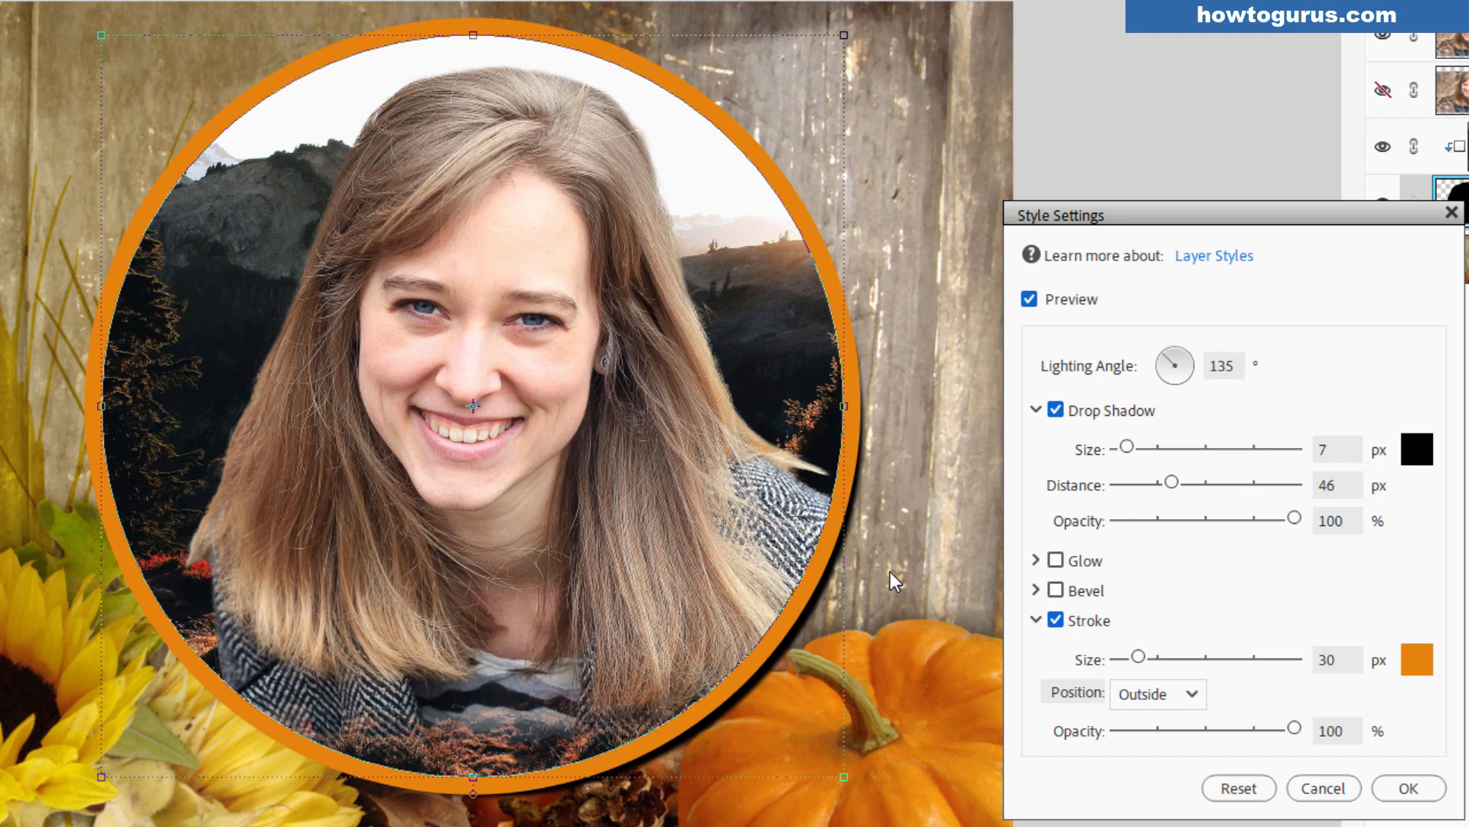
pyautogui.moveTo(1295, 521)
pyautogui.write('3')
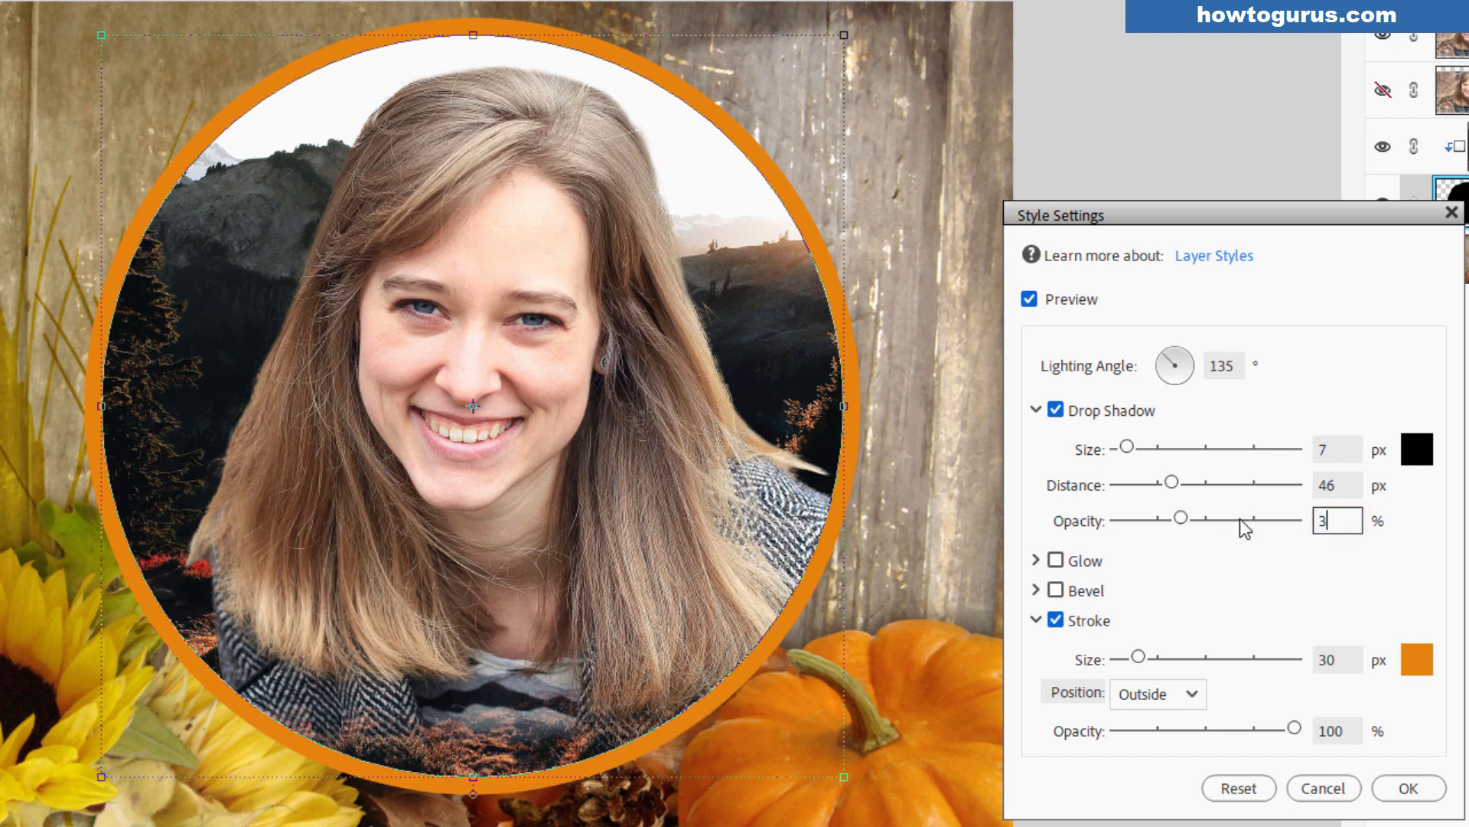
pyautogui.write('5')
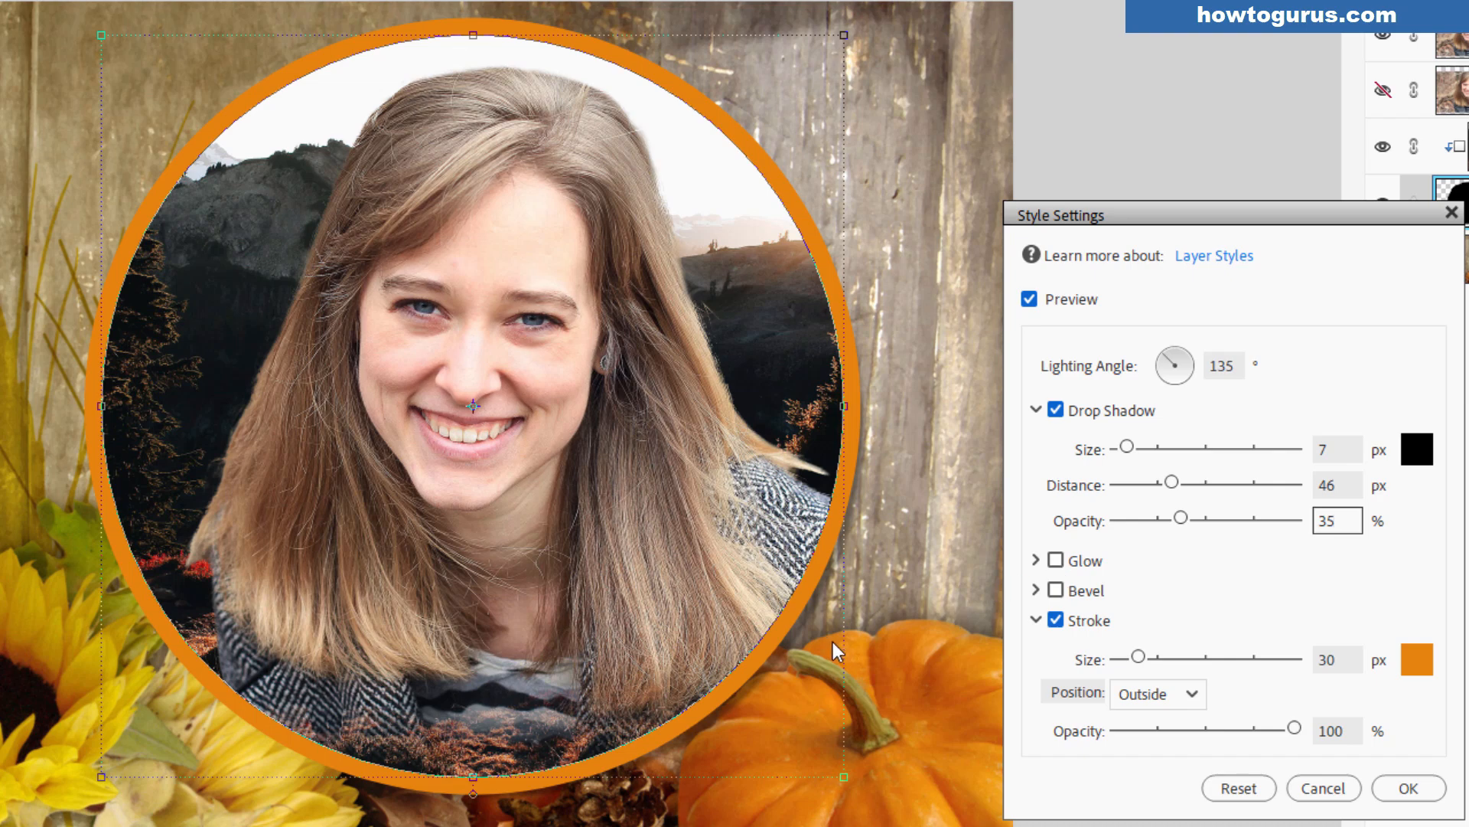
pyautogui.moveTo(842, 606)
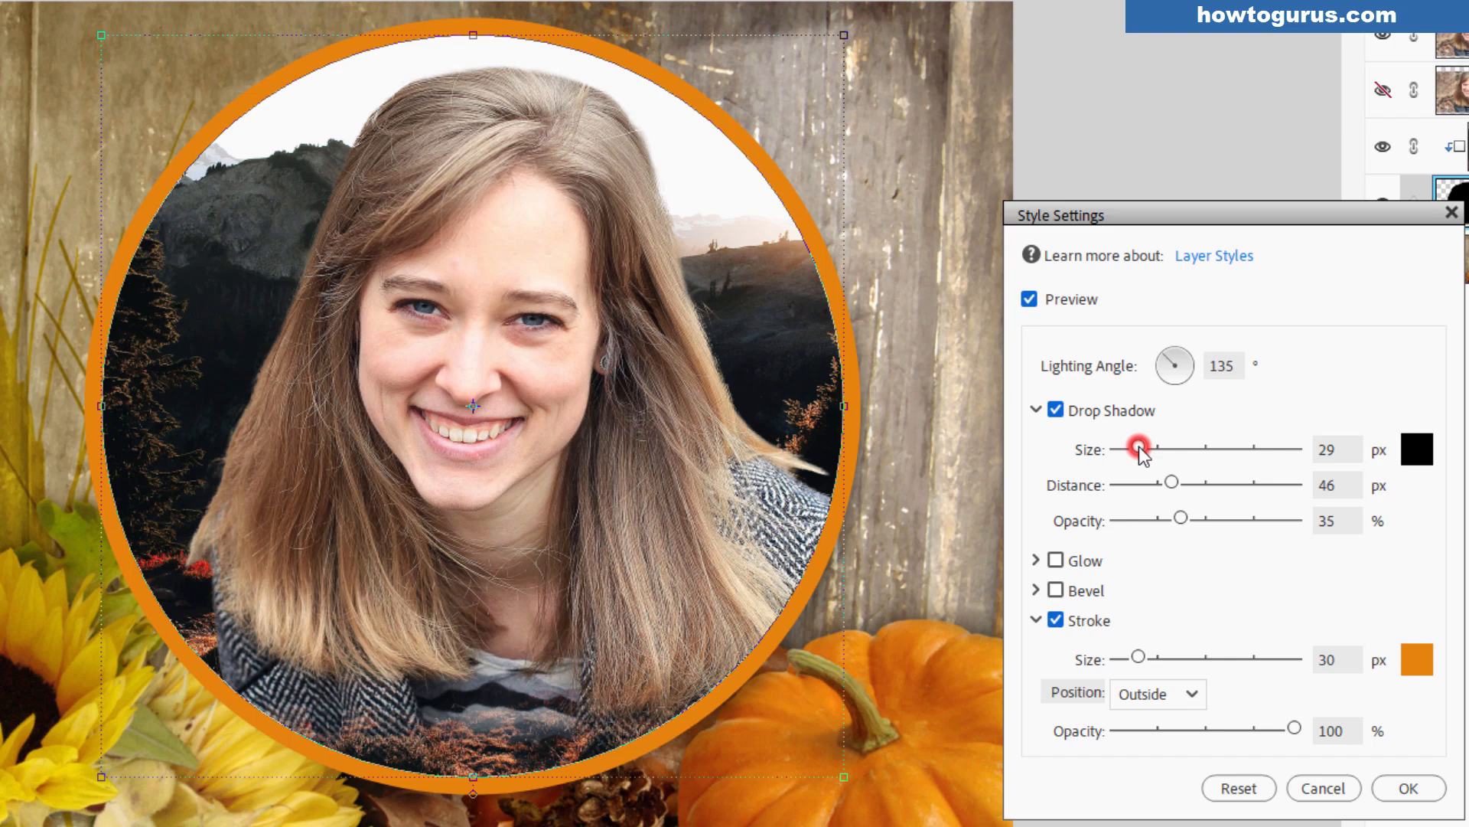
pyautogui.moveTo(815, 646)
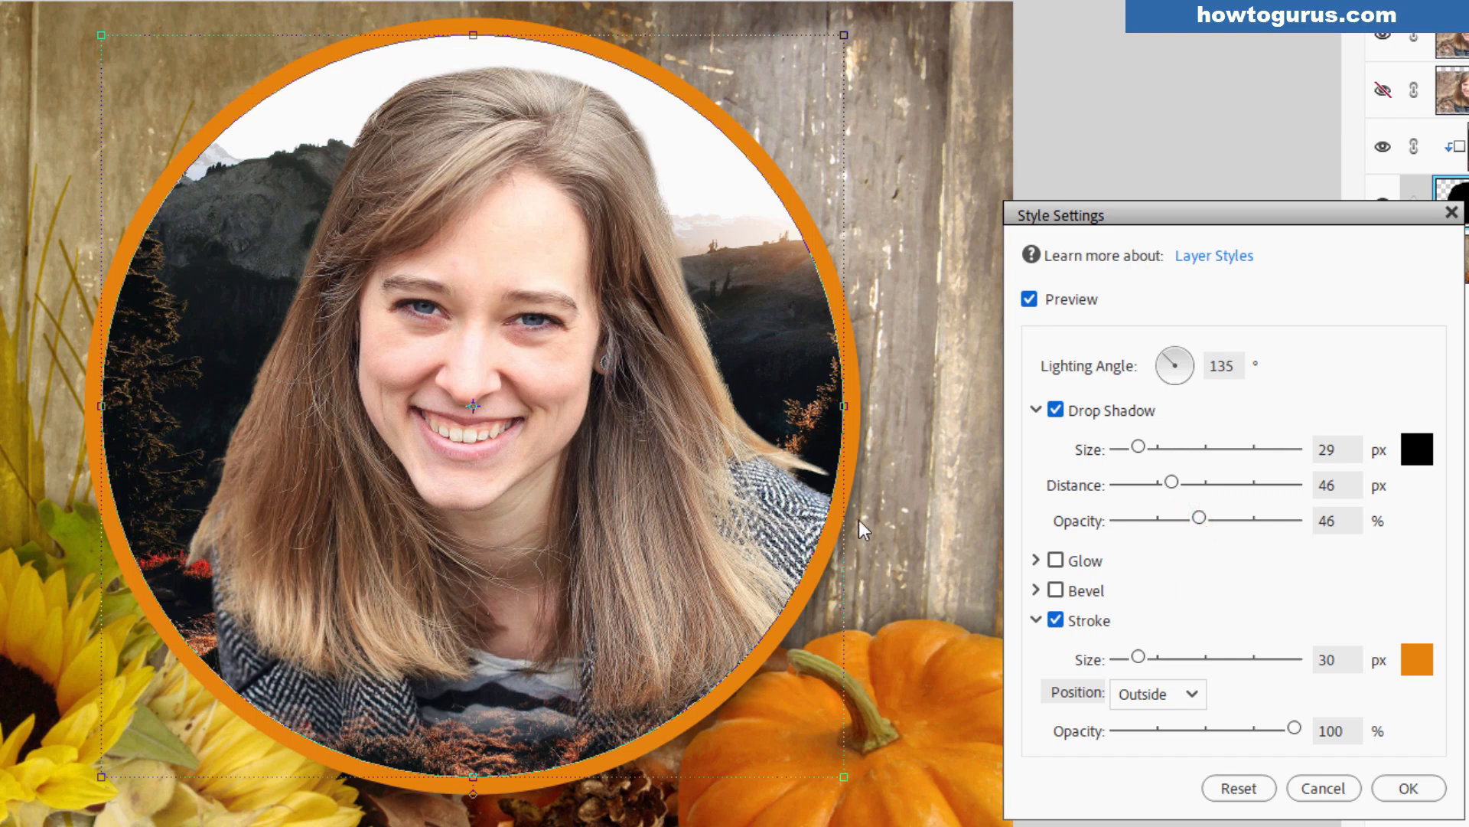
pyautogui.moveTo(813, 646)
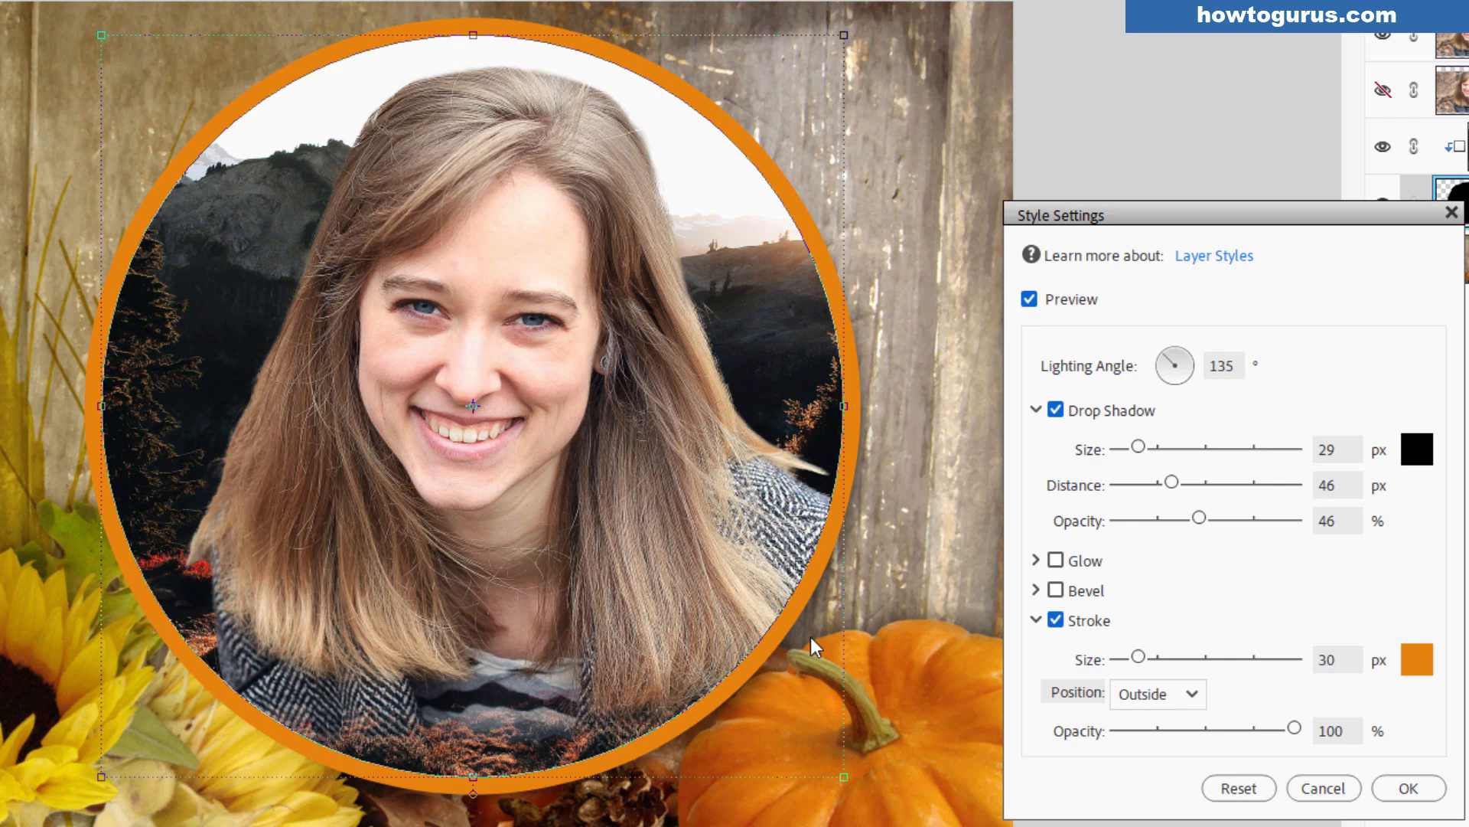
pyautogui.click(1407, 788)
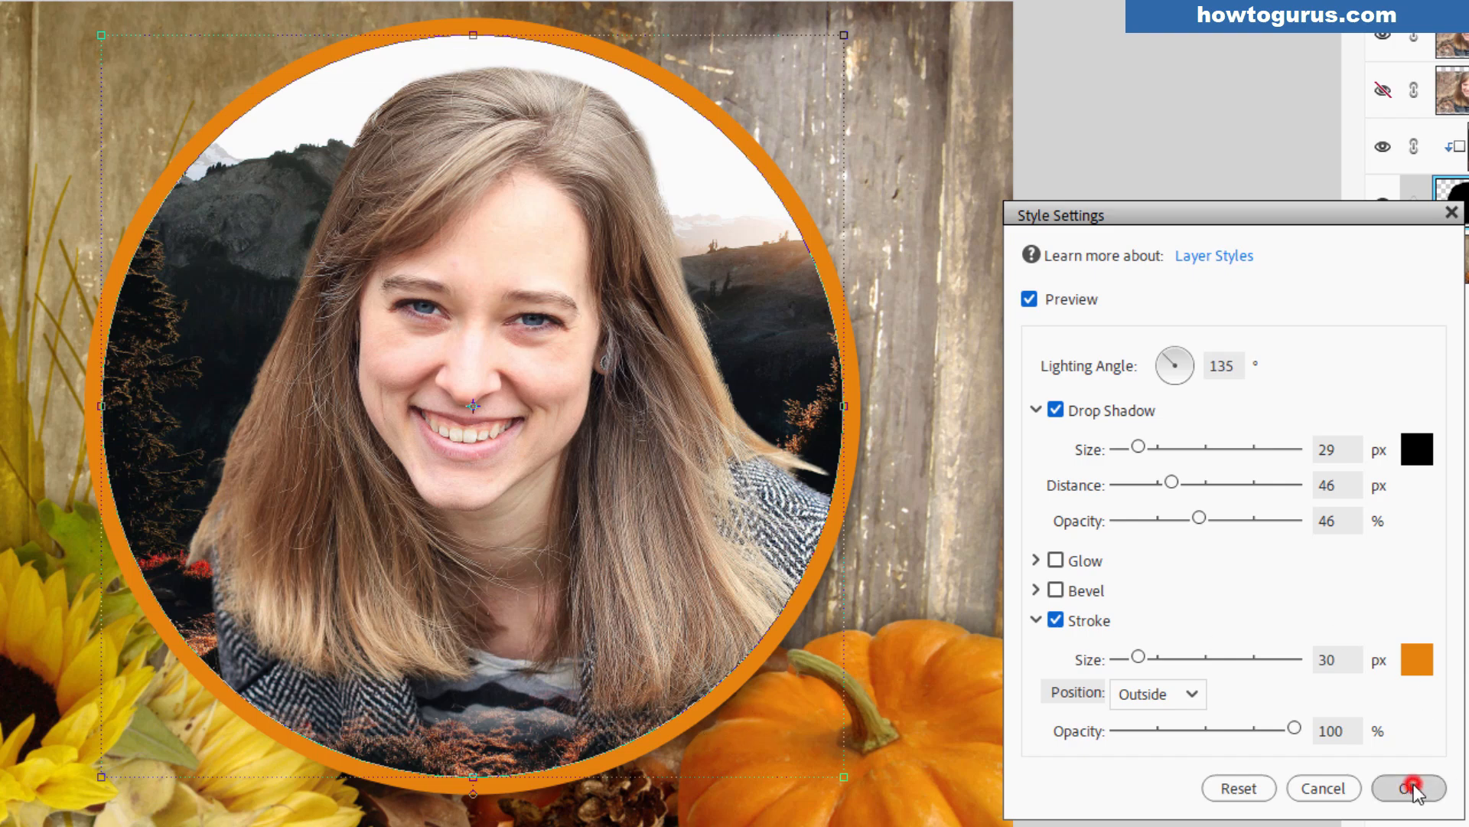
# Confirm the layer style and target the Background layer to view the finished circular portrait.
pyautogui.click(1407, 788)
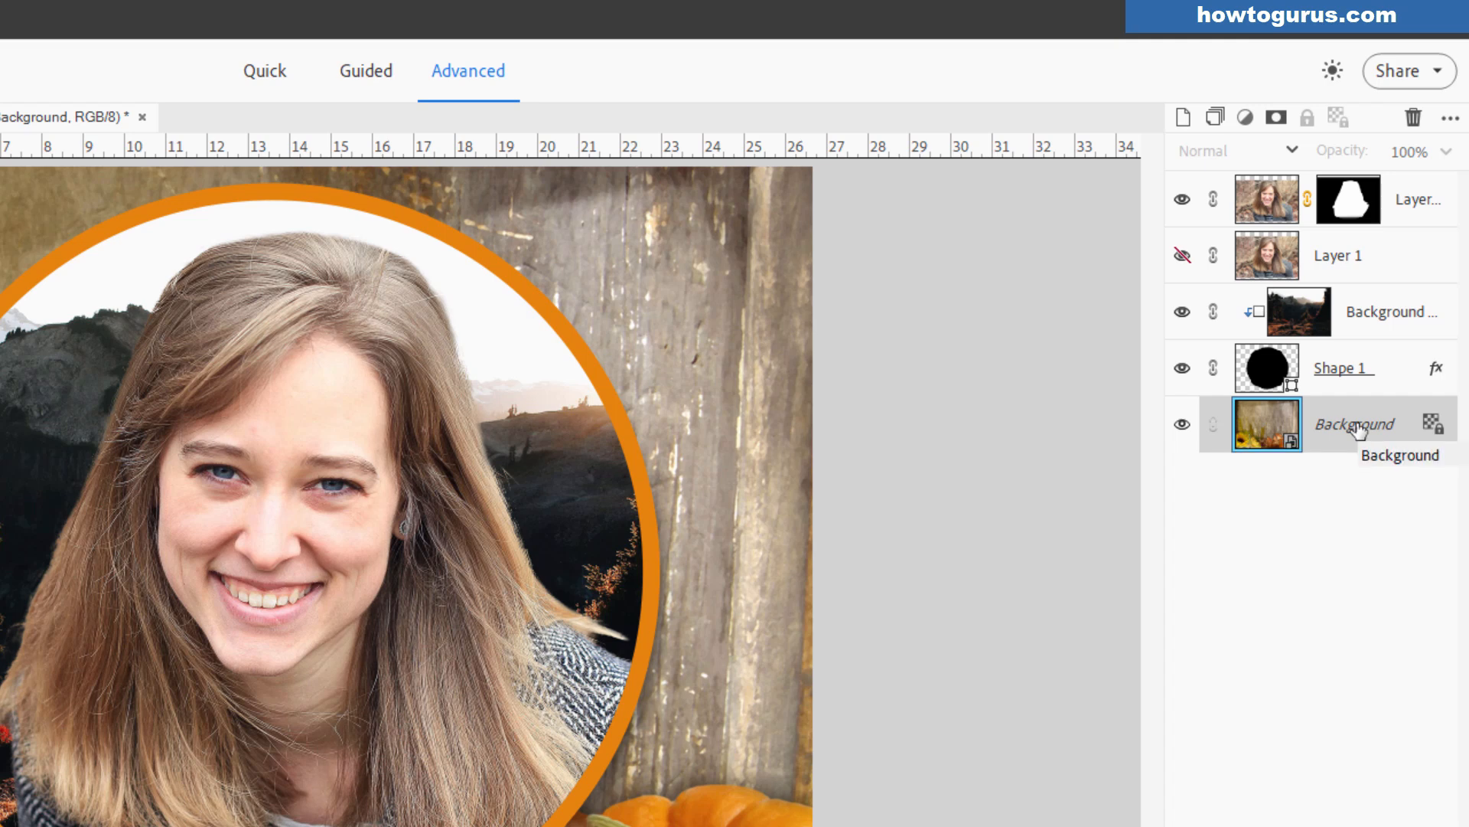
pyautogui.moveTo(1360, 429)
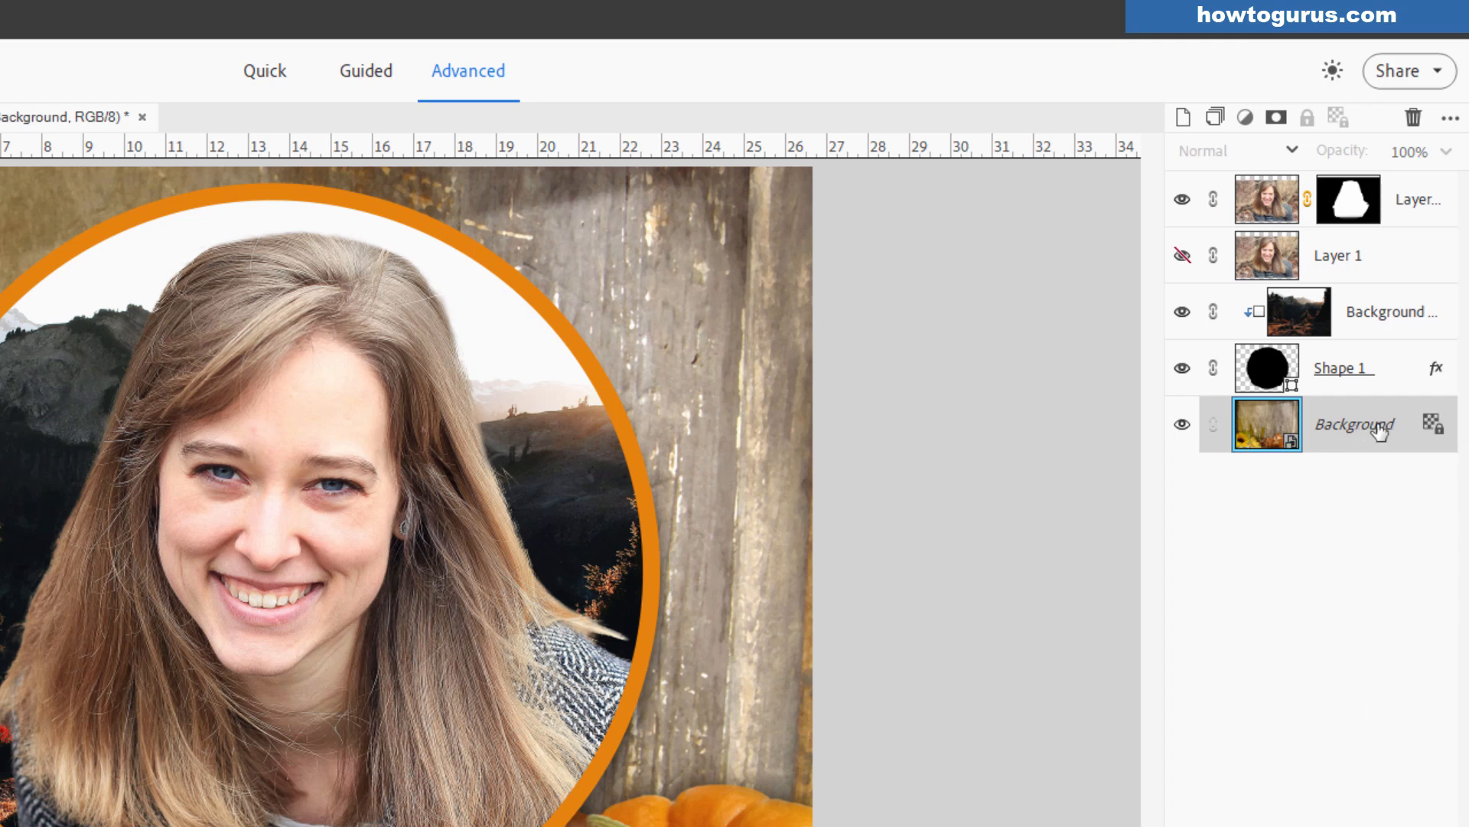
pyautogui.moveTo(1345, 318)
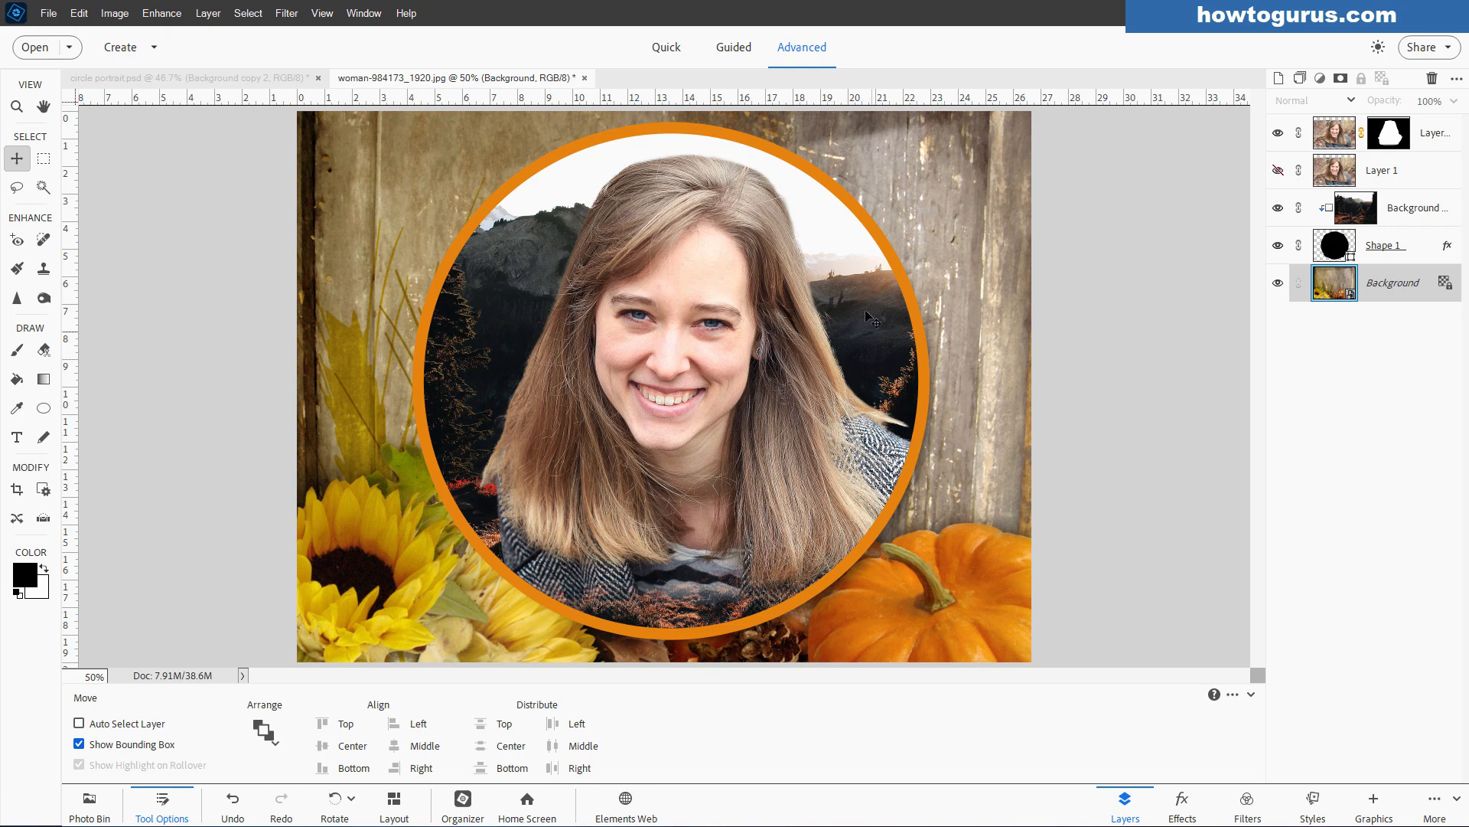
pyautogui.moveTo(869, 230)
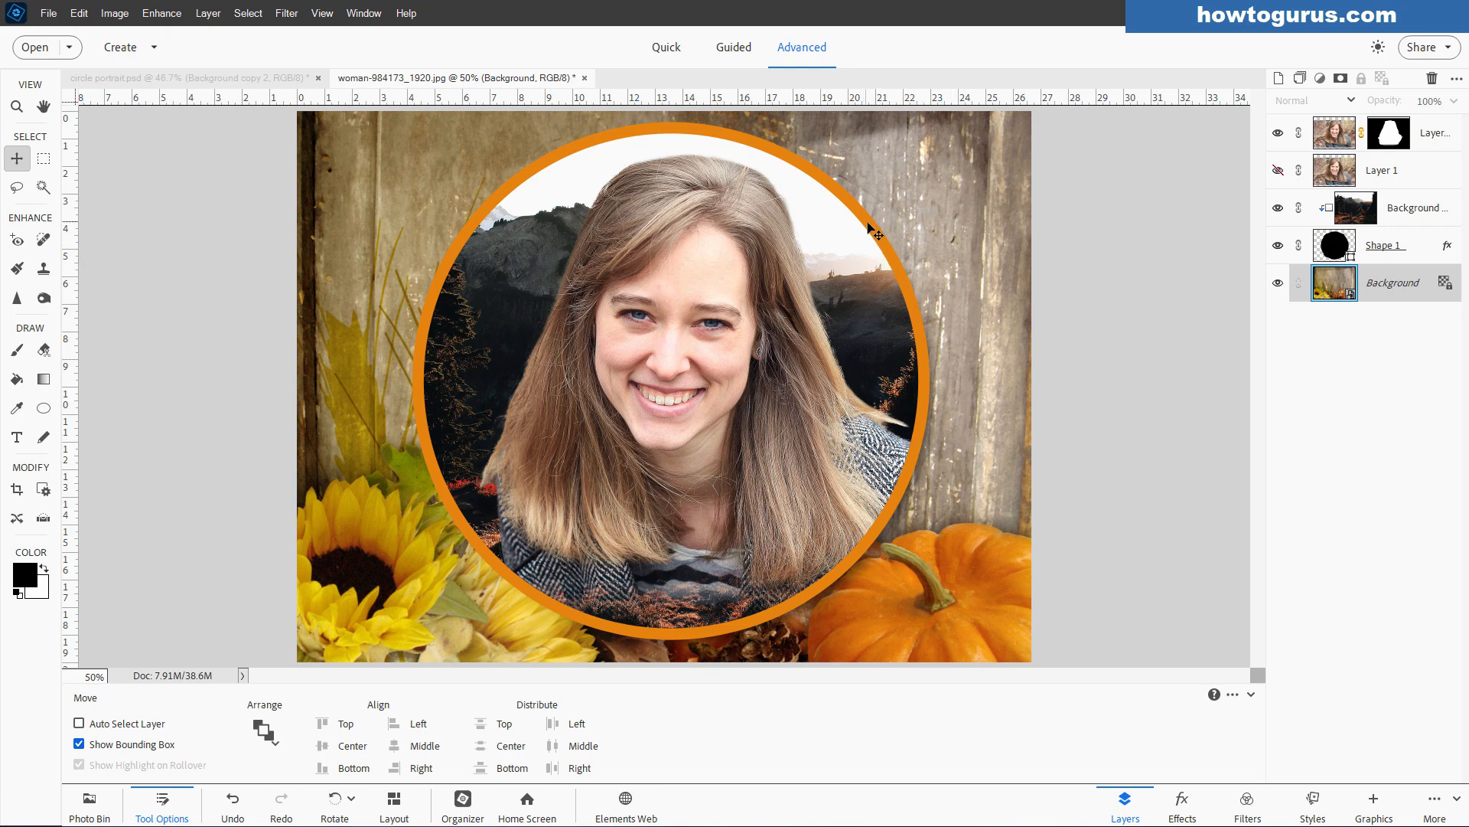
pyautogui.moveTo(745, 633)
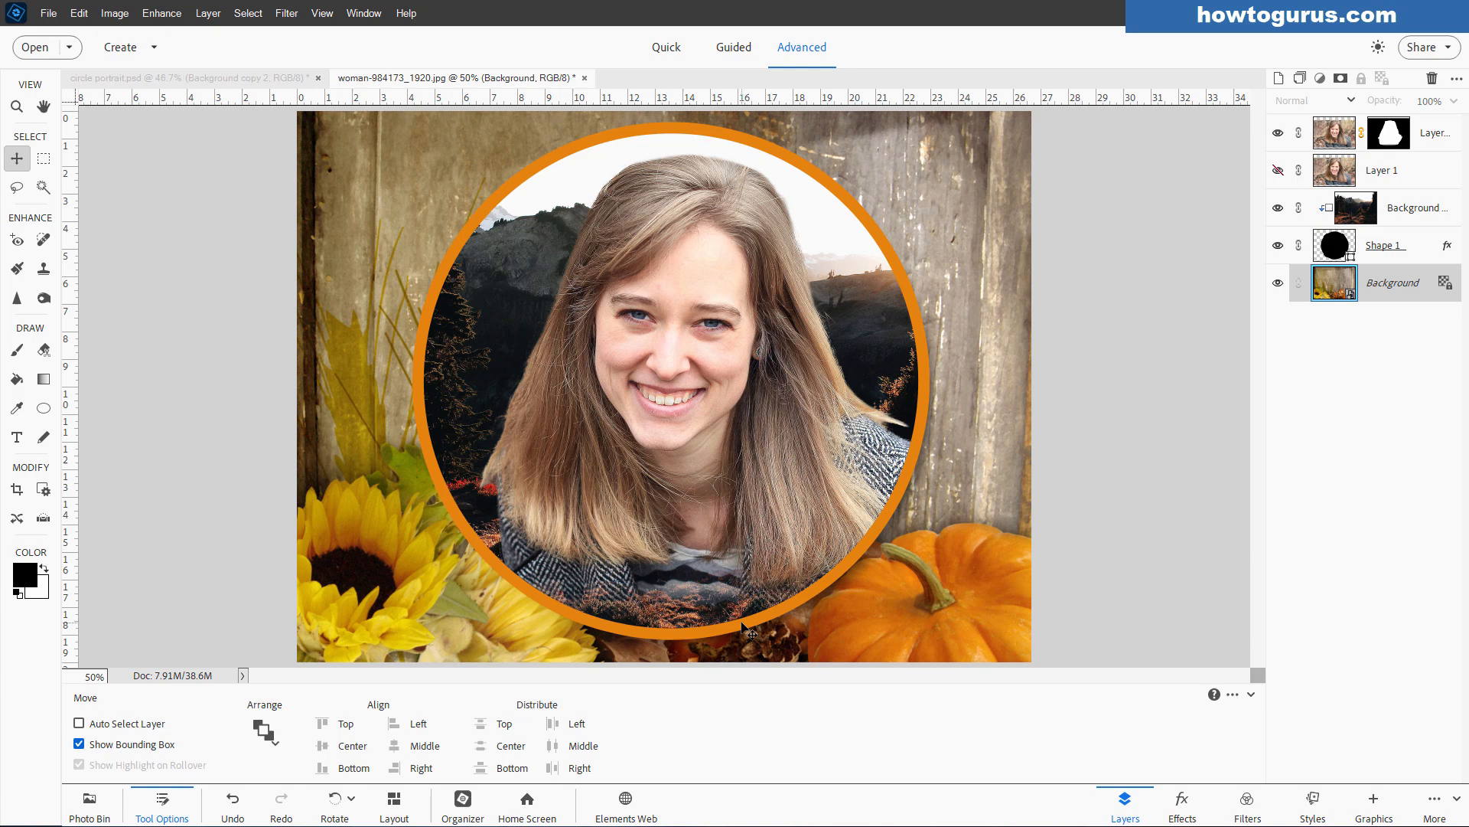
pyautogui.moveTo(886, 525)
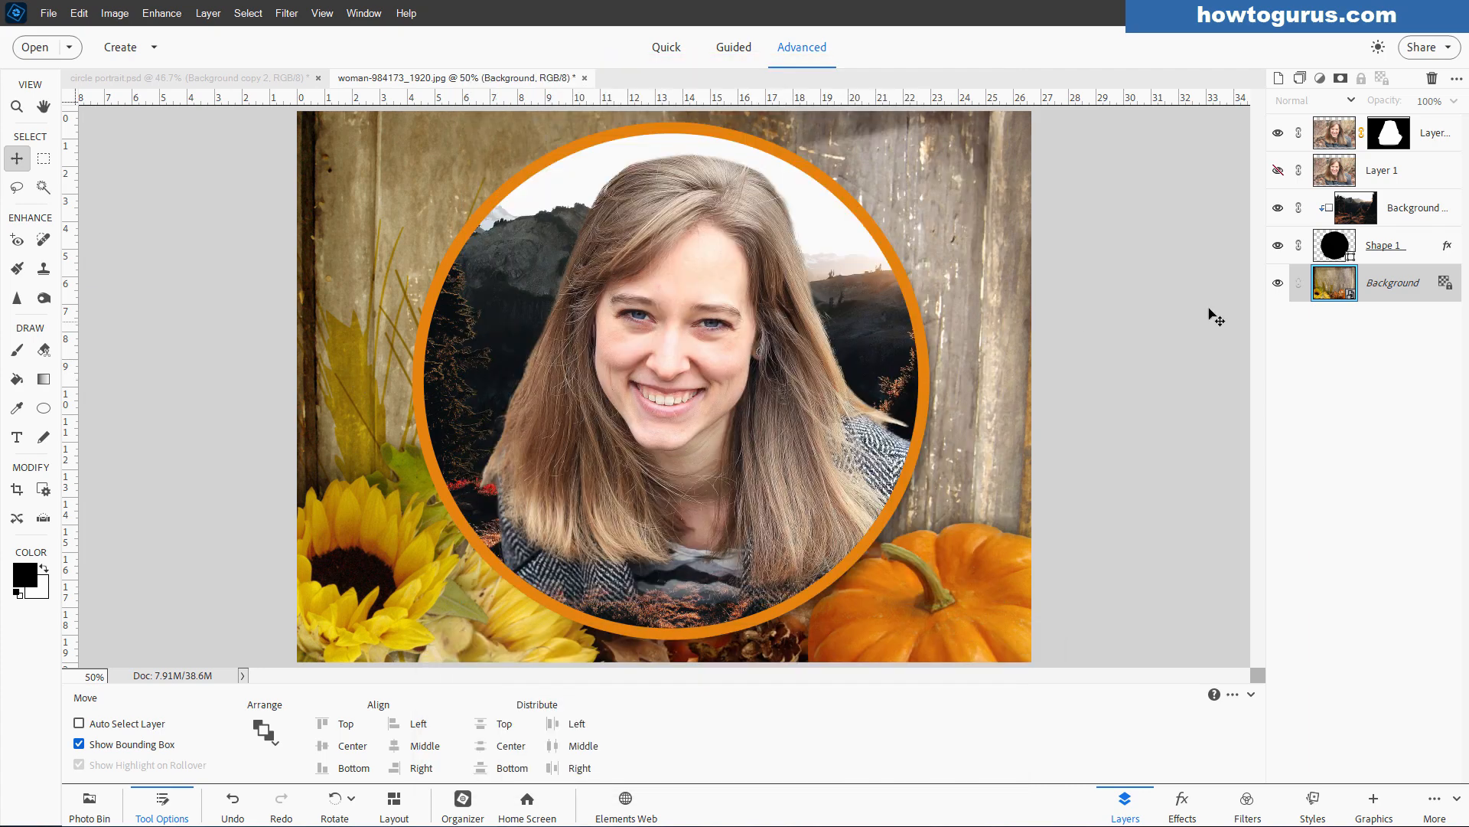
pyautogui.moveTo(1102, 358)
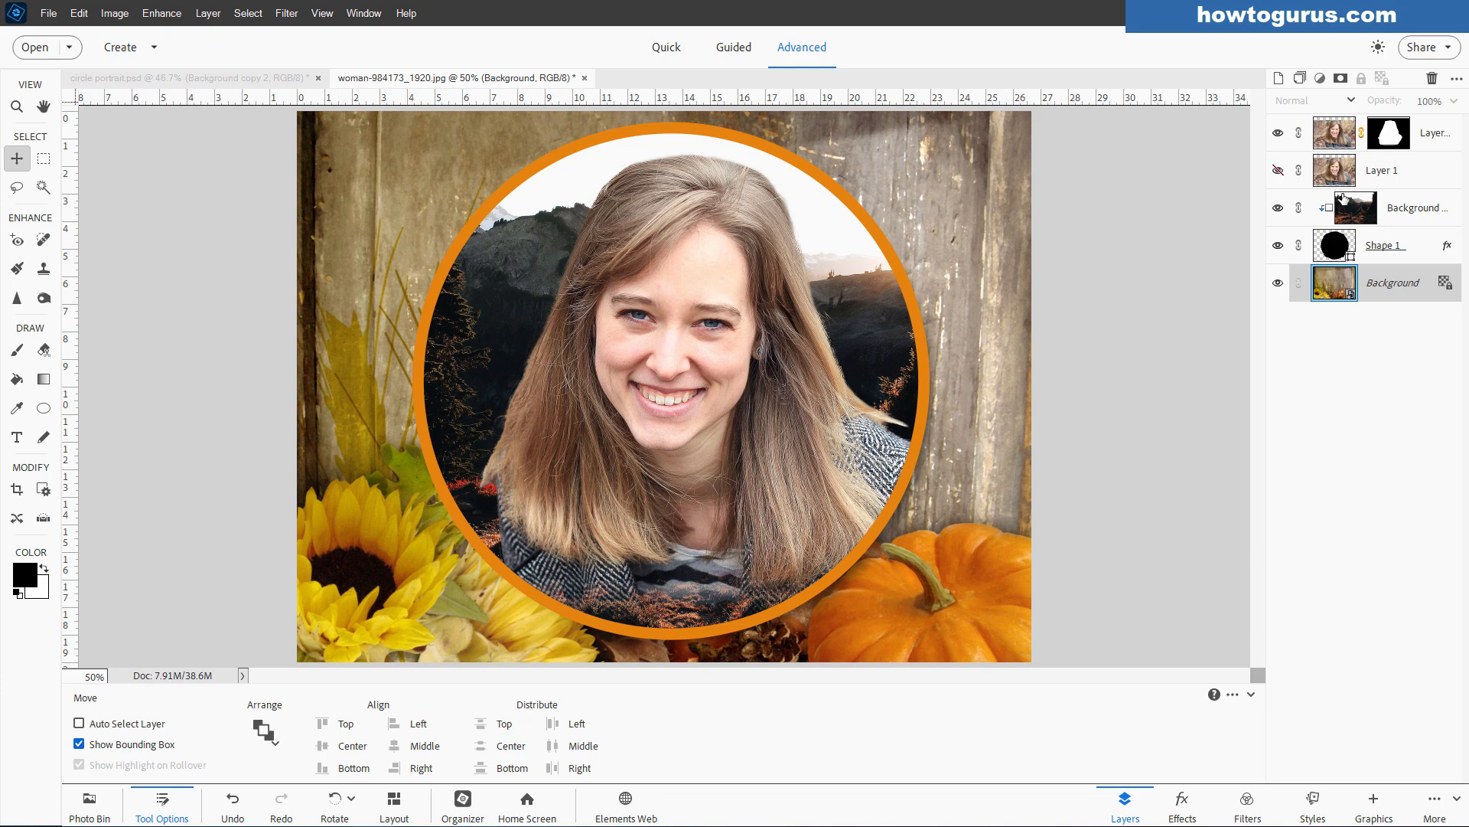
pyautogui.moveTo(995, 383)
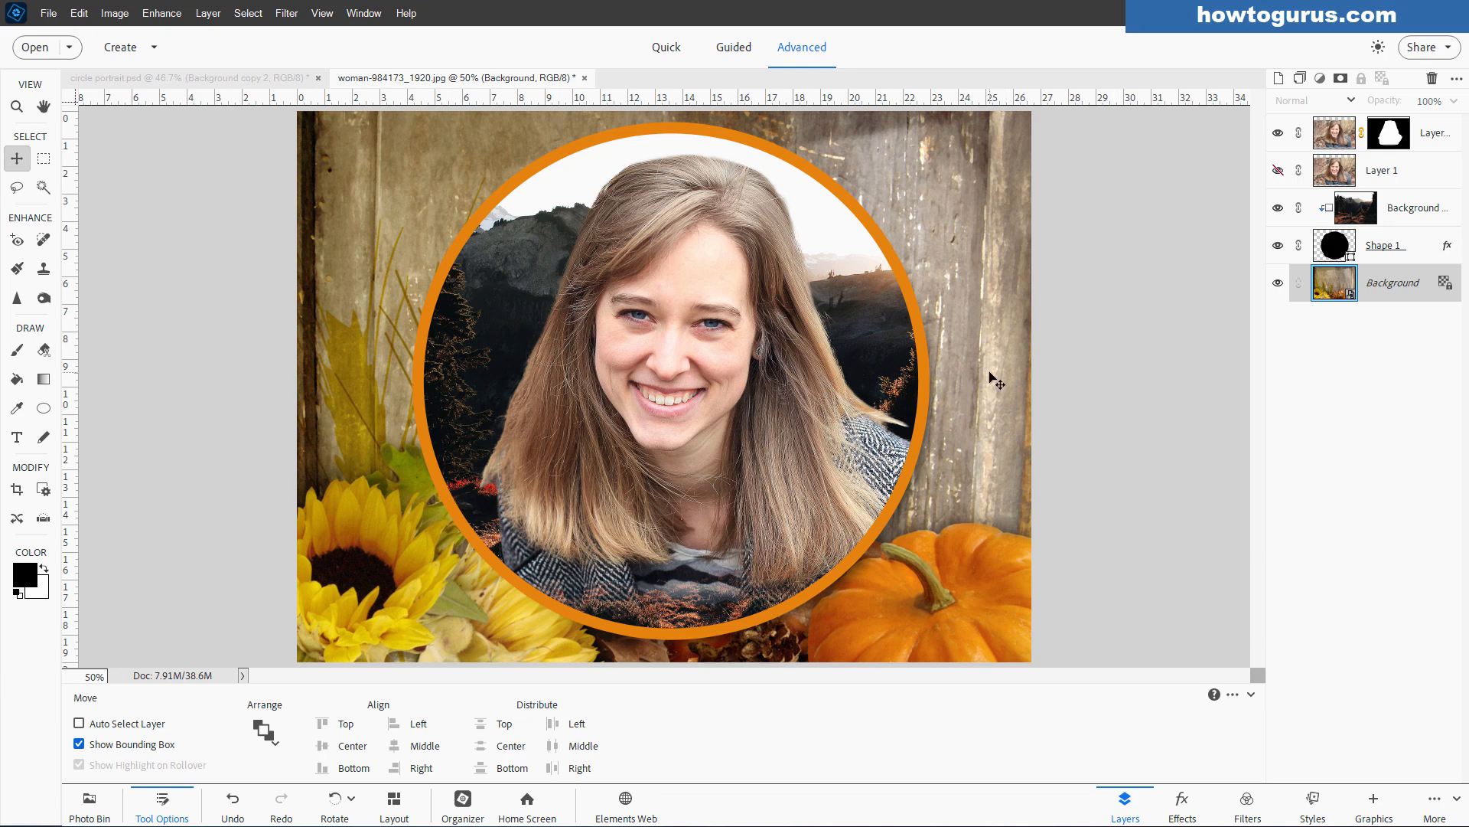